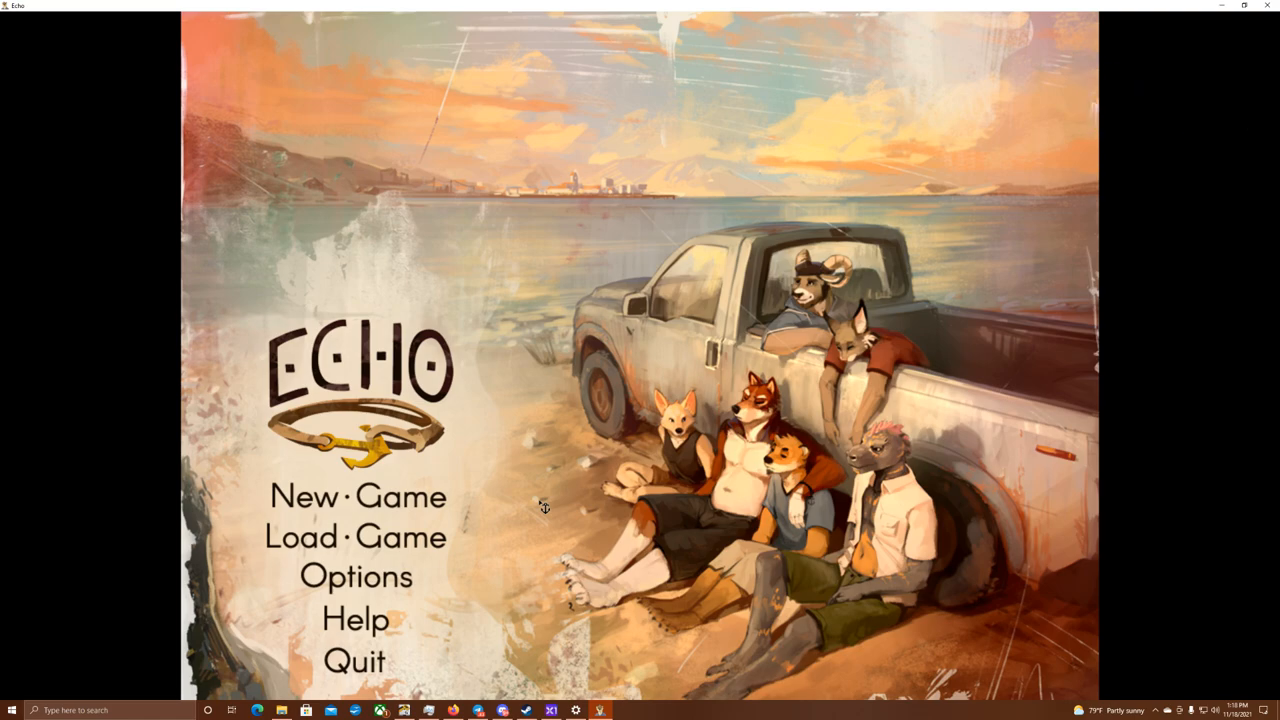
mouse_move(420, 552)
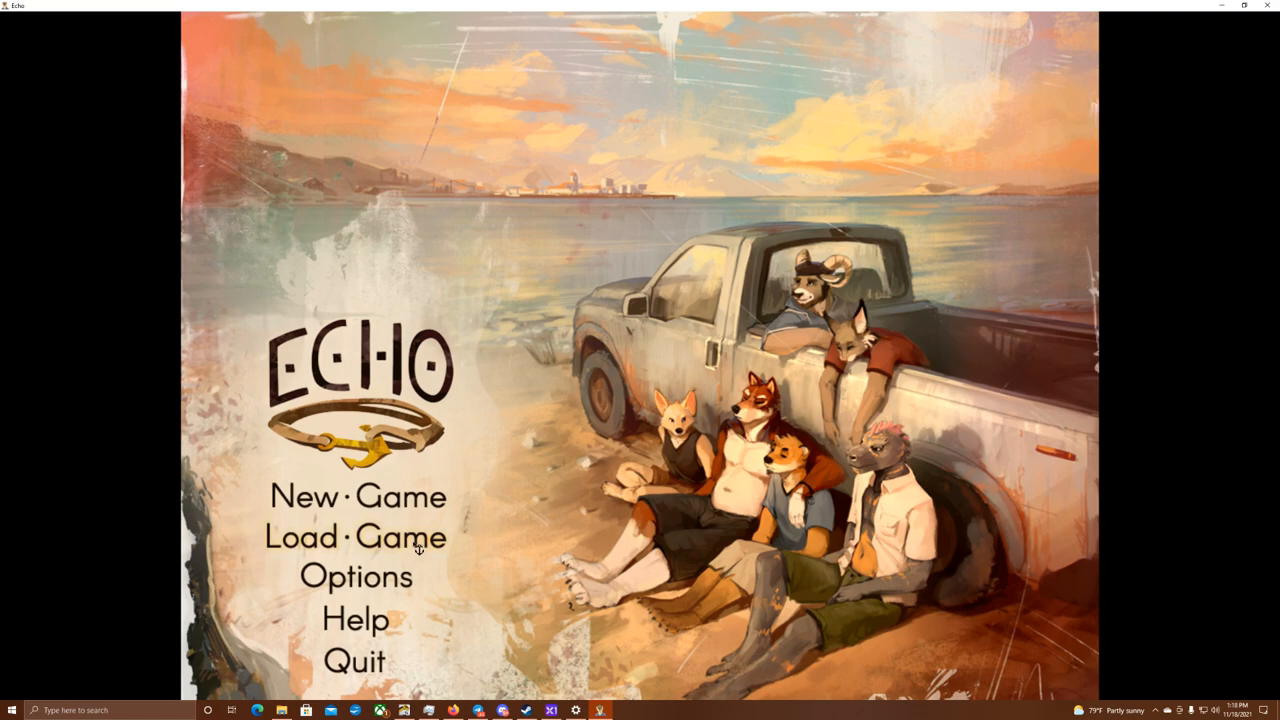
- Bring up the Load Game screen showing the Nov 12 save in slot 1
click(356, 536)
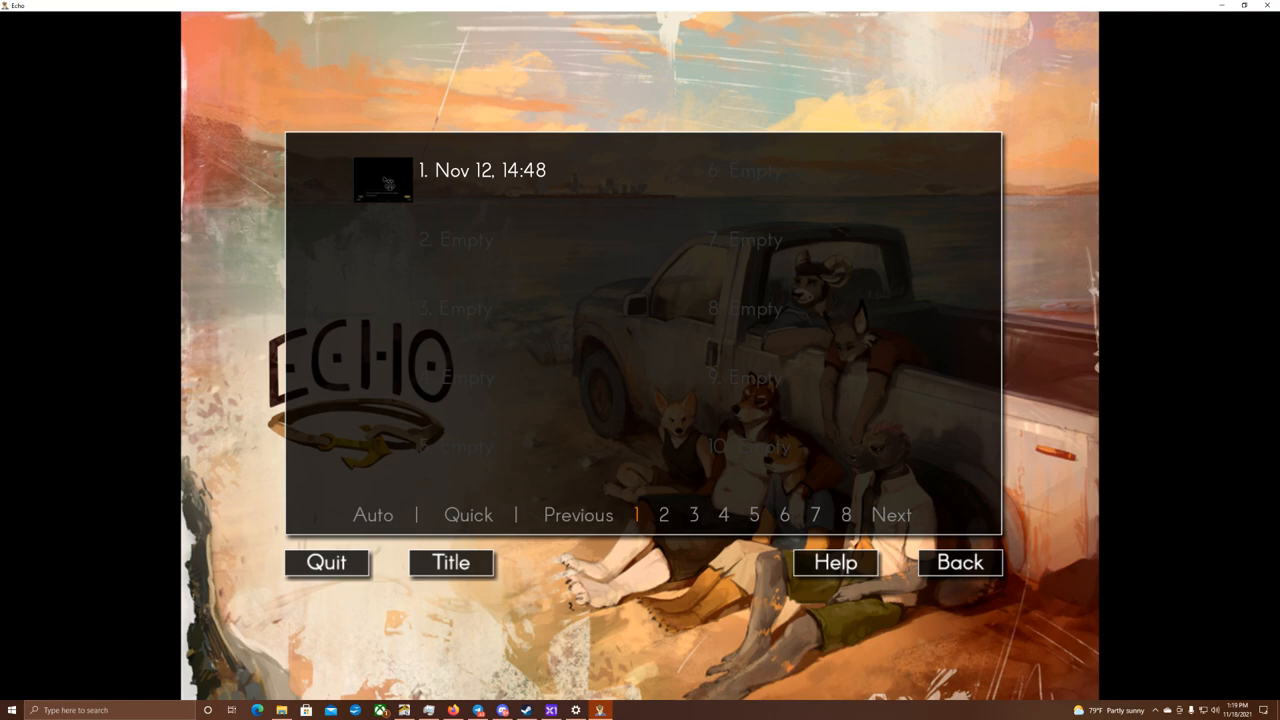
- Load the Nov 12 save from slot 1 and read the dark-room lines up to the 'Get up.' choice
click(392, 184)
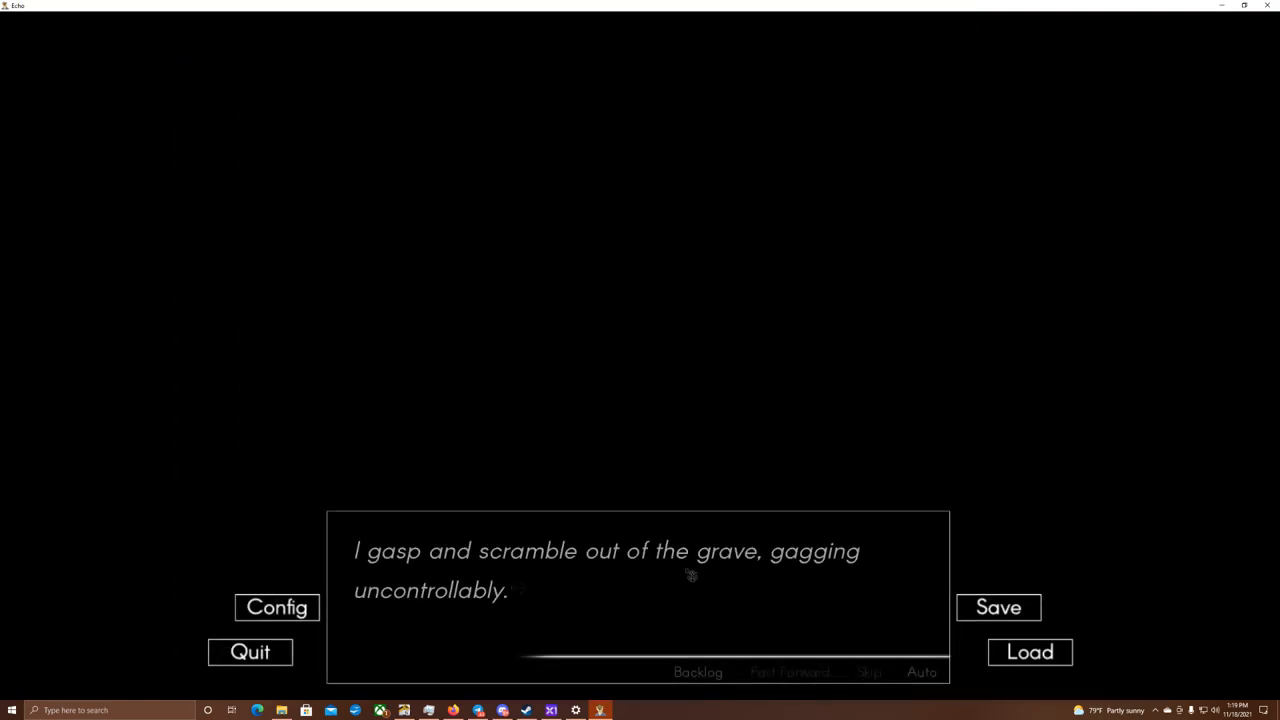
click(684, 578)
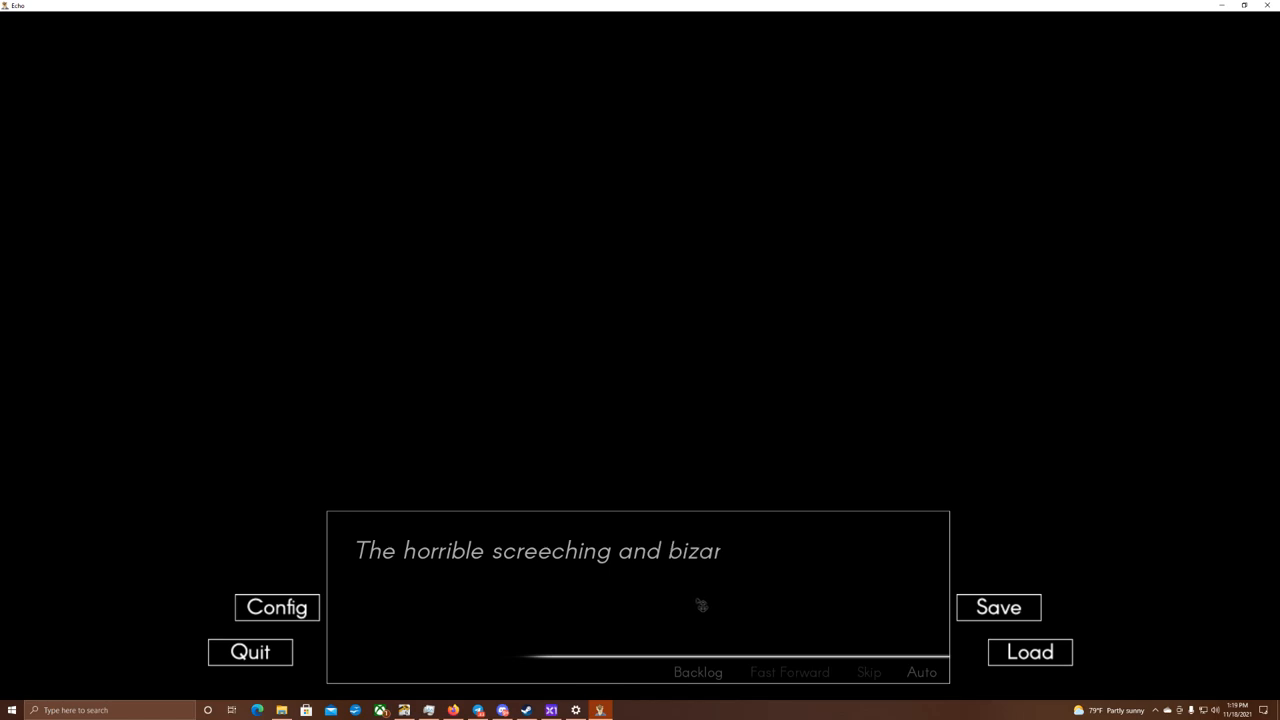
click(698, 604)
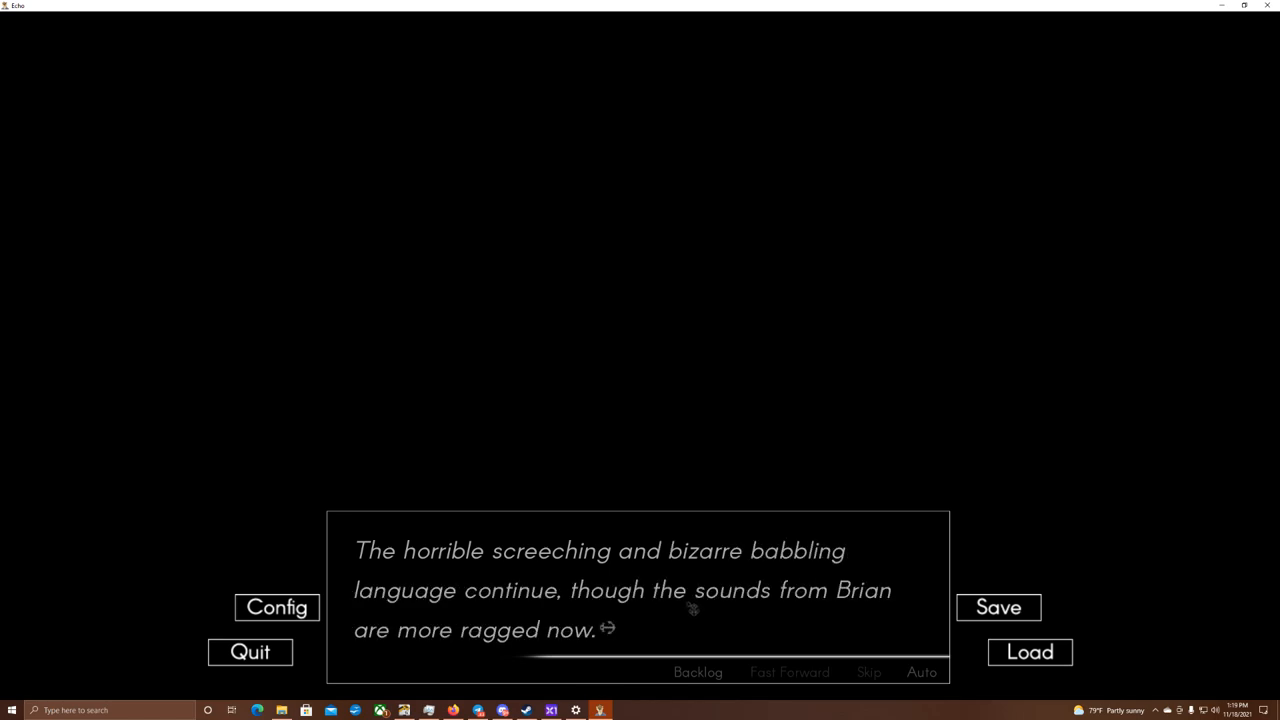
click(688, 612)
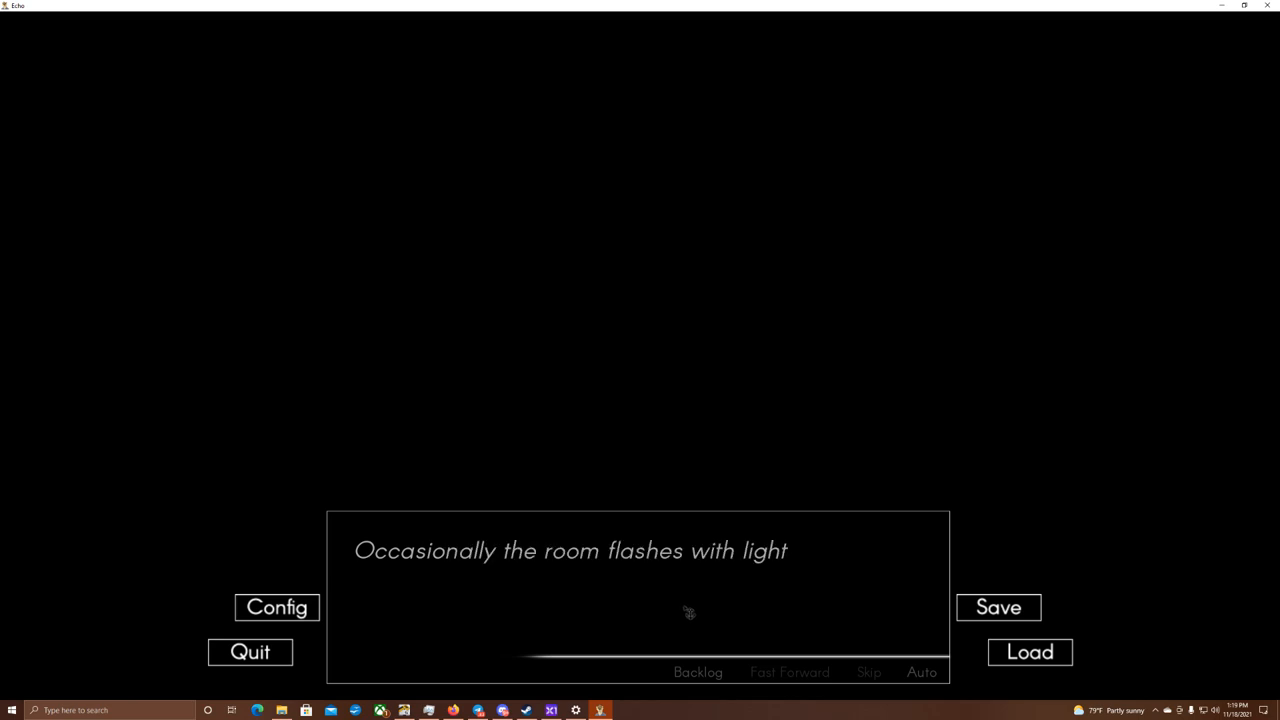
click(688, 612)
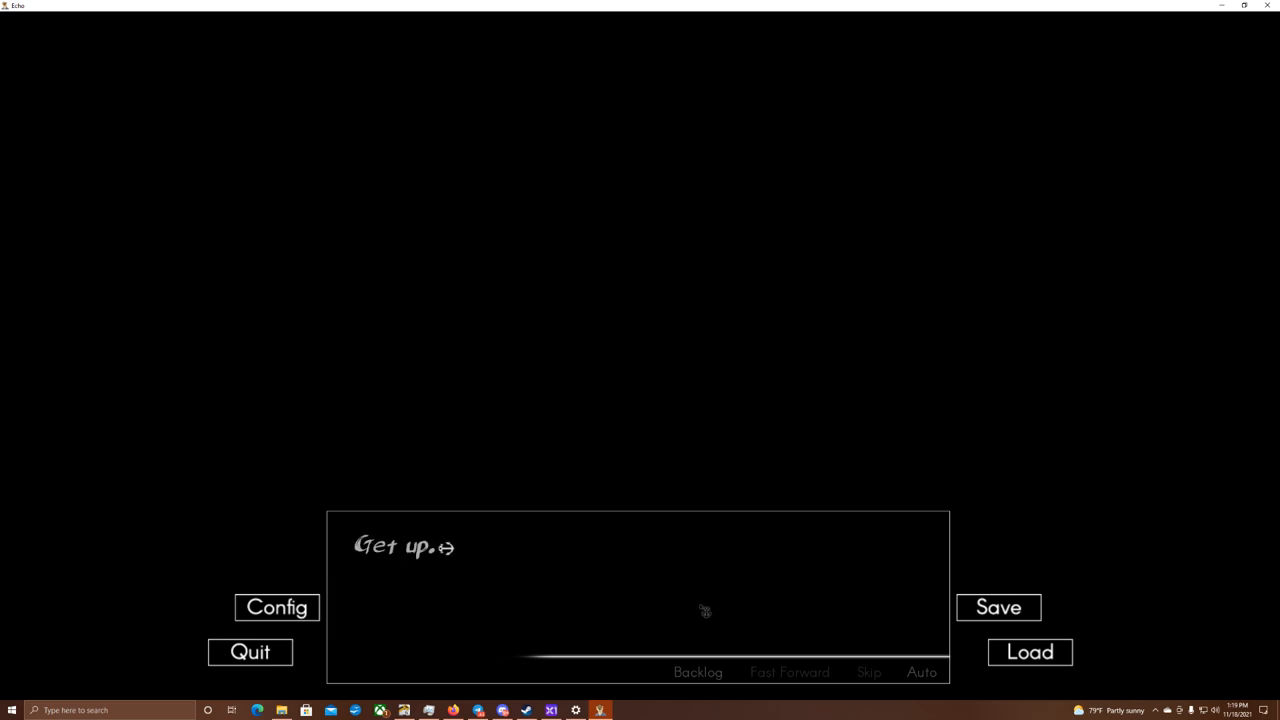
click(704, 610)
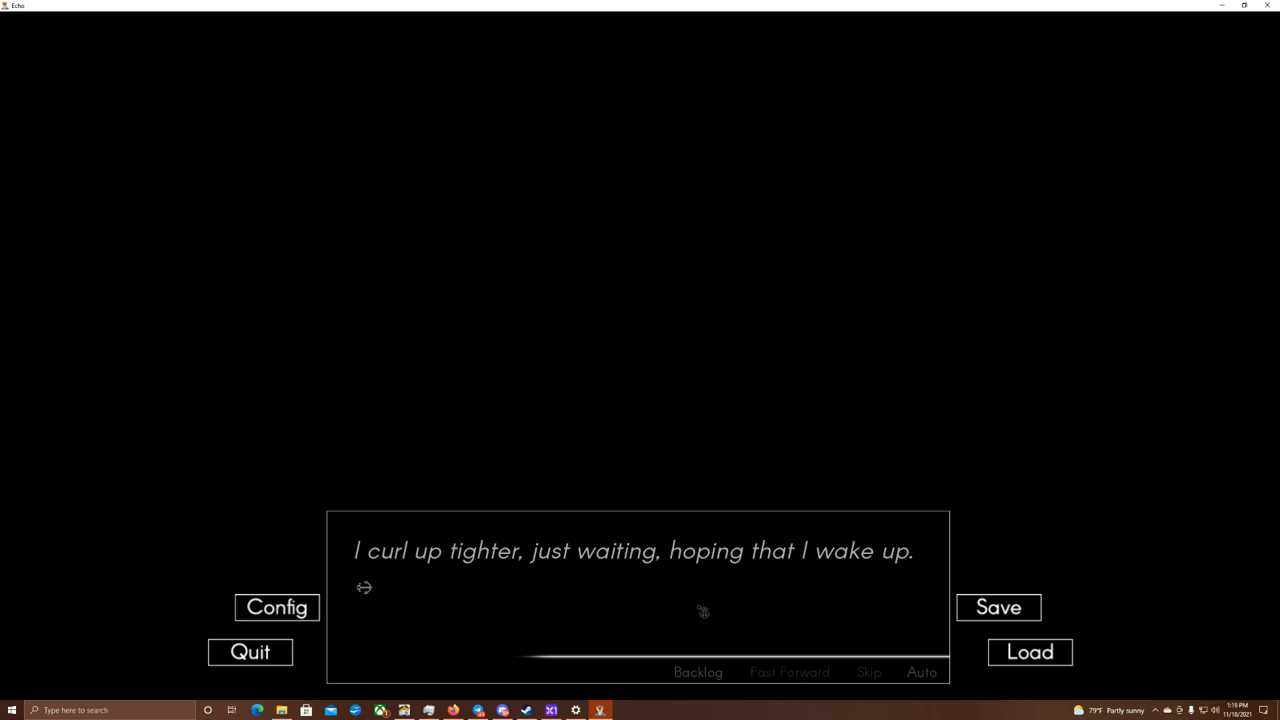
click(698, 612)
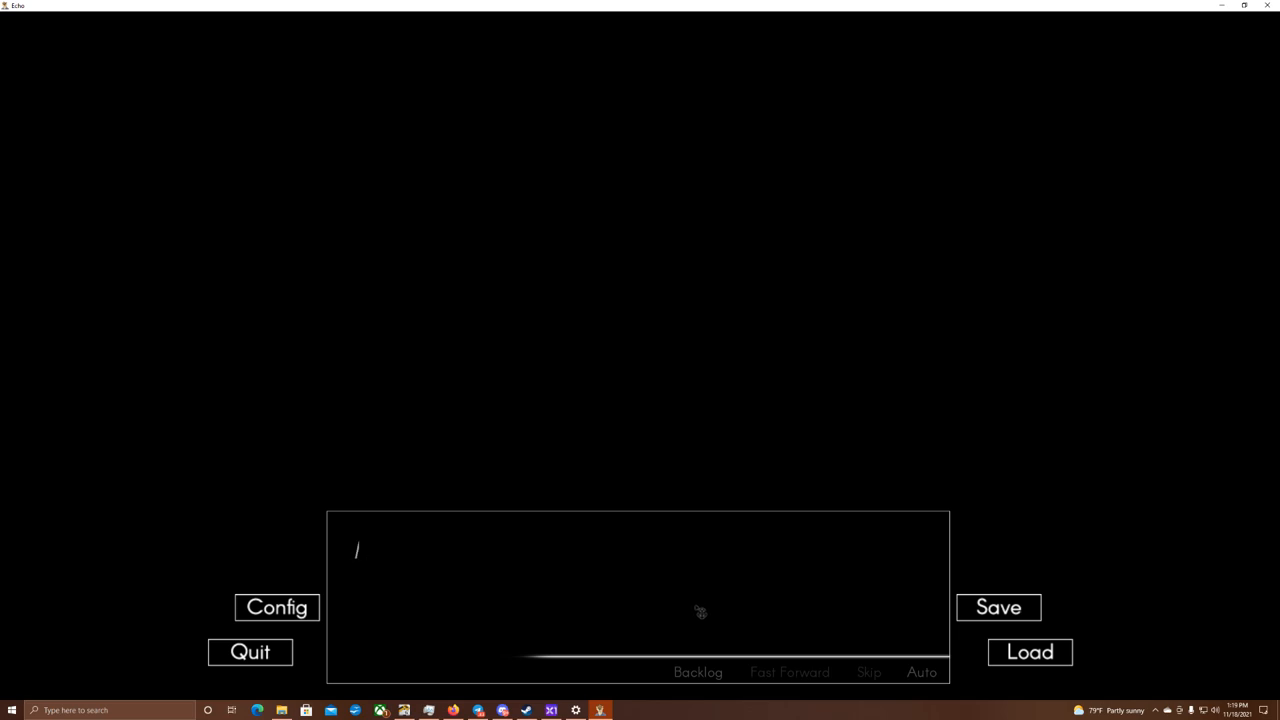
click(698, 612)
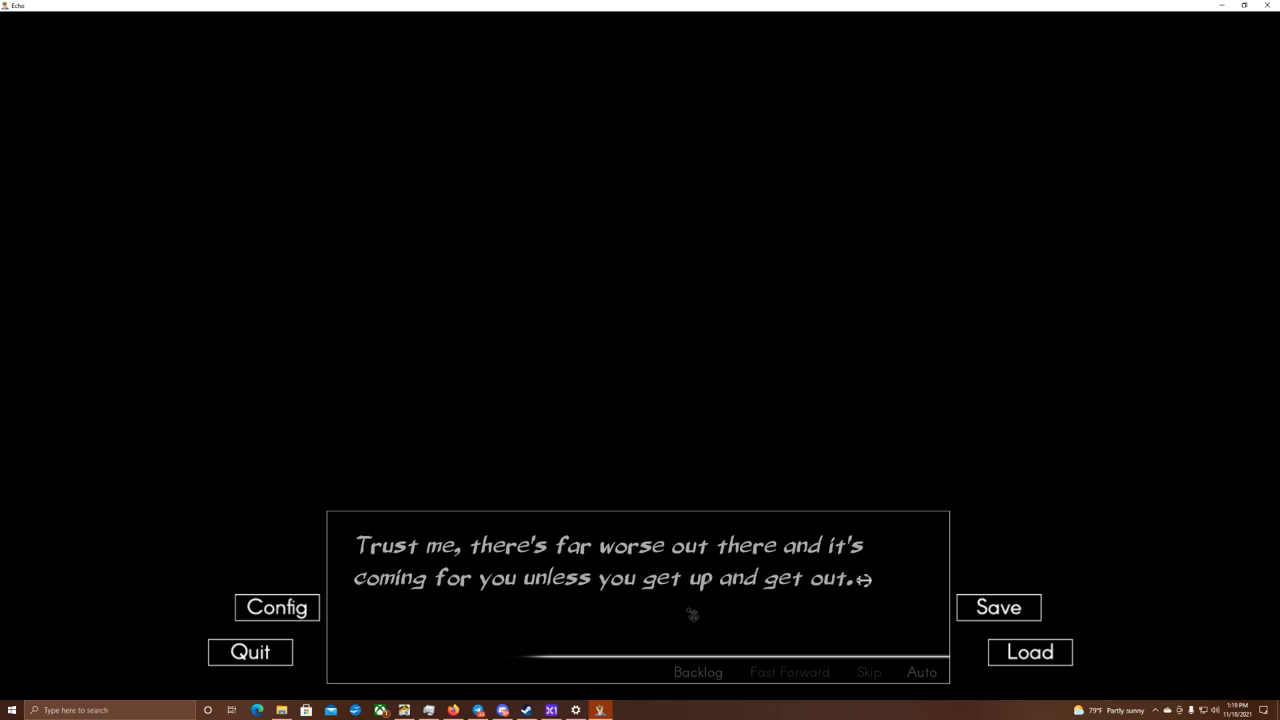
click(692, 614)
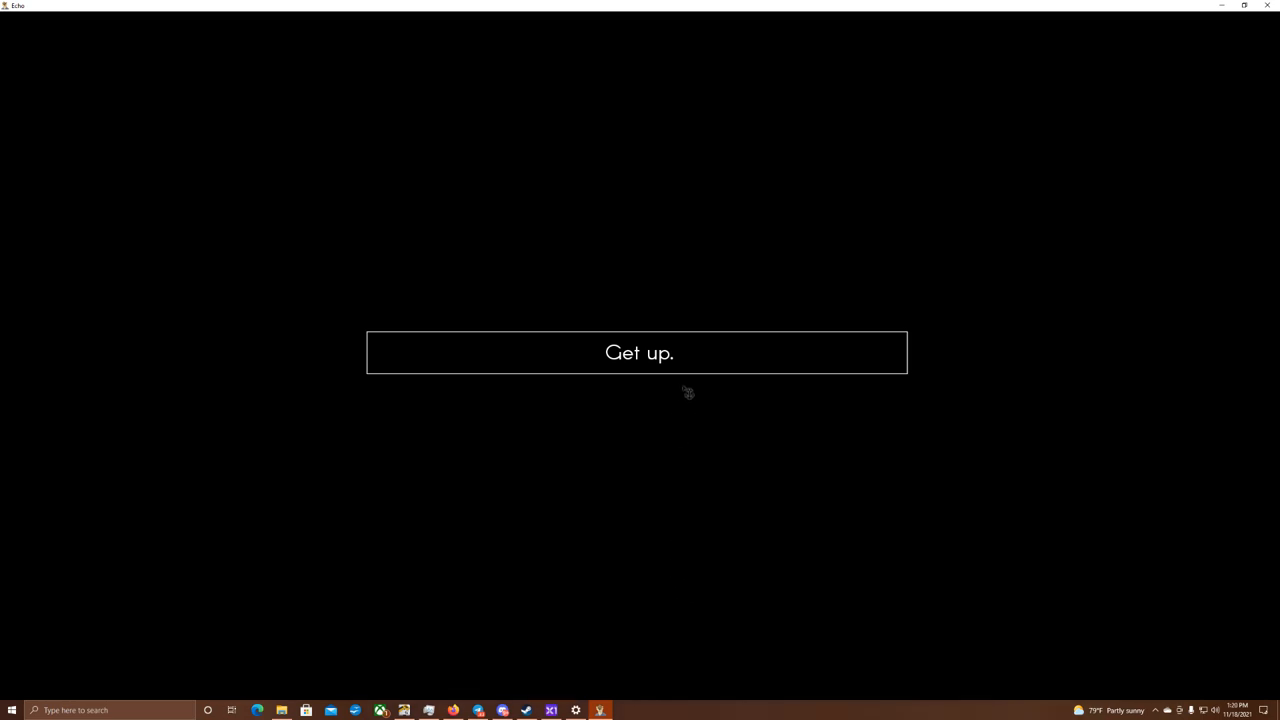
- Pick 'Get up.' and read the opening lines of the tunnel-escape directions
click(636, 352)
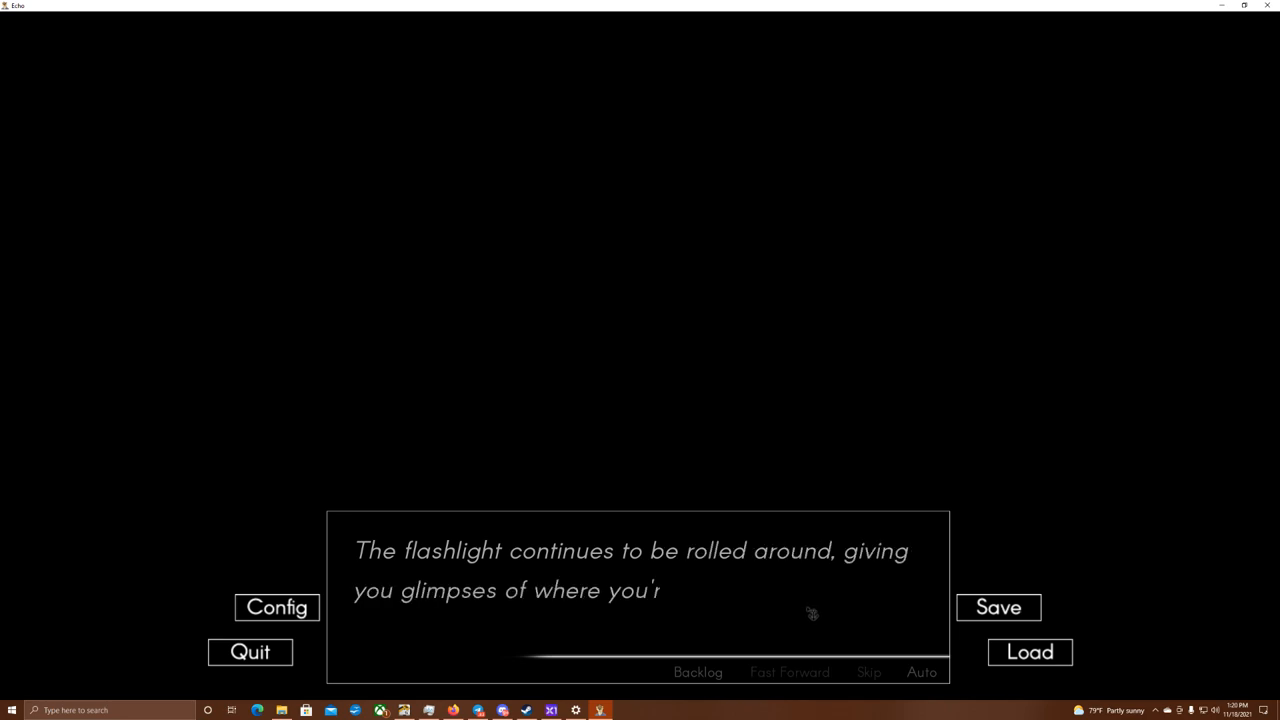
click(800, 614)
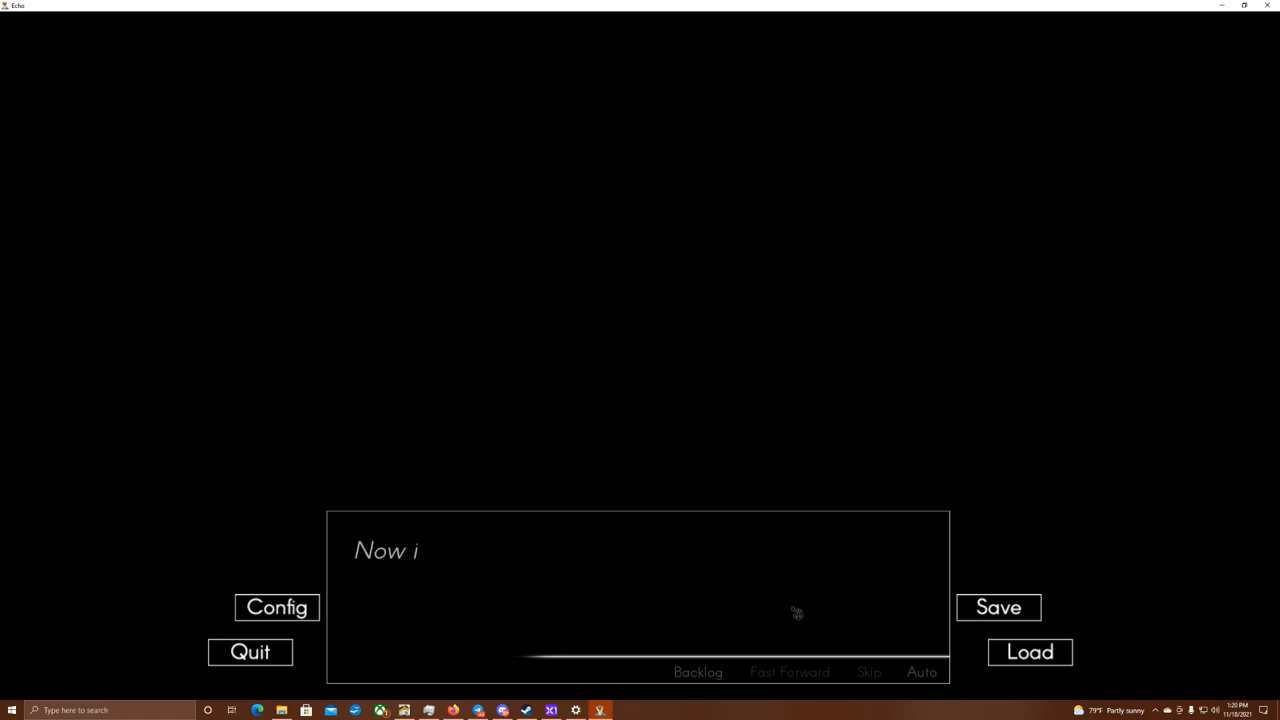
click(792, 612)
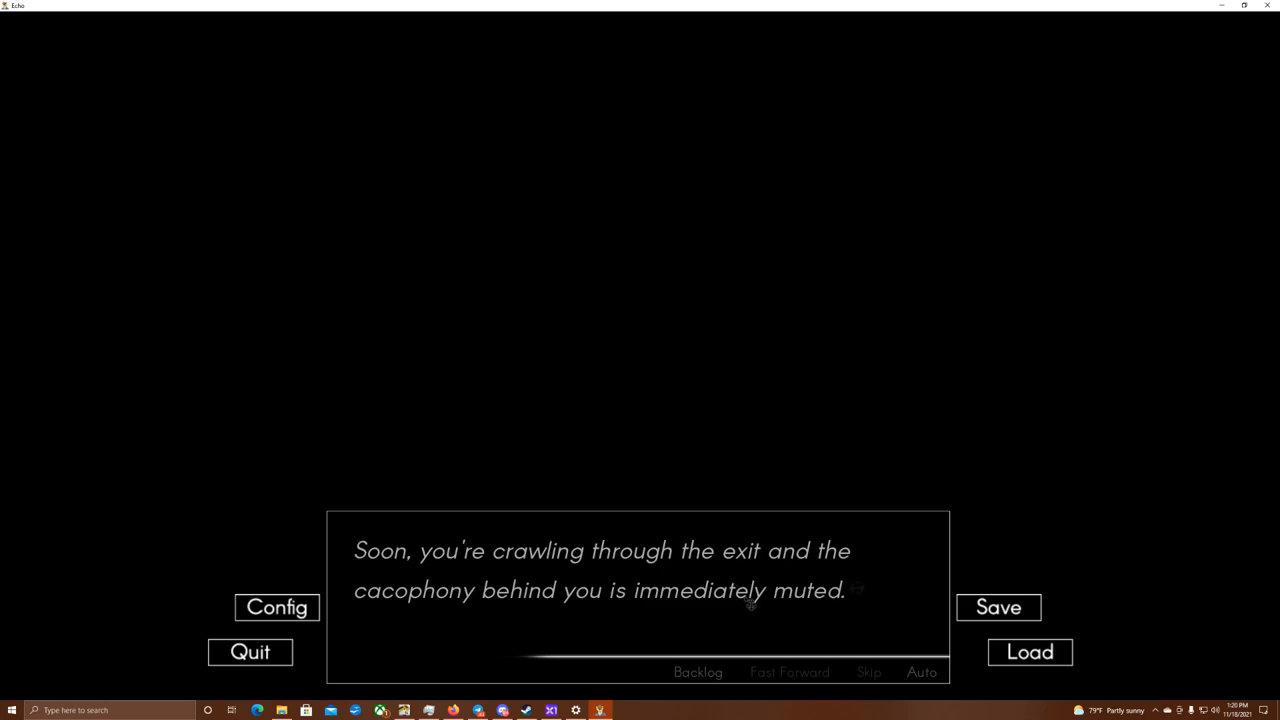
click(750, 604)
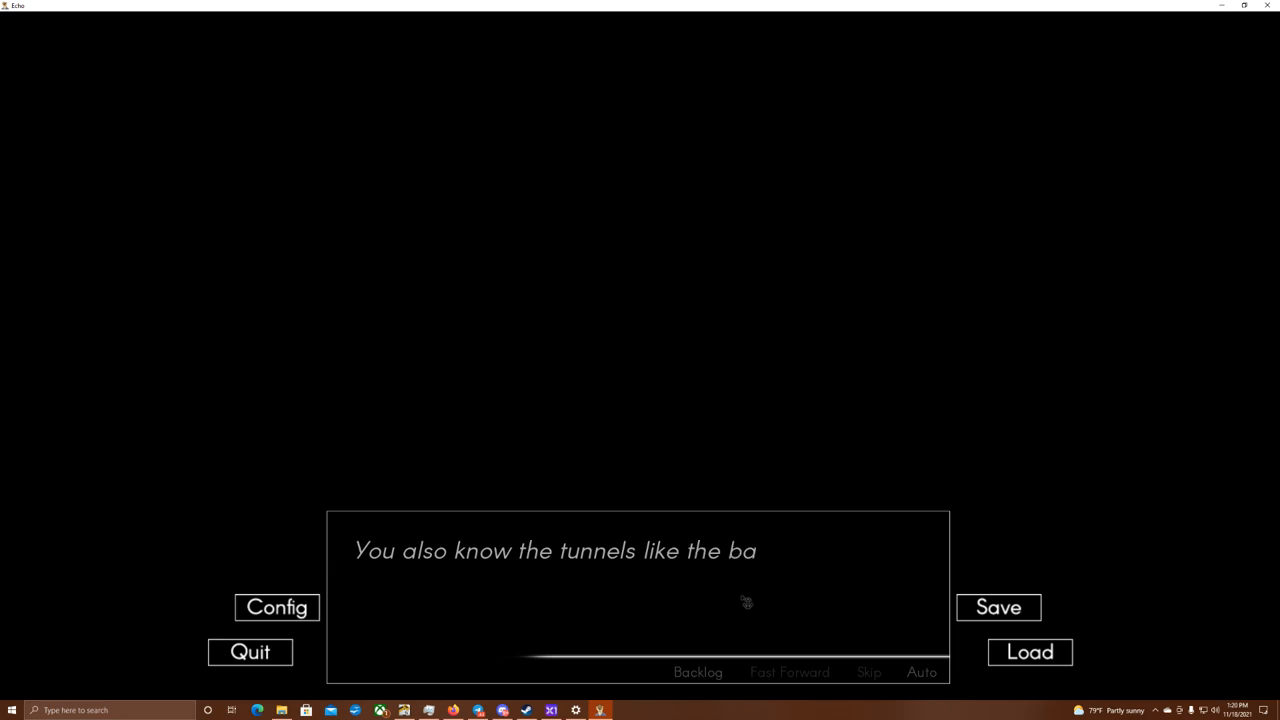
click(742, 600)
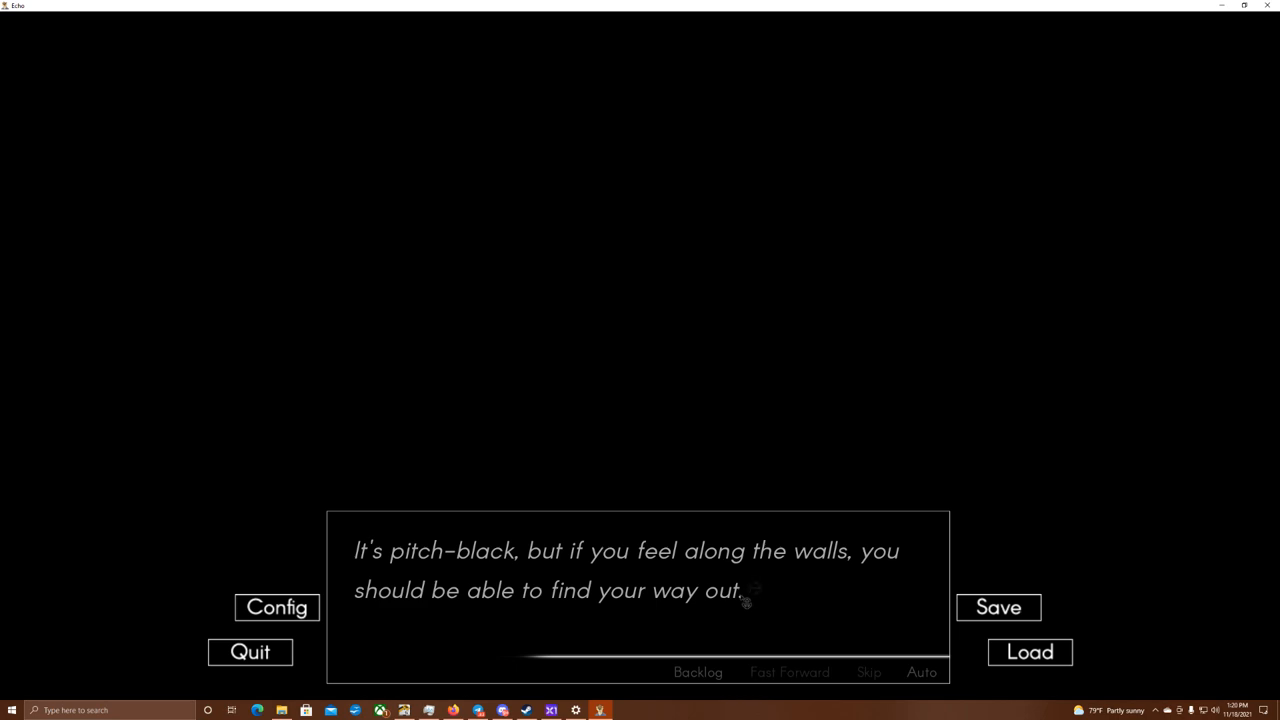
click(742, 602)
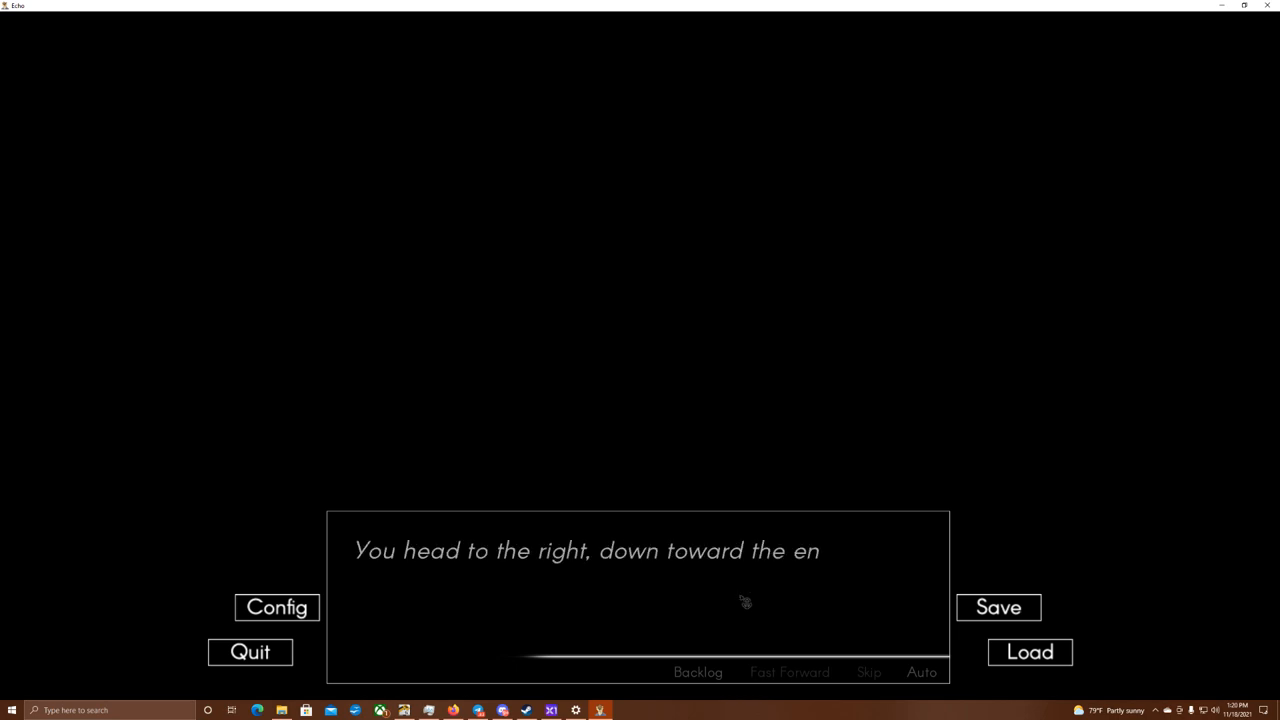
- Read the remaining escape directions until Nik has drilled them into memory
click(744, 602)
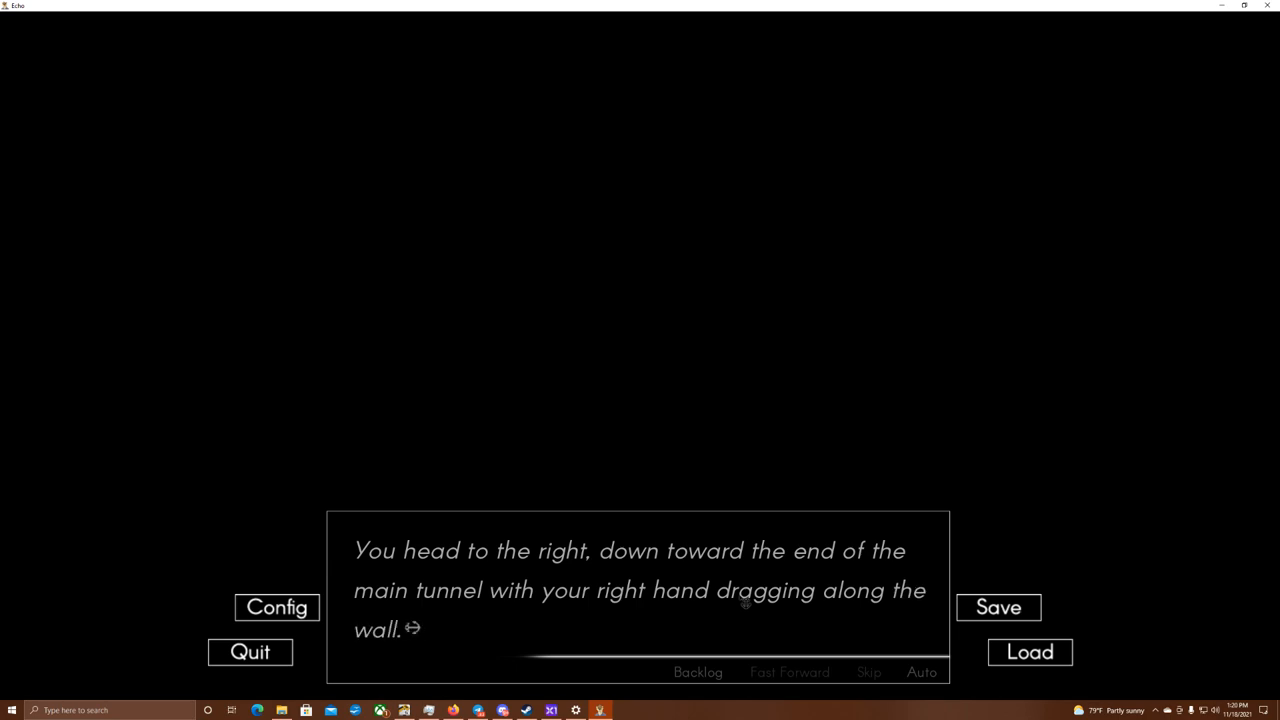
click(740, 602)
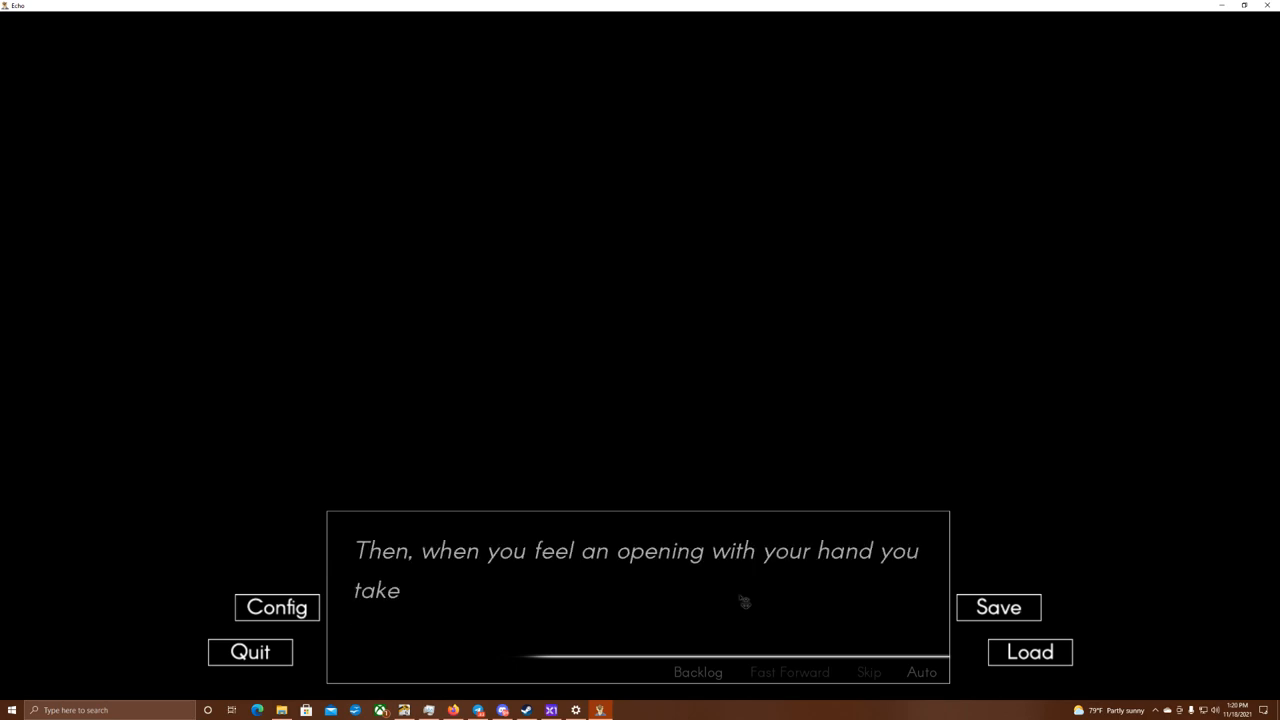
click(740, 604)
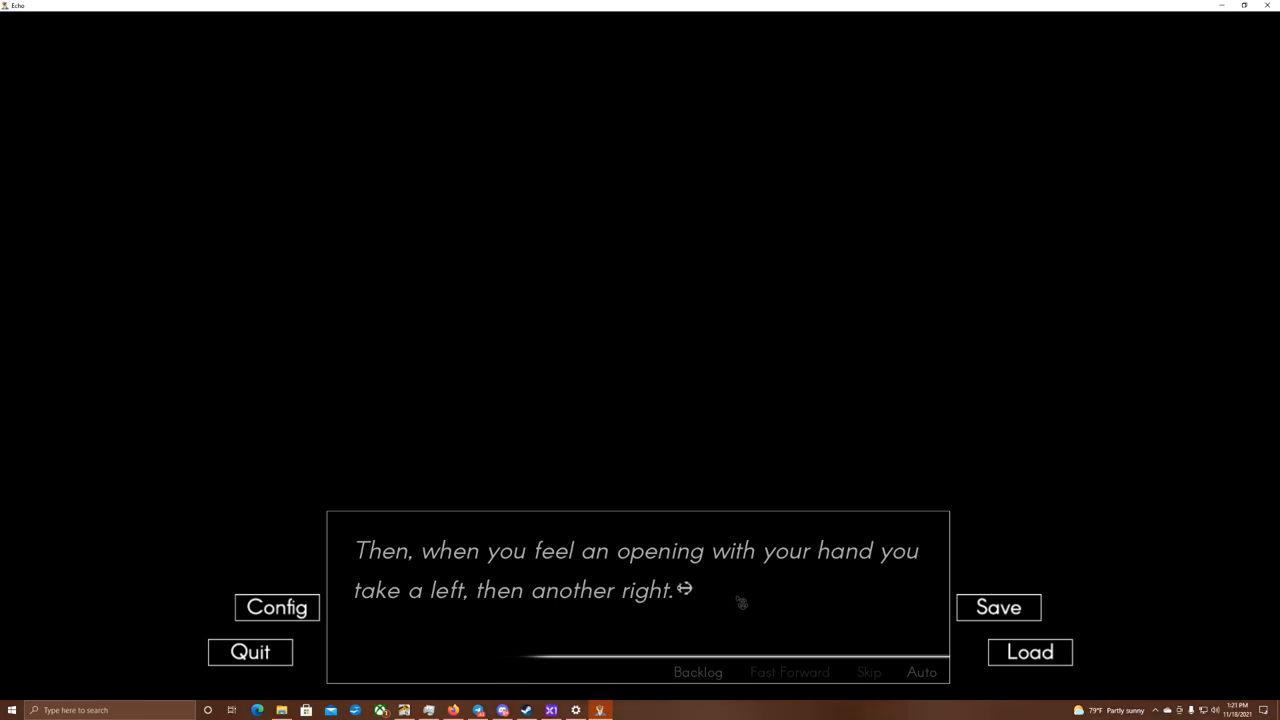
click(736, 604)
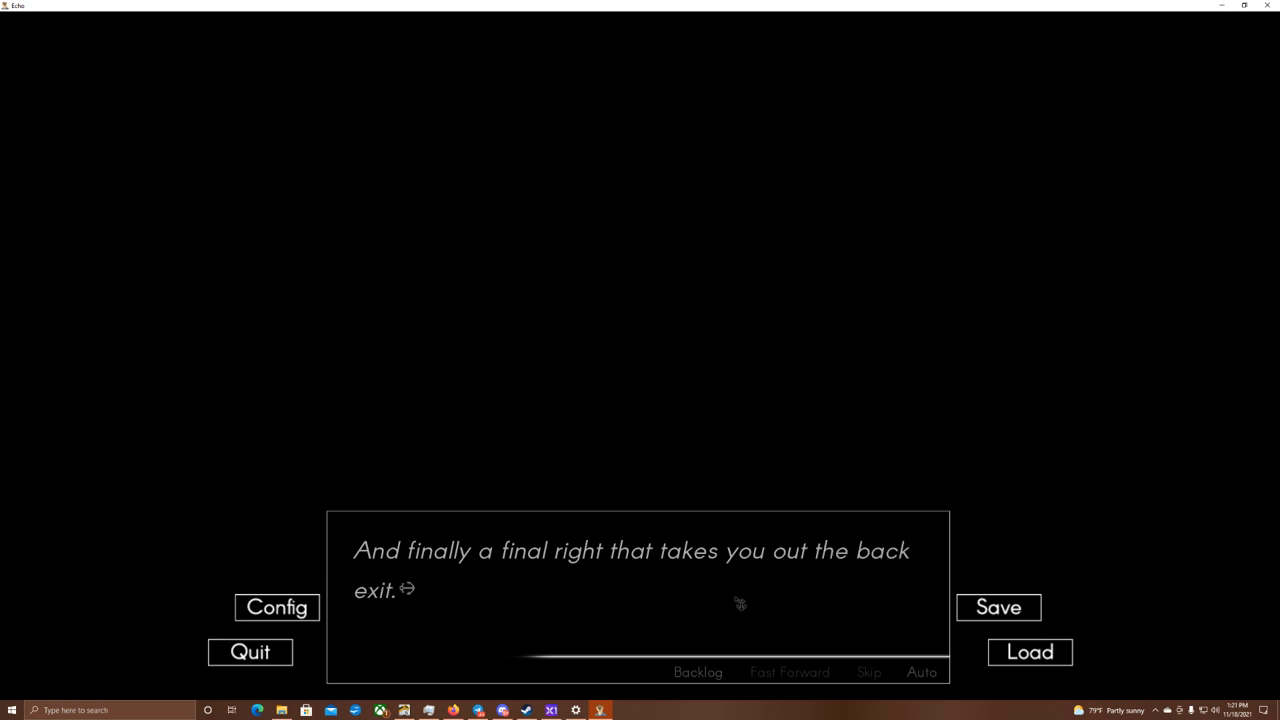
click(736, 604)
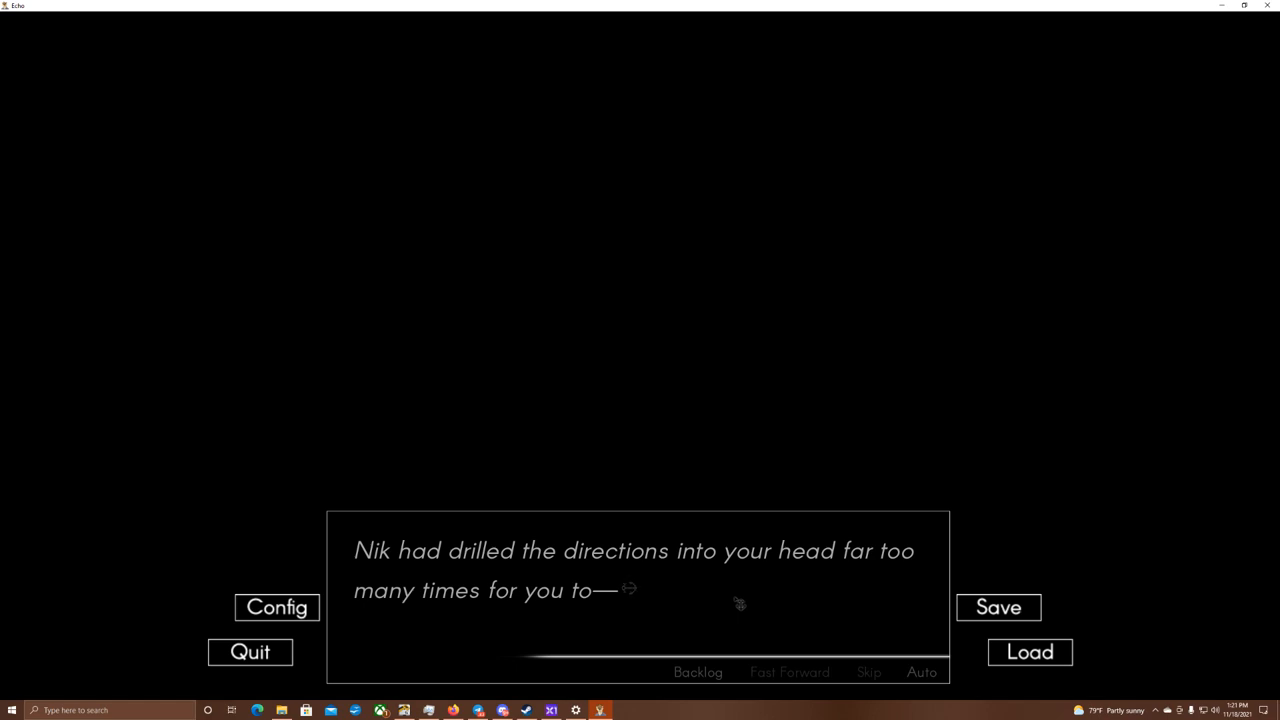
- Advance through the dim tunnel until the lizard in the white shirt appears
click(734, 604)
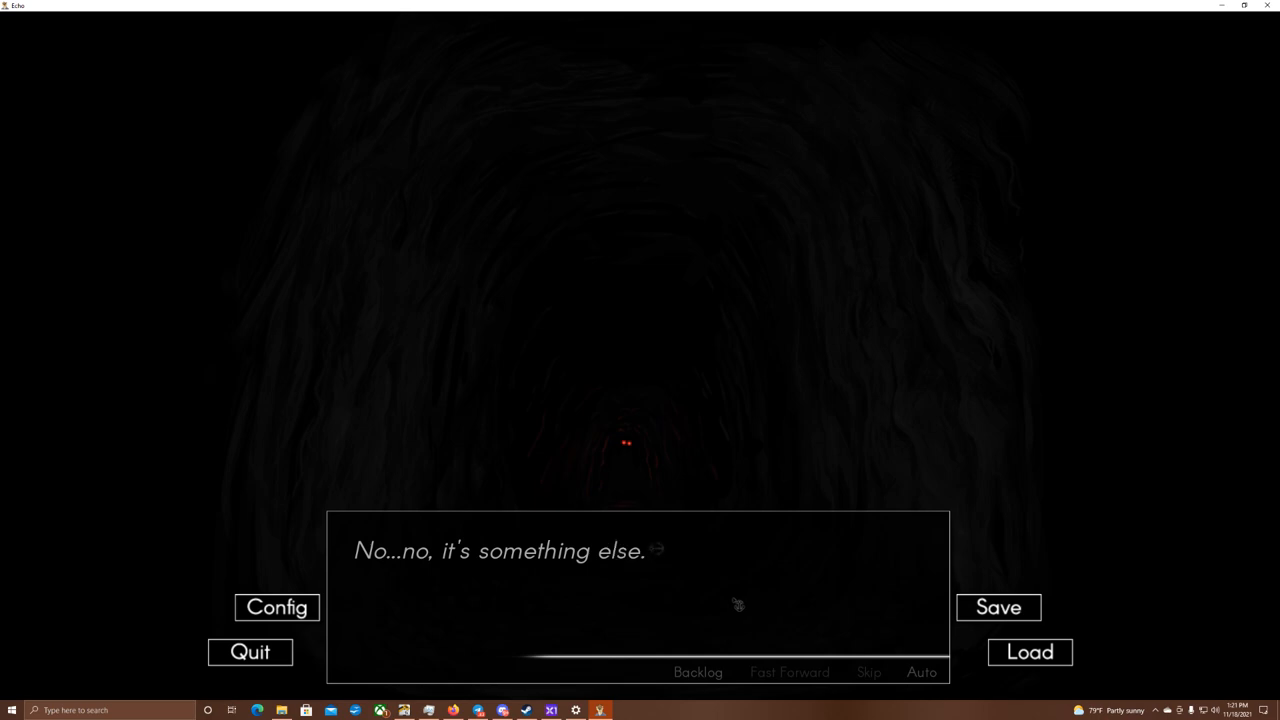
click(736, 604)
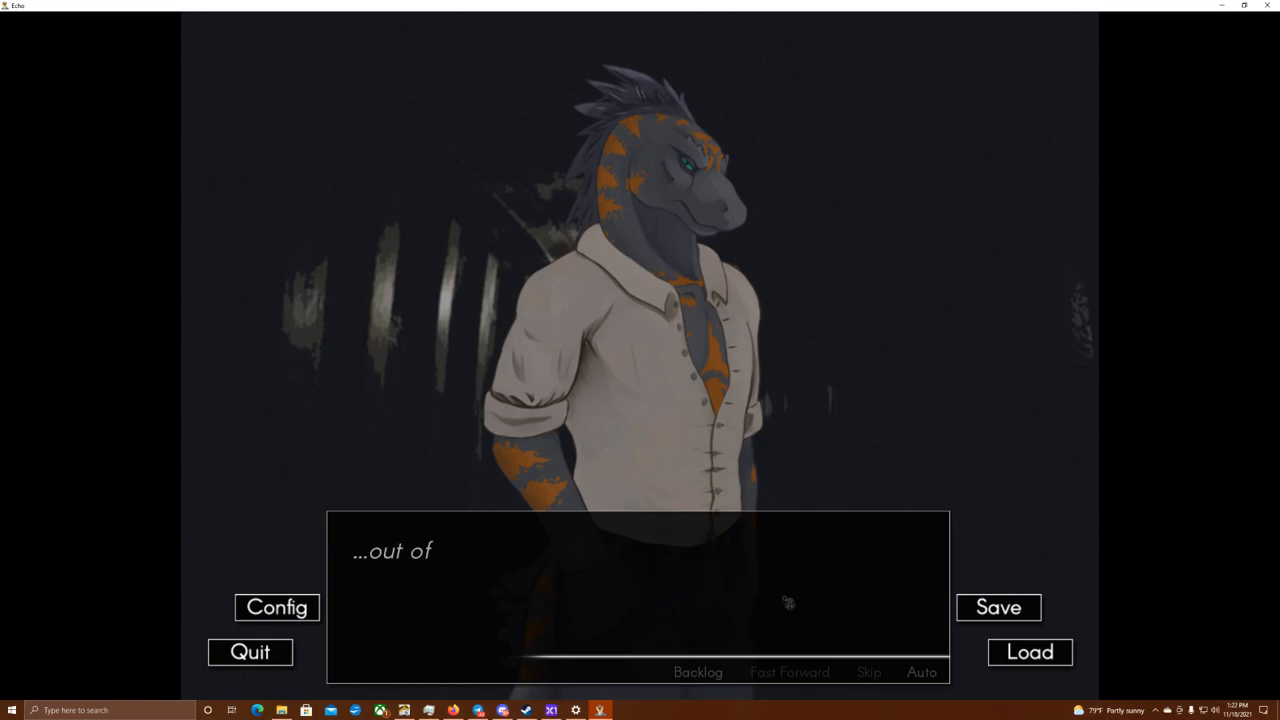
- Read on into the dusk desert scene, reaching the line about chaos being the word
click(788, 604)
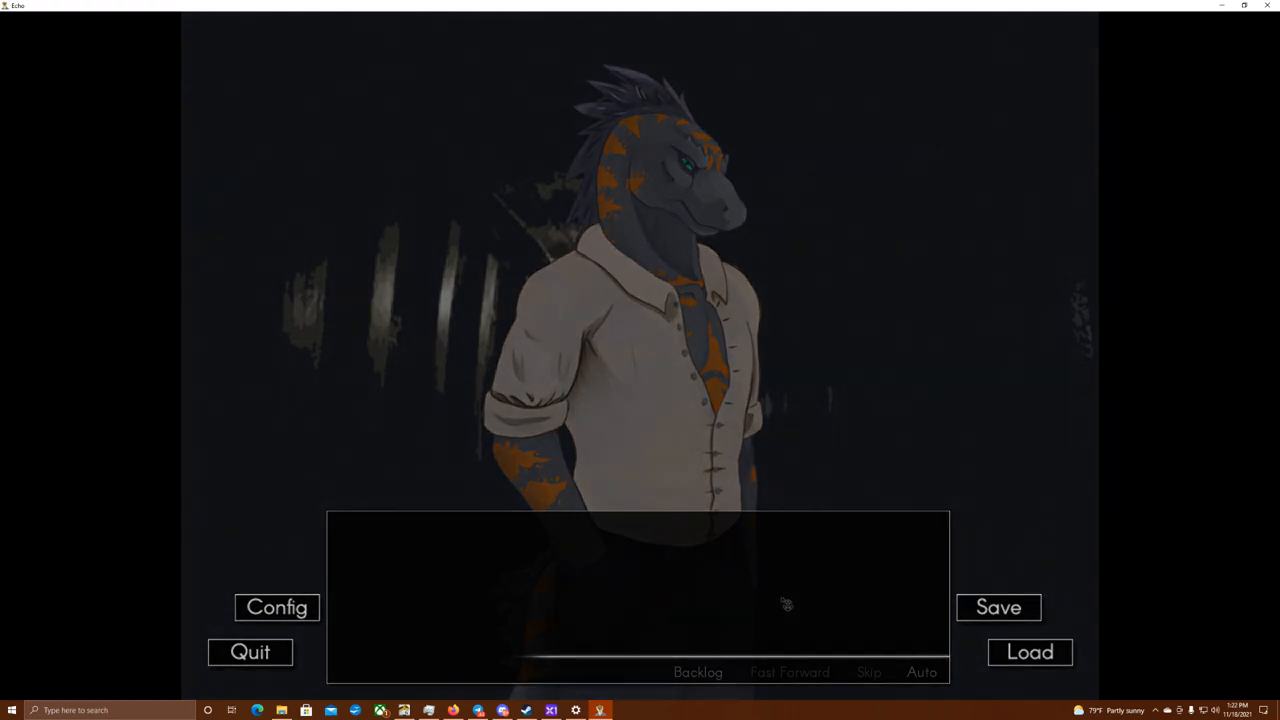
click(784, 604)
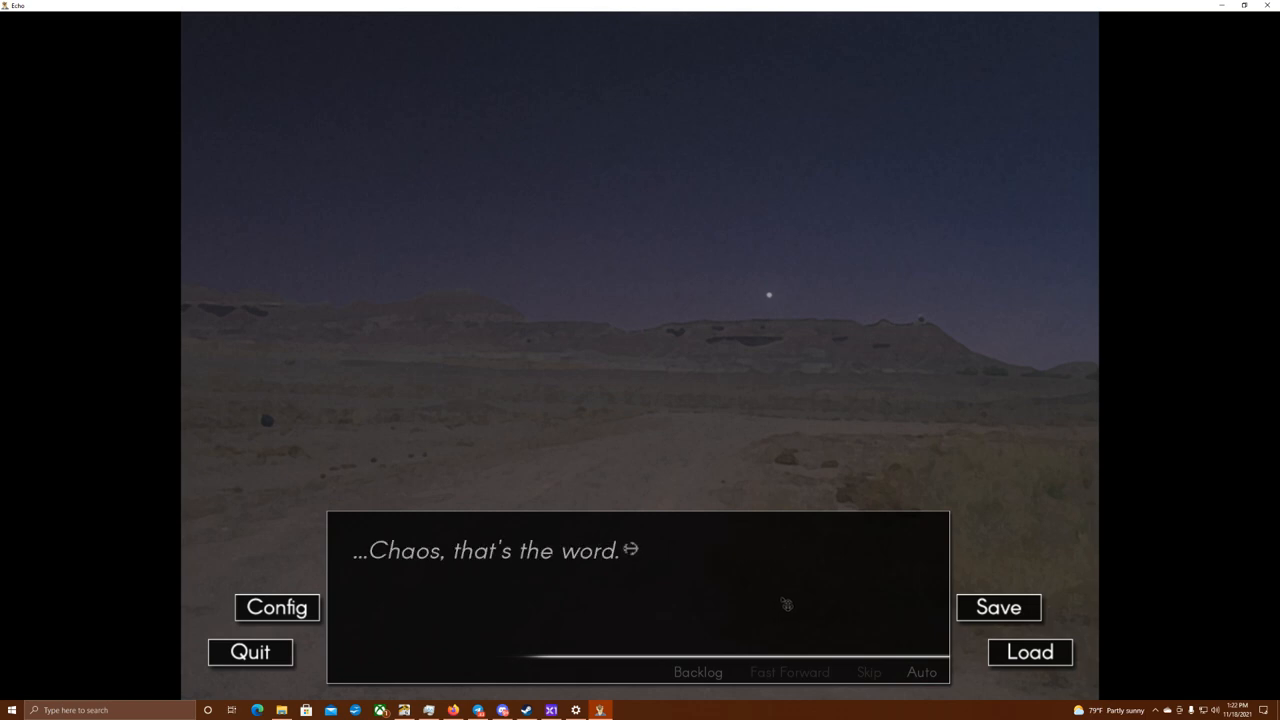
- Advance Flynn and Chase's desert exchange until Chase asks 'What?' about Leo
click(784, 604)
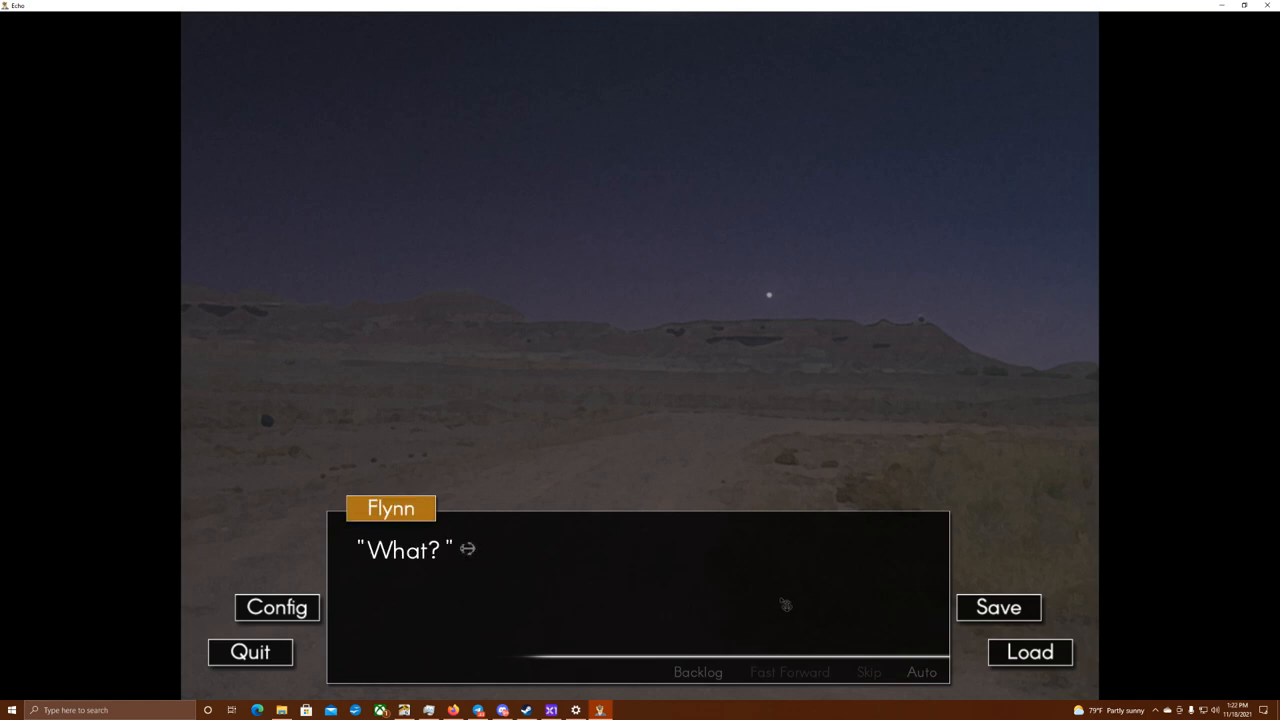
click(784, 604)
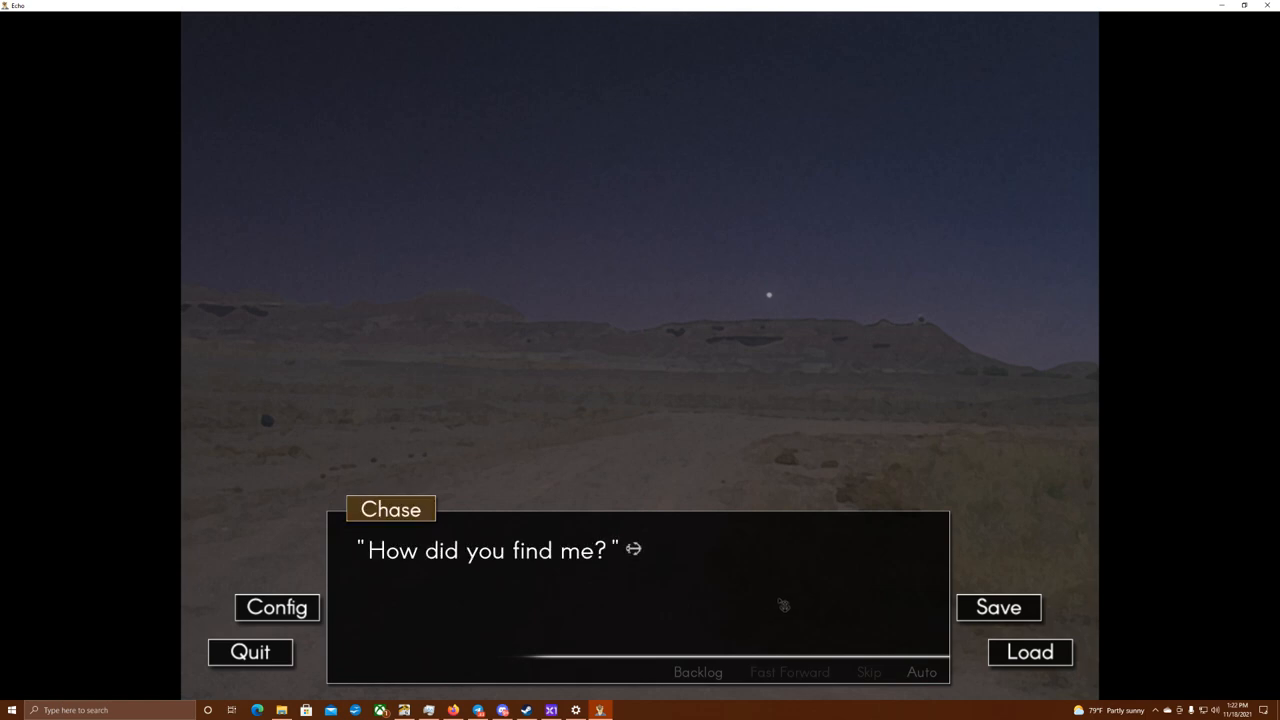
click(782, 604)
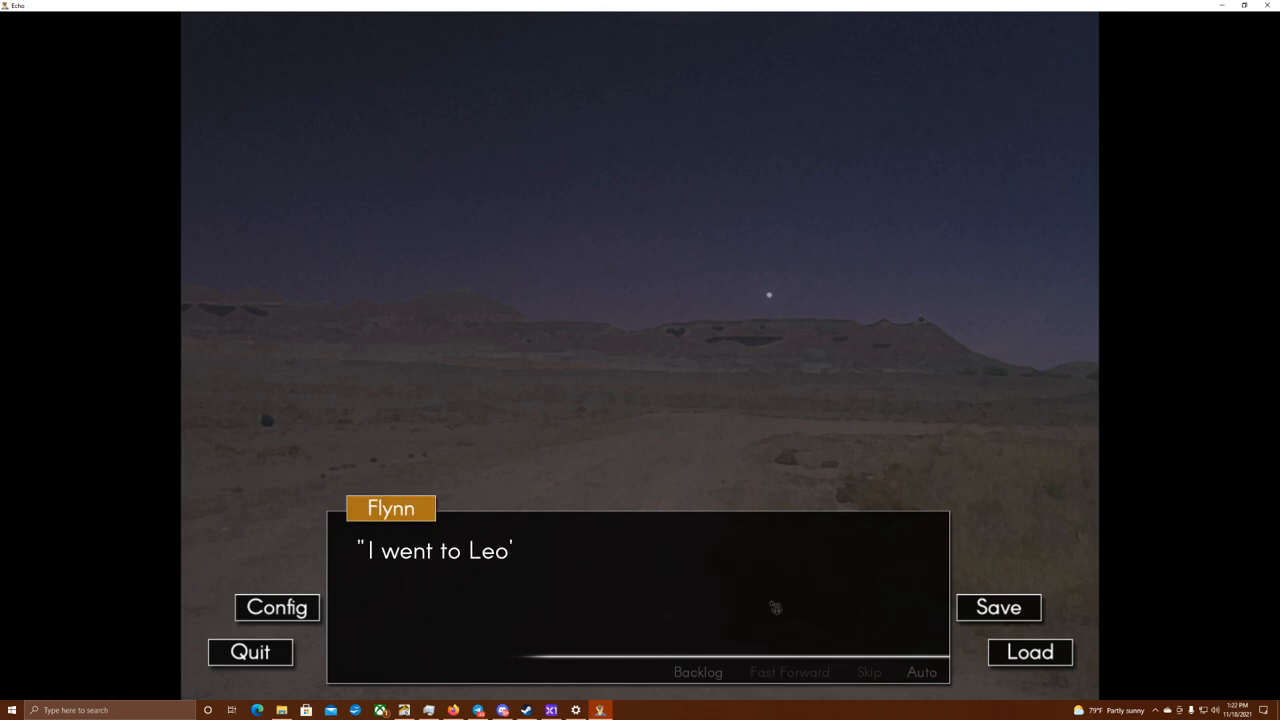
click(772, 608)
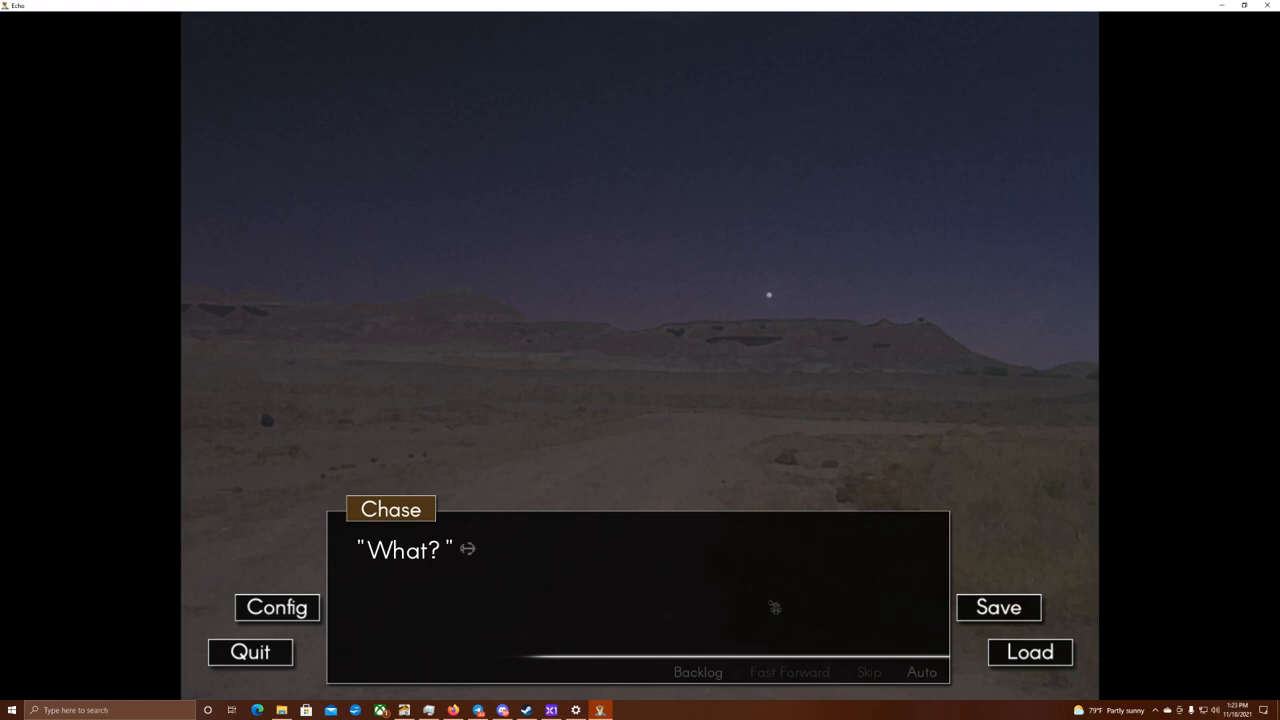
mouse_move(630, 632)
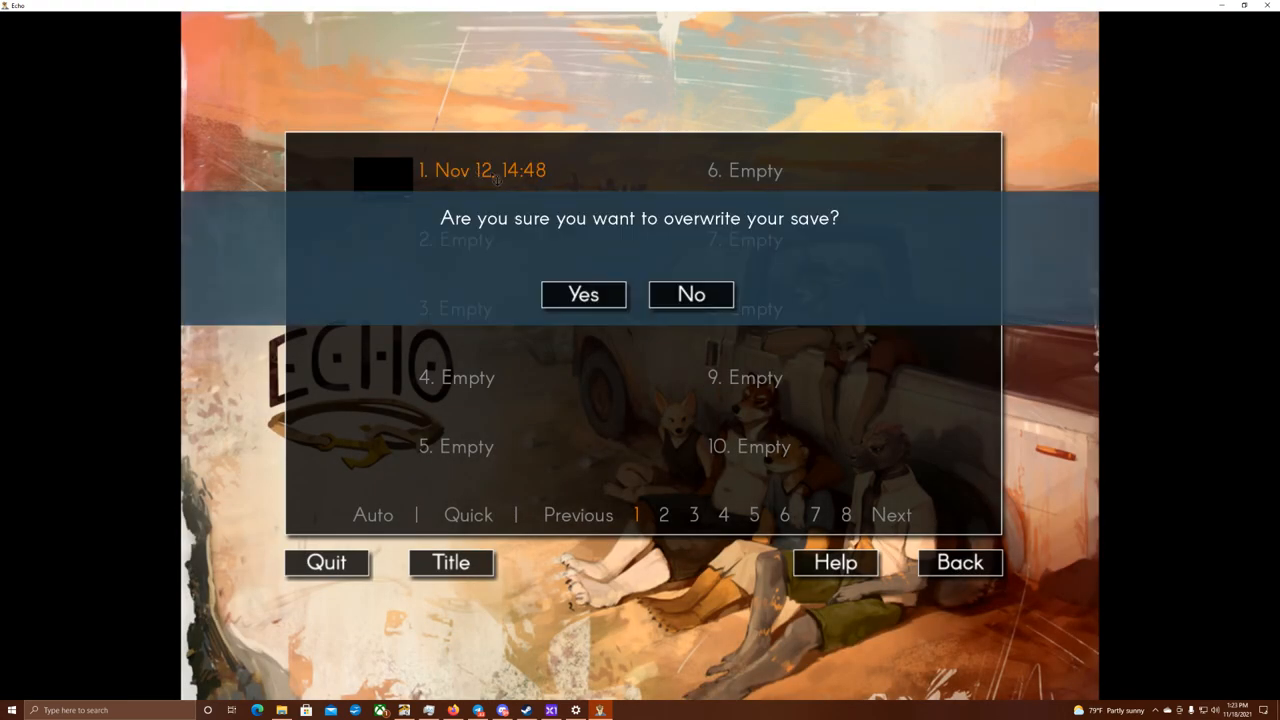
- Confirm overwriting slot 1, then resume with Flynn saying Kudzu pointed out the direction
click(584, 294)
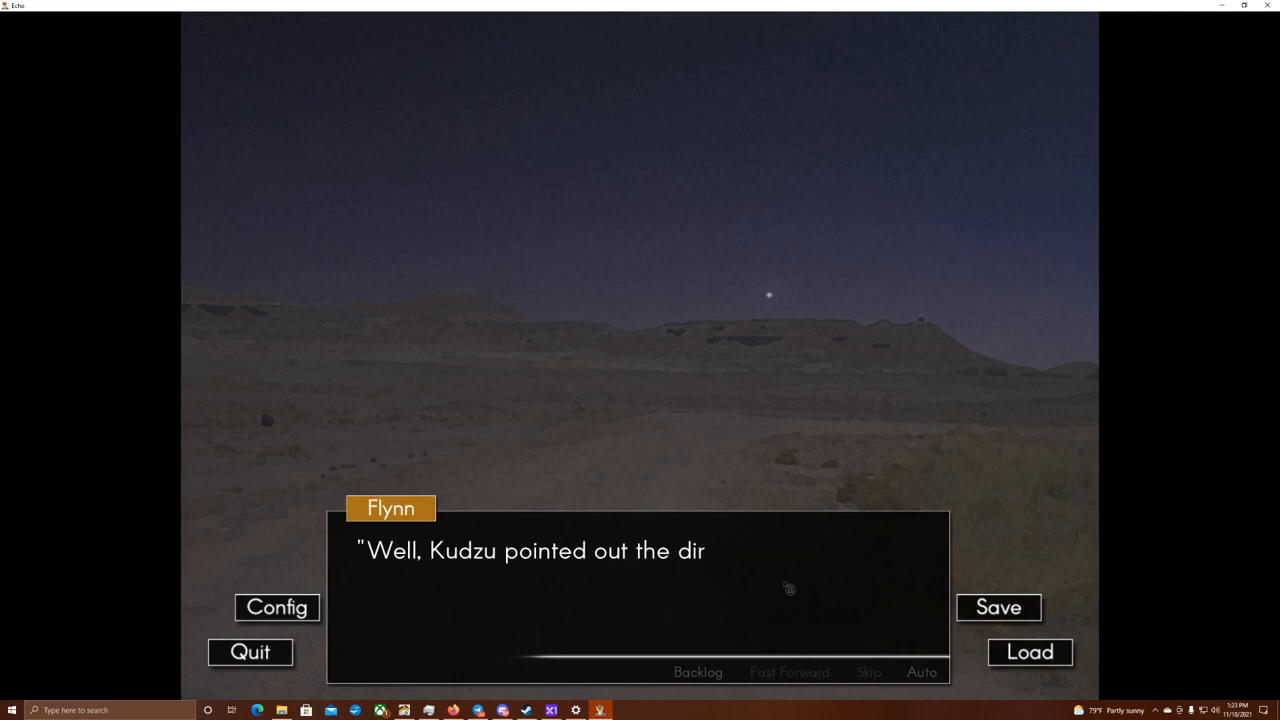
- Read Flynn's lines about the canyon and the train being the only way out, cutting to the kitchen
click(788, 590)
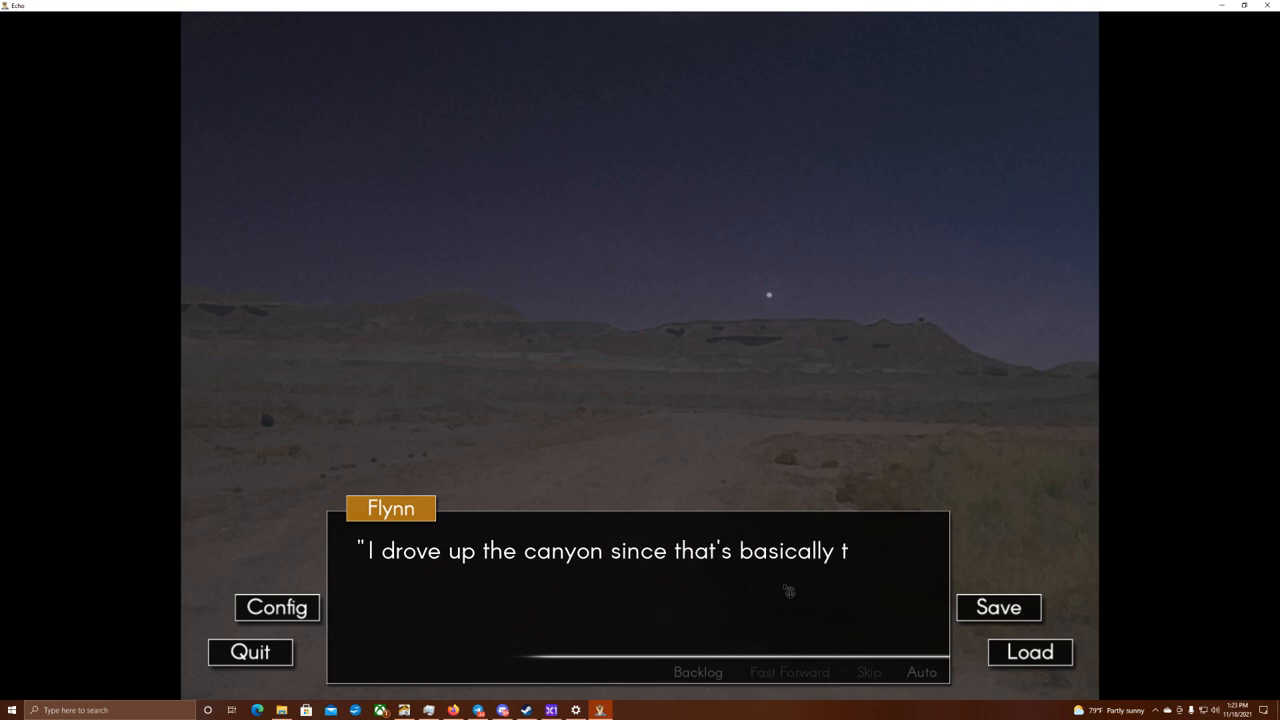
click(788, 592)
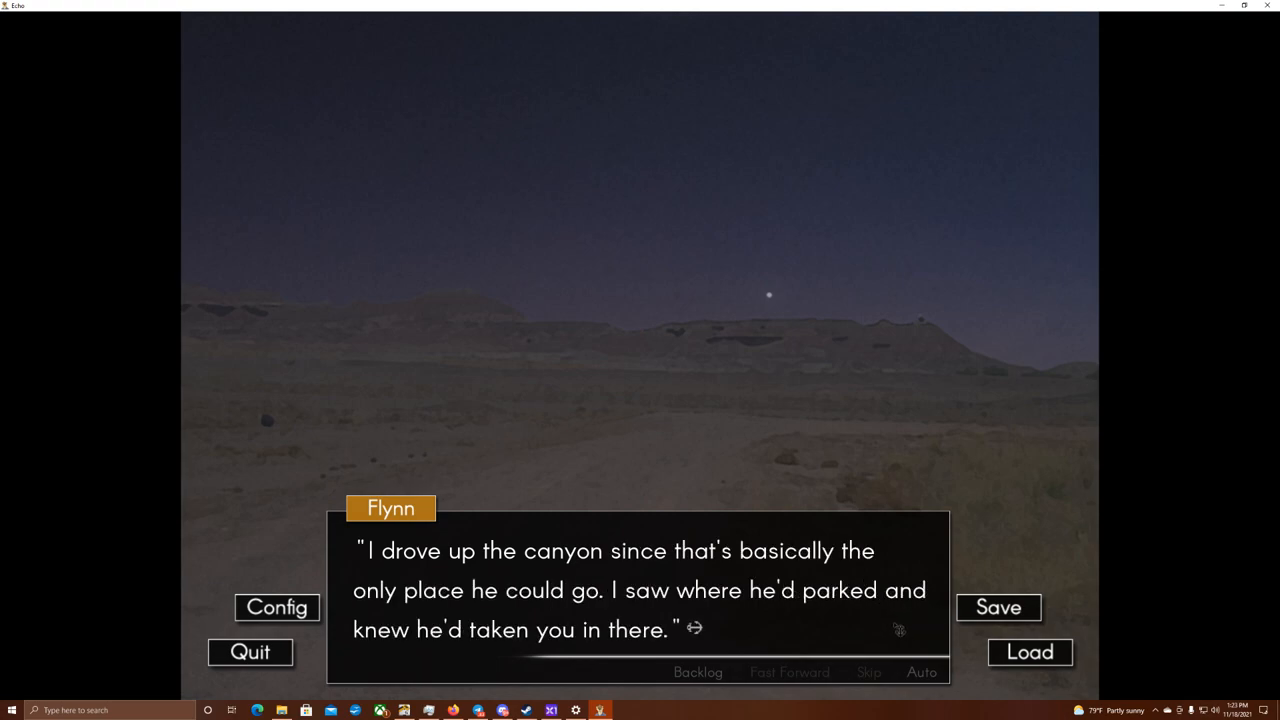
click(636, 600)
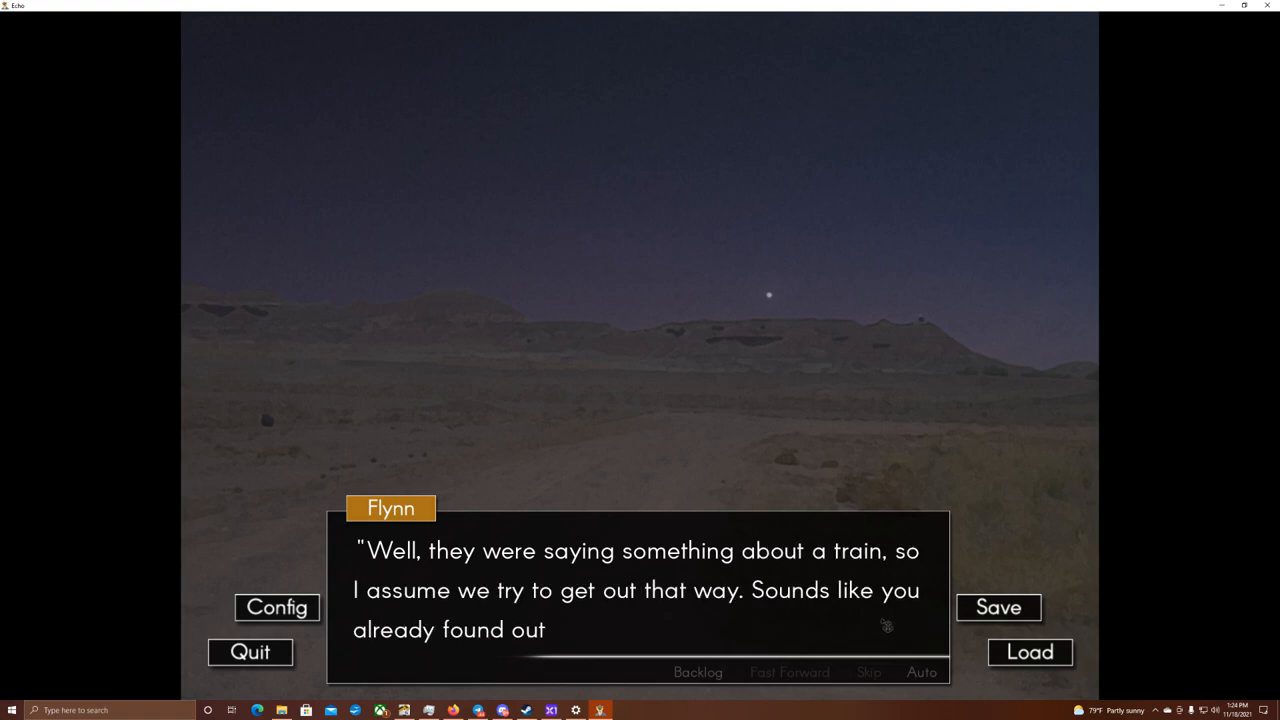
click(884, 620)
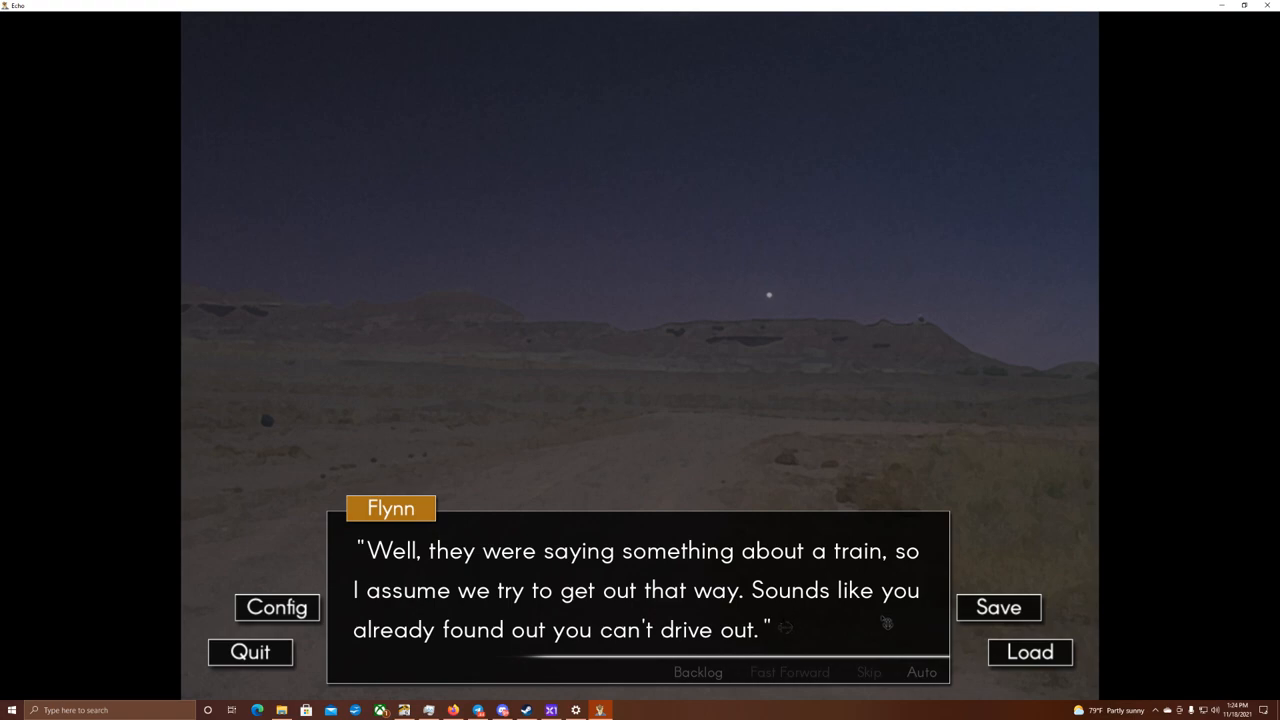
click(640, 600)
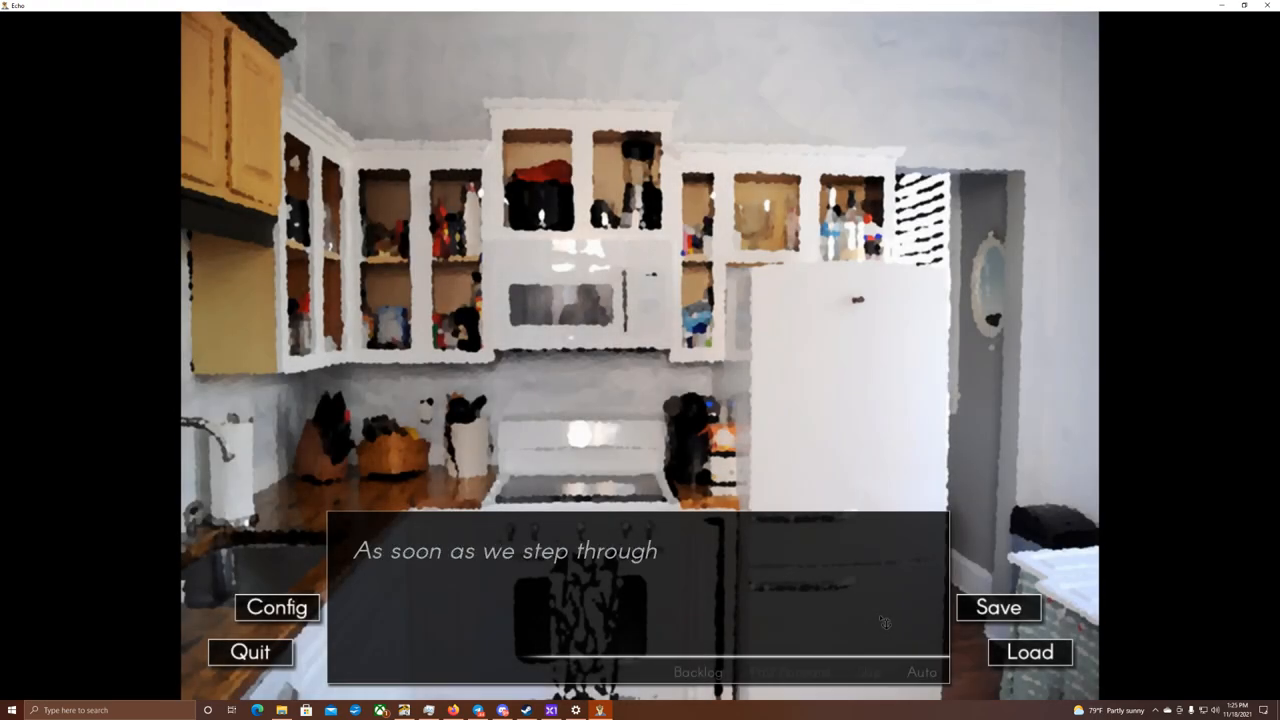
- Read the kitchen reunion narration and Flynn's line until Kudzu starts apologizing
click(880, 620)
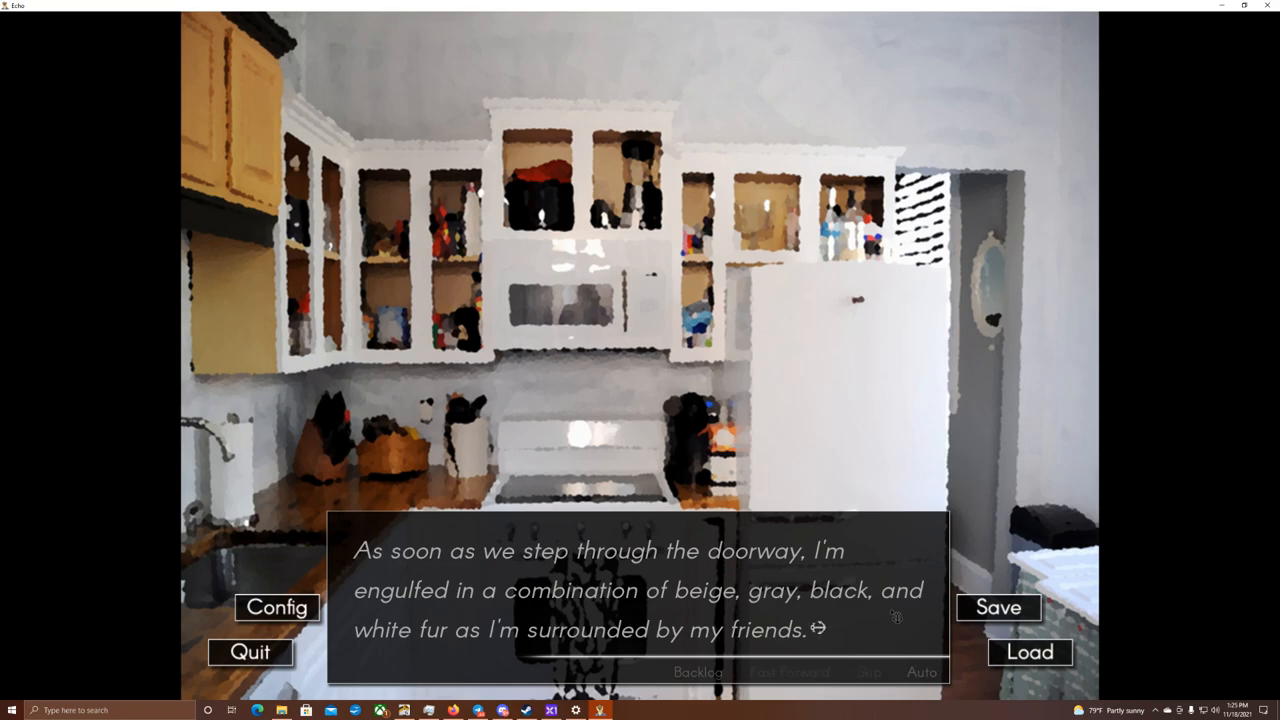
click(640, 600)
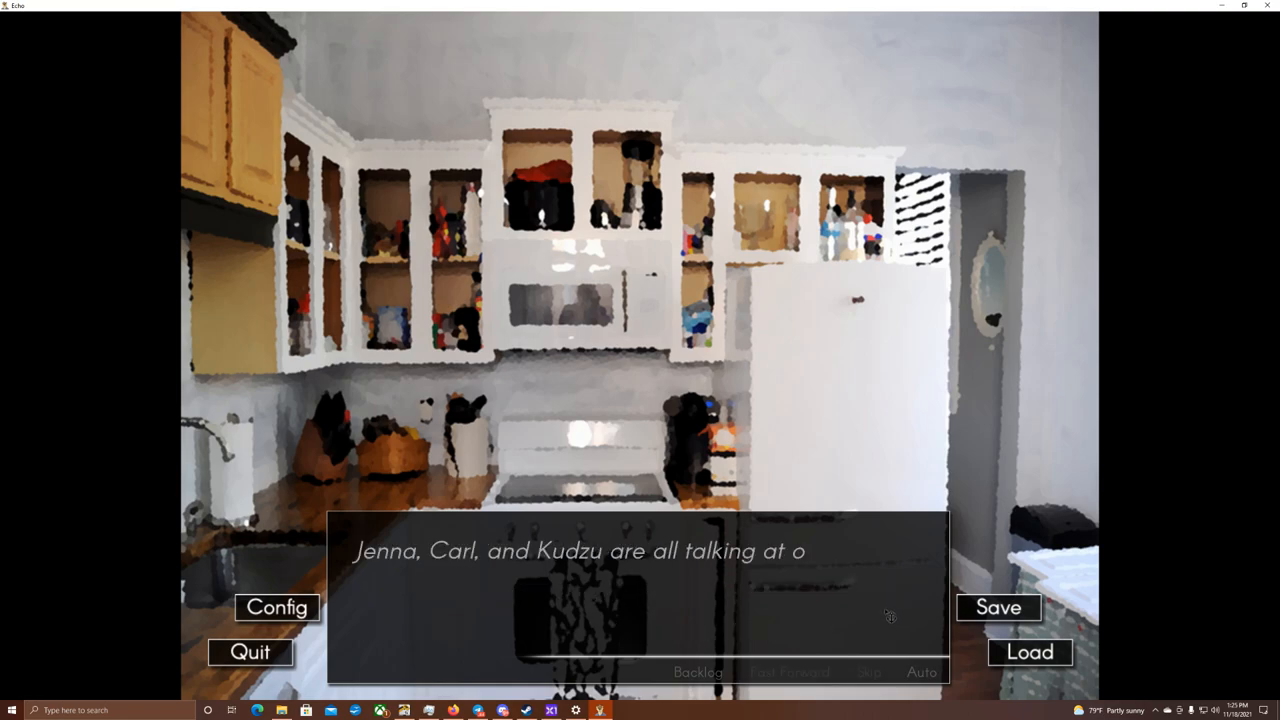
click(888, 616)
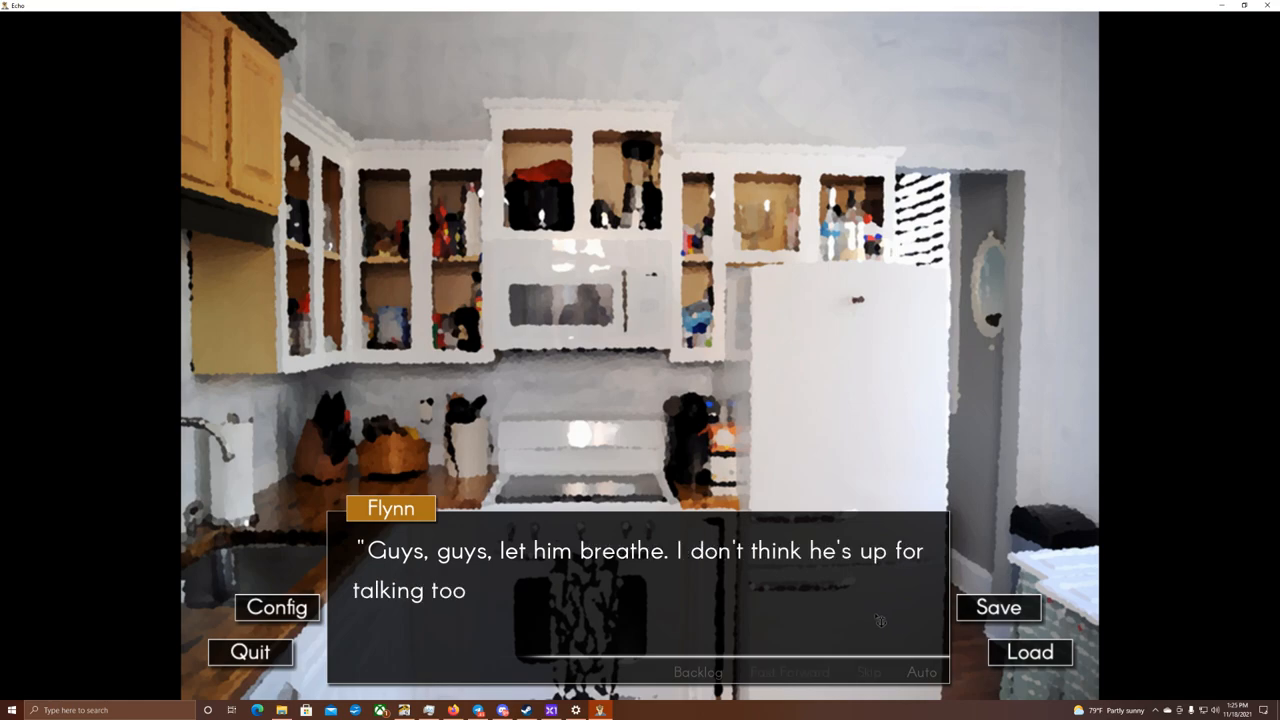
click(610, 600)
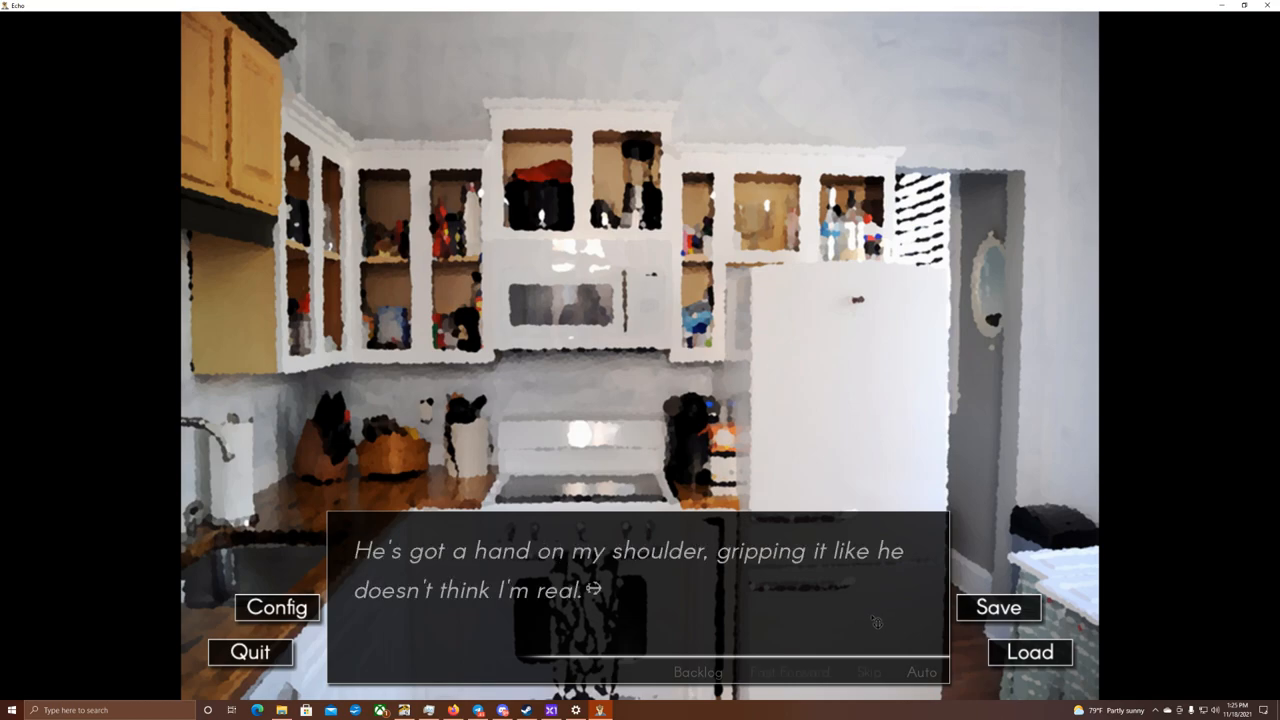
click(640, 620)
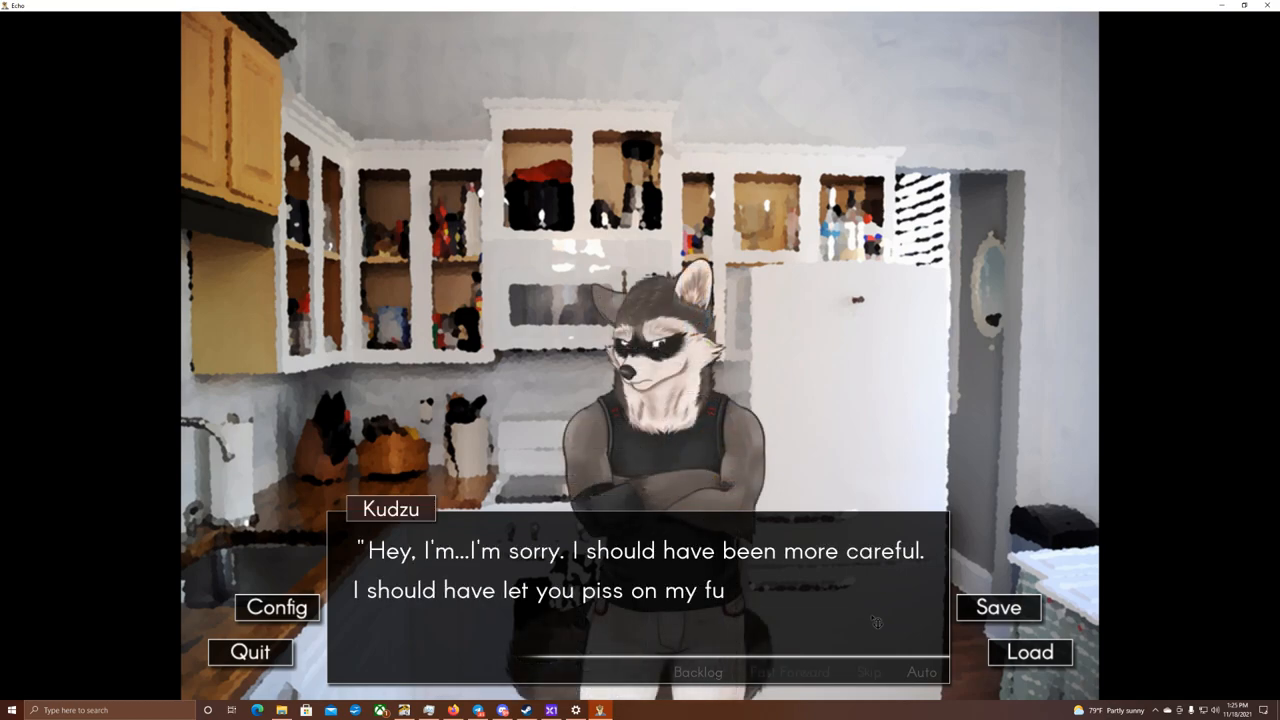
- Read Kudzu's apology and the hug narration up to the wolf at the hallway entrance
click(640, 590)
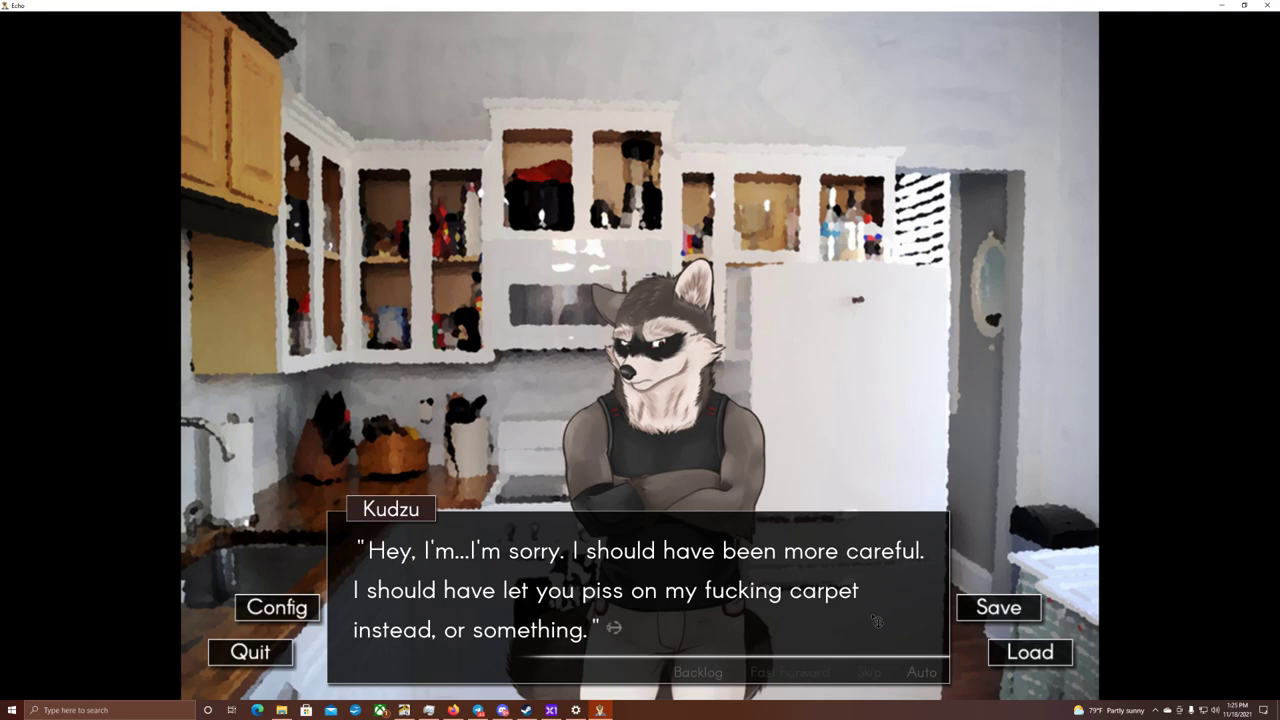
click(640, 600)
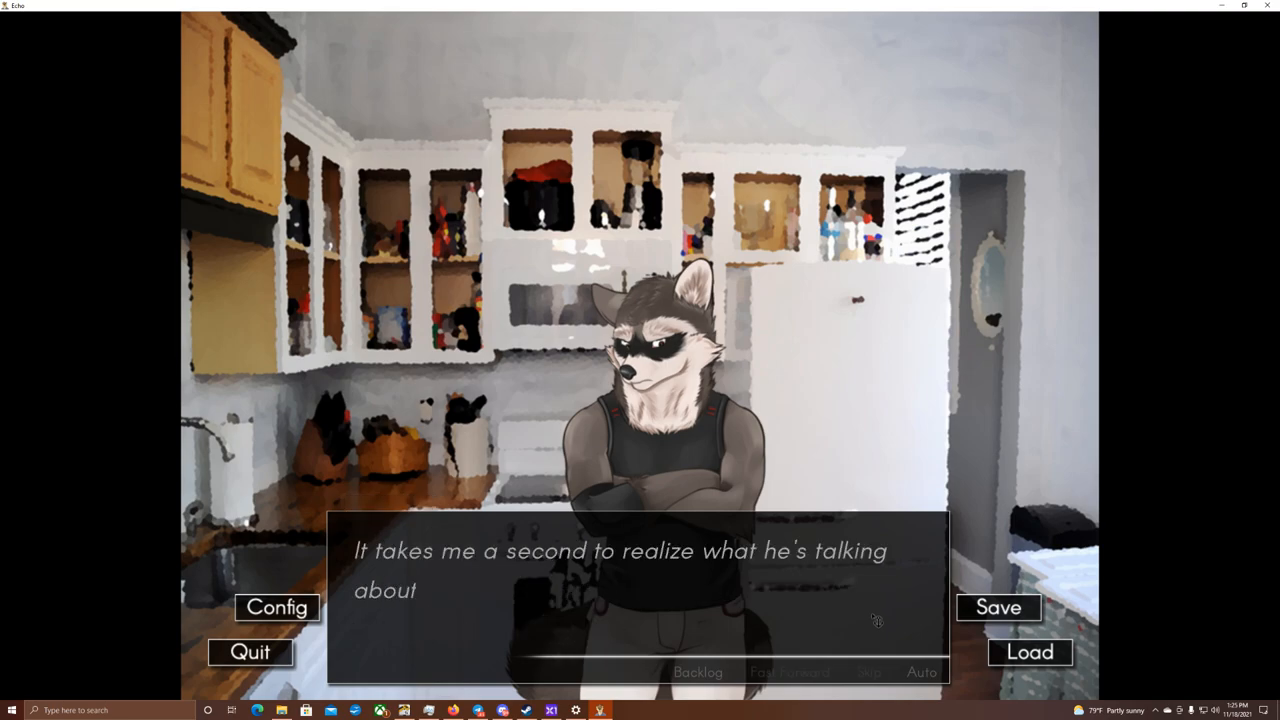
click(876, 624)
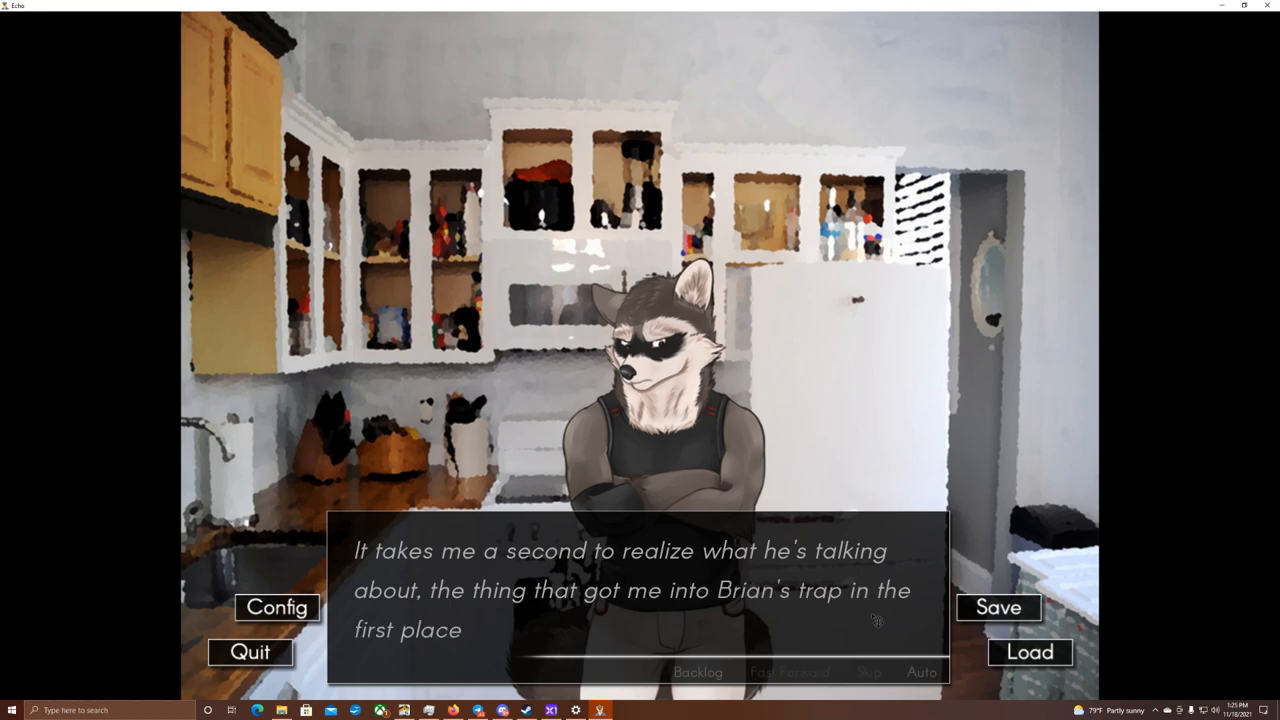
click(874, 620)
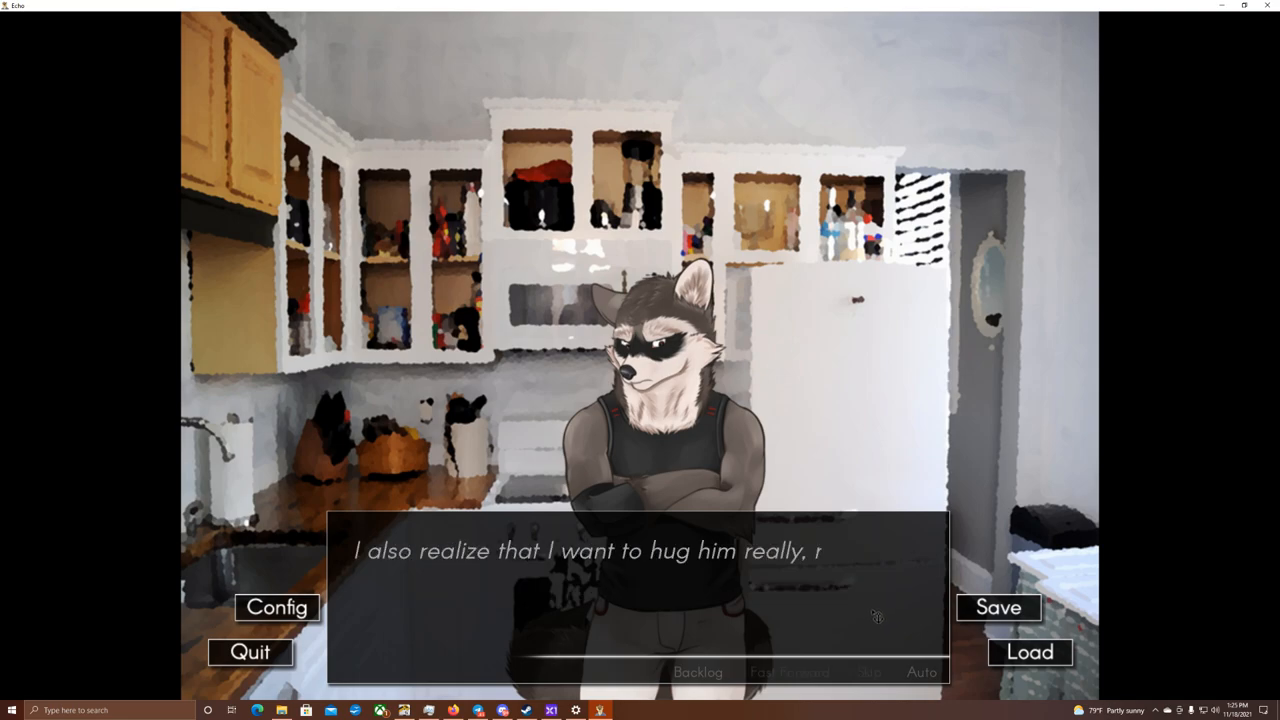
click(868, 616)
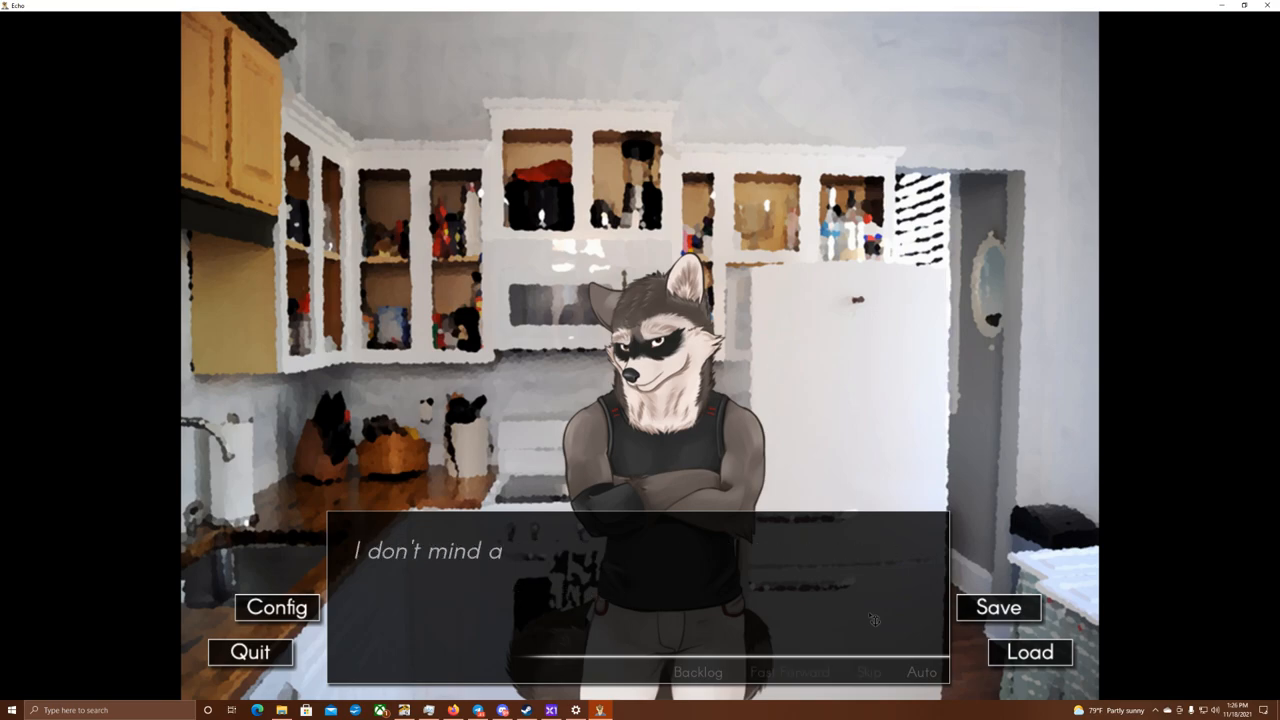
click(610, 590)
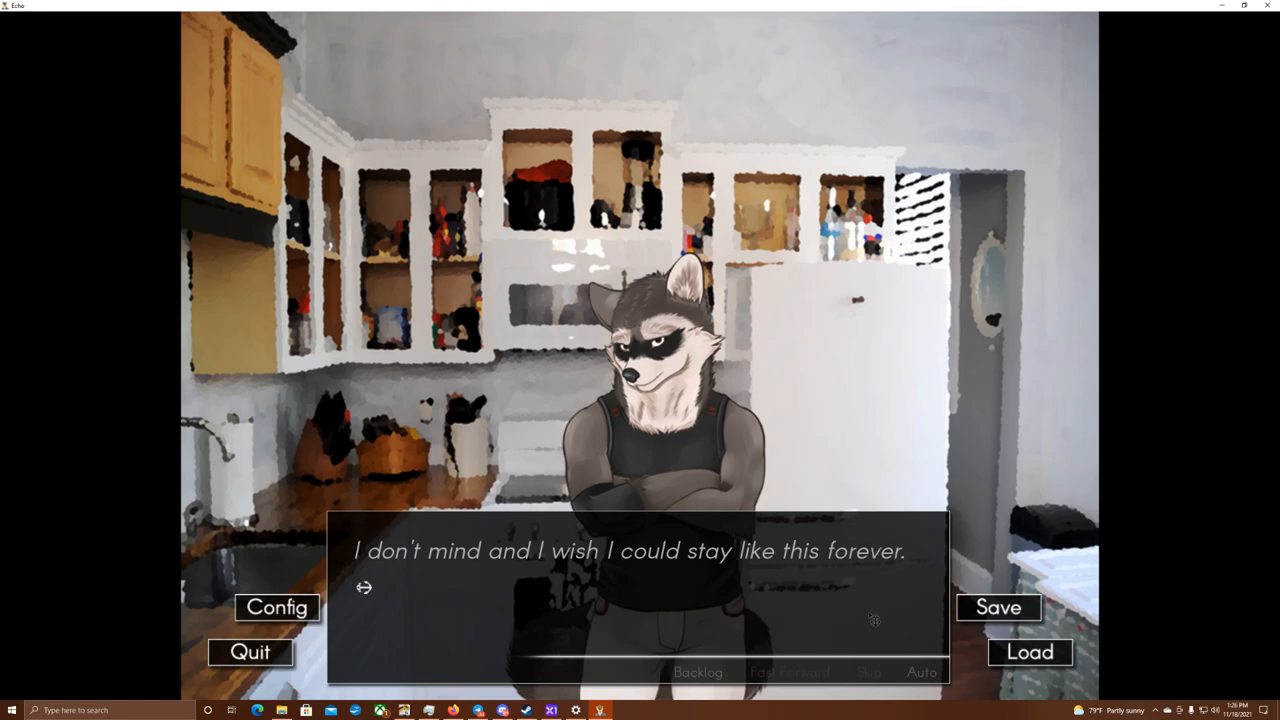
click(864, 616)
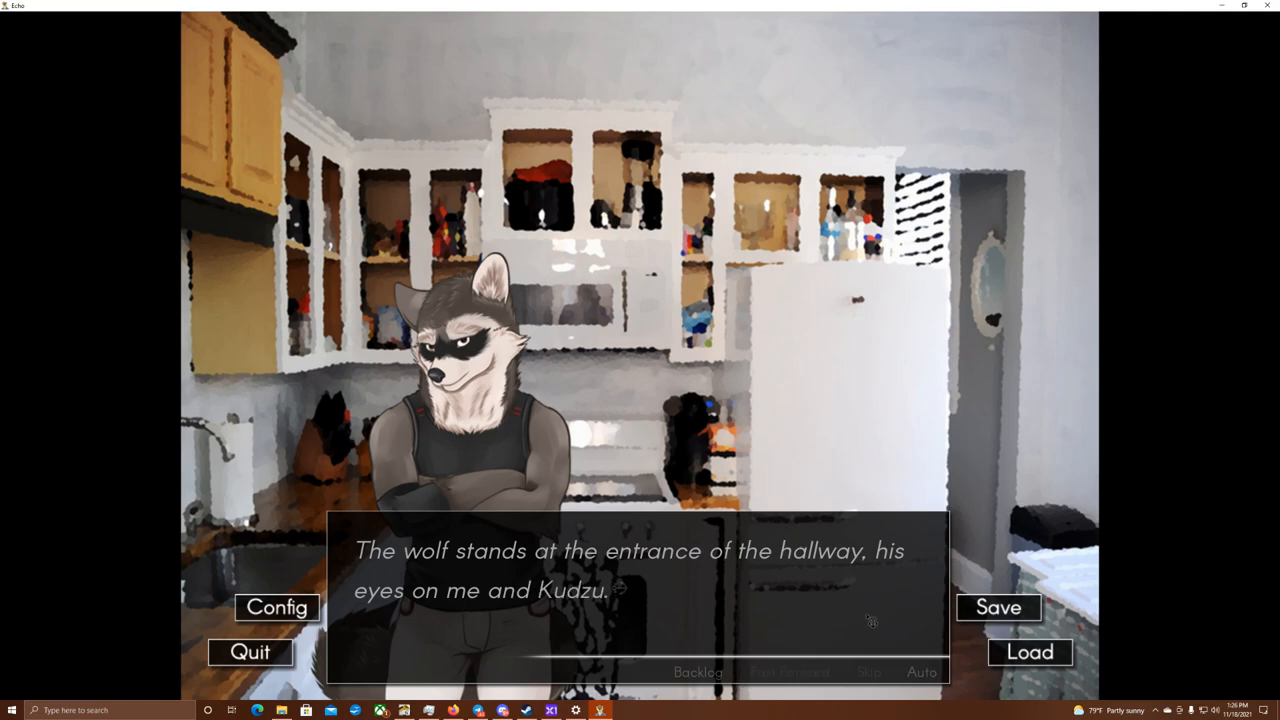
- Read past the wolf in the hallway, the pillow description and the room going quiet
click(868, 616)
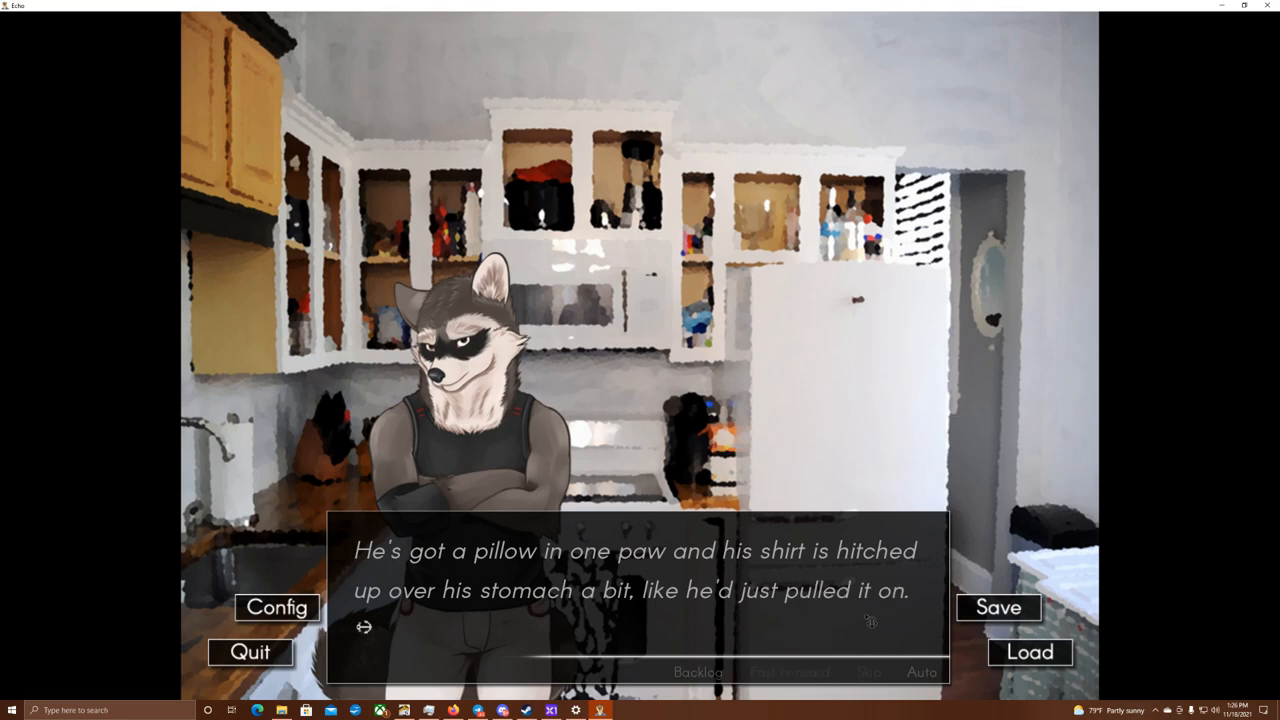
click(630, 580)
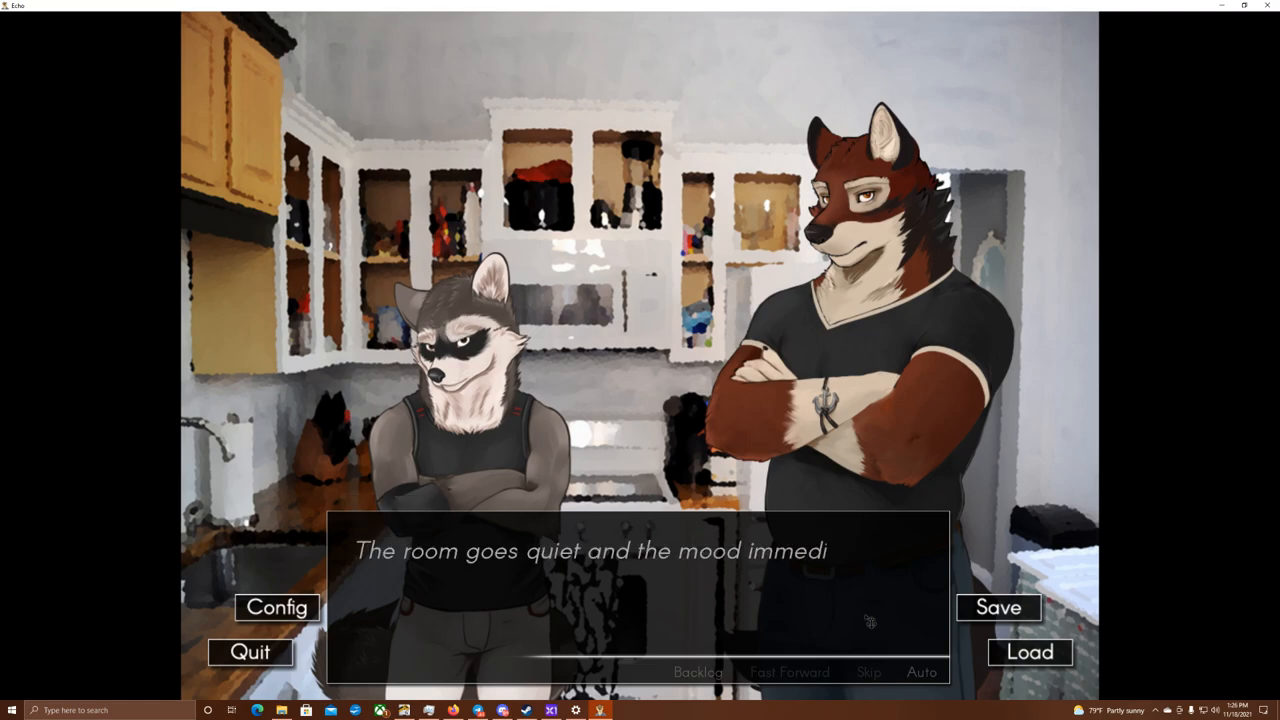
click(640, 590)
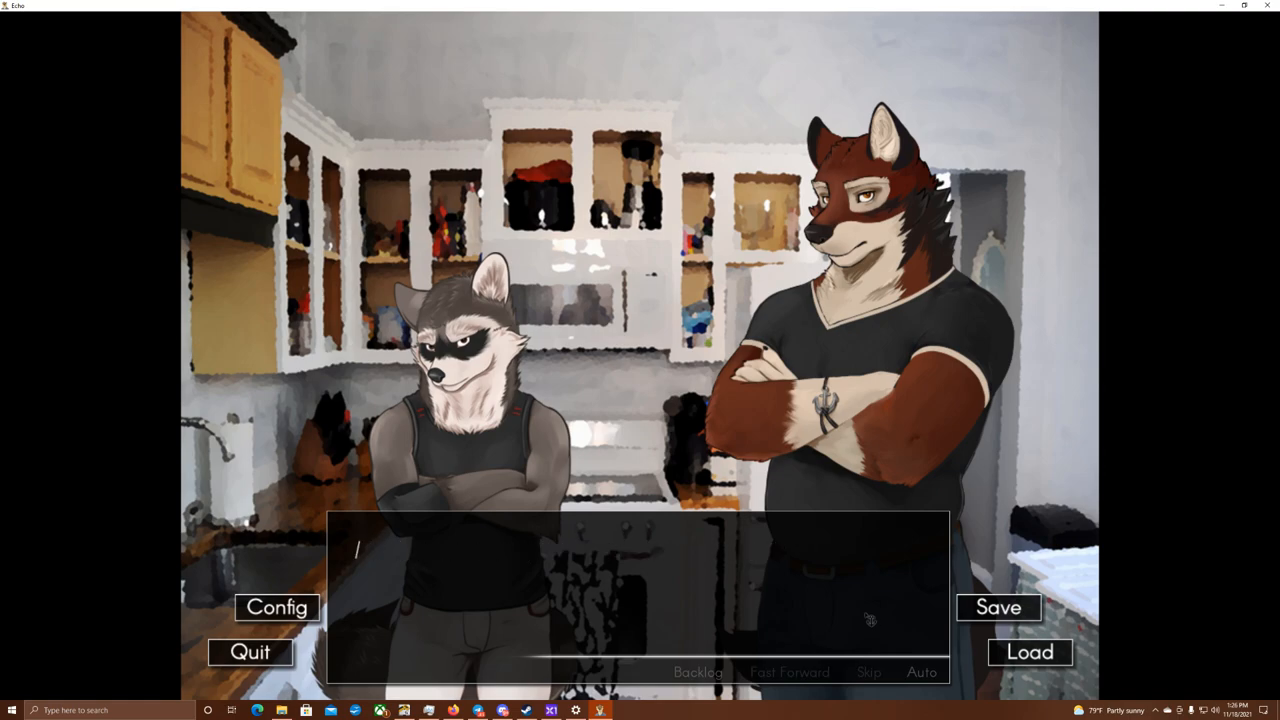
click(640, 600)
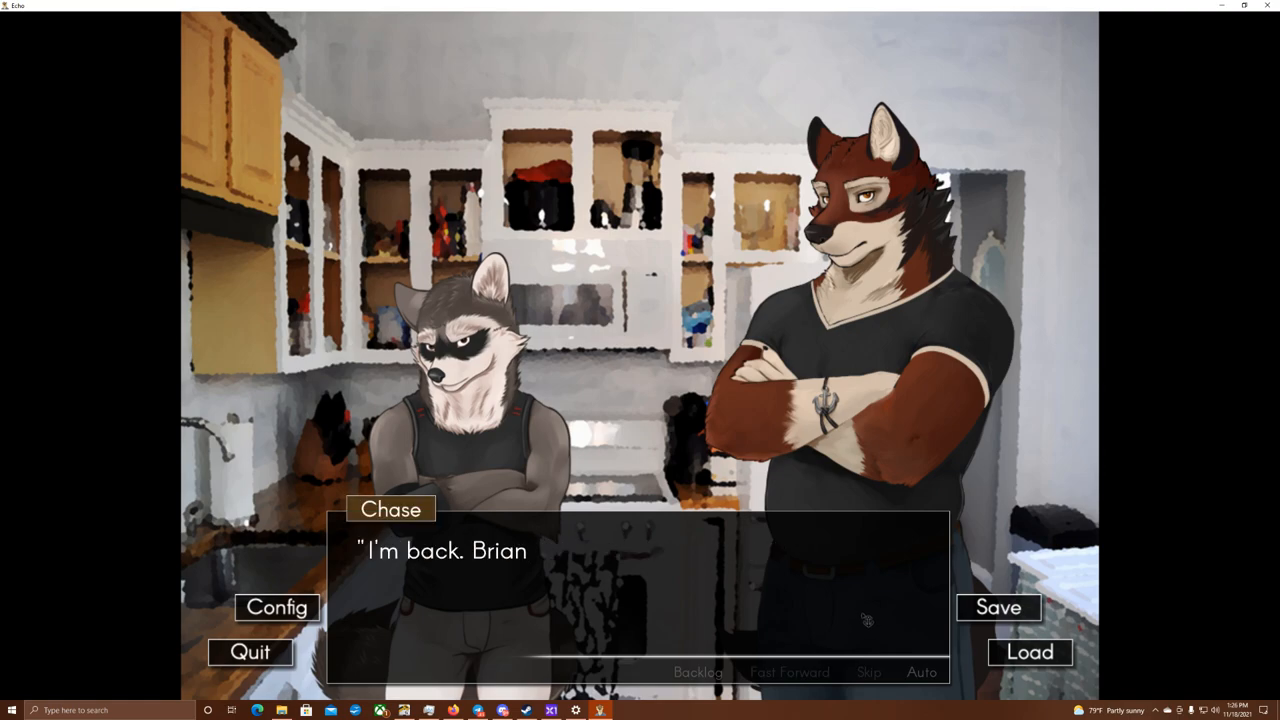
- Continue past the former-boyfriend narration and overwrite the save in slot 1
click(650, 600)
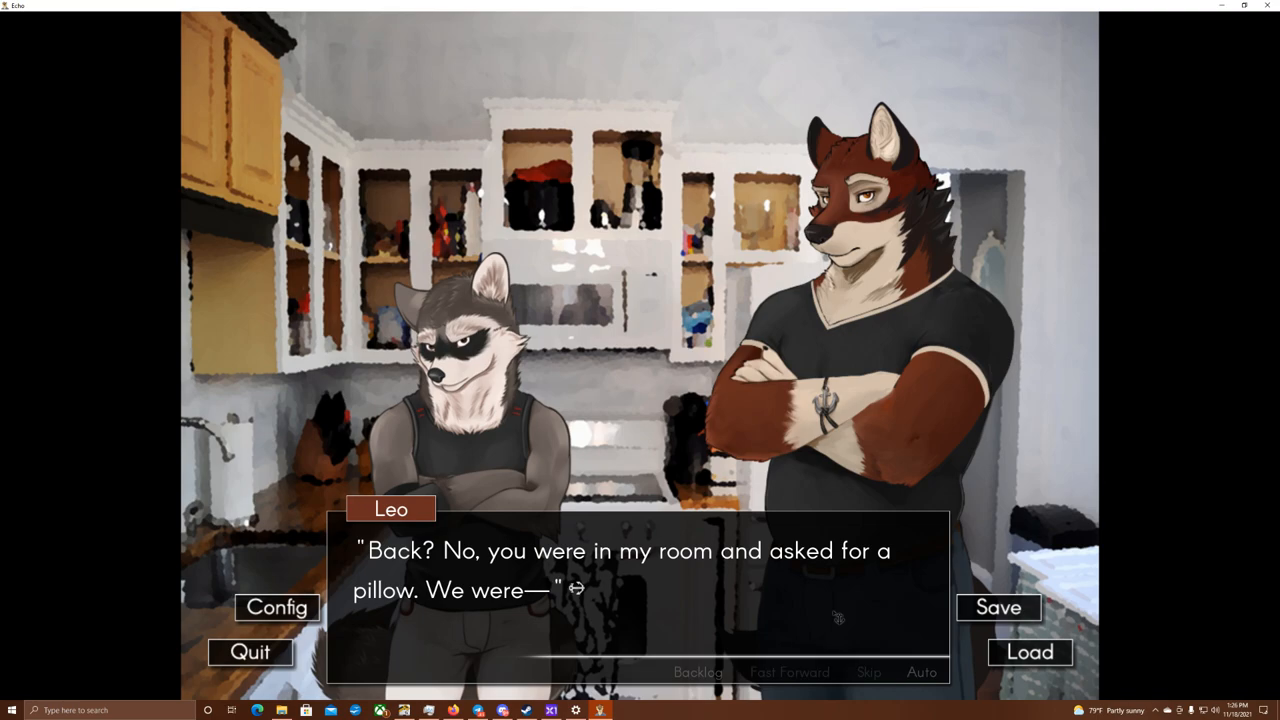
click(640, 610)
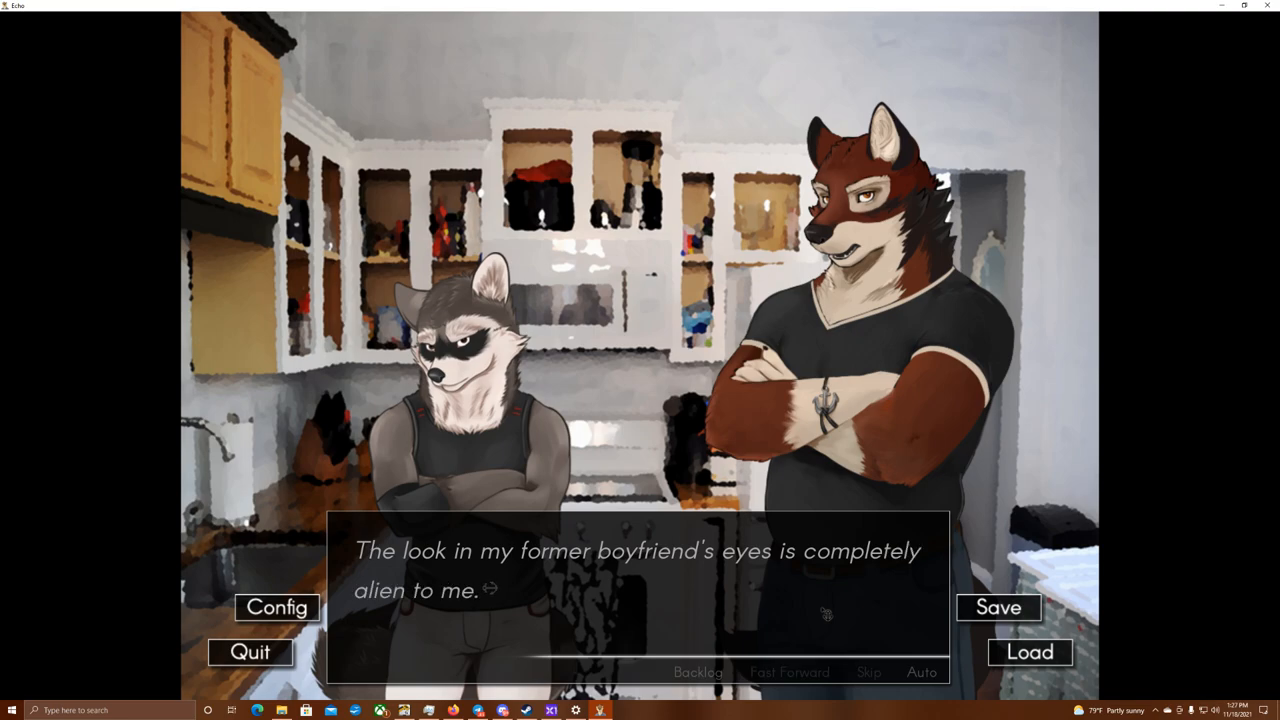
click(820, 612)
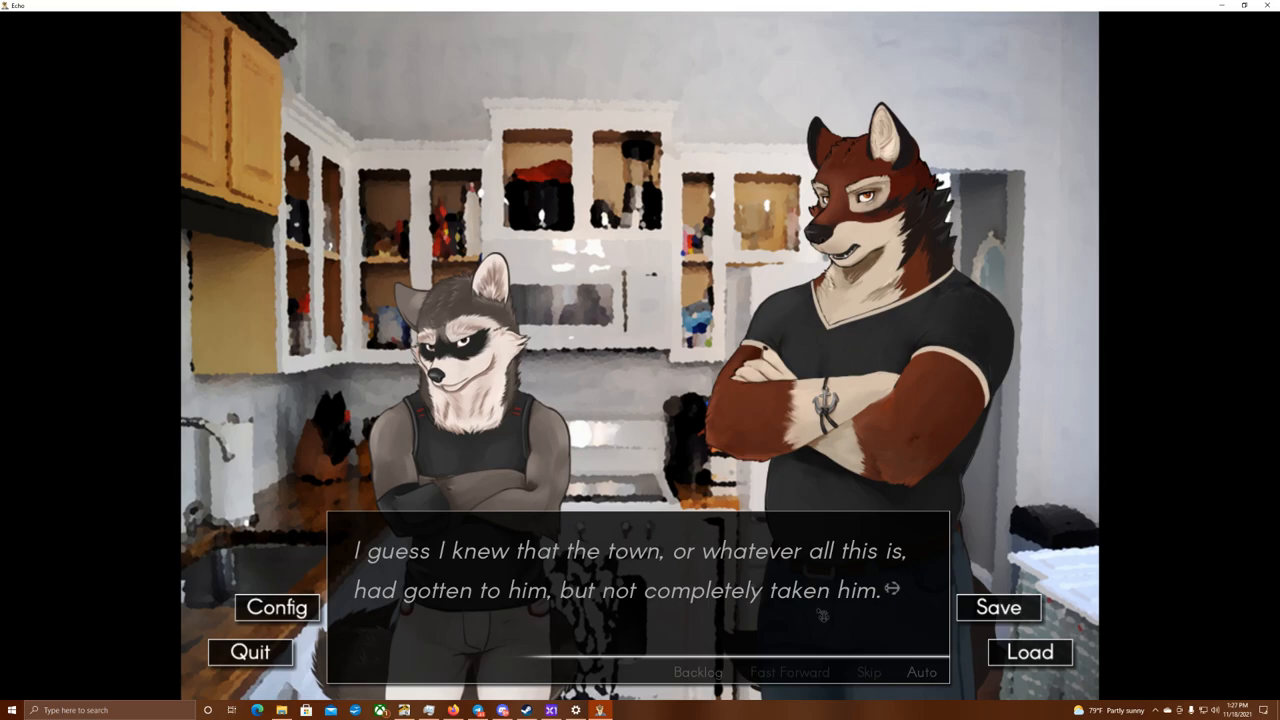
mouse_move(998, 608)
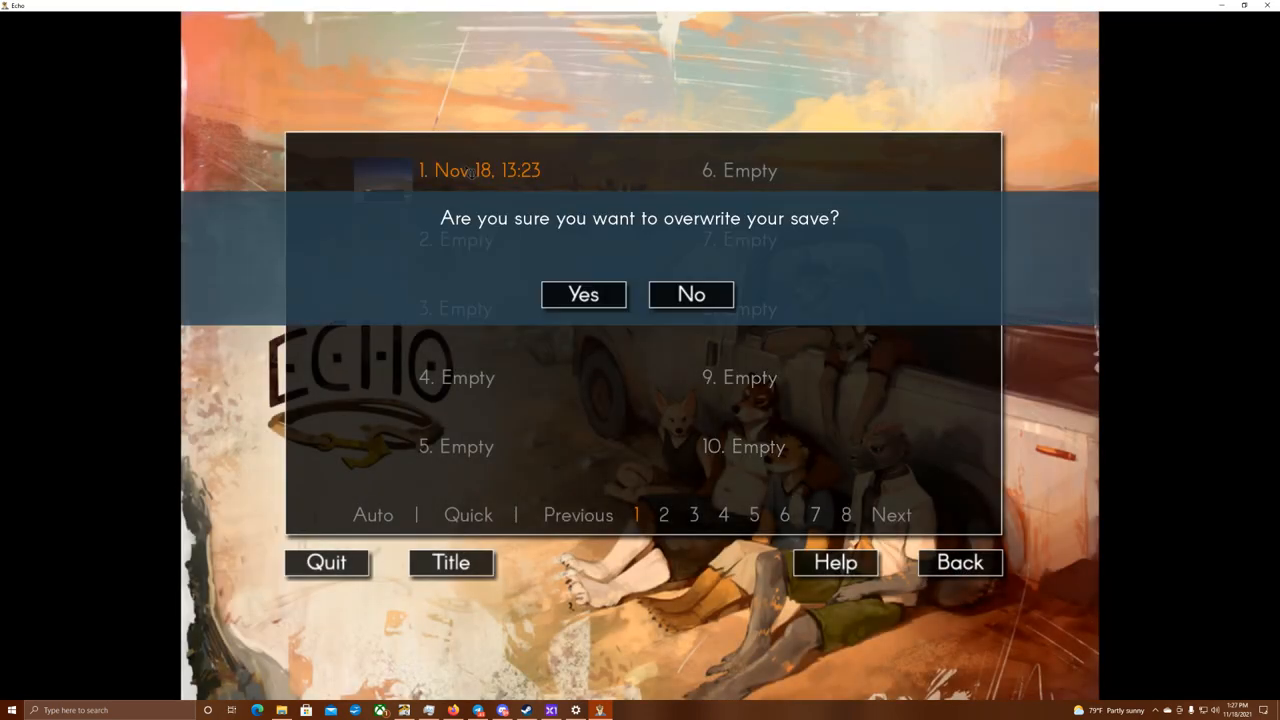
click(584, 294)
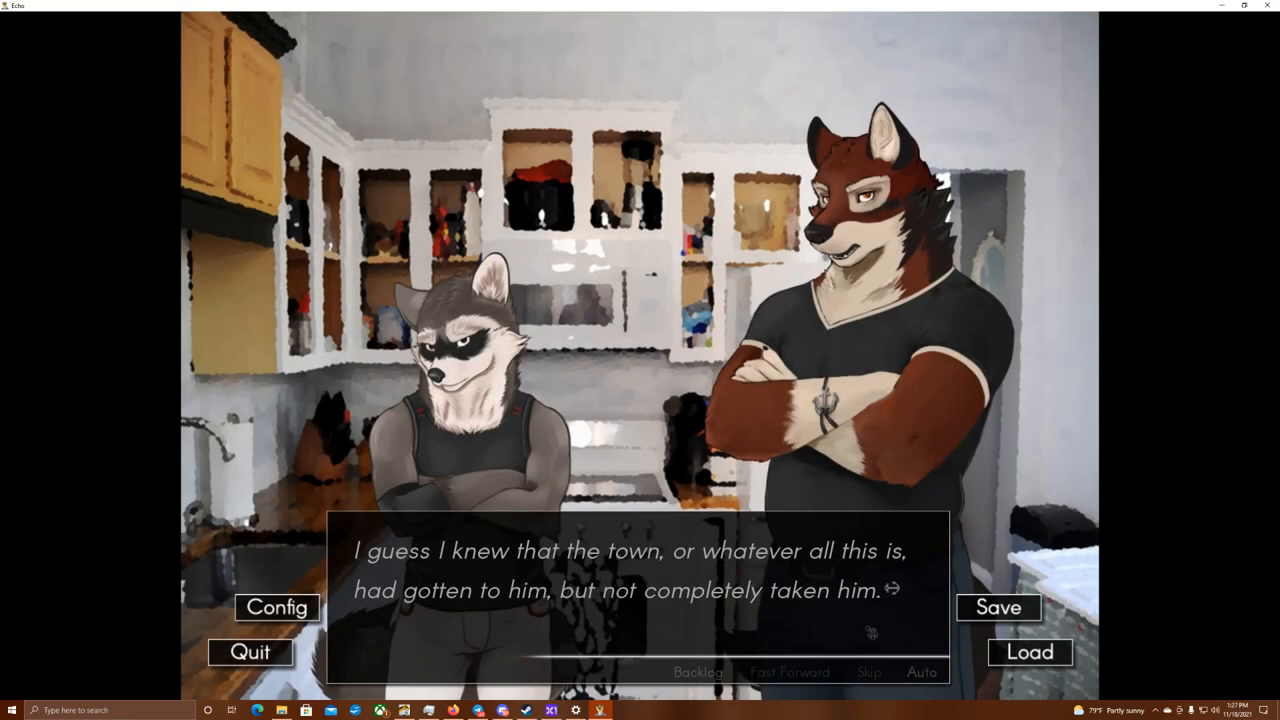
- Read Leo's pleas, his face transforming and the bedroom line until silence lingers
click(640, 590)
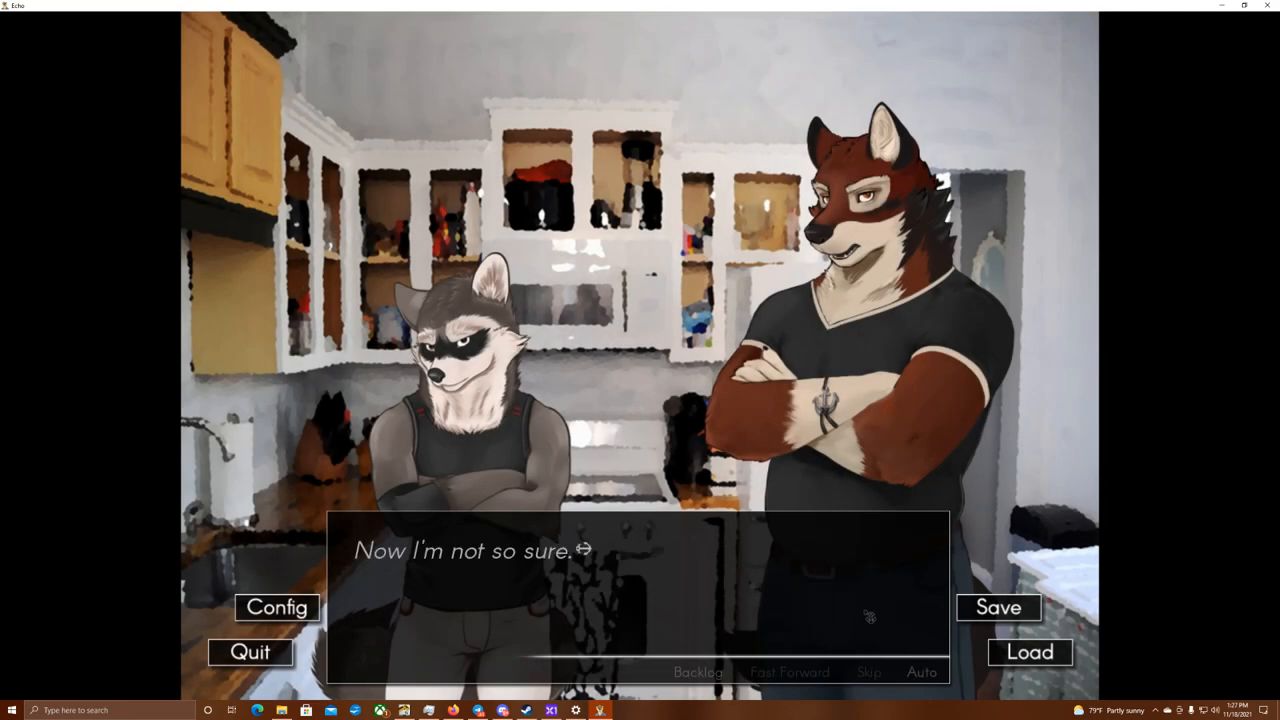
click(640, 600)
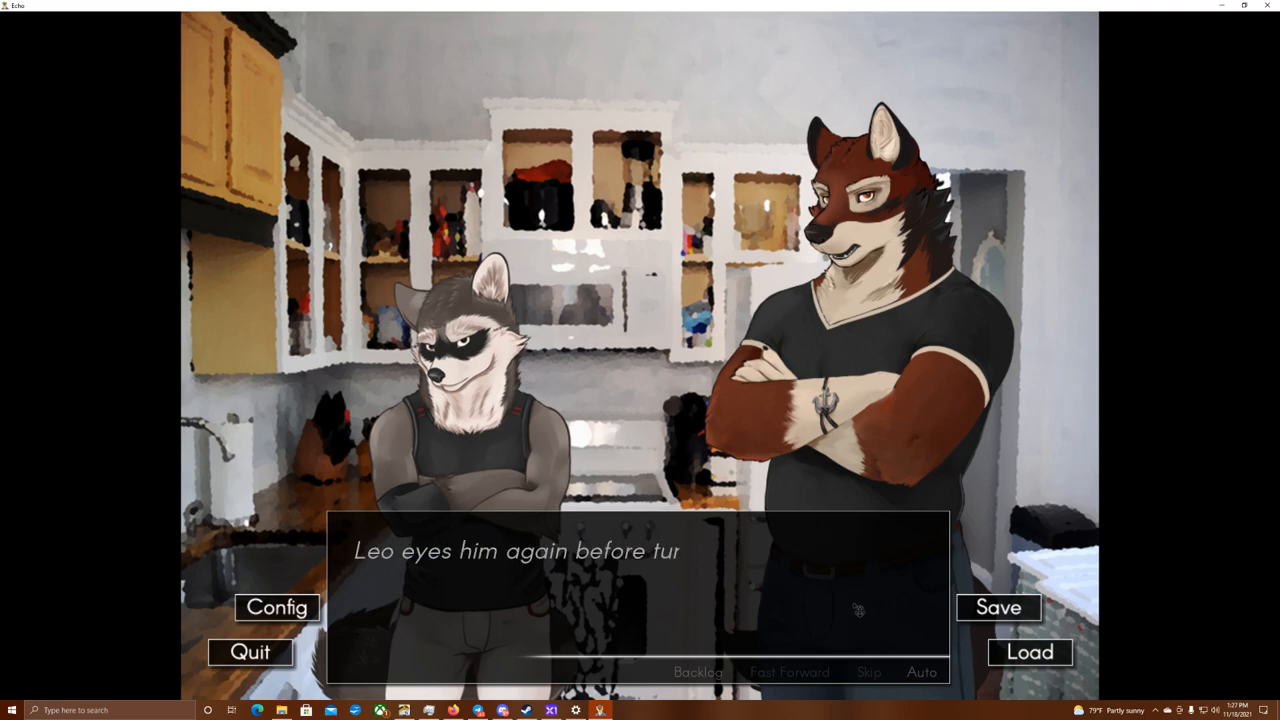
click(640, 590)
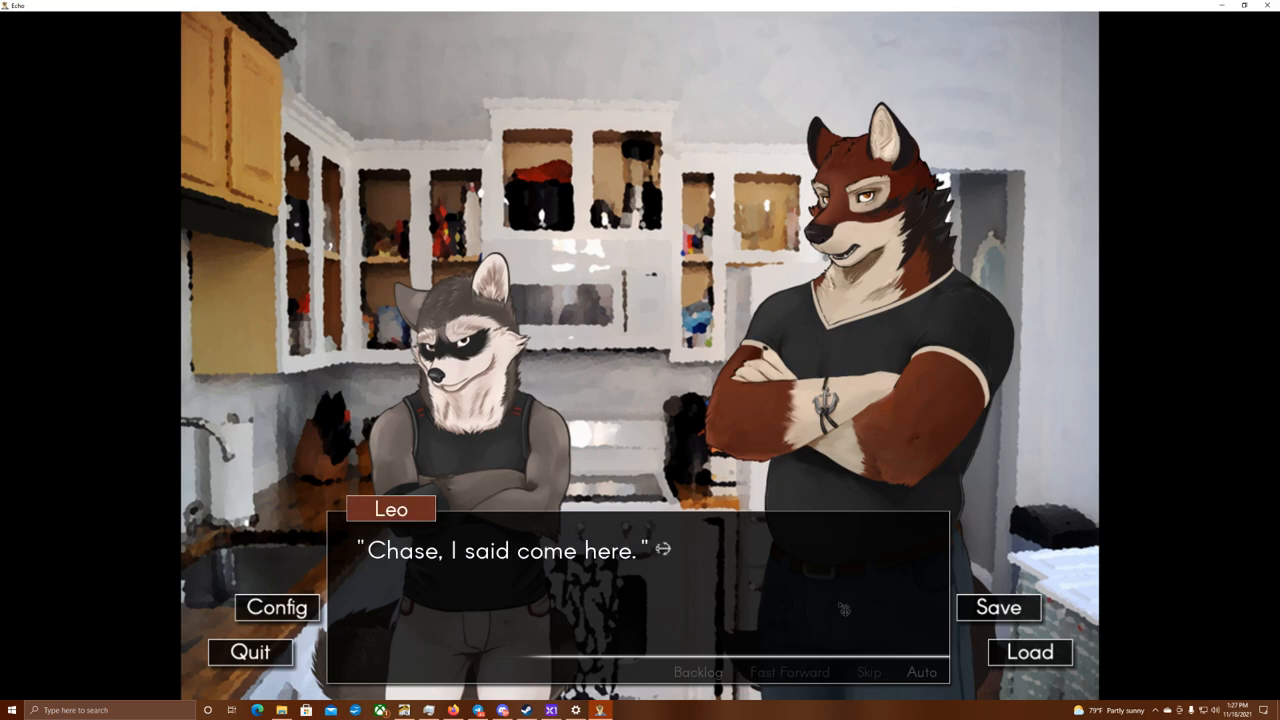
click(640, 570)
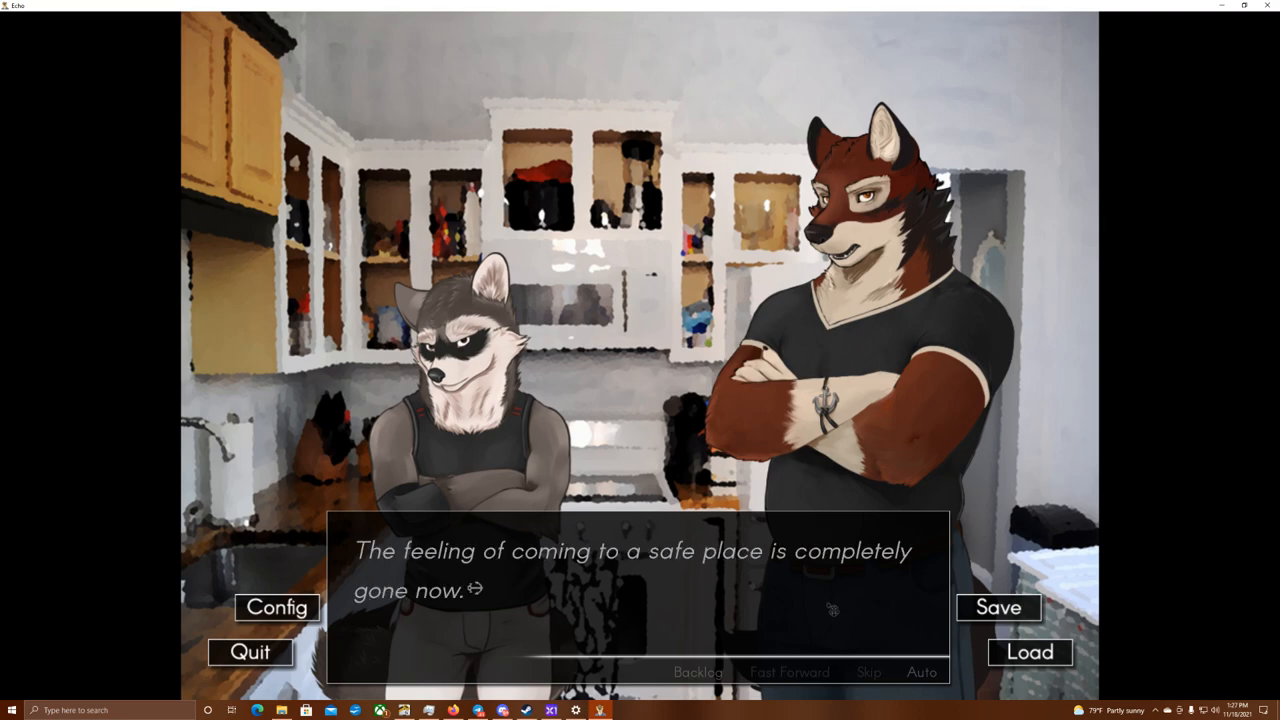
click(630, 590)
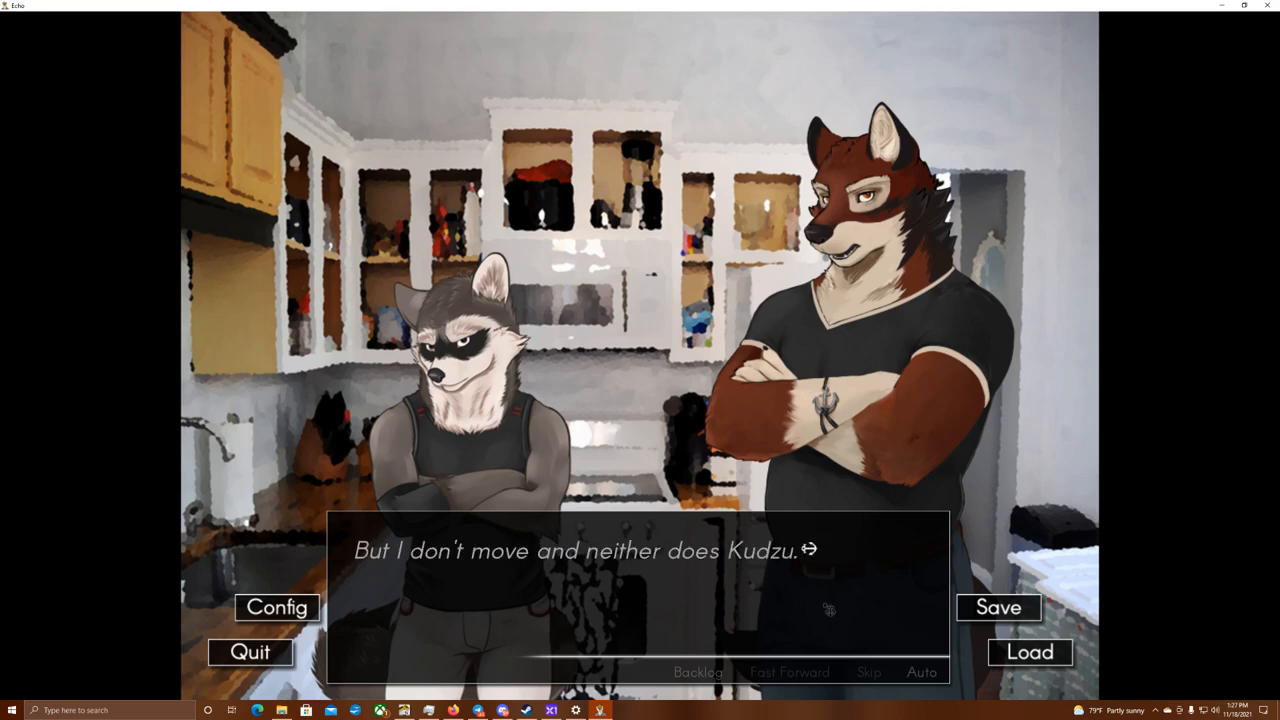
click(640, 560)
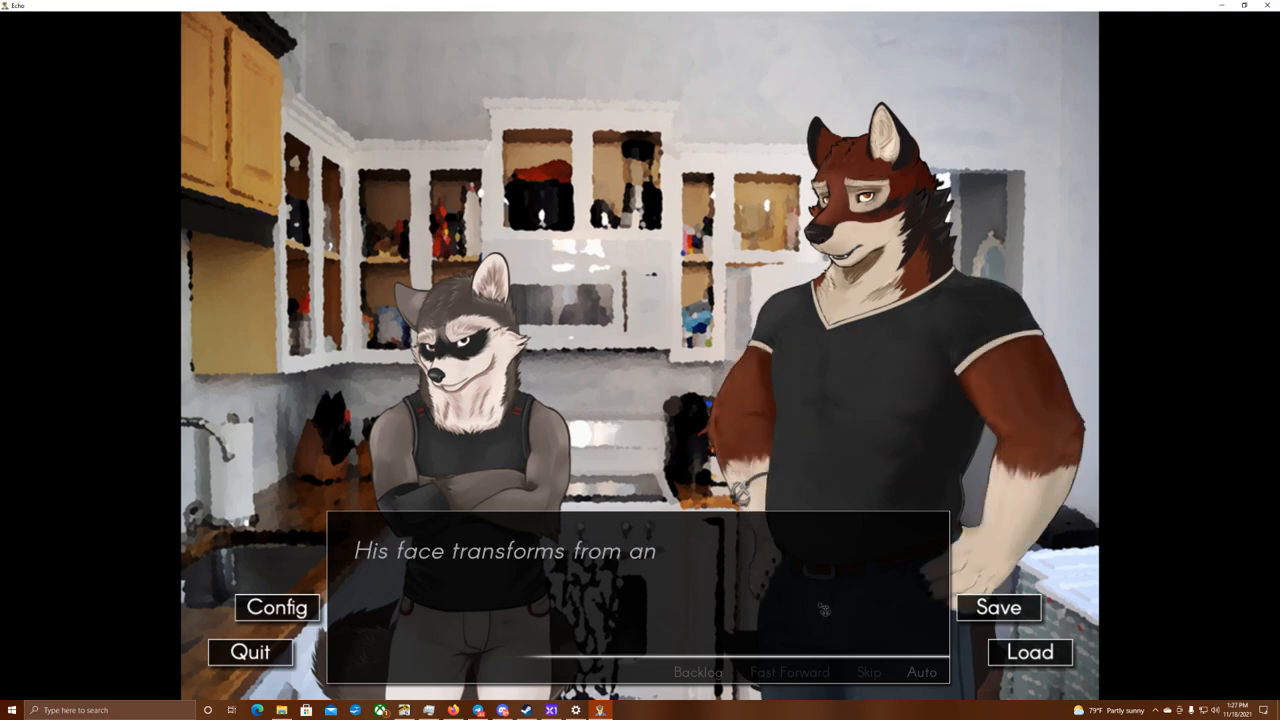
click(640, 580)
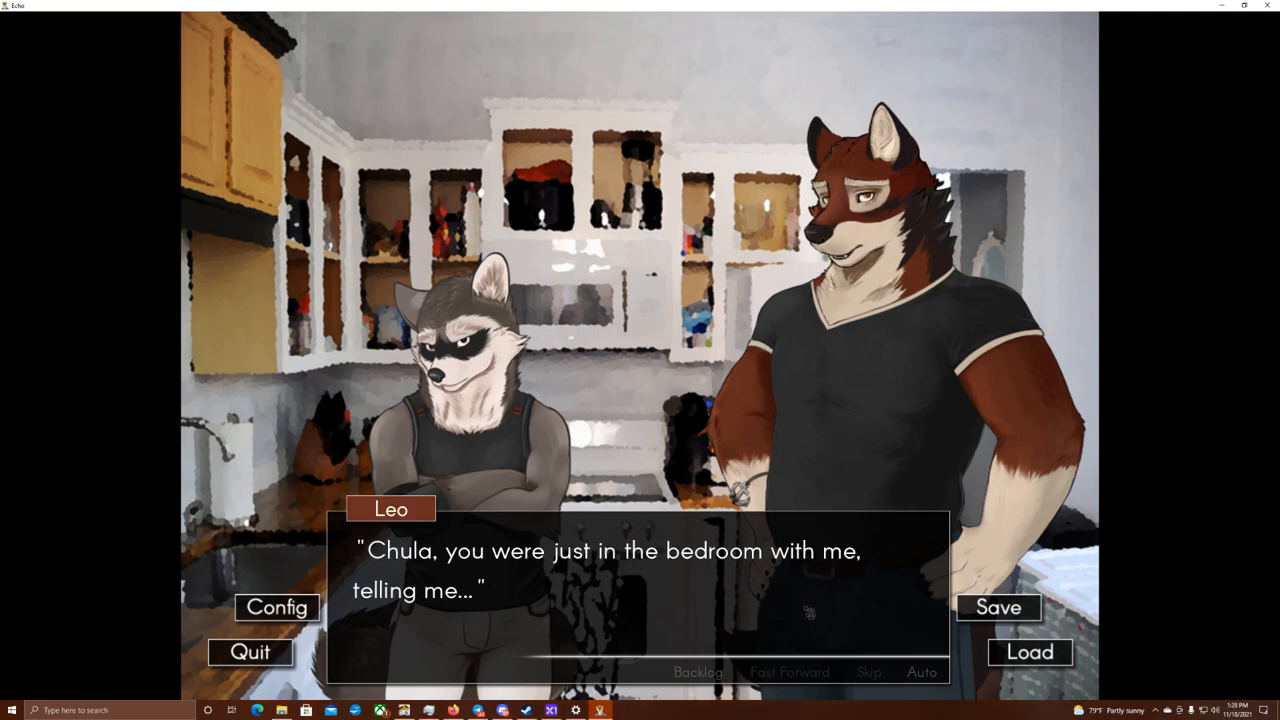
click(640, 580)
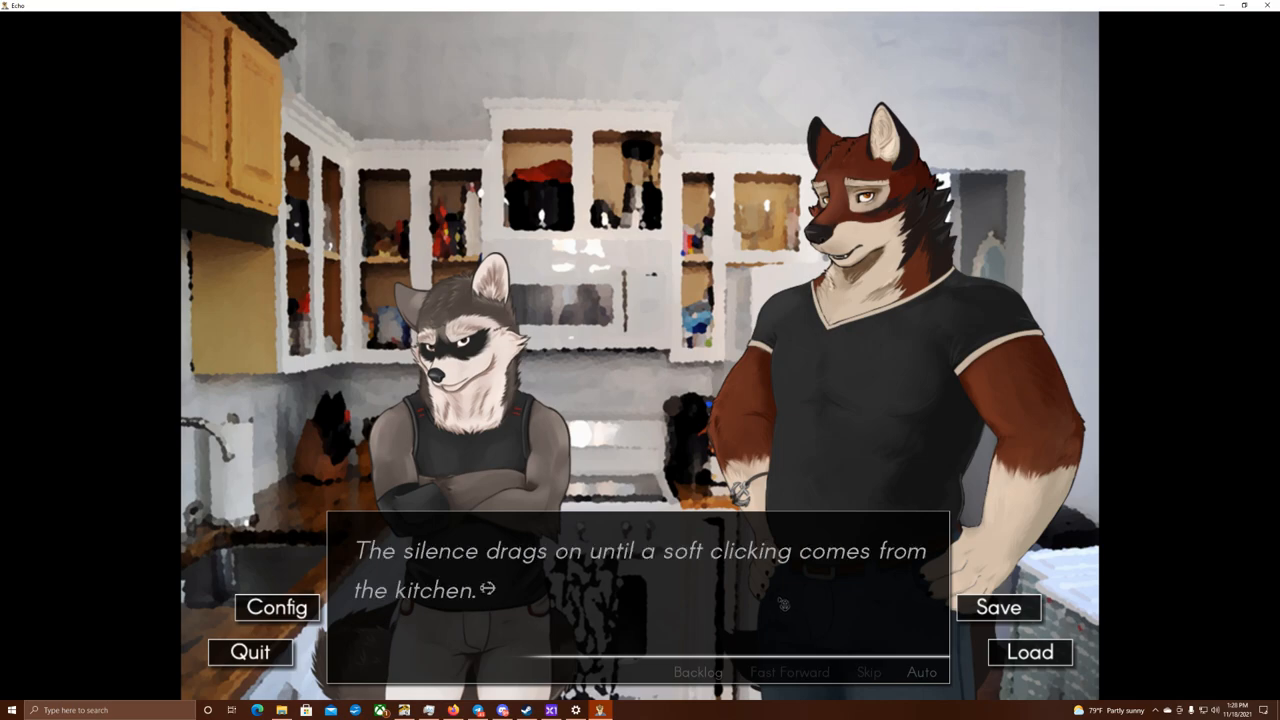
- Read TJ emerging, Jenna's line and everyone heading to the backyard into the night train scene
click(640, 590)
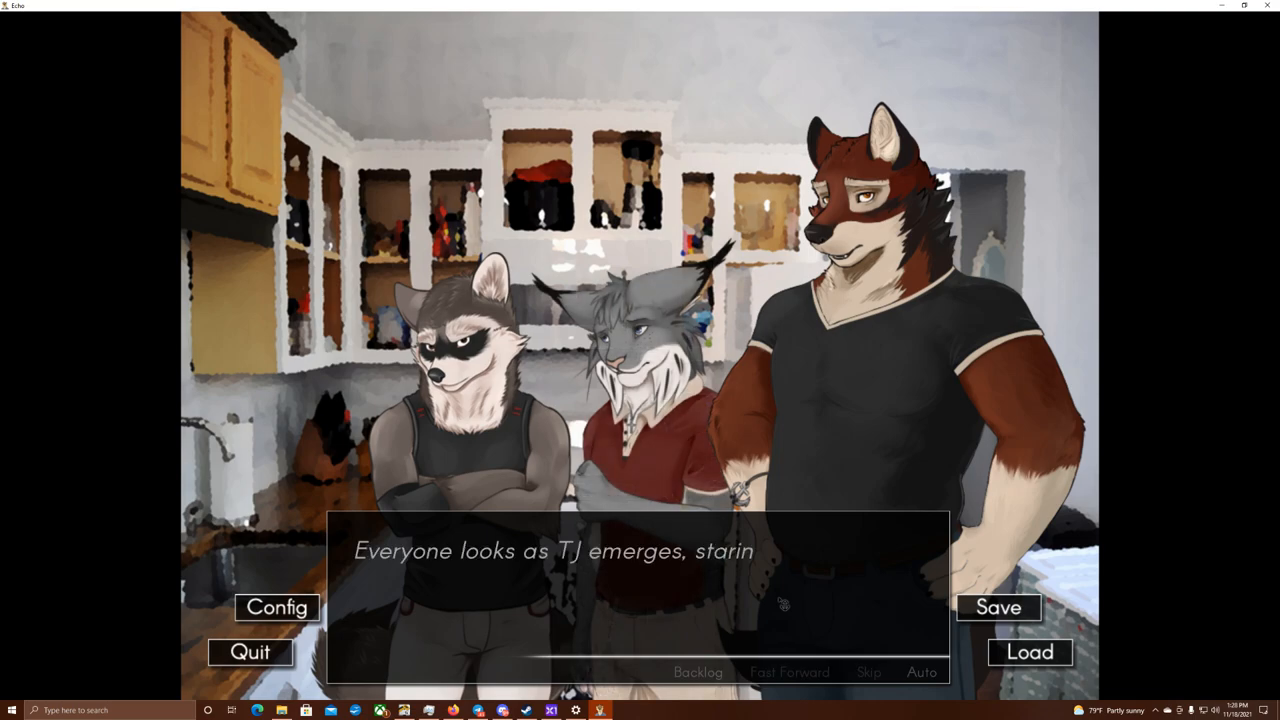
click(640, 610)
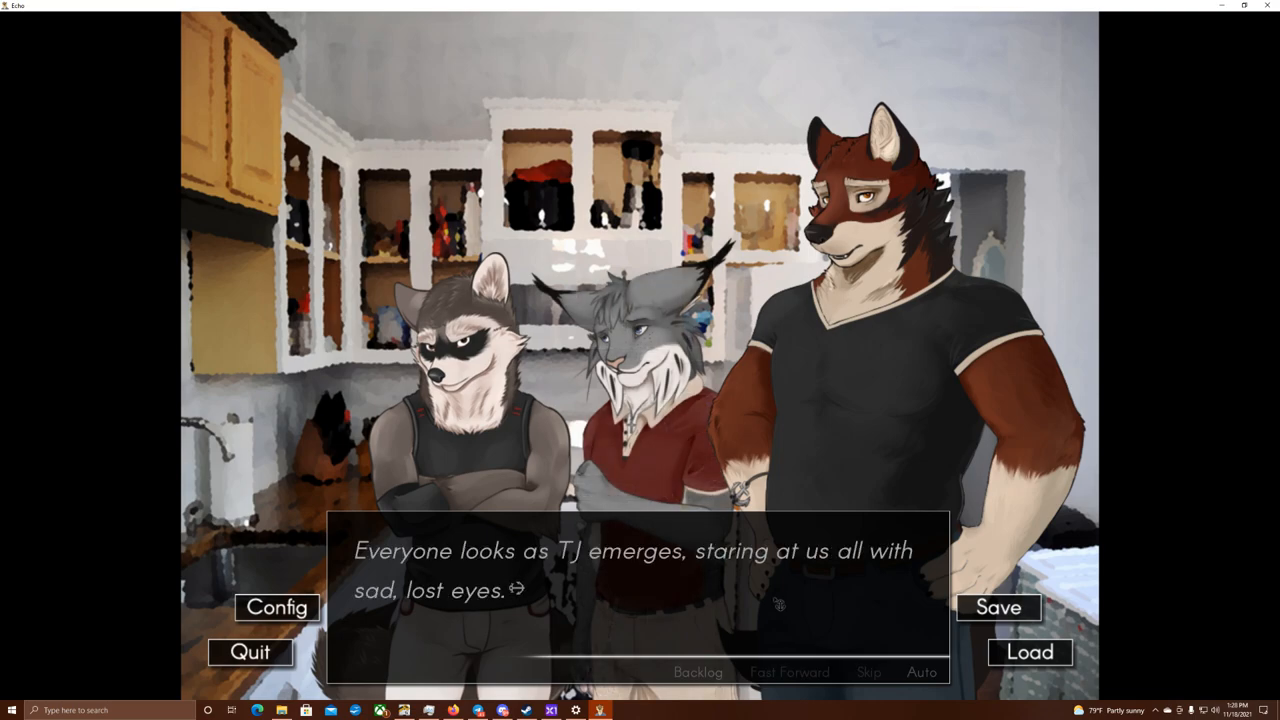
click(630, 590)
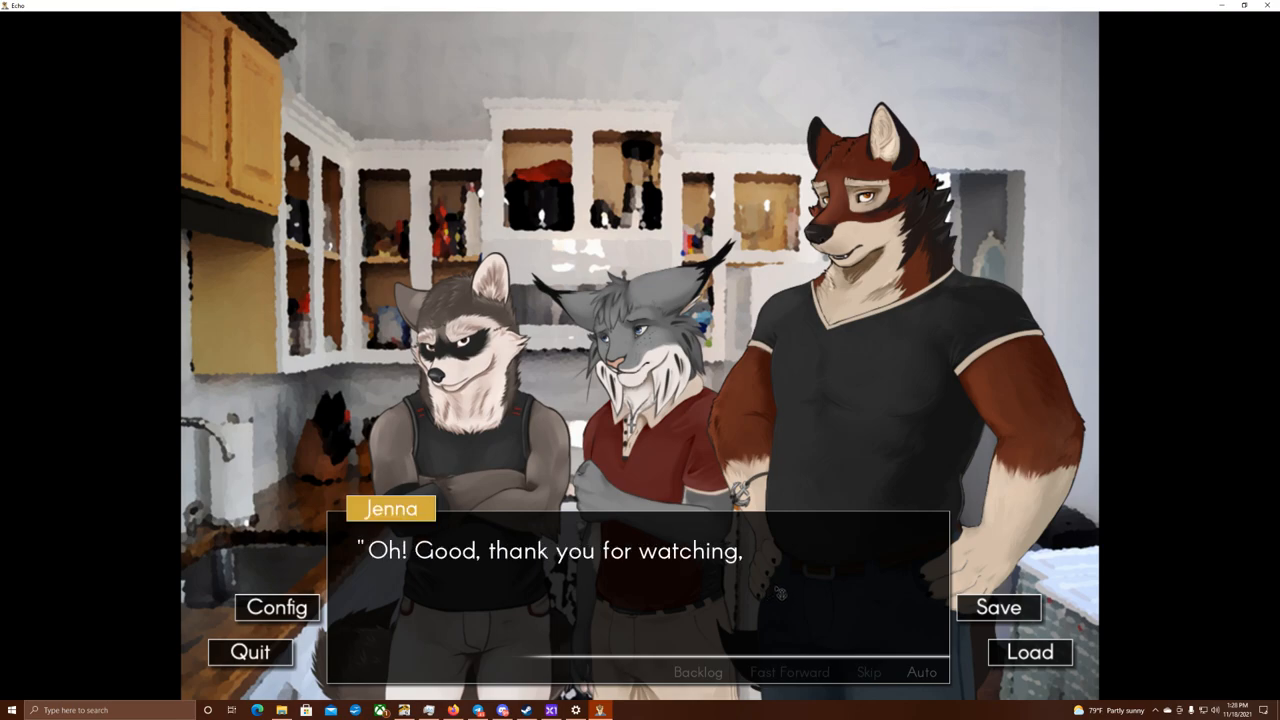
click(620, 570)
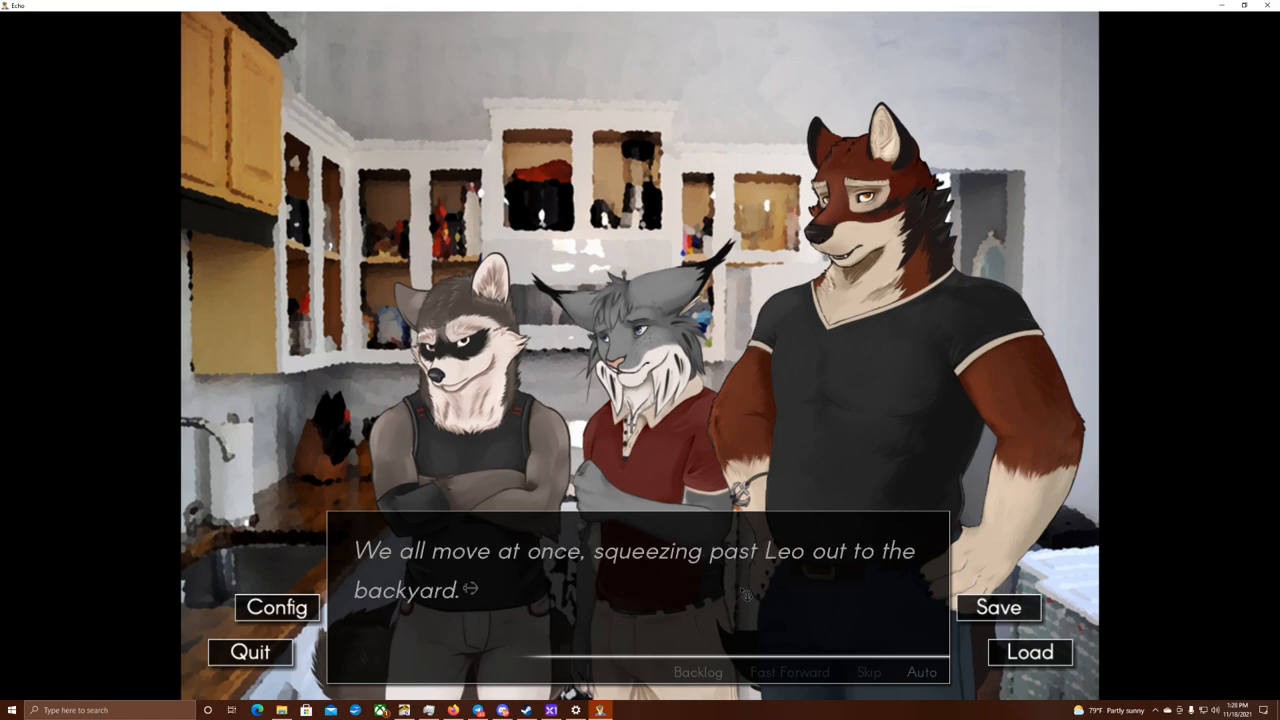
click(640, 580)
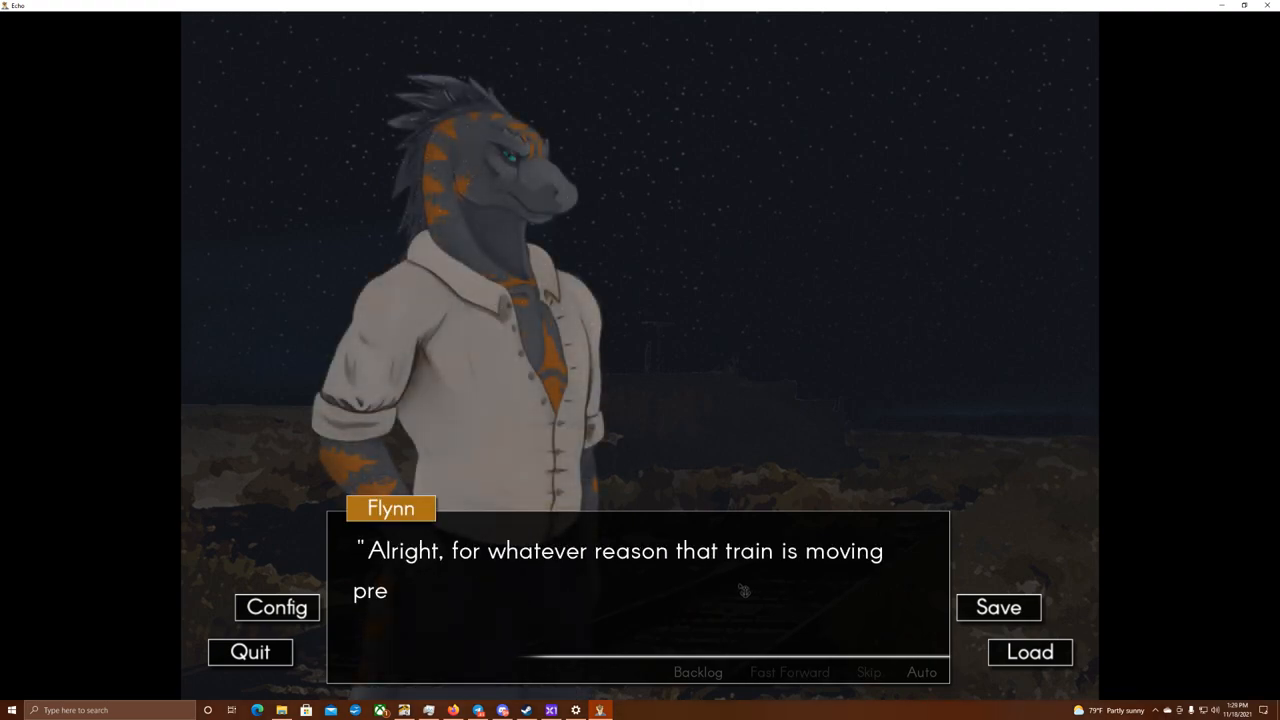
- Read Flynn's plan to board the train with Kudzu, Carl's line and the reveal 'It's Leo.'
click(742, 592)
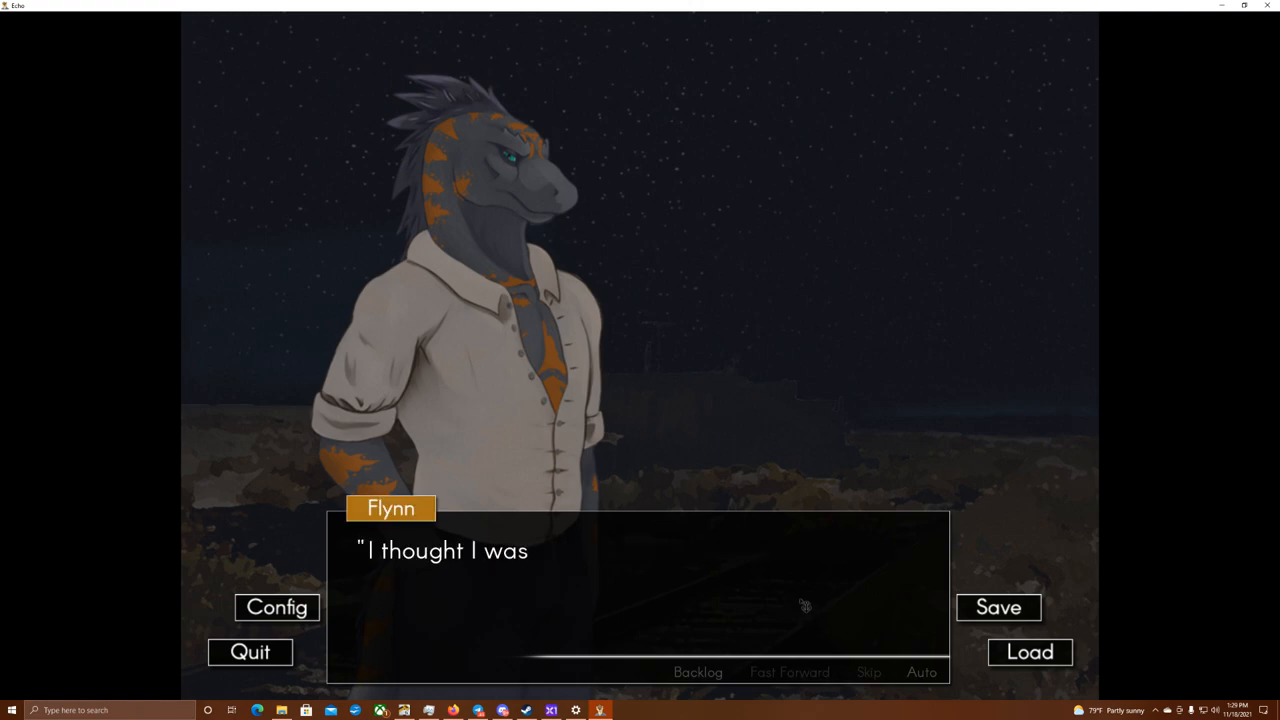
click(790, 604)
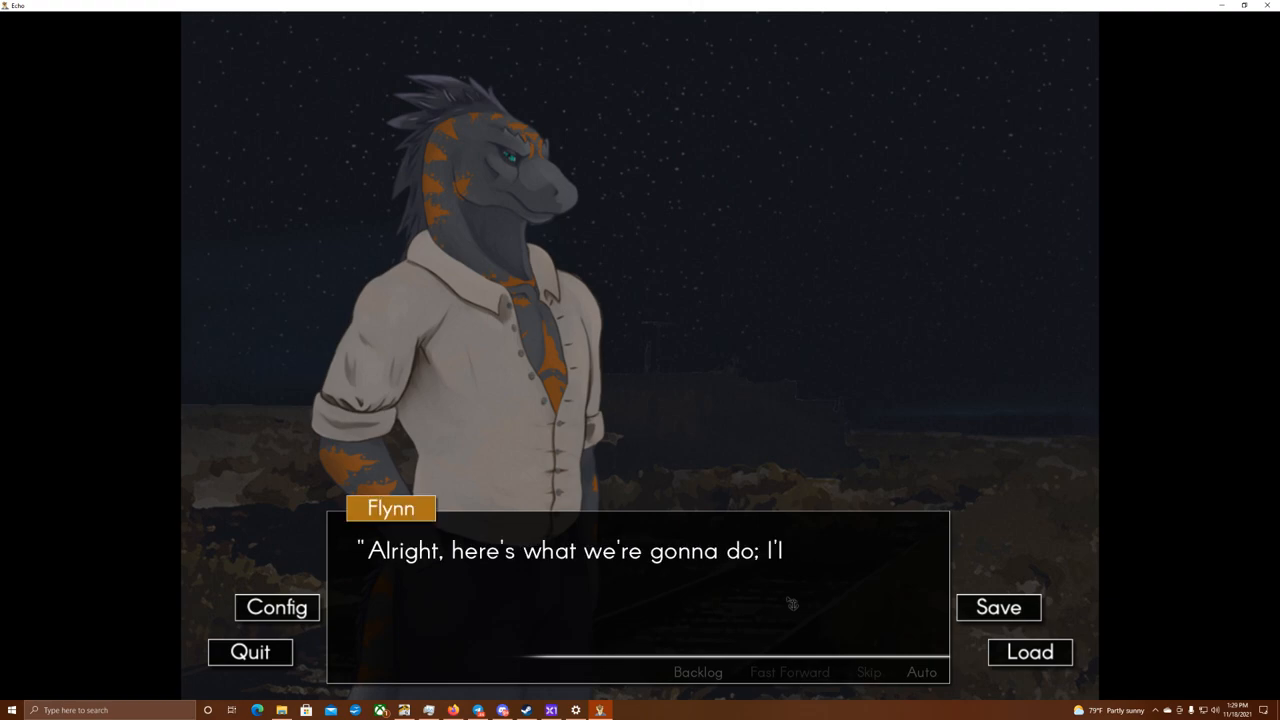
click(788, 604)
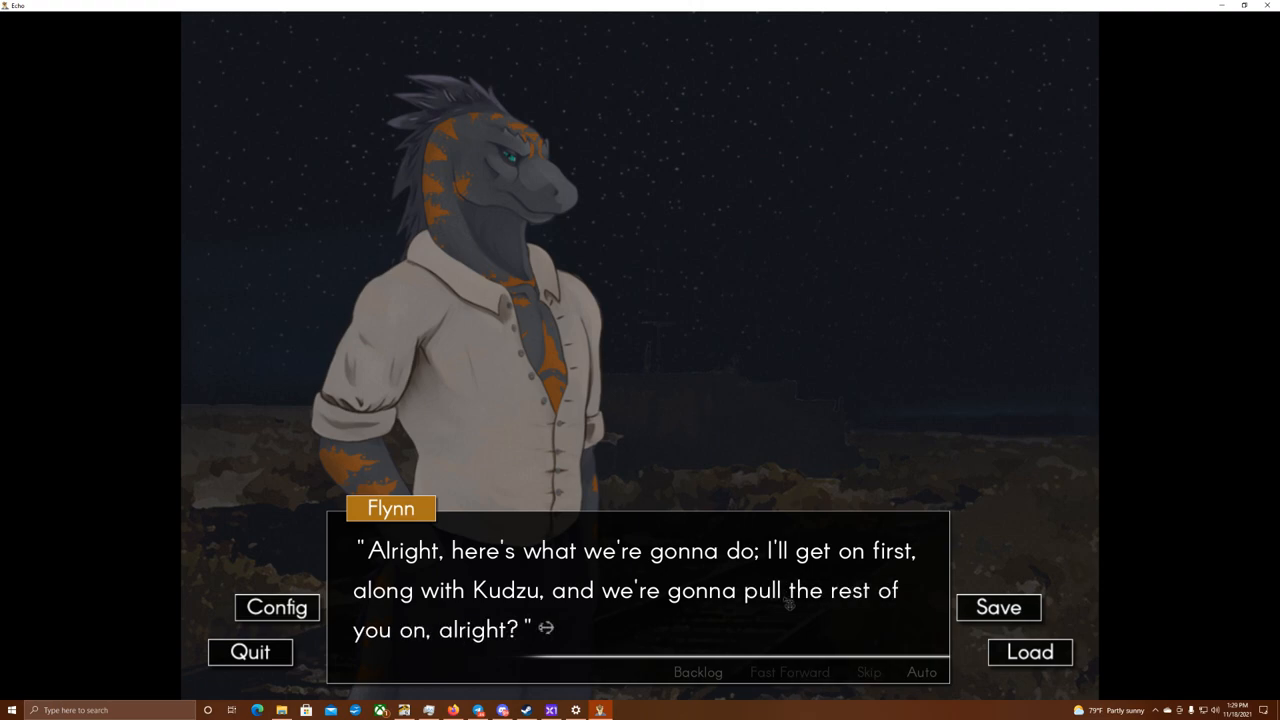
click(660, 596)
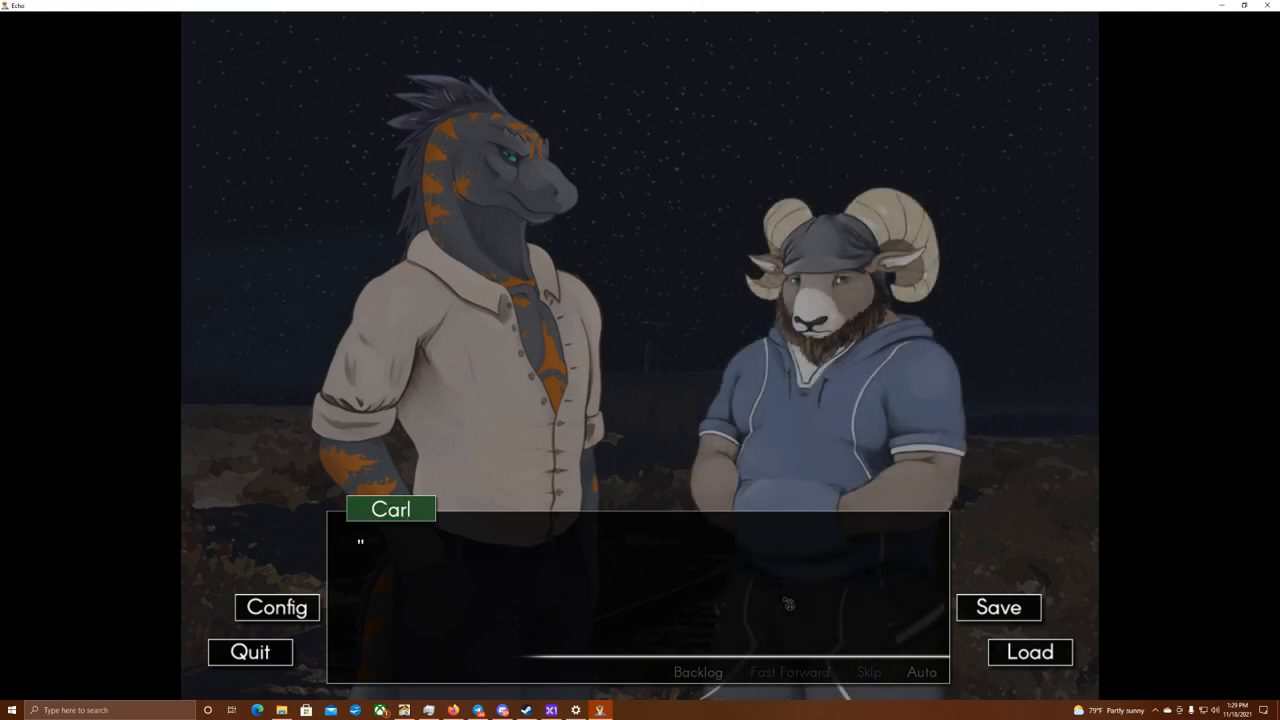
click(640, 600)
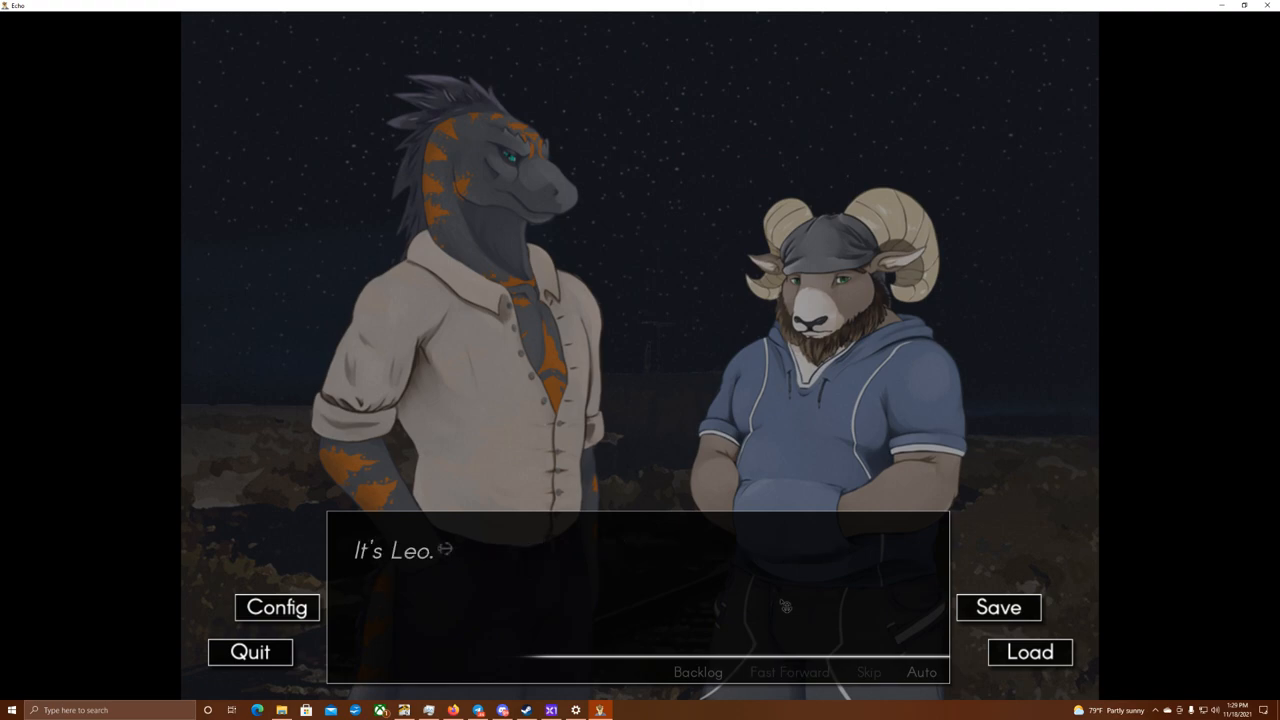
- Read Leo's greeting, his question about loving him, his angry reply and bristling
click(640, 596)
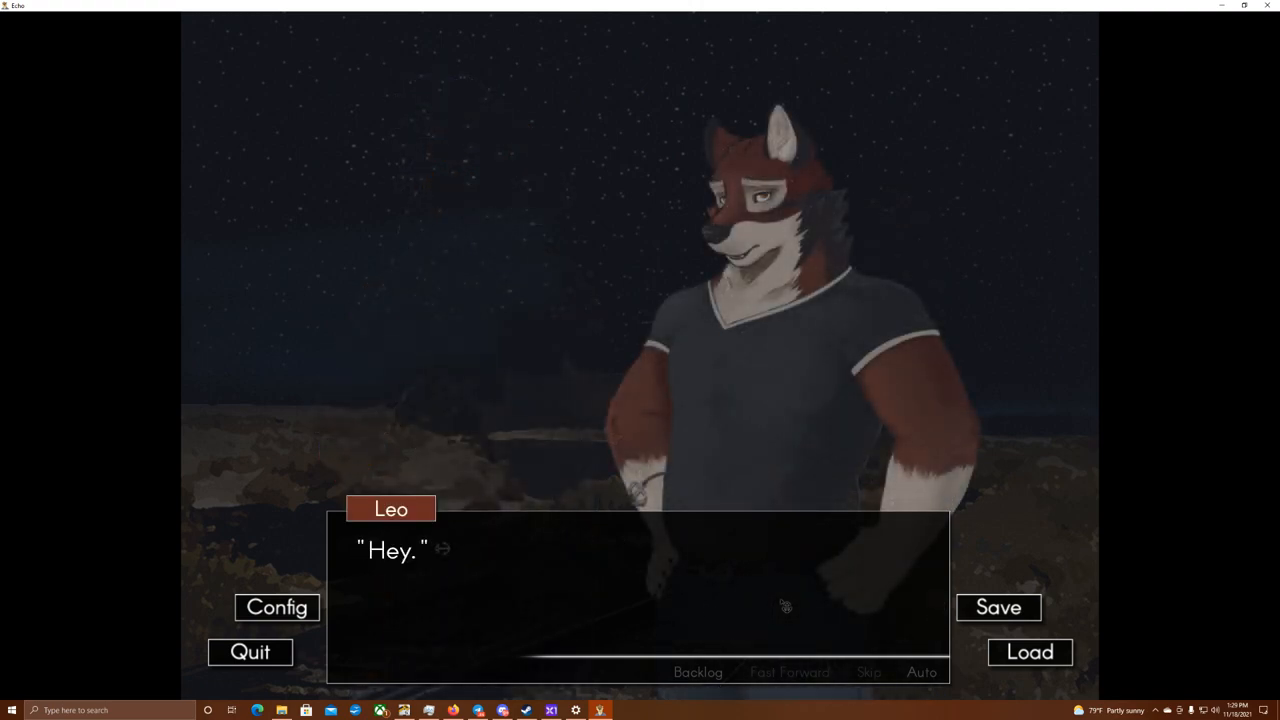
click(630, 604)
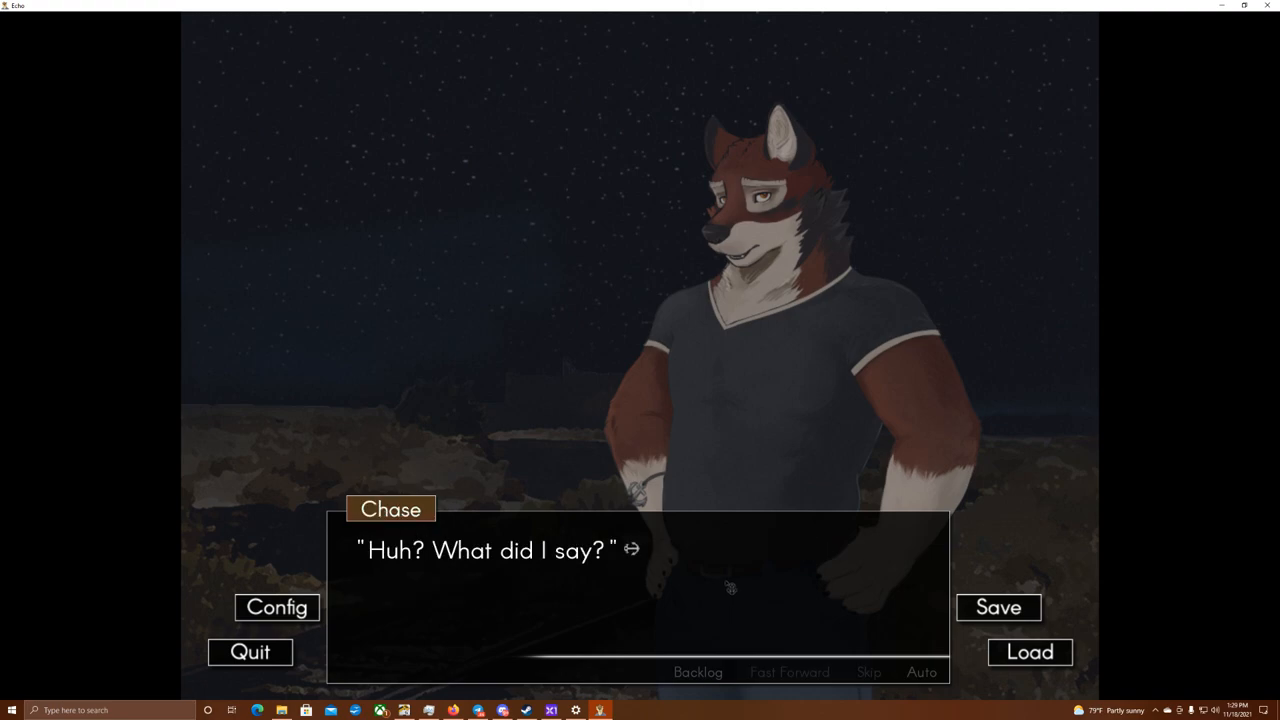
mouse_move(728, 604)
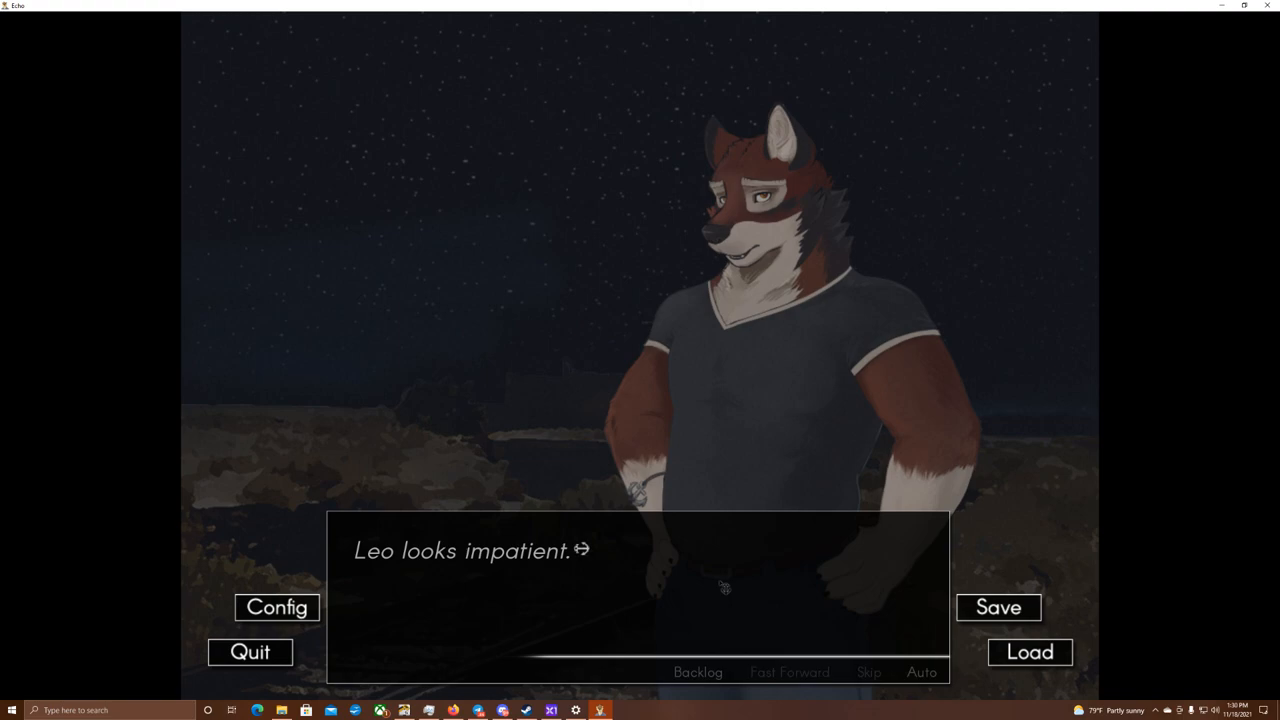
click(640, 590)
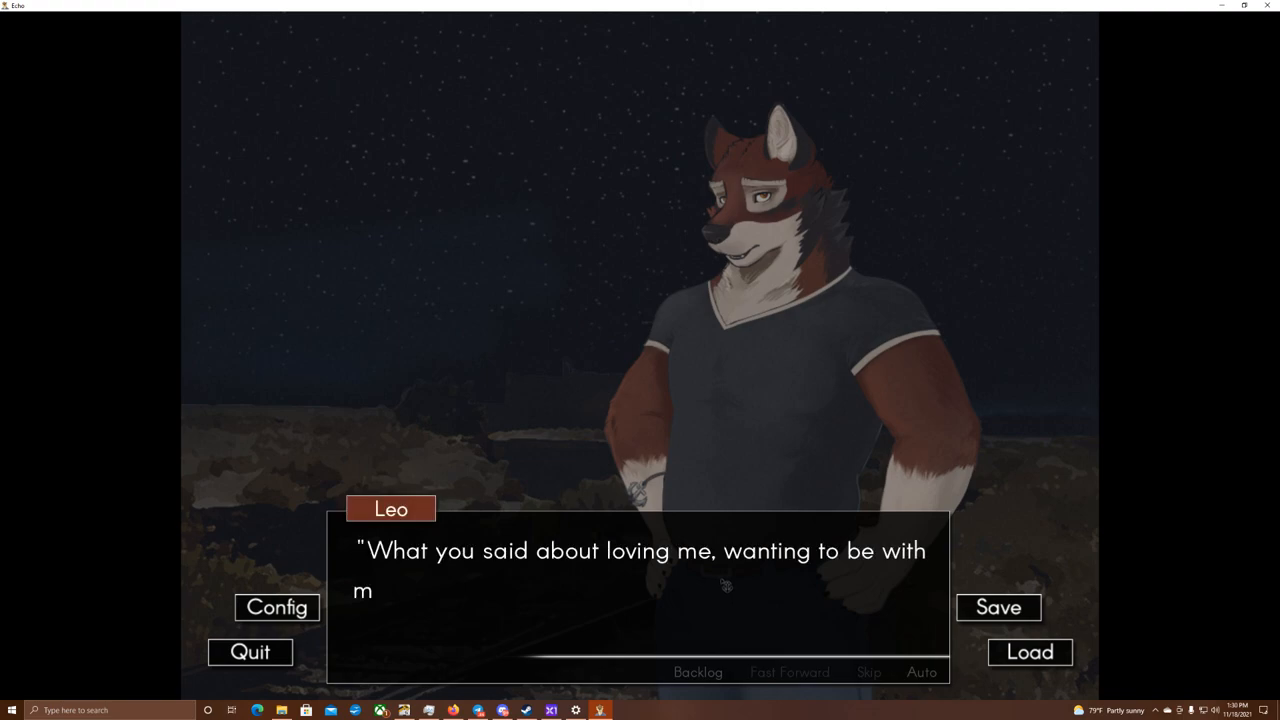
click(640, 600)
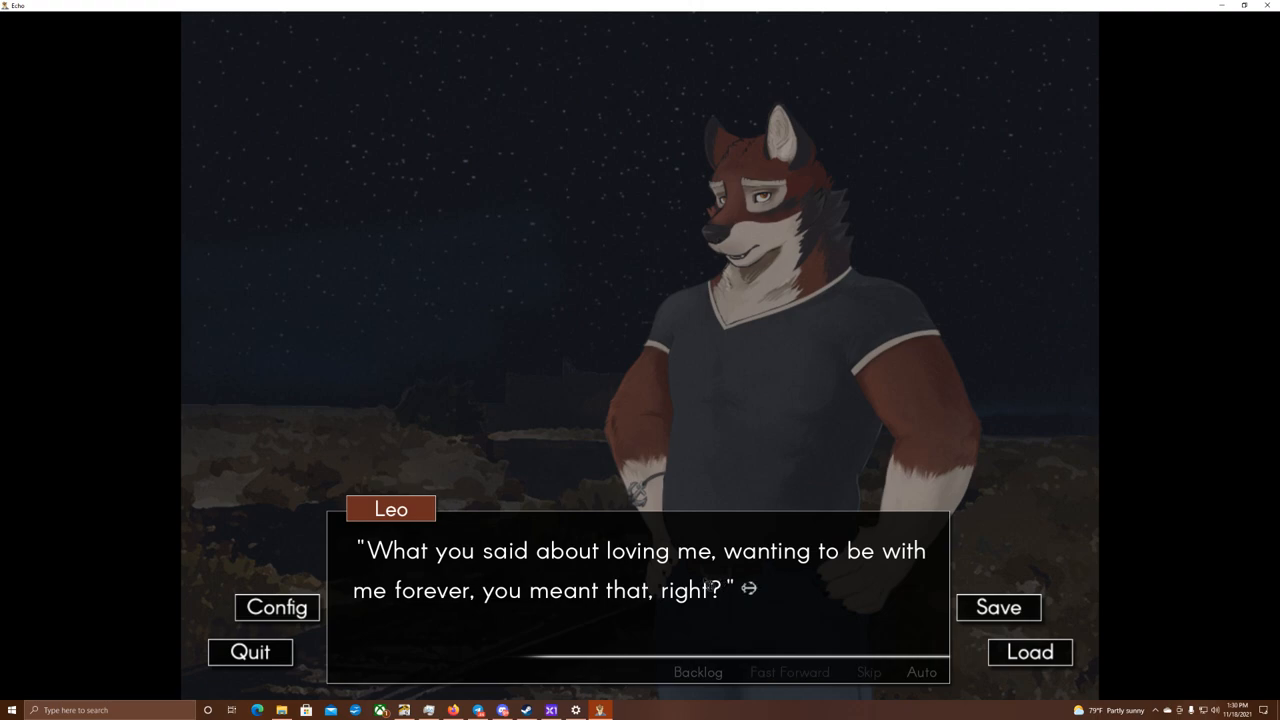
click(640, 590)
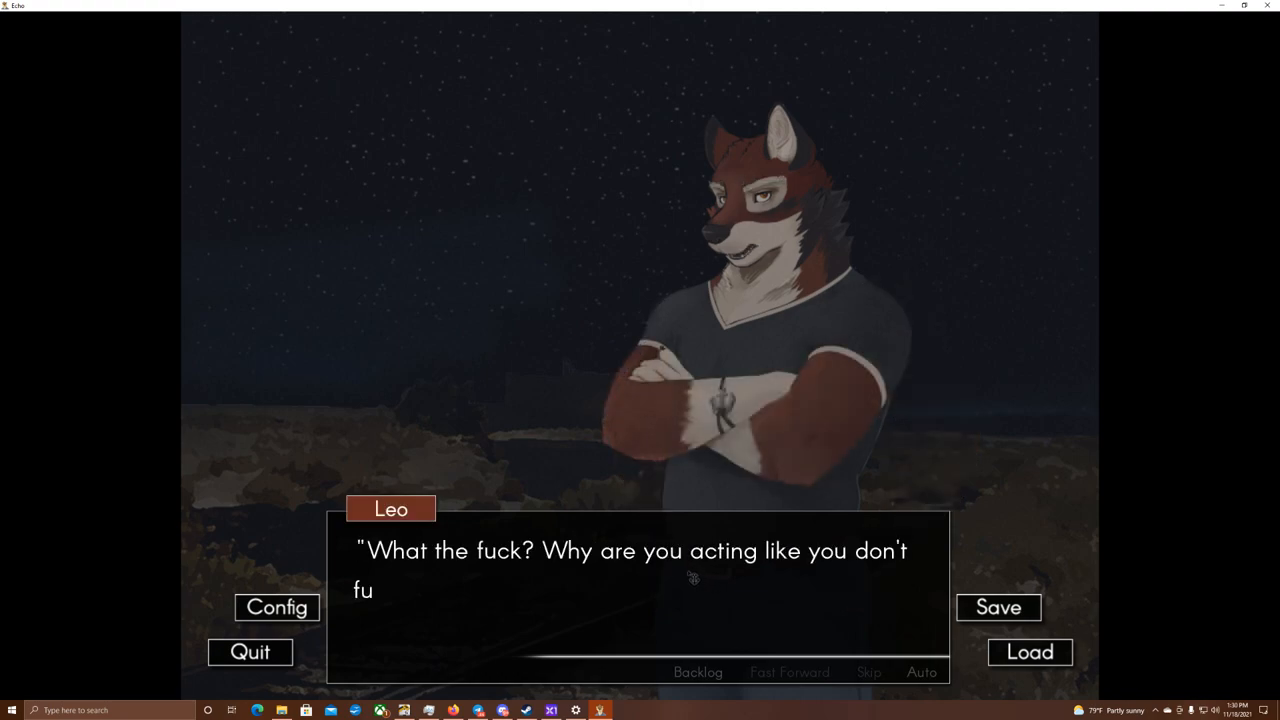
click(680, 580)
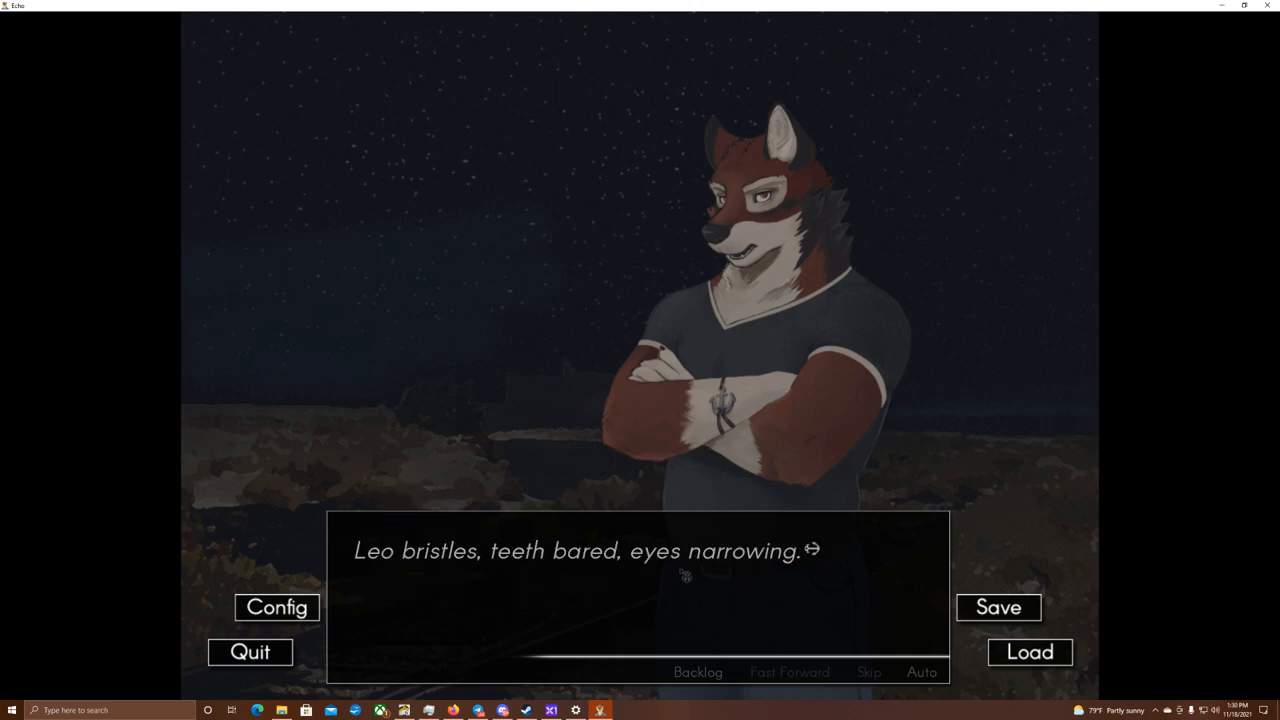
- Read Chase backing away and Leo calming down until the two-option choice appears
click(684, 576)
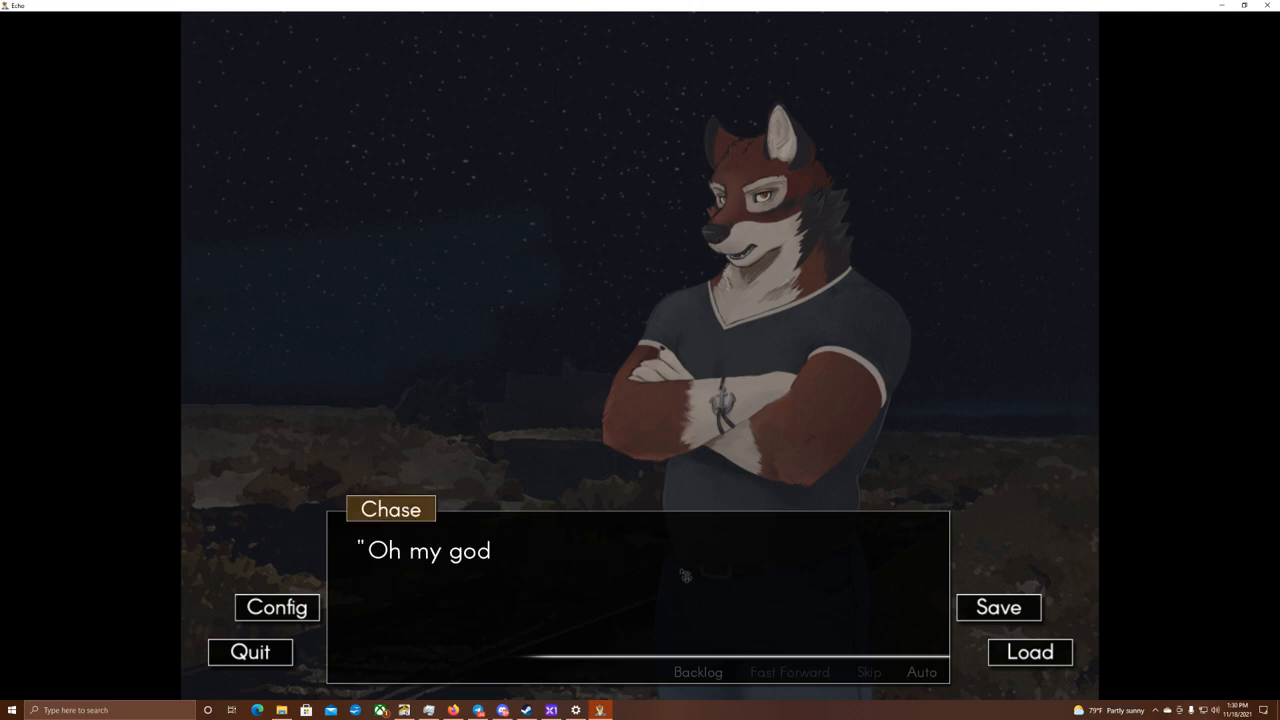
click(670, 584)
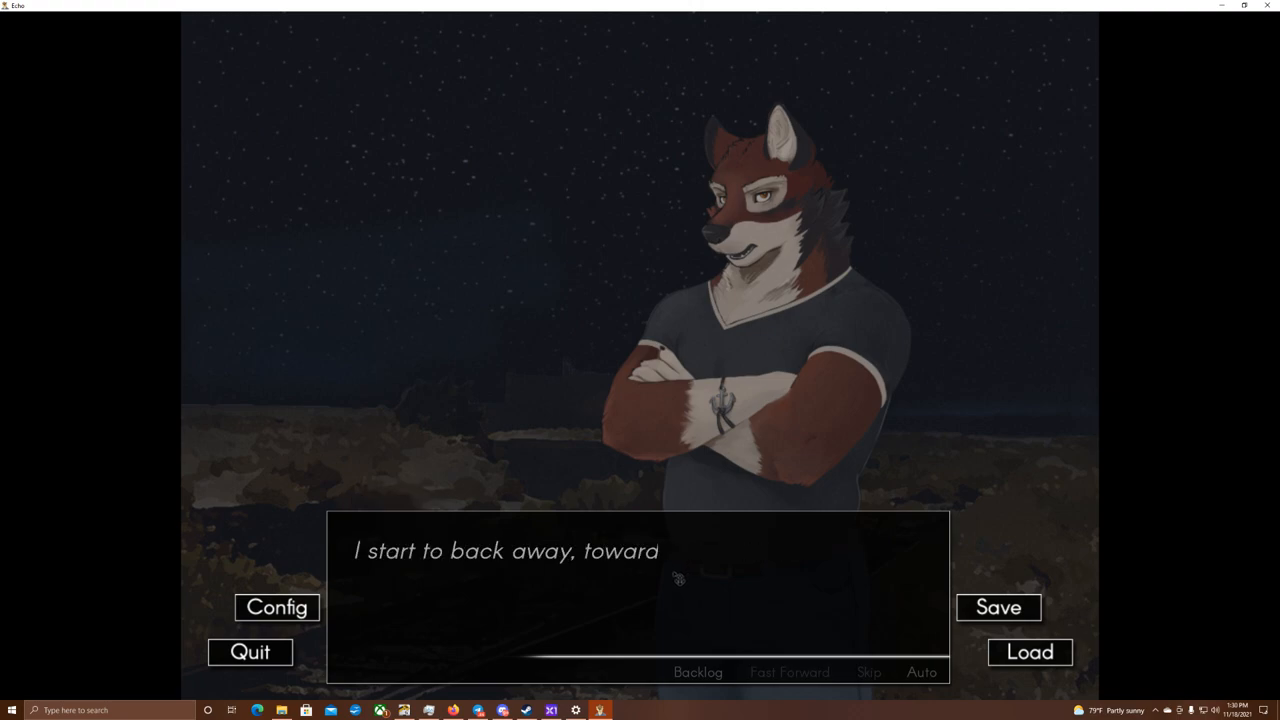
click(678, 592)
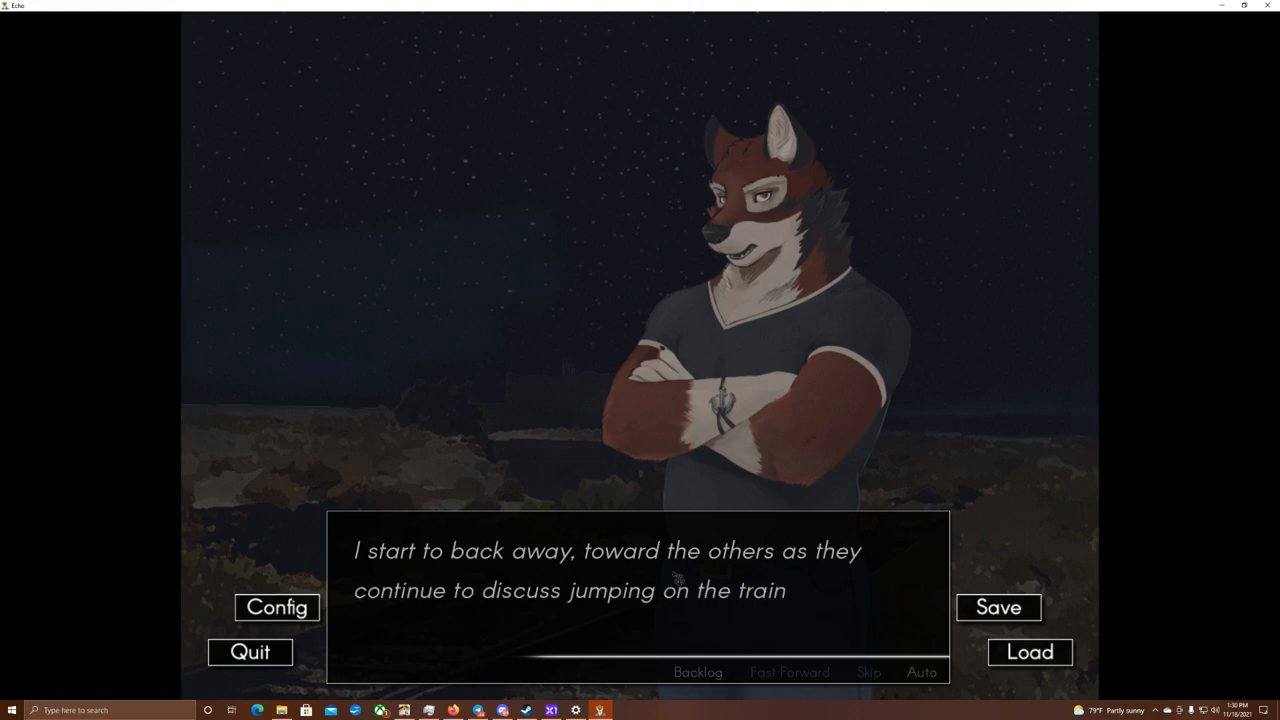
click(670, 580)
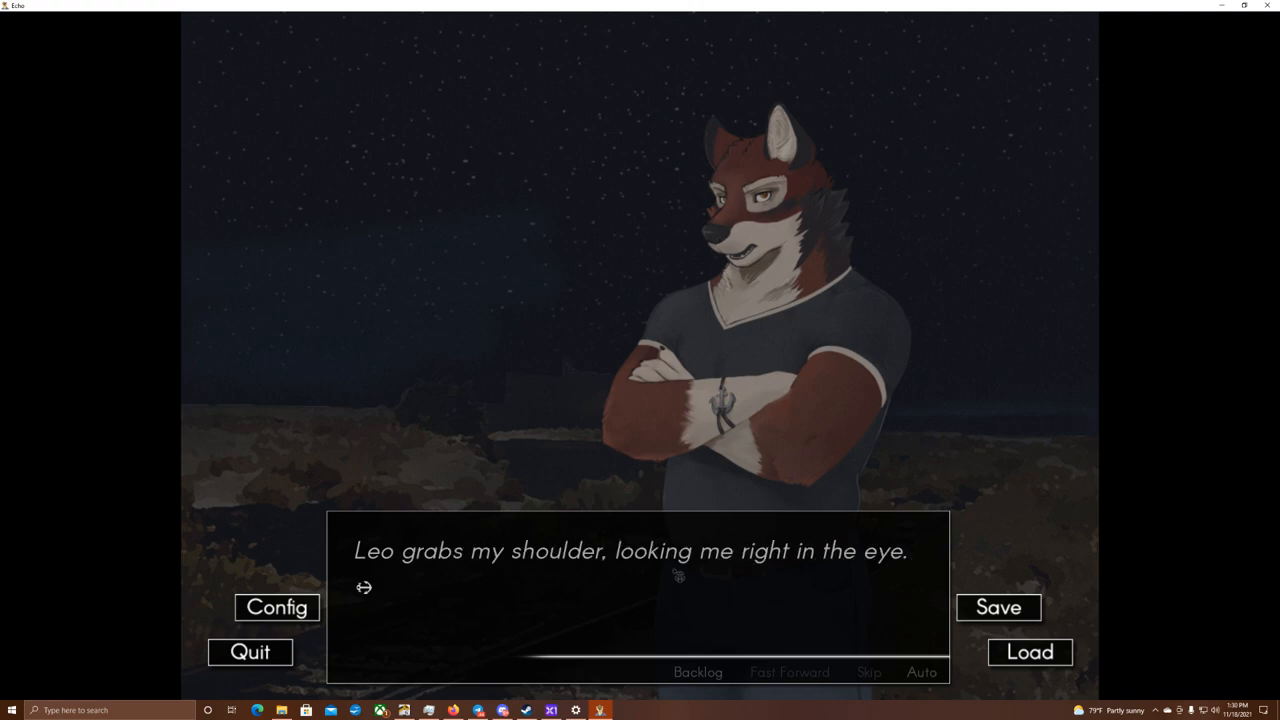
click(672, 576)
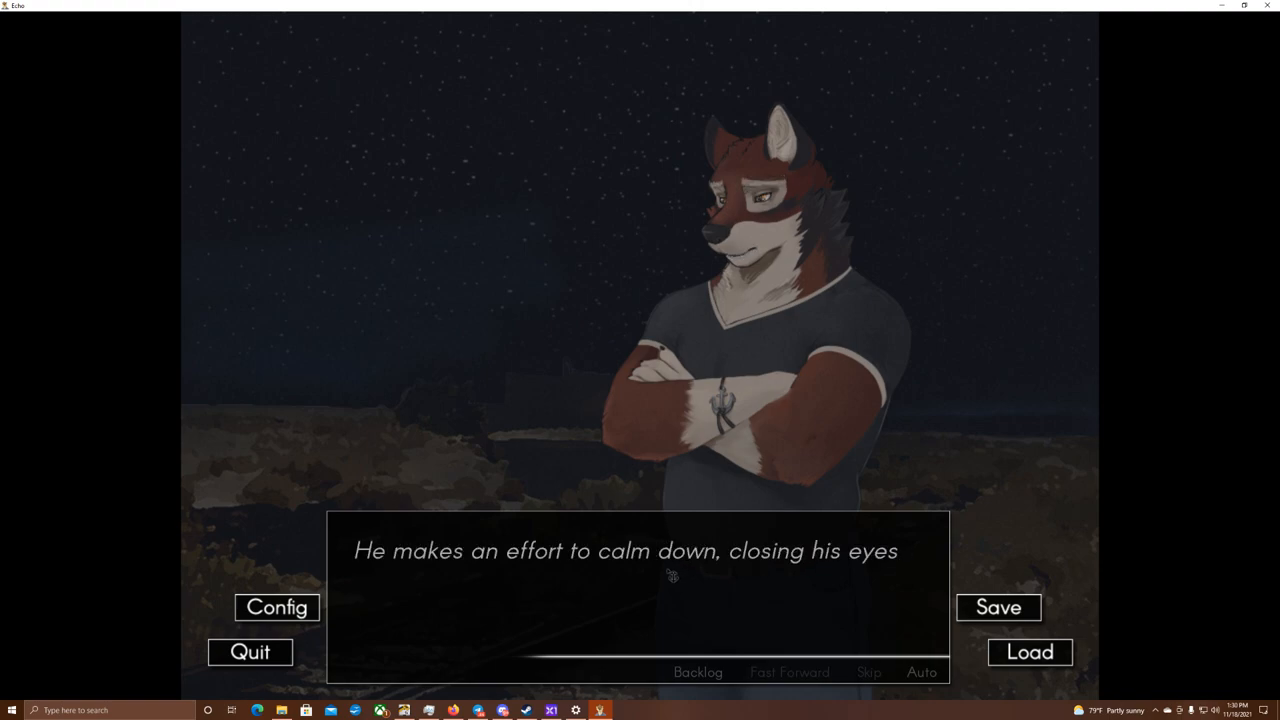
click(670, 576)
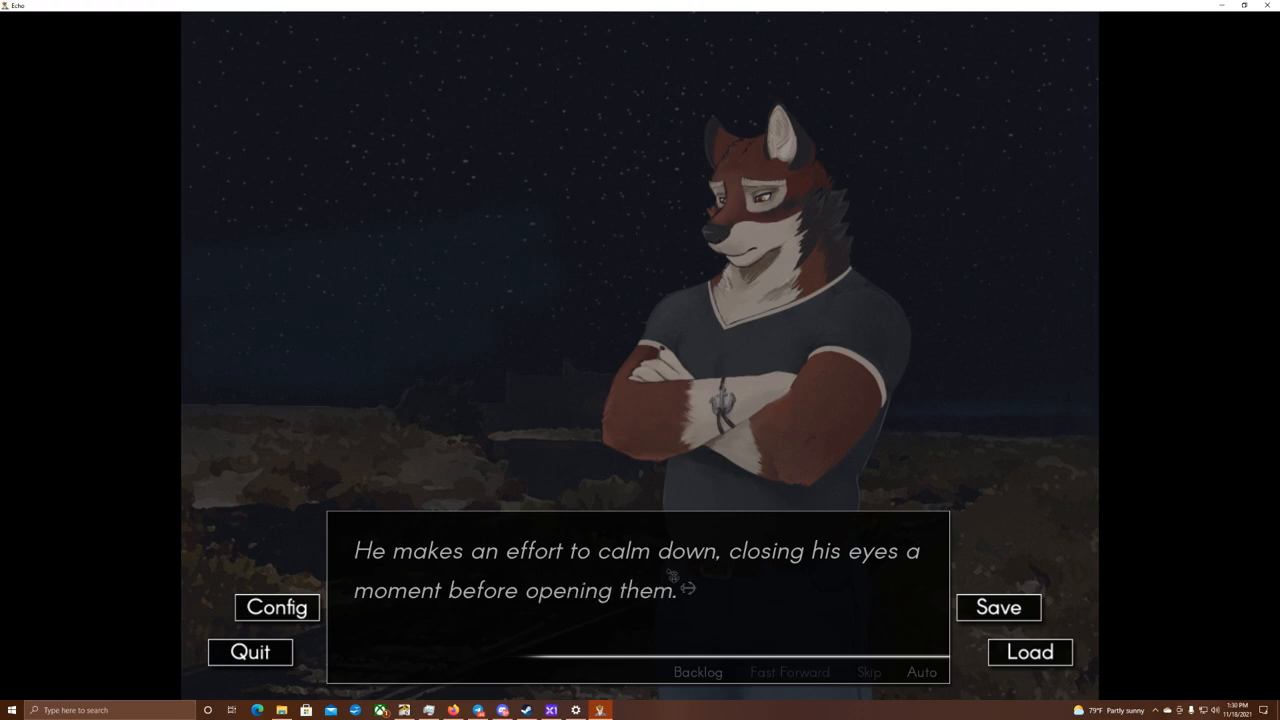
click(644, 600)
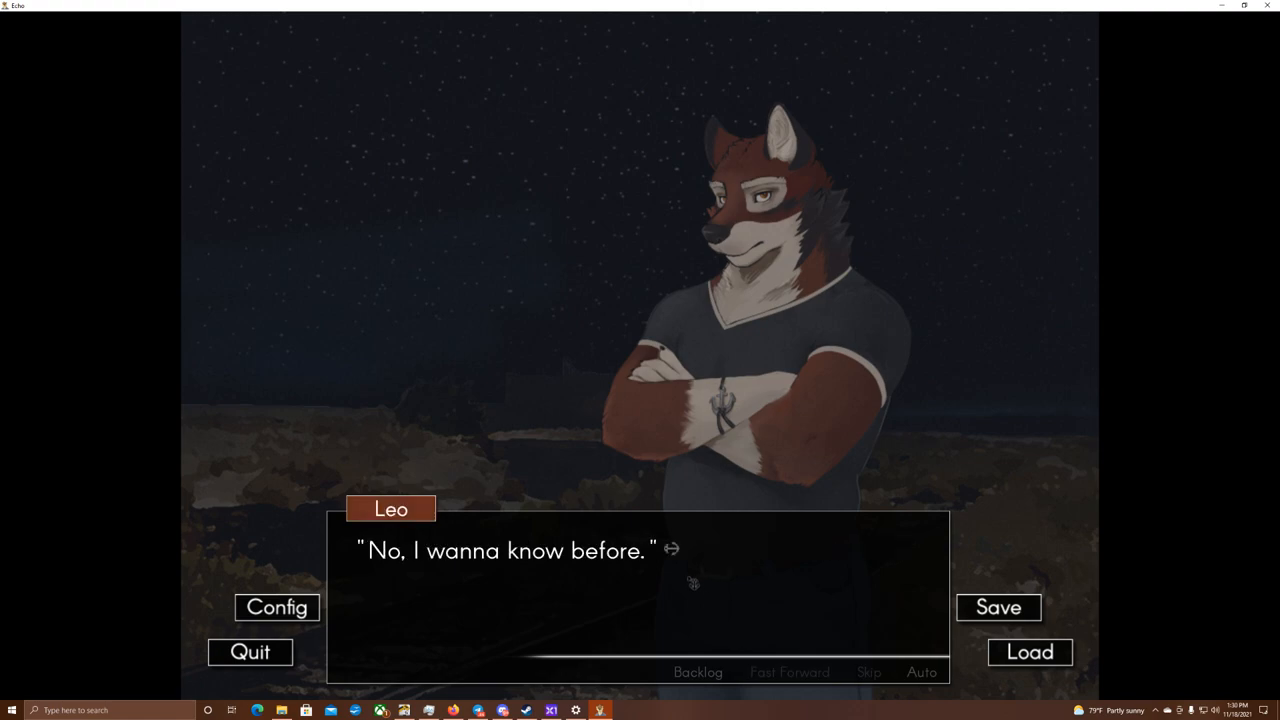
mouse_move(688, 584)
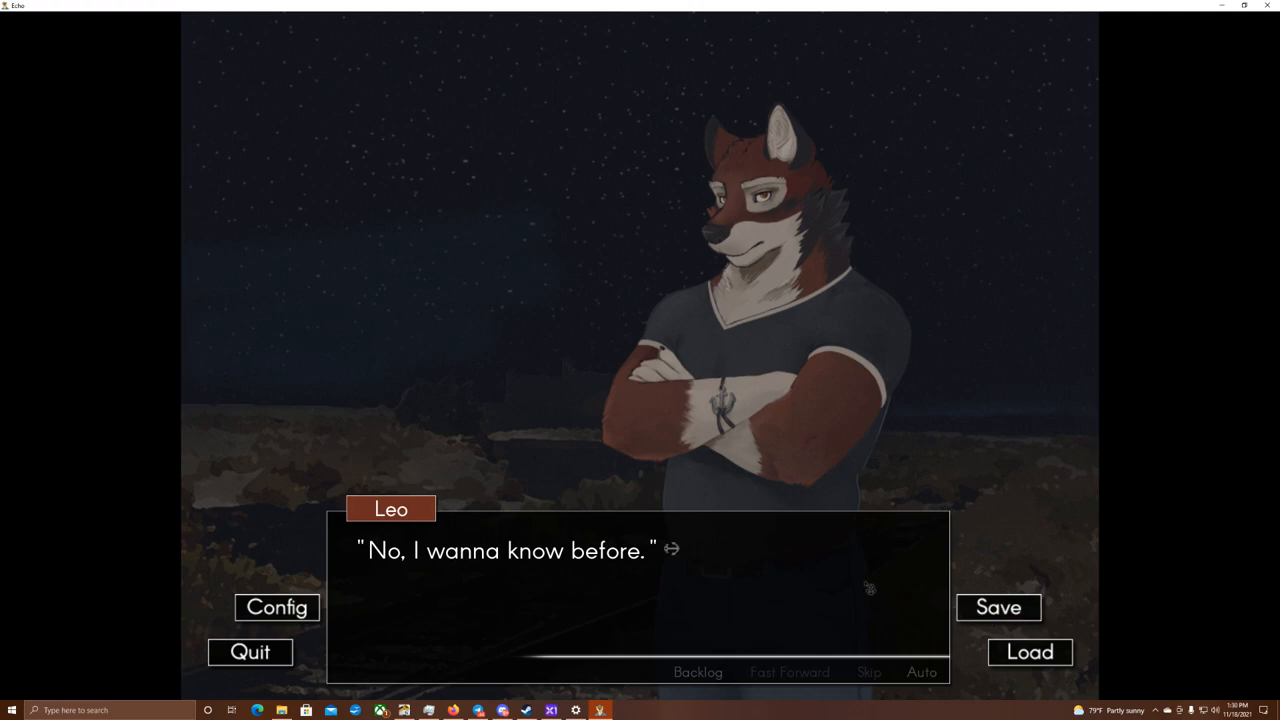
mouse_move(820, 604)
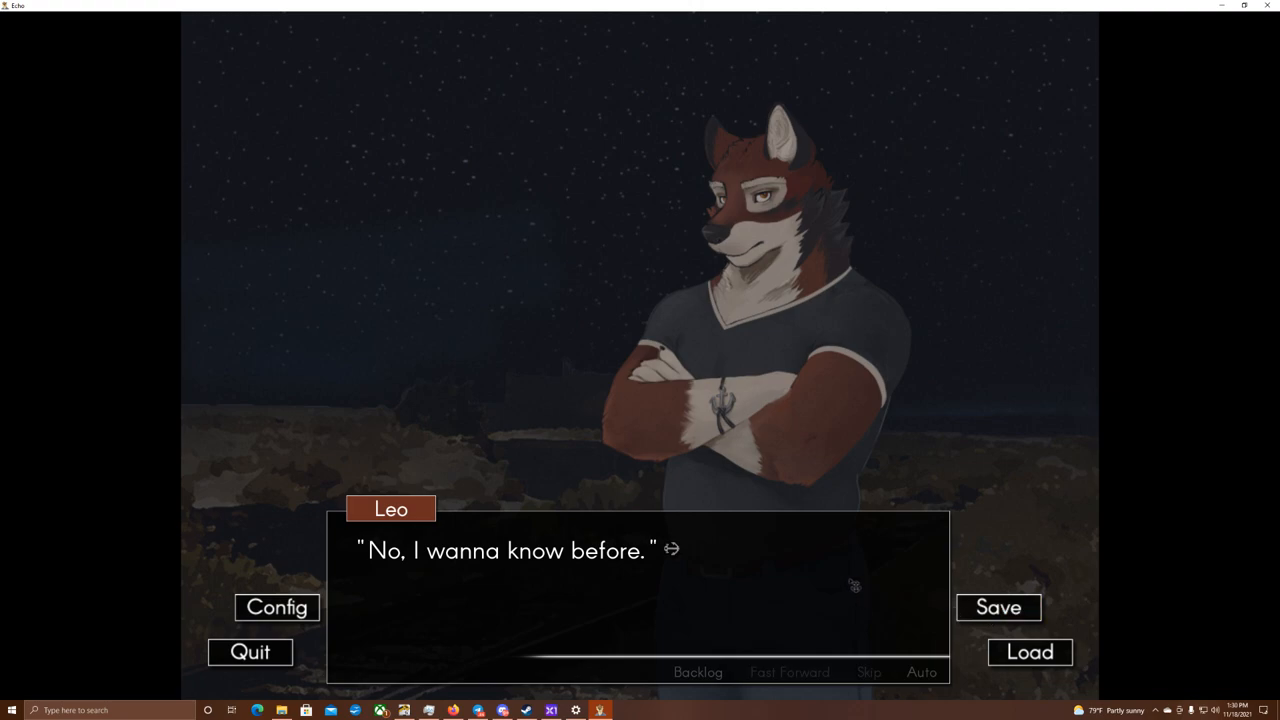
click(860, 604)
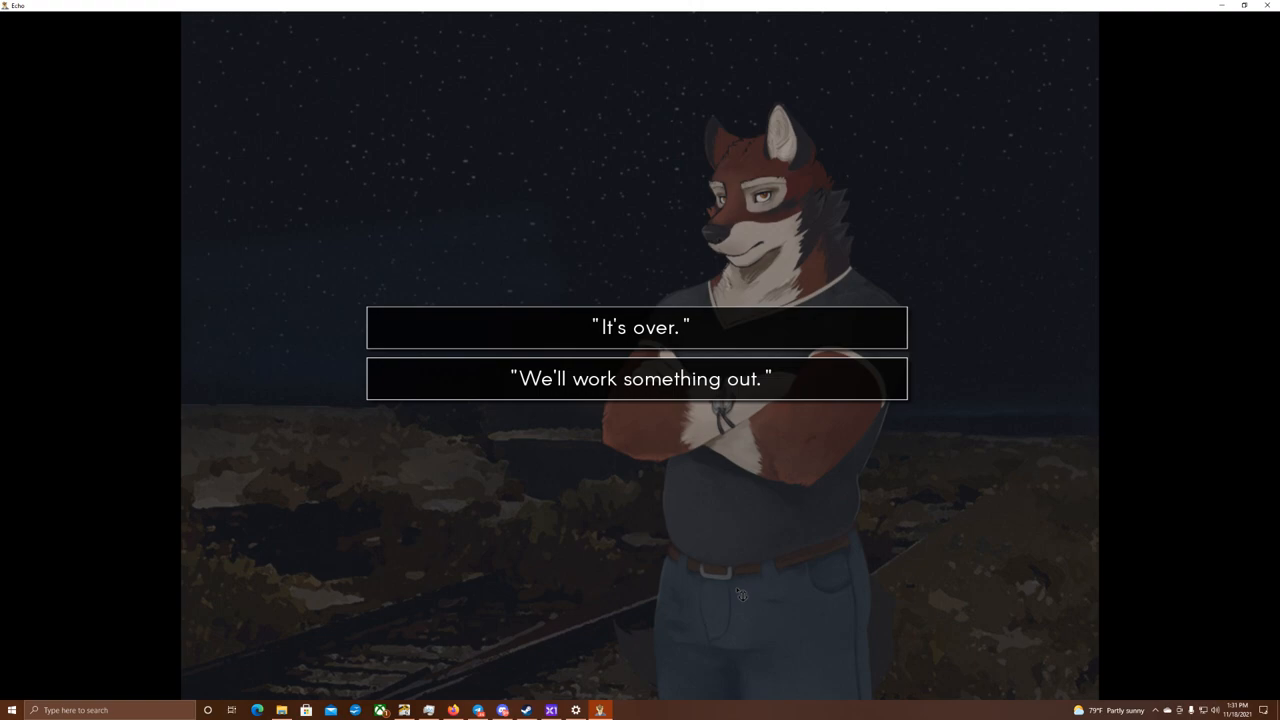
mouse_move(704, 582)
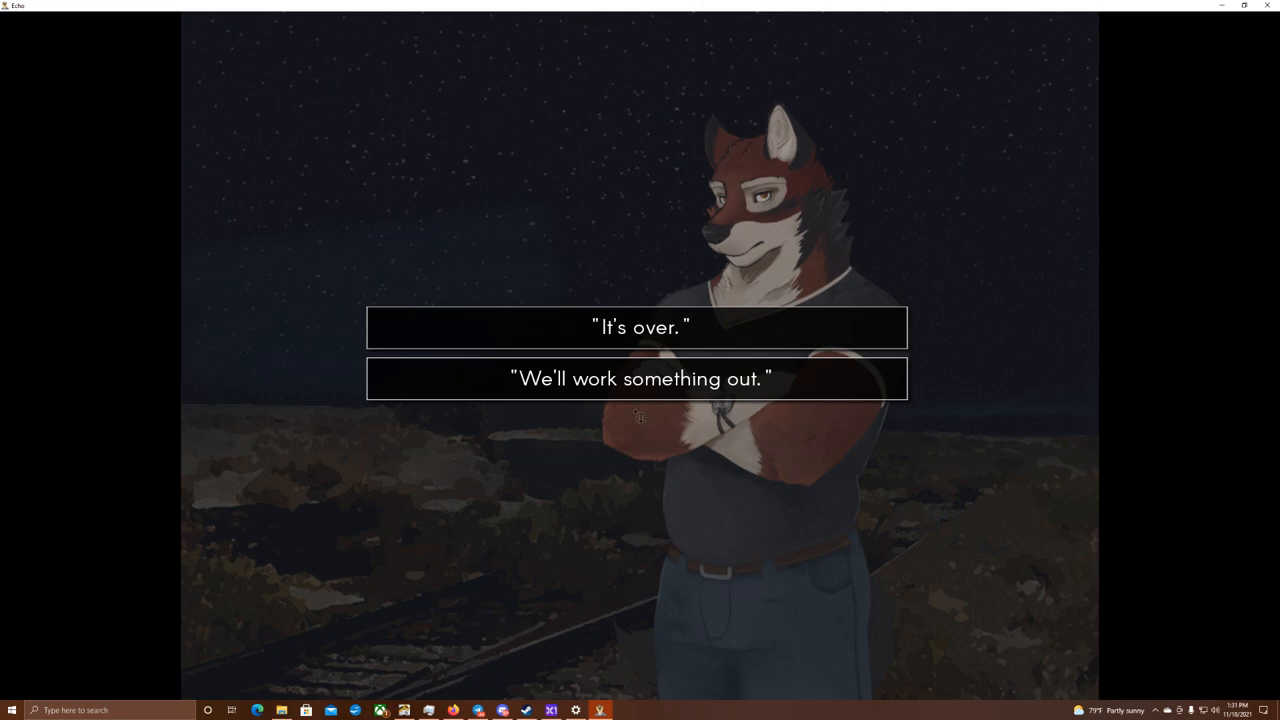
- Answer 'We'll work something out.' and read Chase's promise past the train pulling up
click(636, 380)
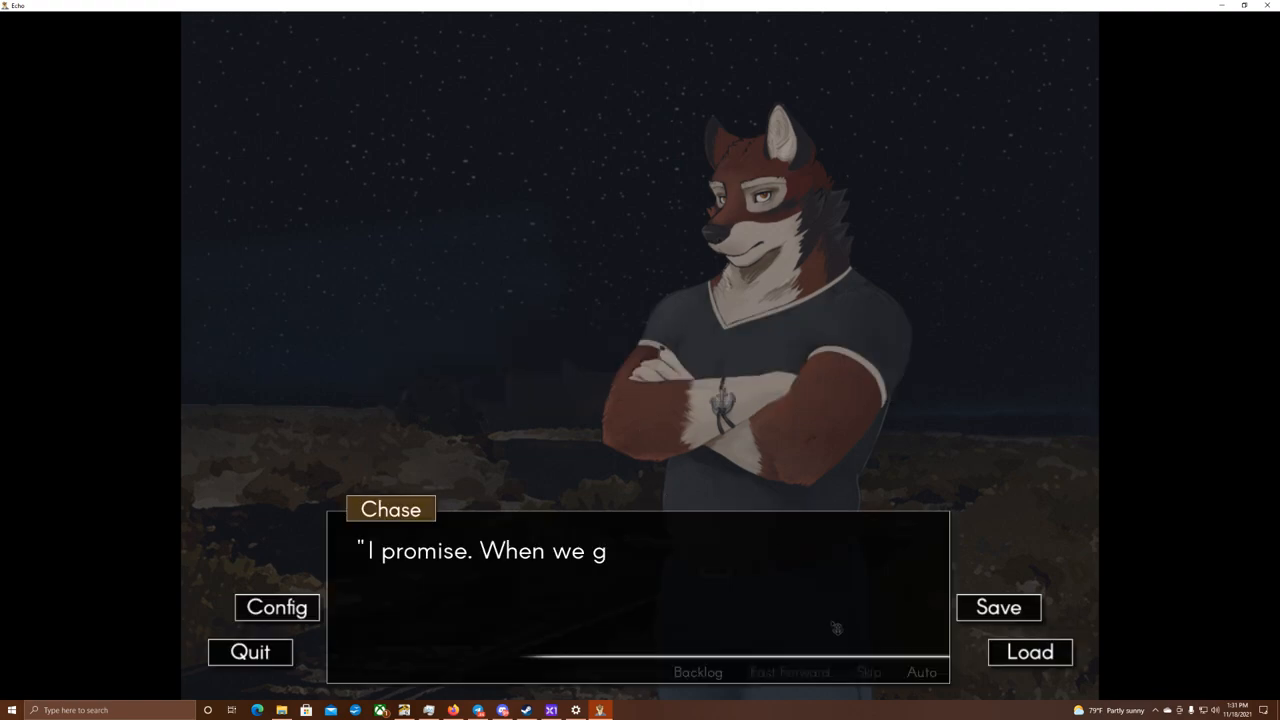
click(998, 608)
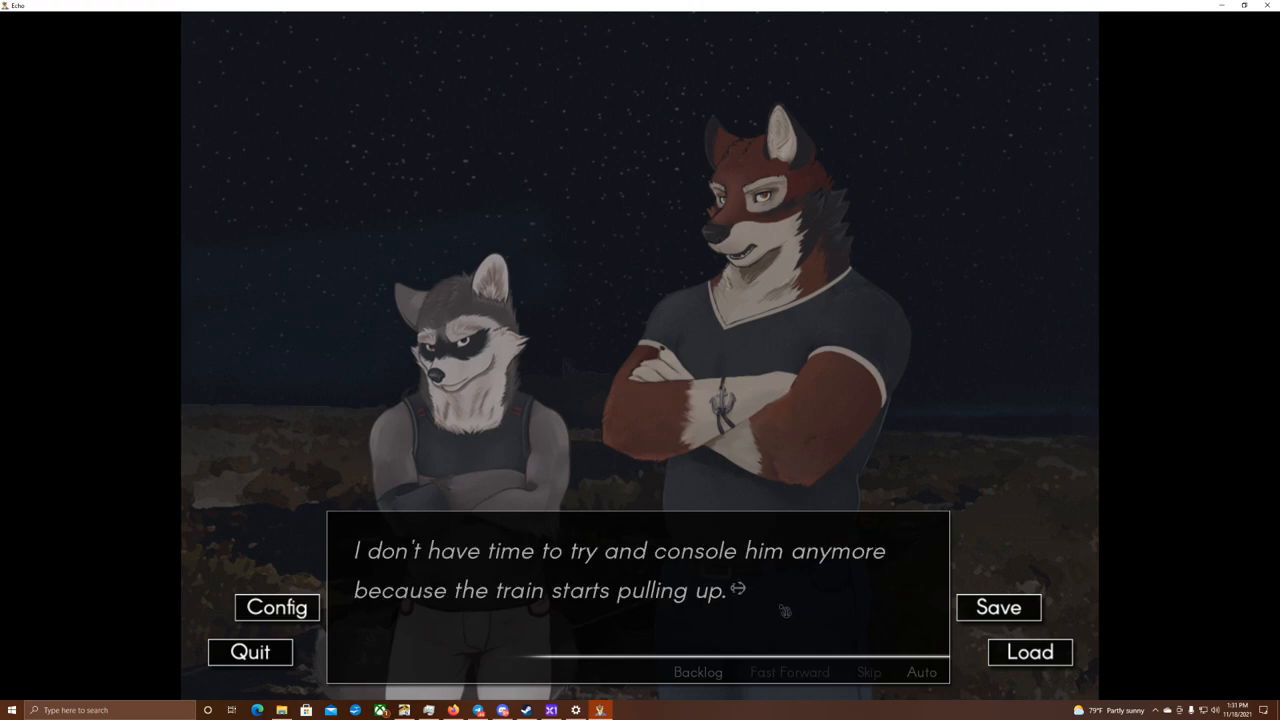
click(776, 612)
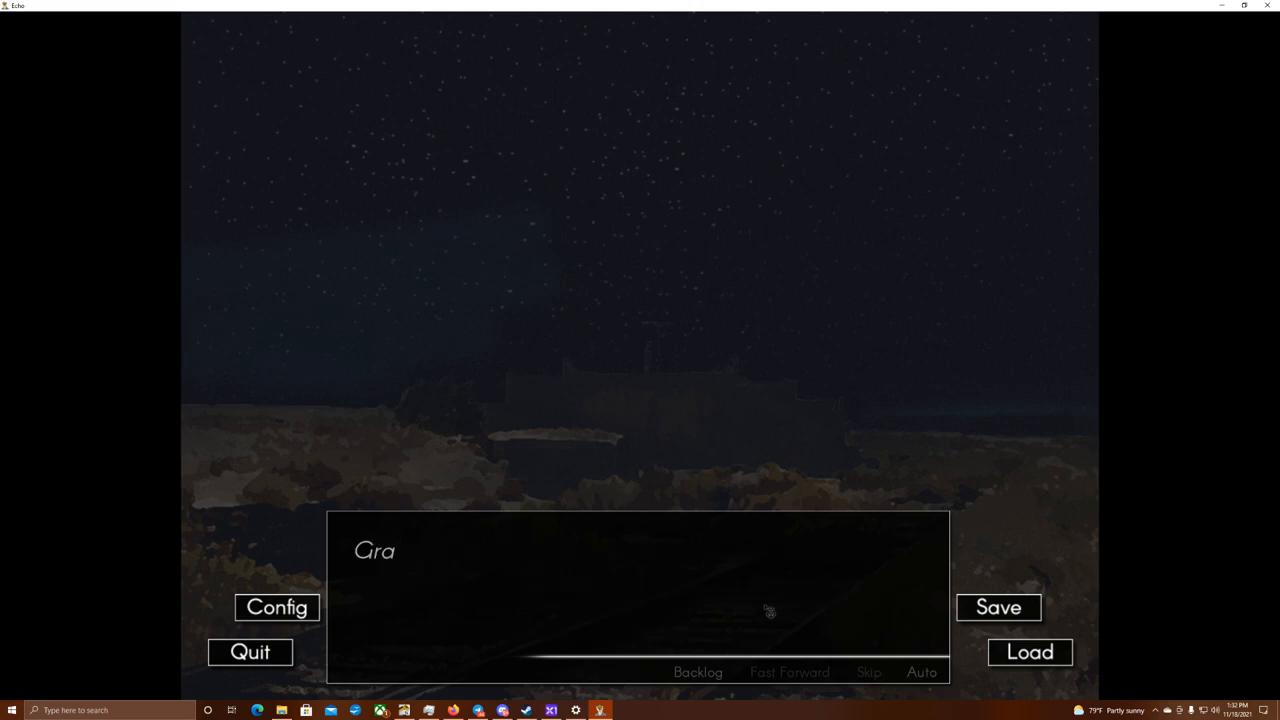
- Read Flynn grabbing the ram and Carl passing, up to 'He grabs it and Jenna'
click(766, 612)
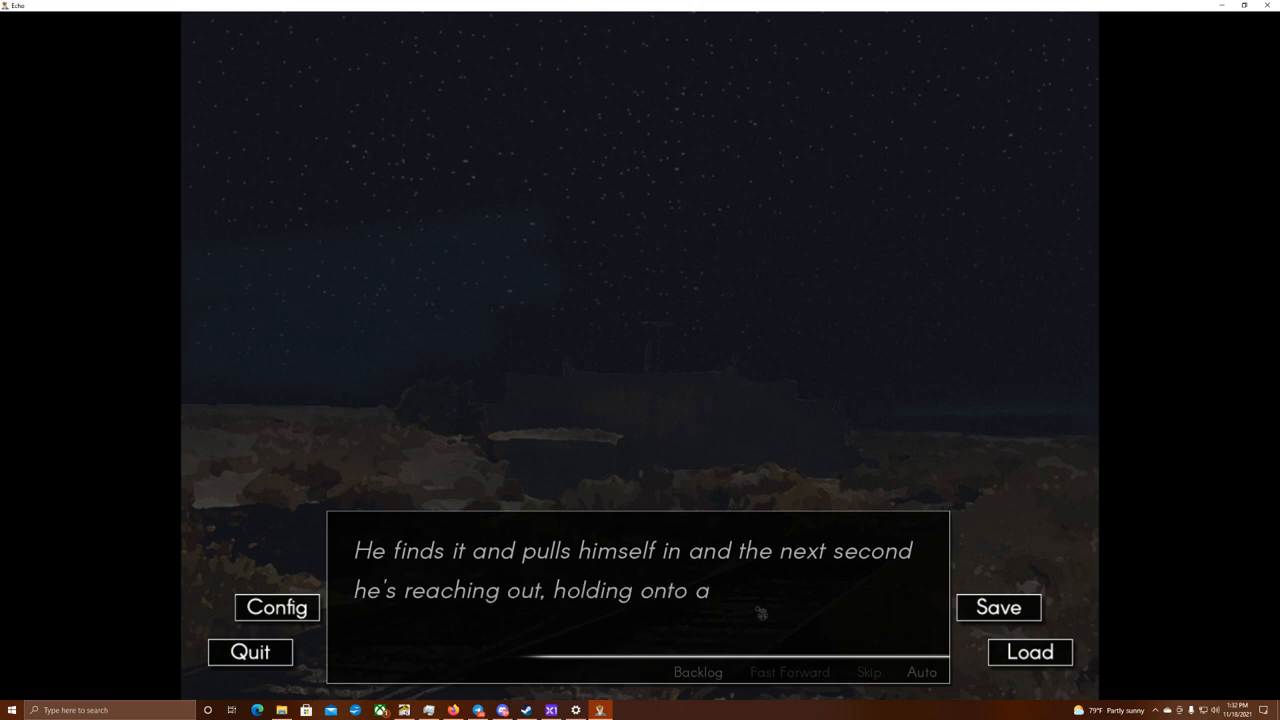
click(764, 612)
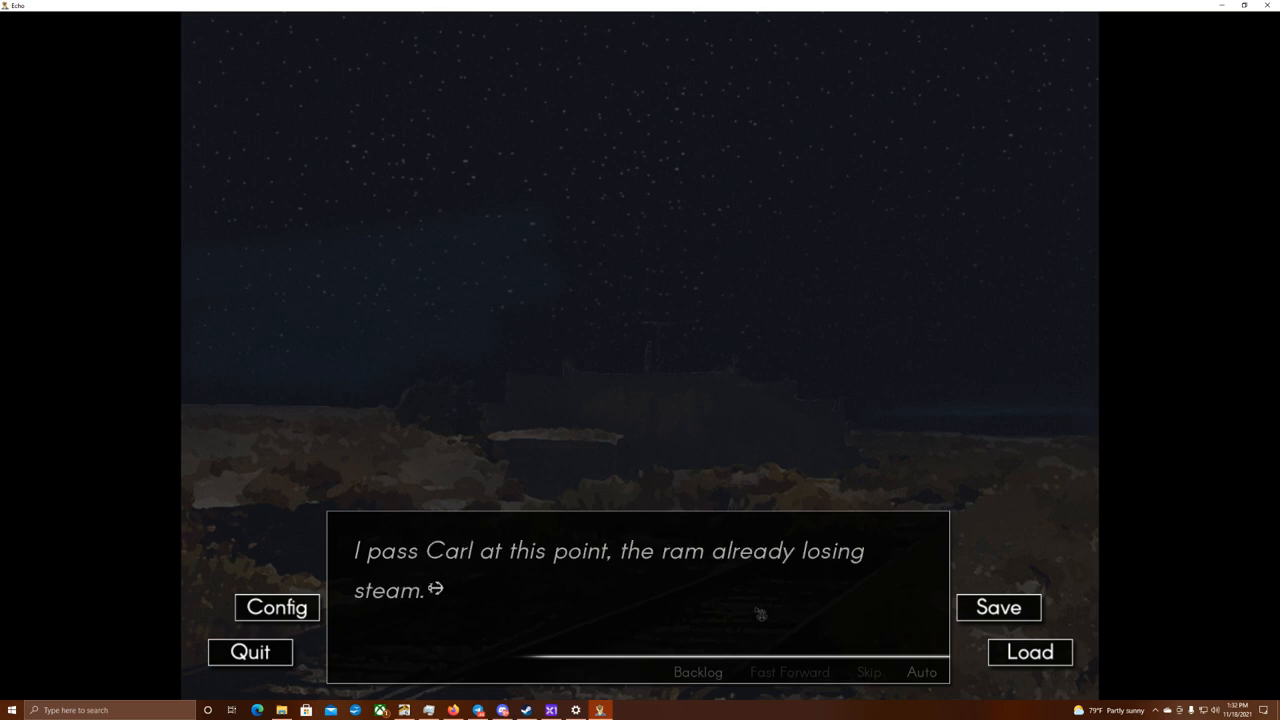
click(766, 614)
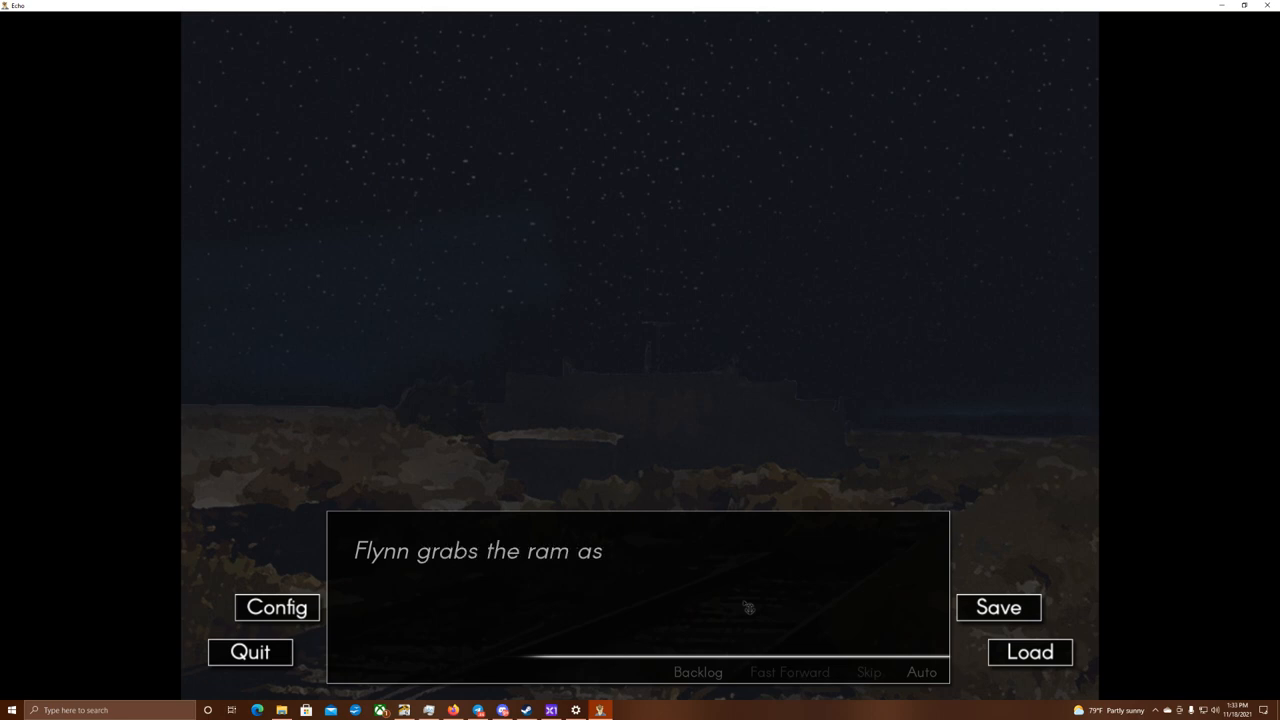
click(750, 604)
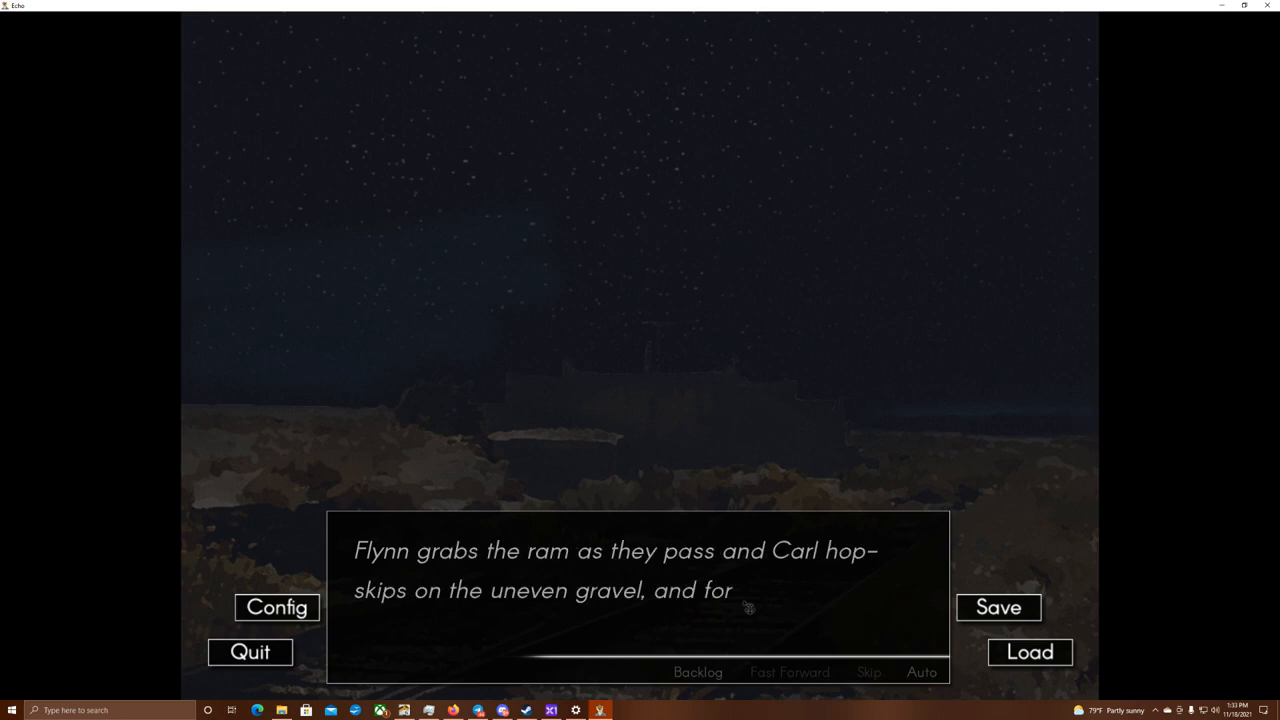
click(748, 606)
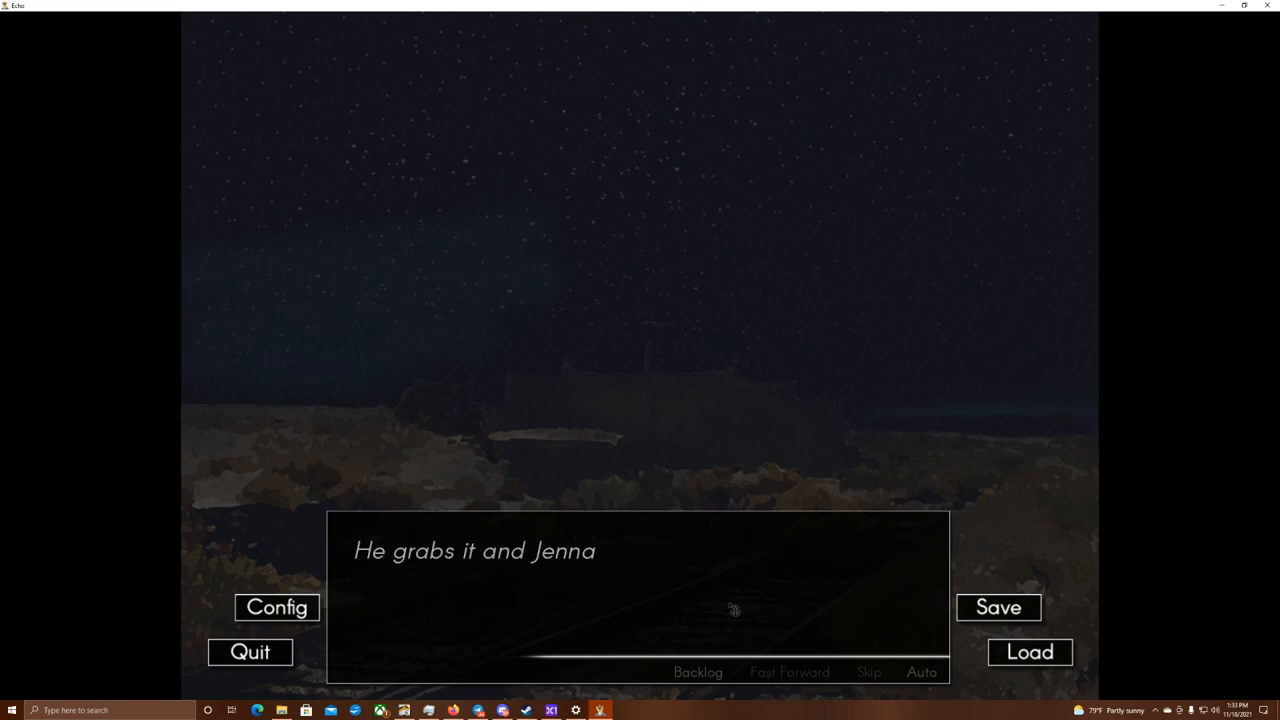
click(732, 608)
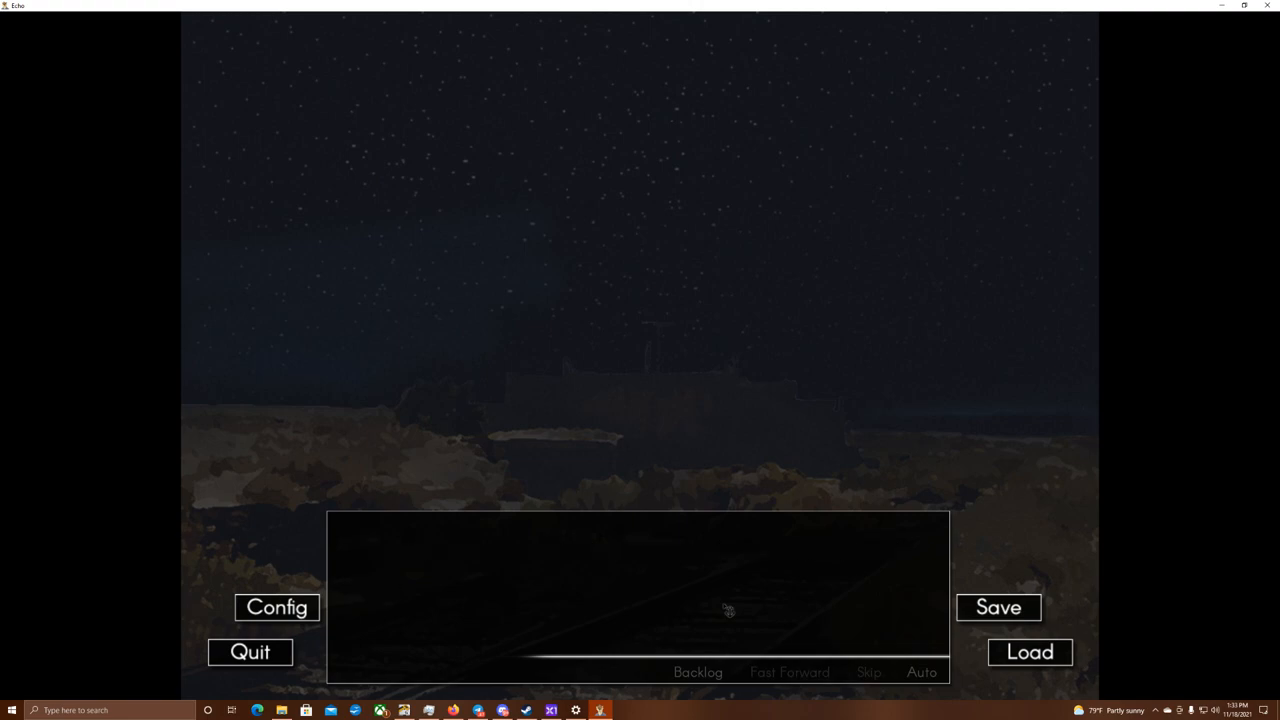
- Read past the clacking wheels, grasping Flynn's hand, the relief and Leo running
click(728, 612)
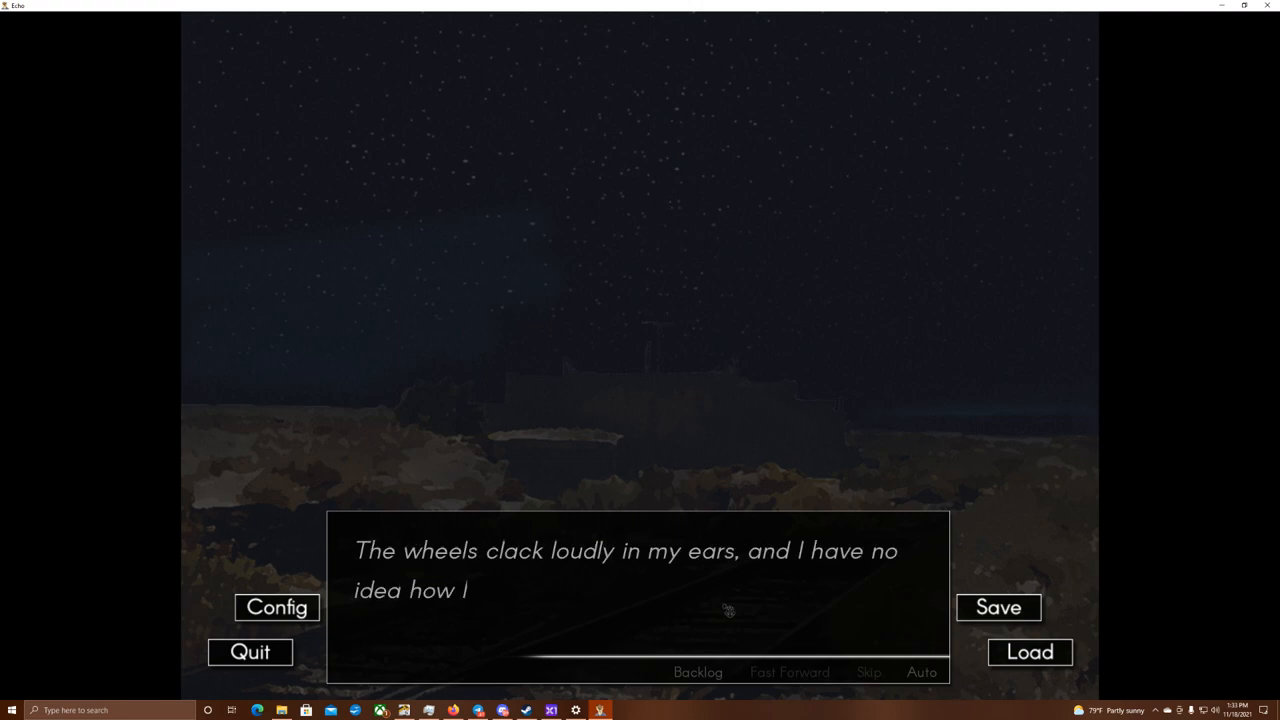
click(724, 610)
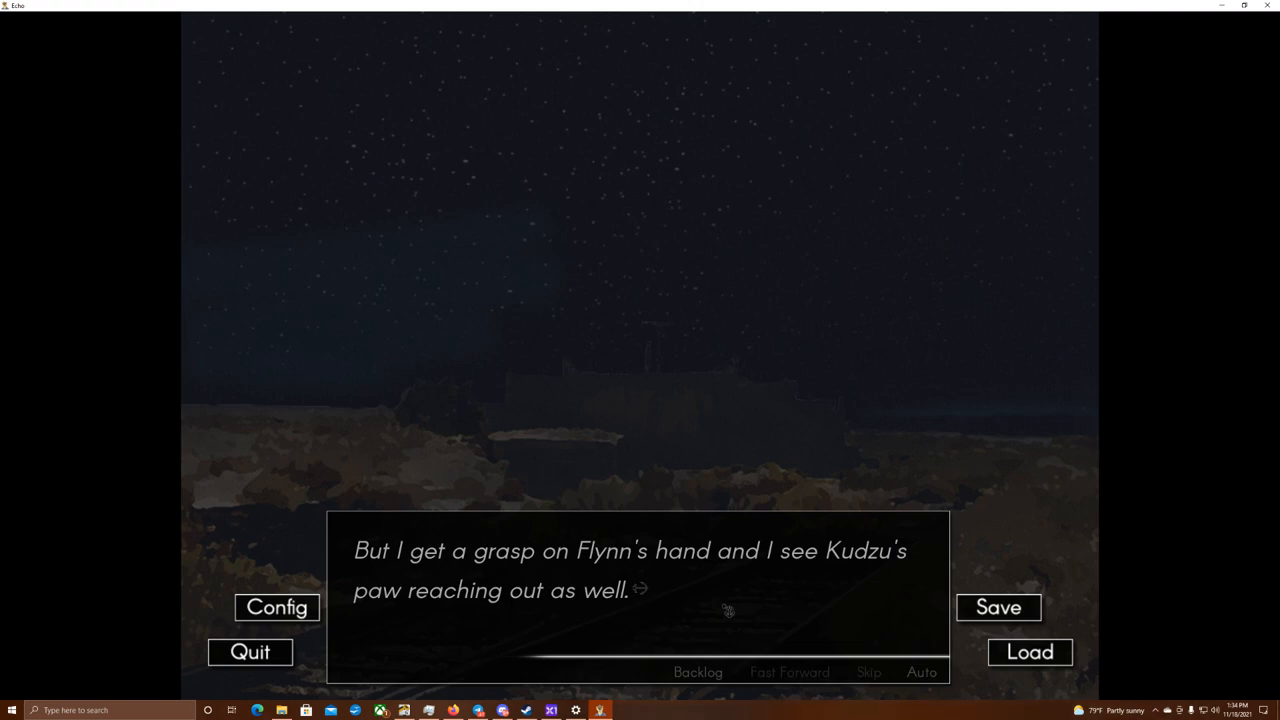
click(724, 610)
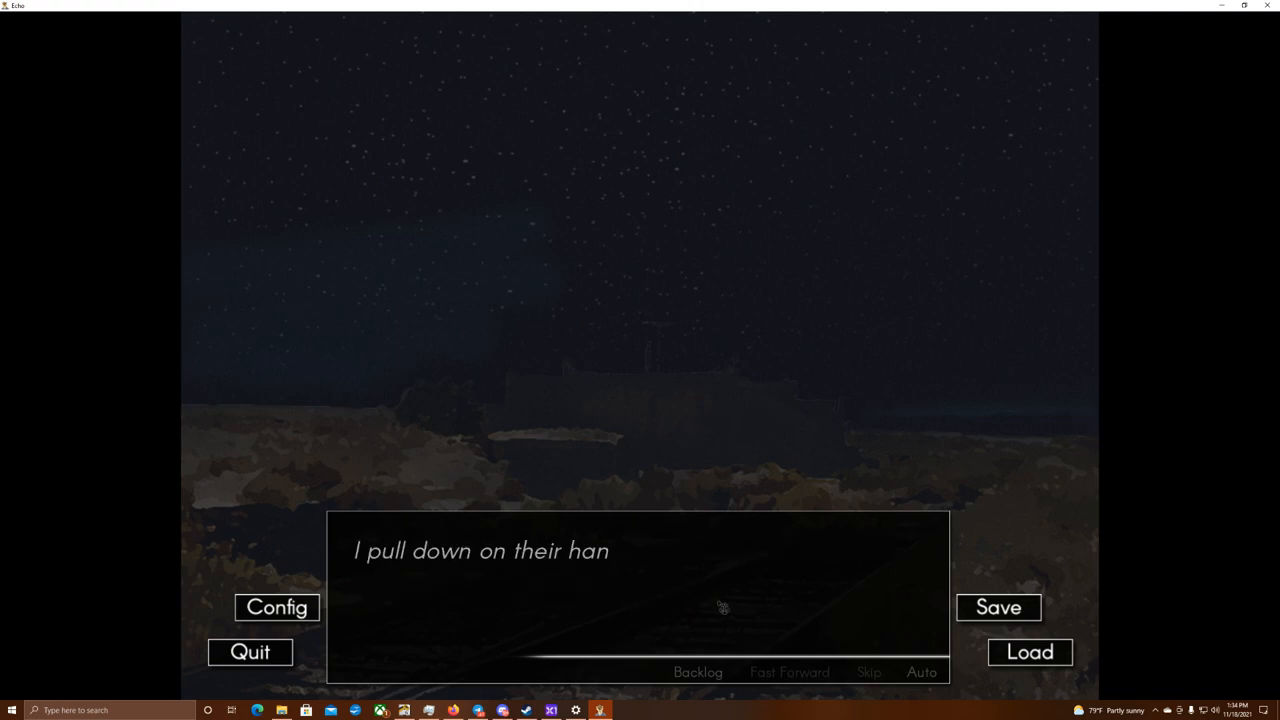
click(720, 608)
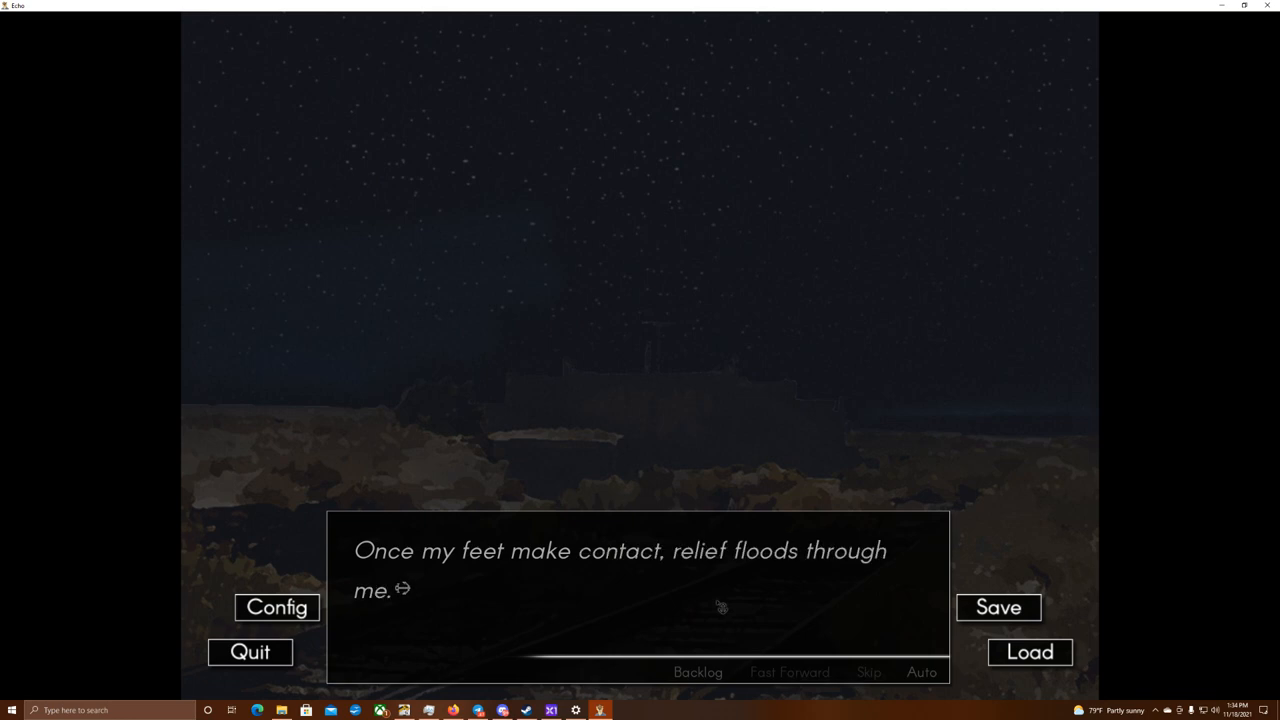
click(712, 604)
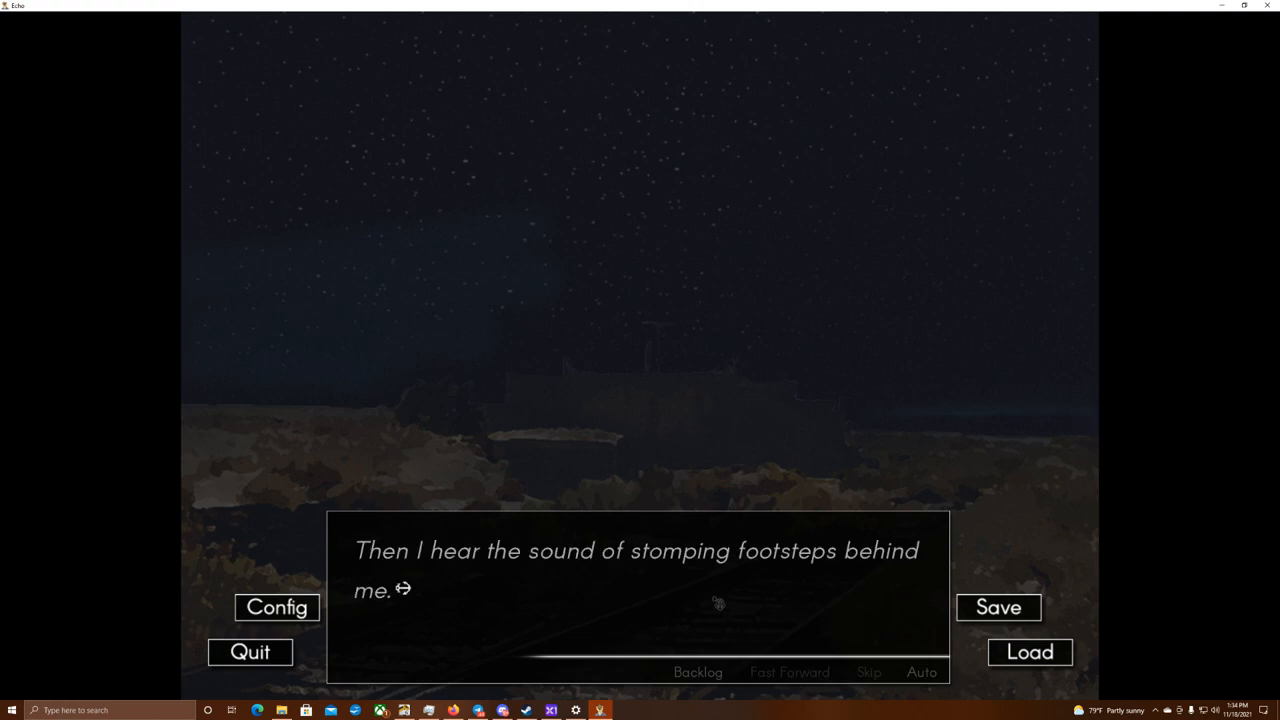
click(716, 604)
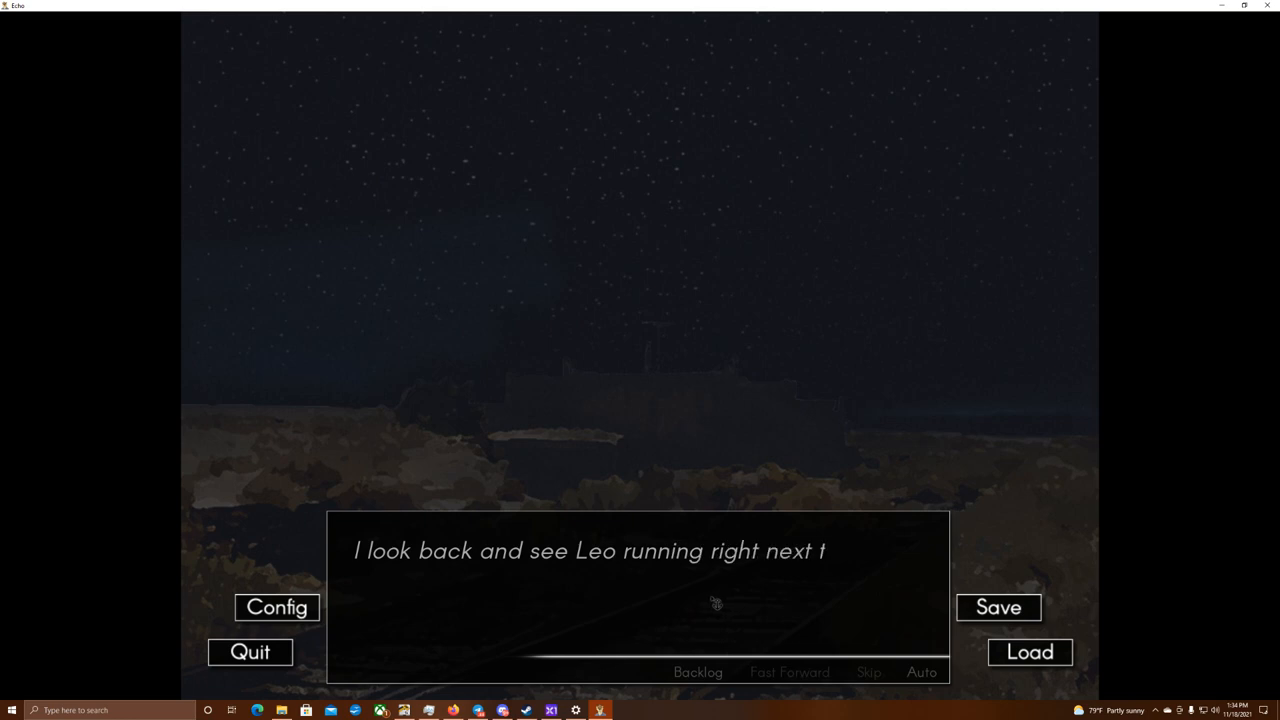
click(710, 604)
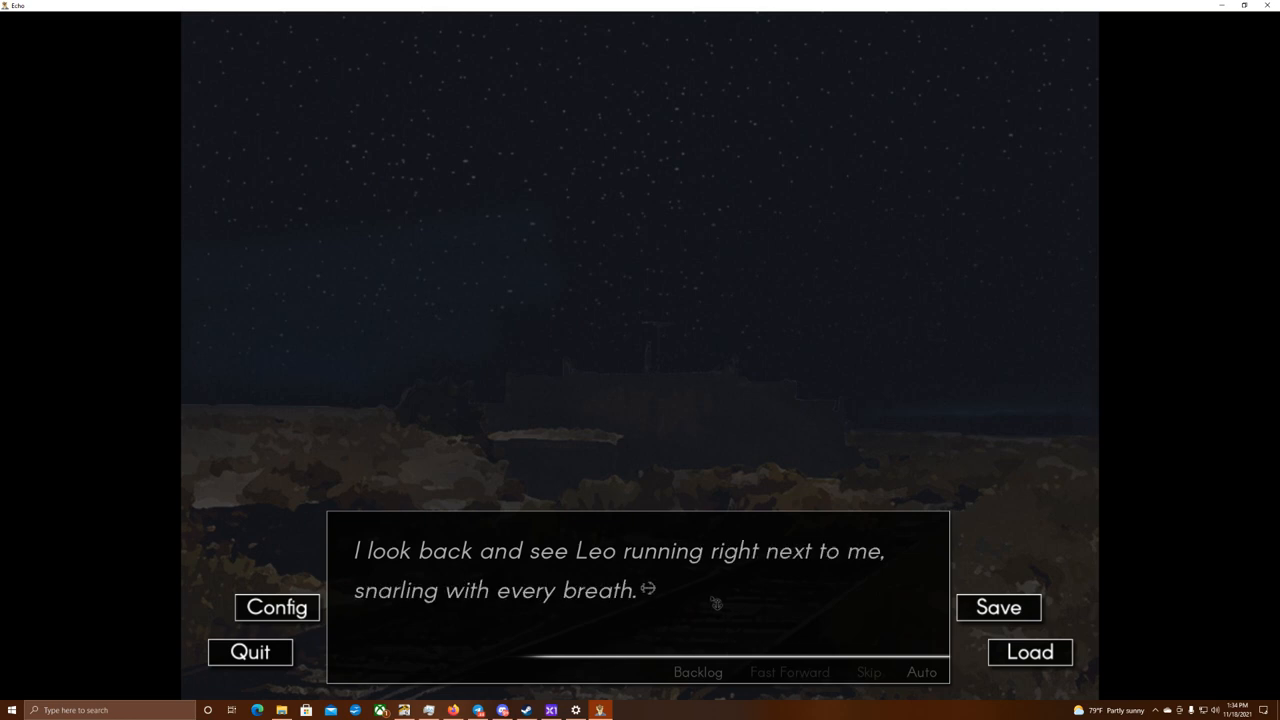
- Read Leo reaching out, the wolf grabbing, the fall and grabbing the railing
click(708, 604)
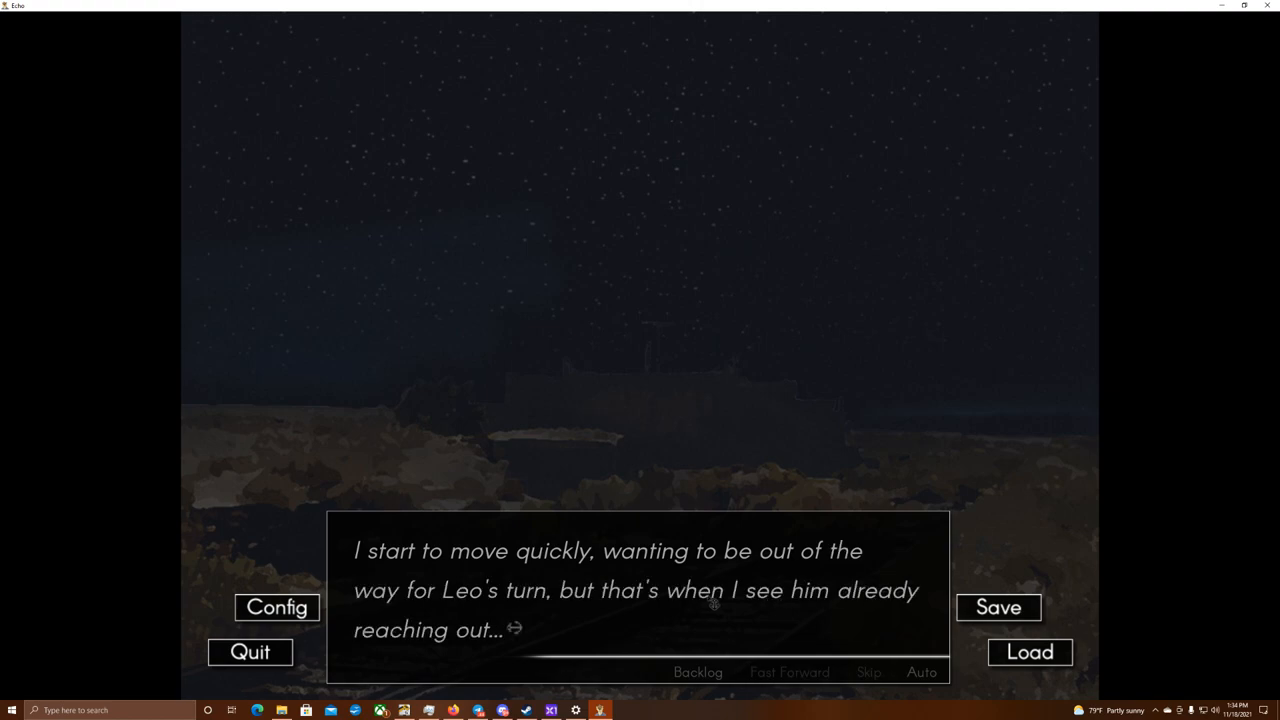
click(712, 604)
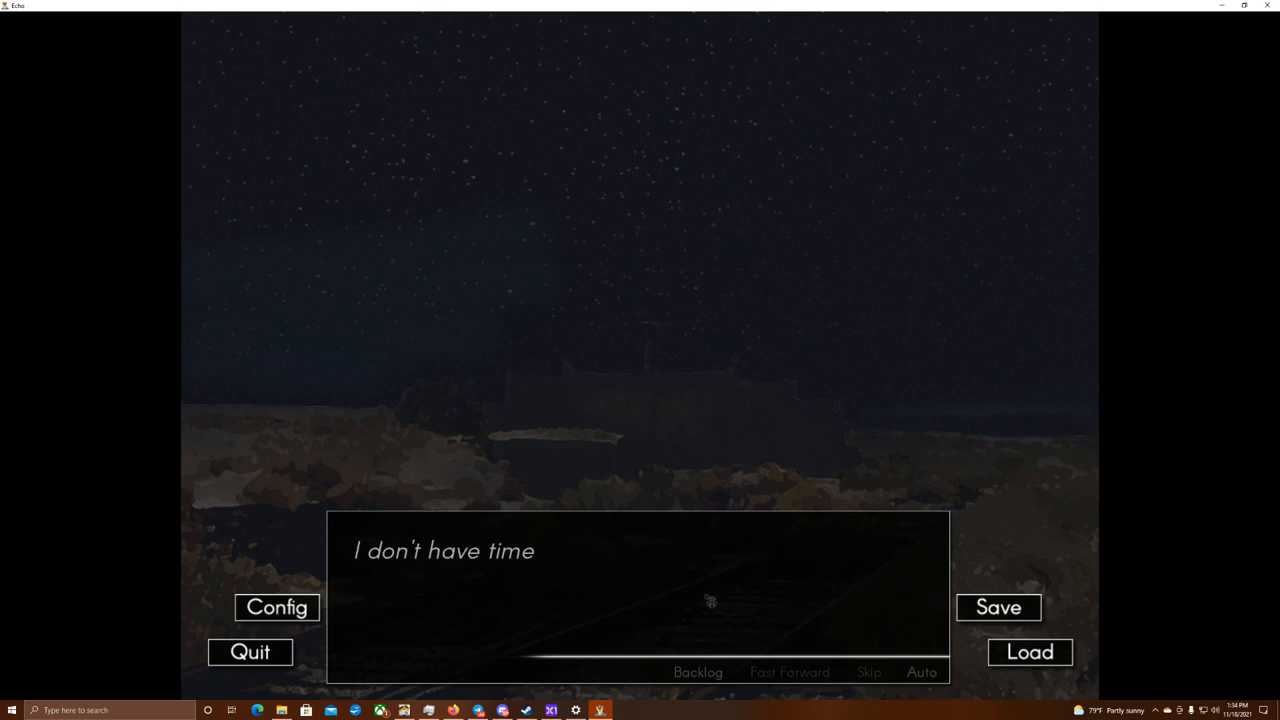
click(706, 602)
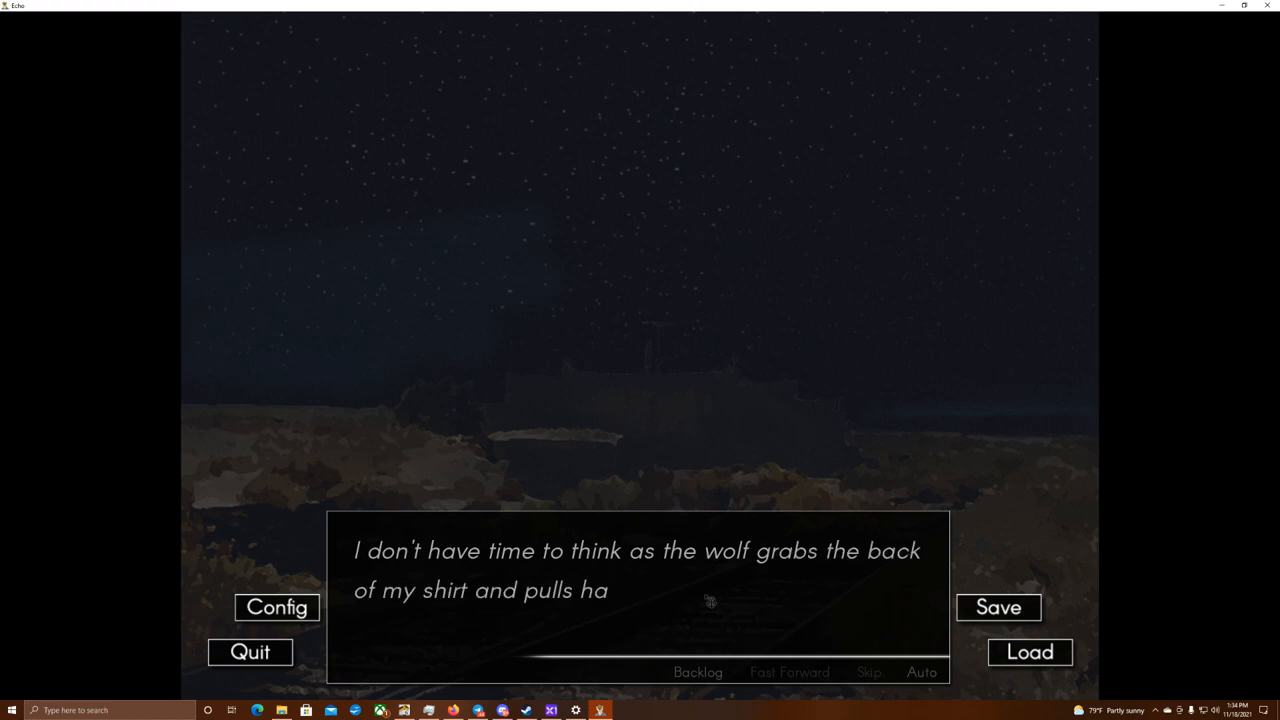
click(706, 600)
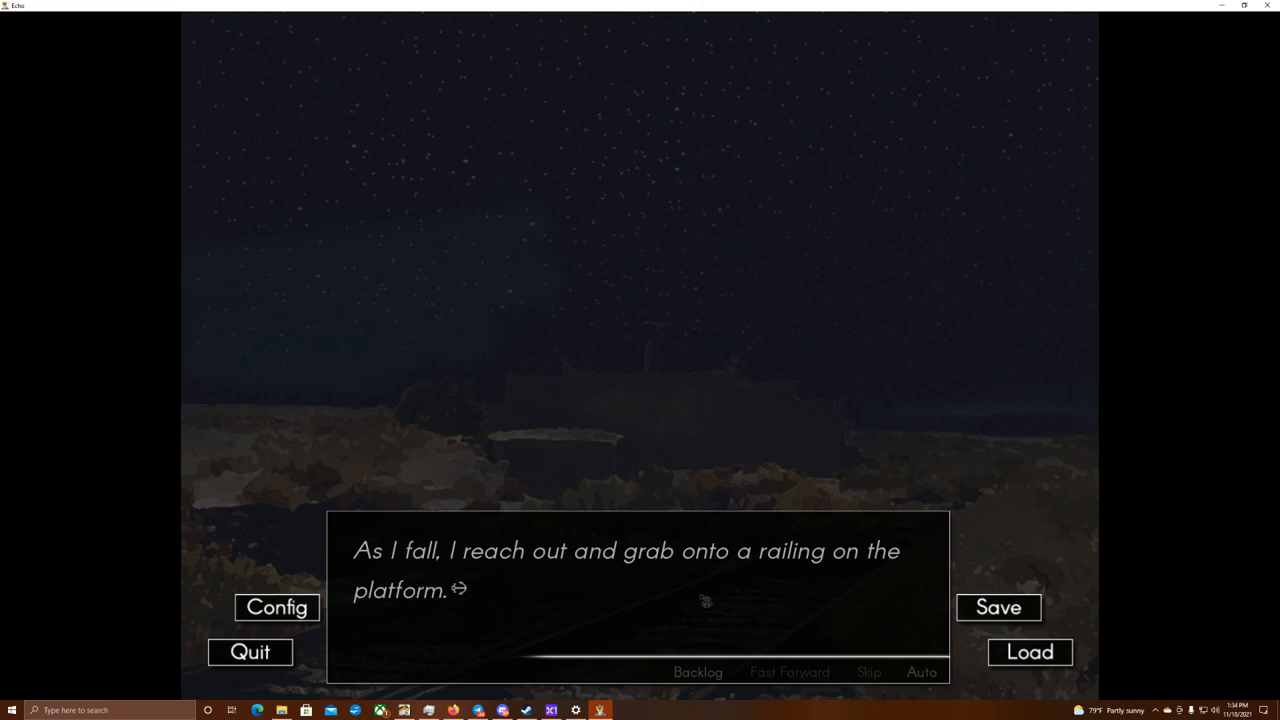
click(700, 600)
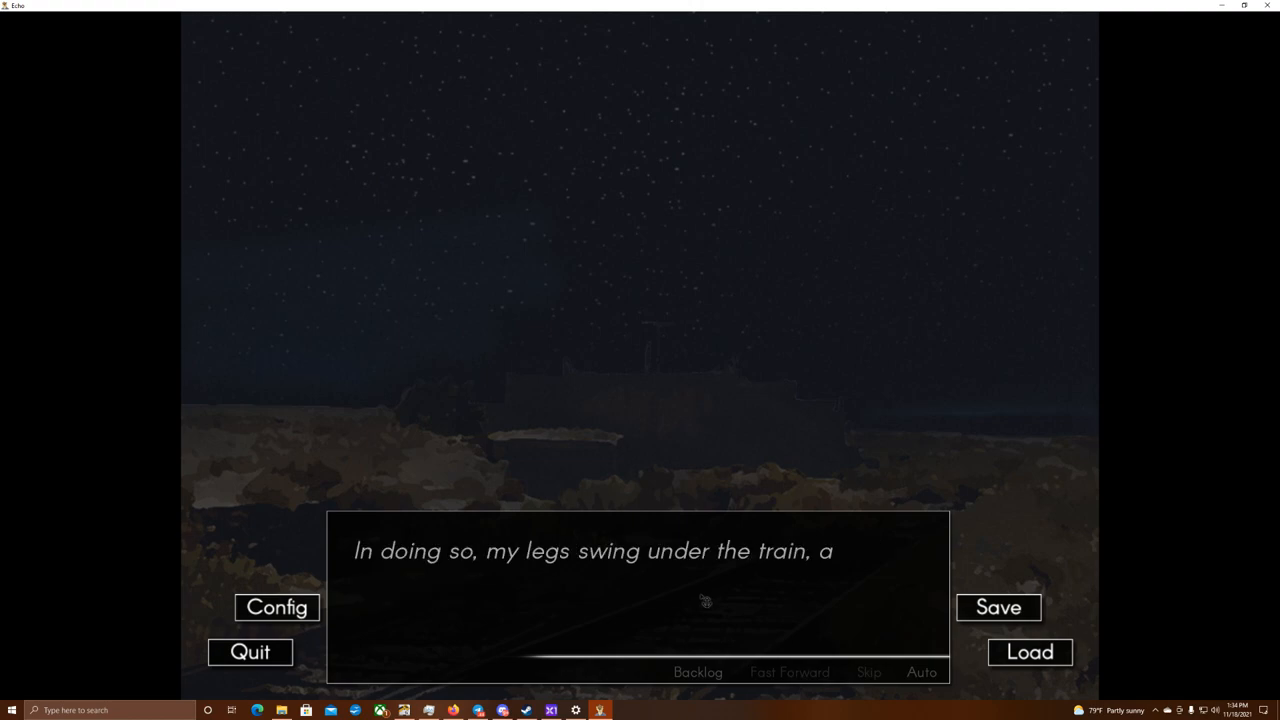
click(704, 602)
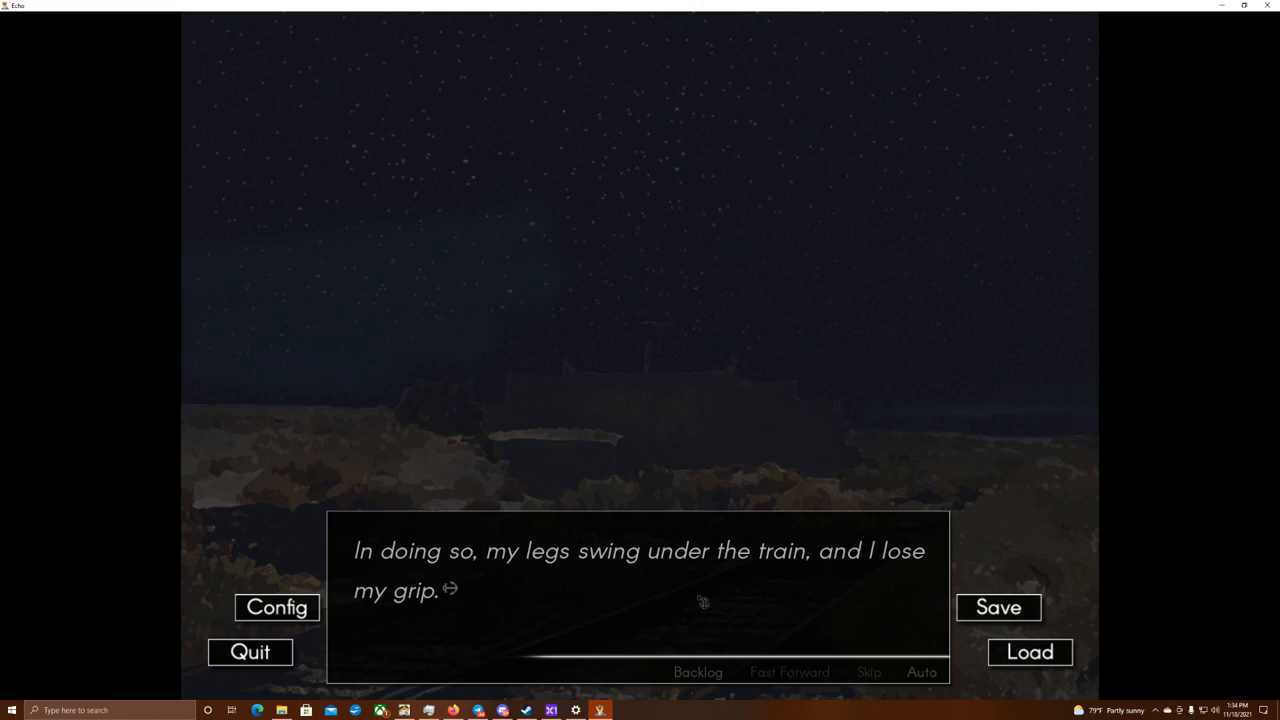
click(700, 602)
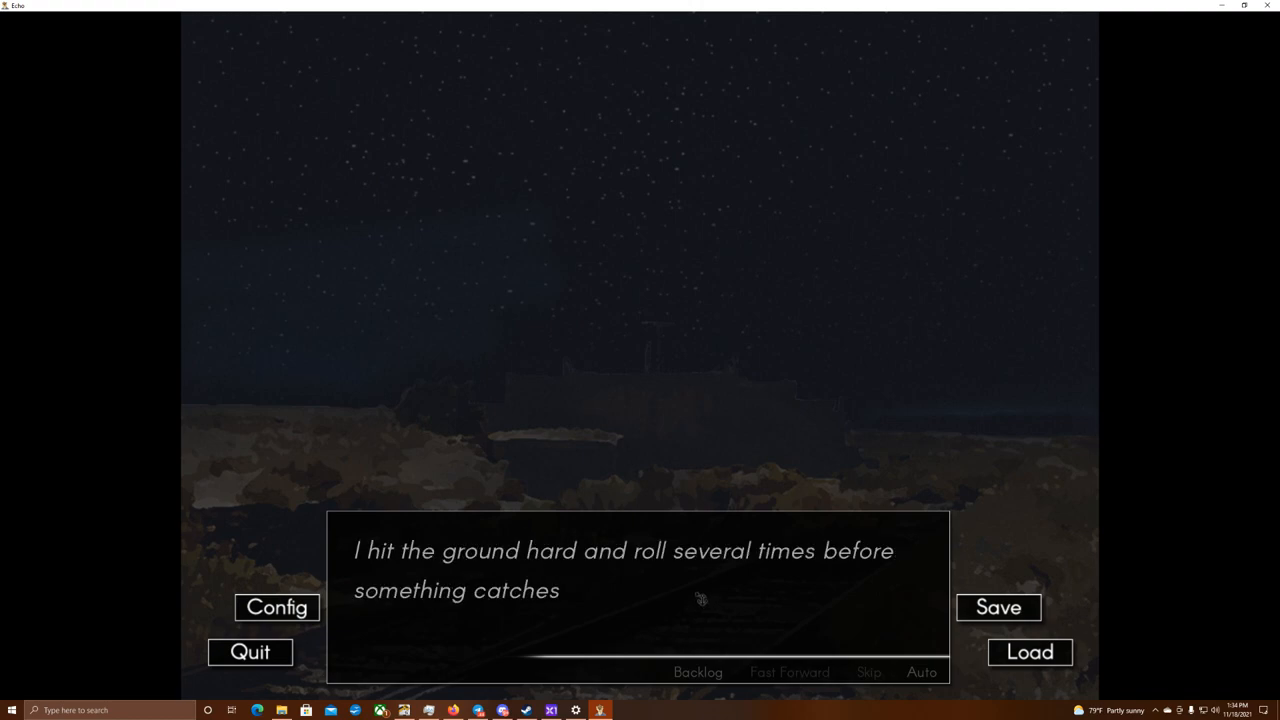
- Read the narrator being dragged by the train and lying stunned
click(698, 600)
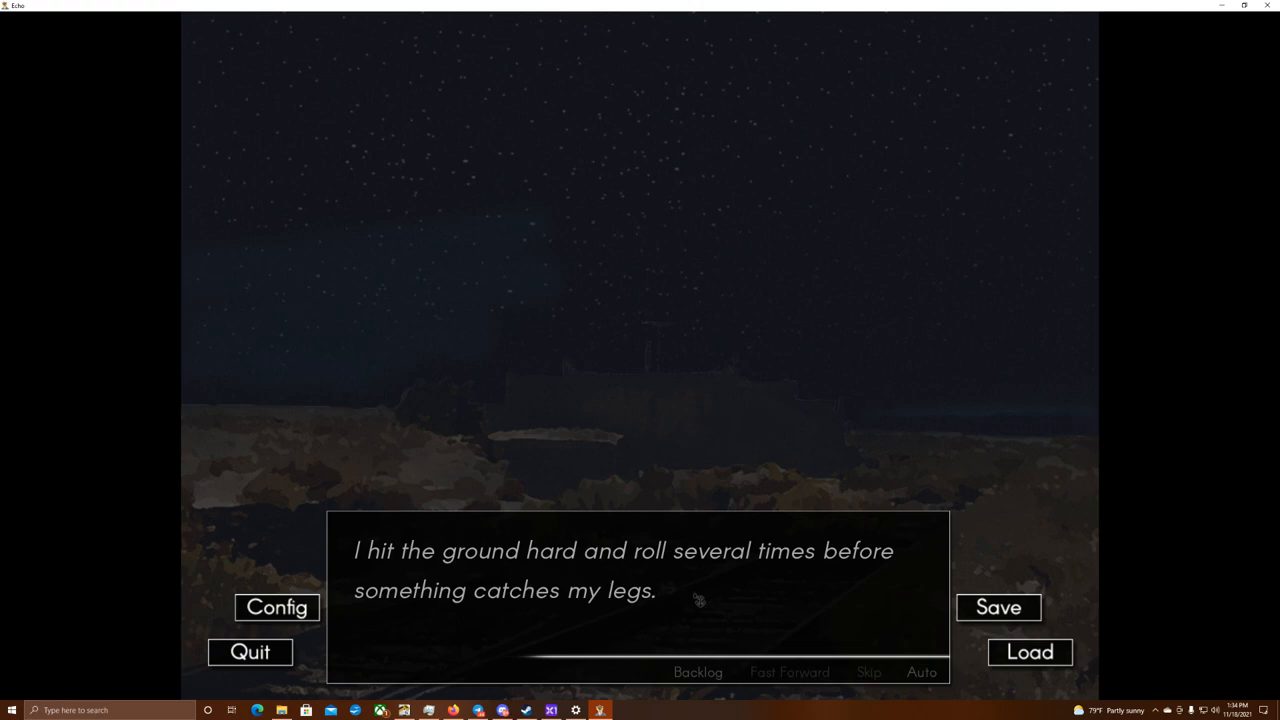
click(696, 602)
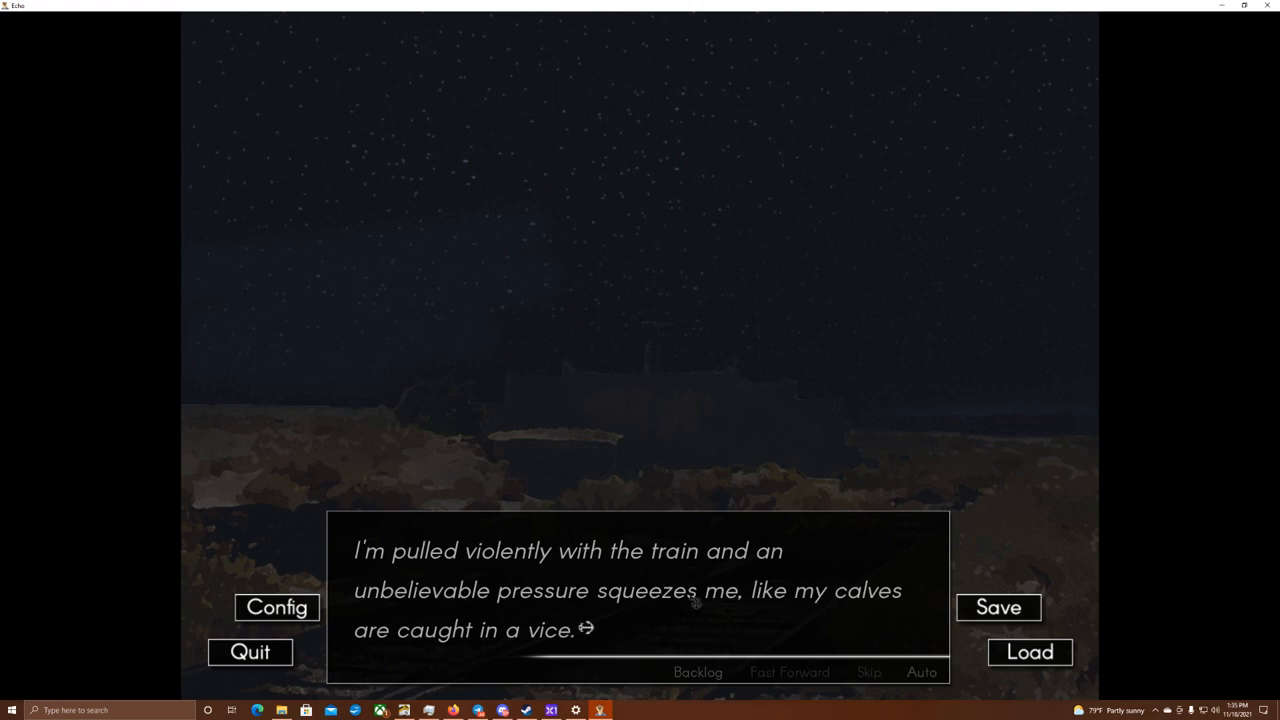
click(696, 604)
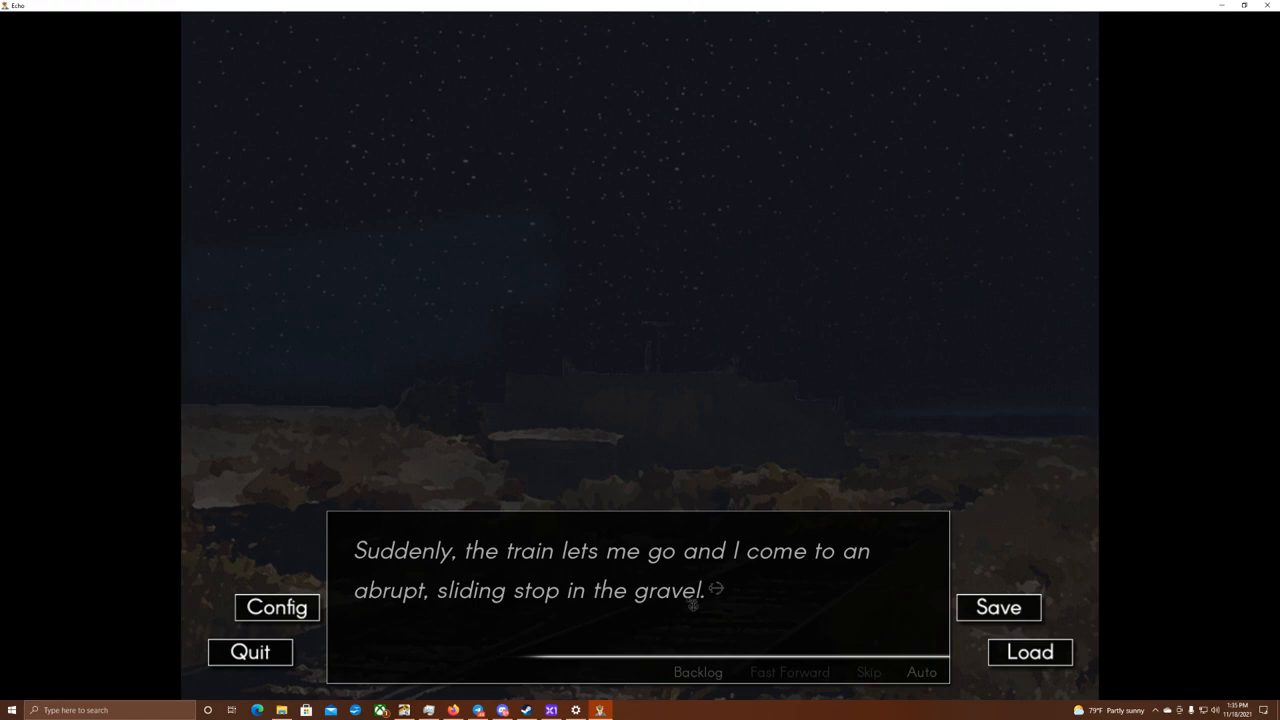
click(688, 604)
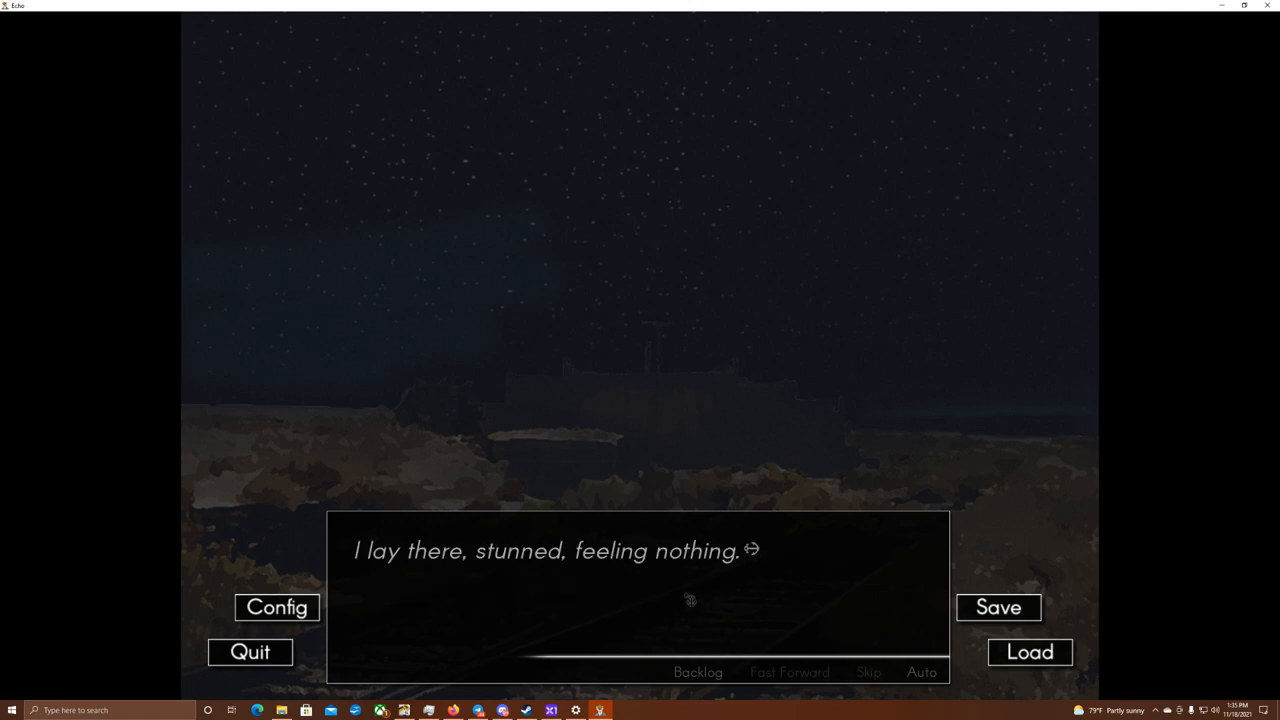
click(684, 602)
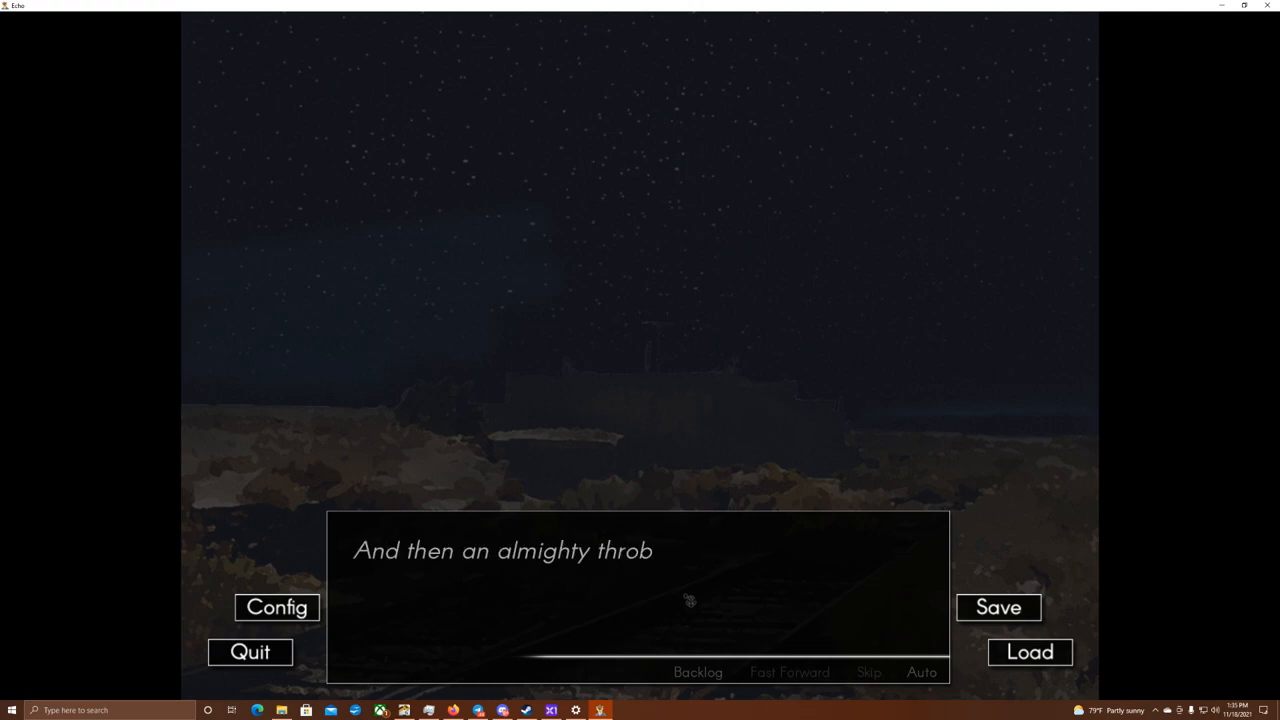
click(998, 608)
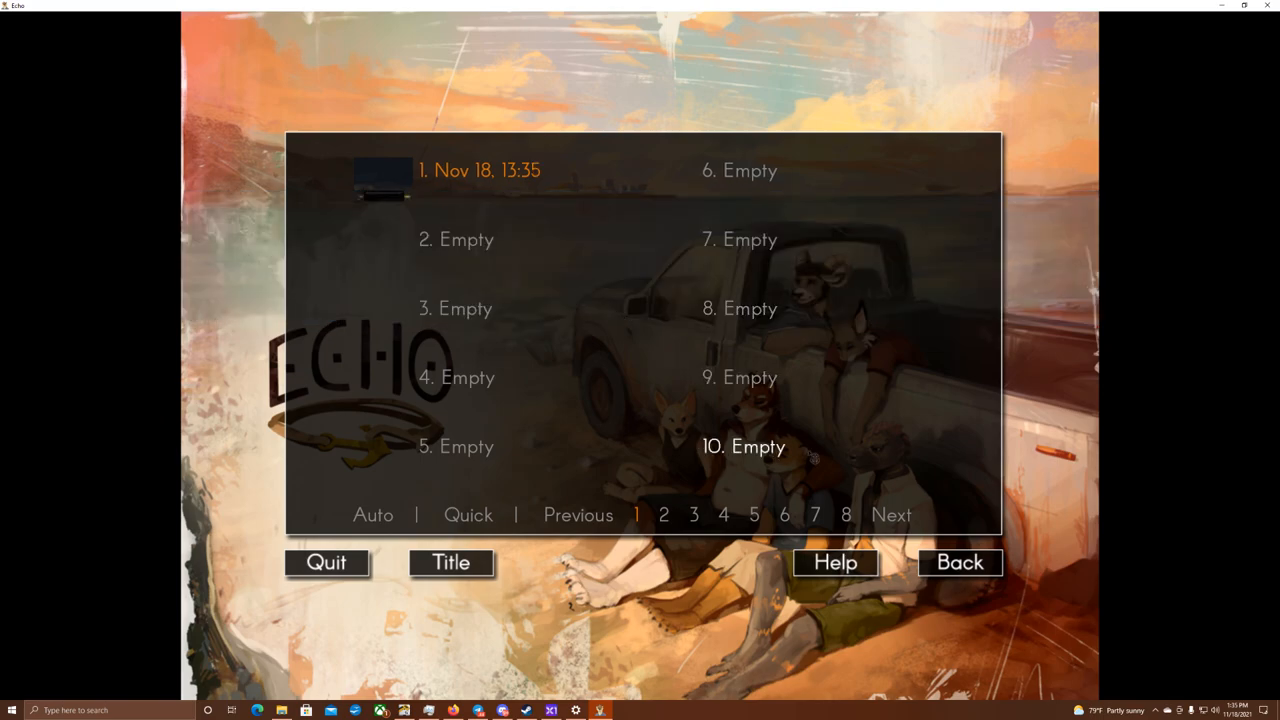
- Leave the save slots for the story and read past the throb line to Kudzu limping over
click(480, 170)
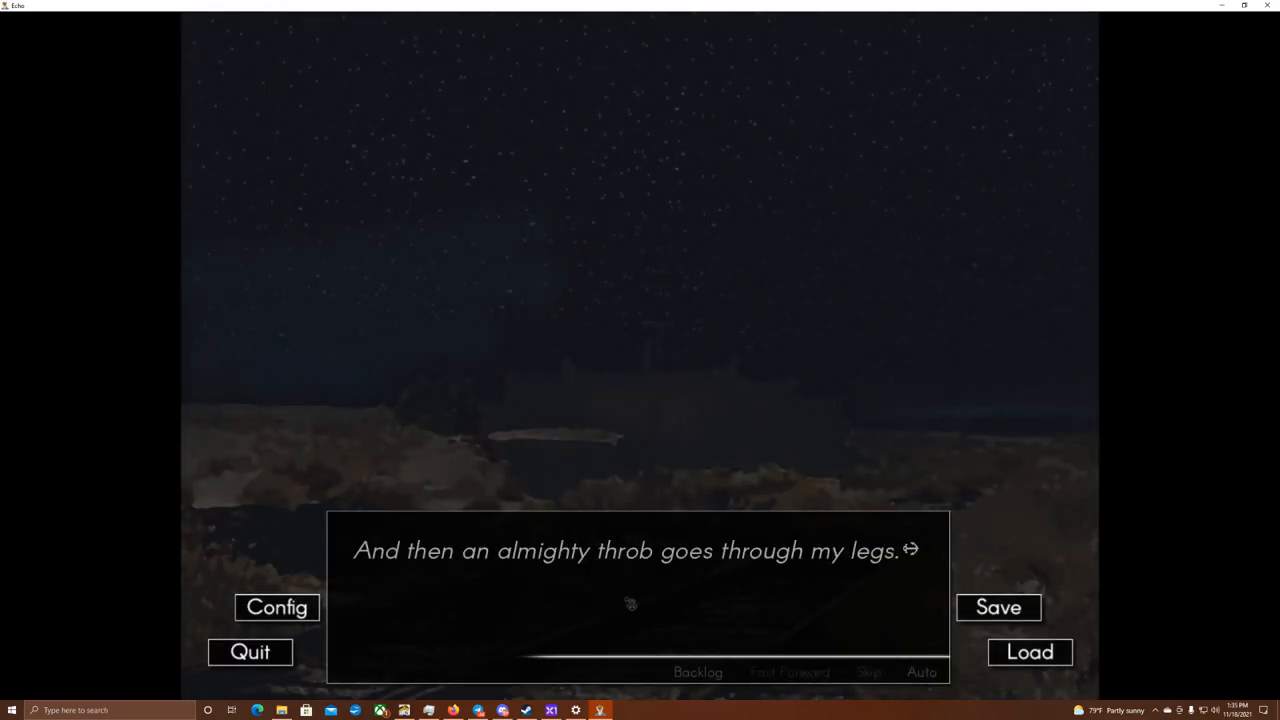
mouse_move(848, 612)
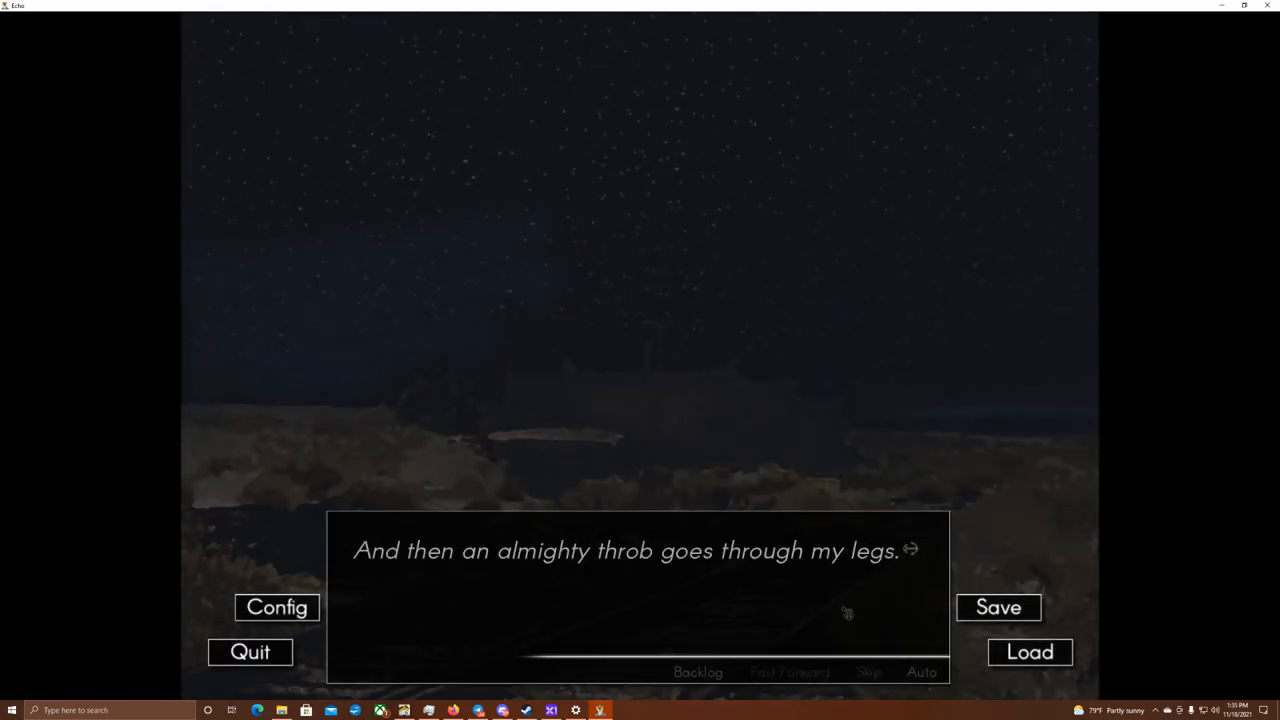
click(846, 612)
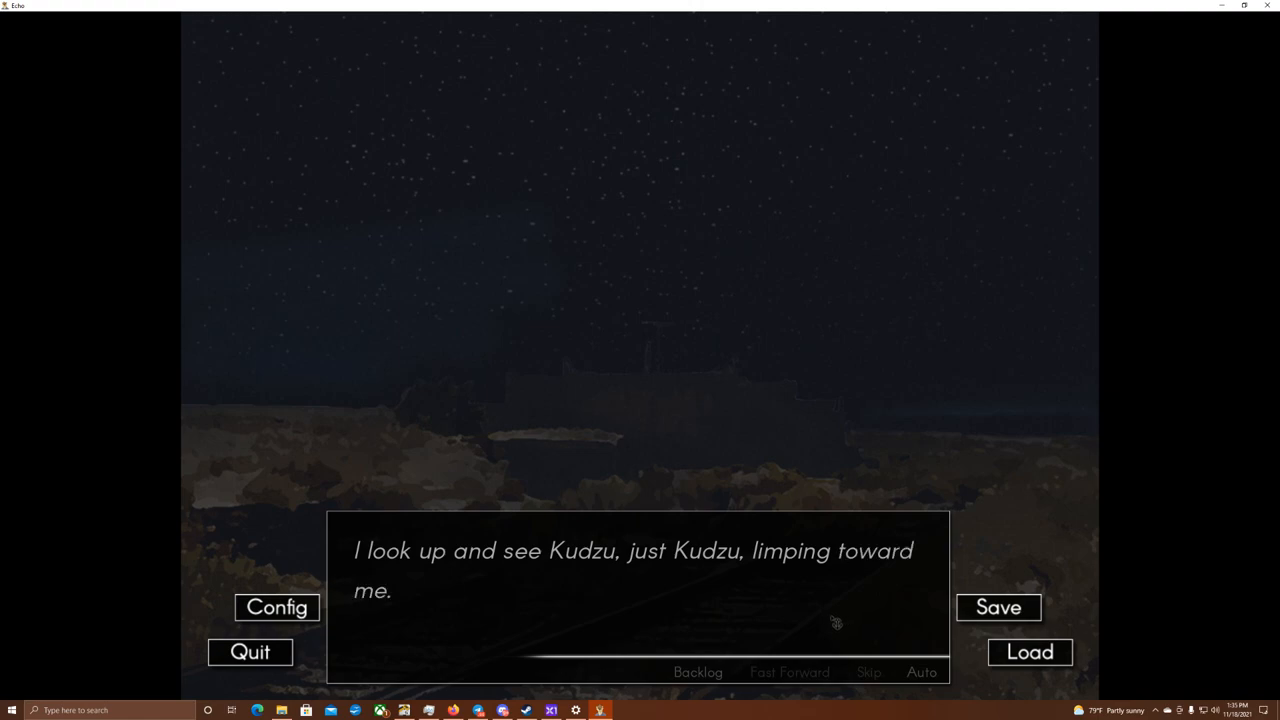
mouse_move(828, 620)
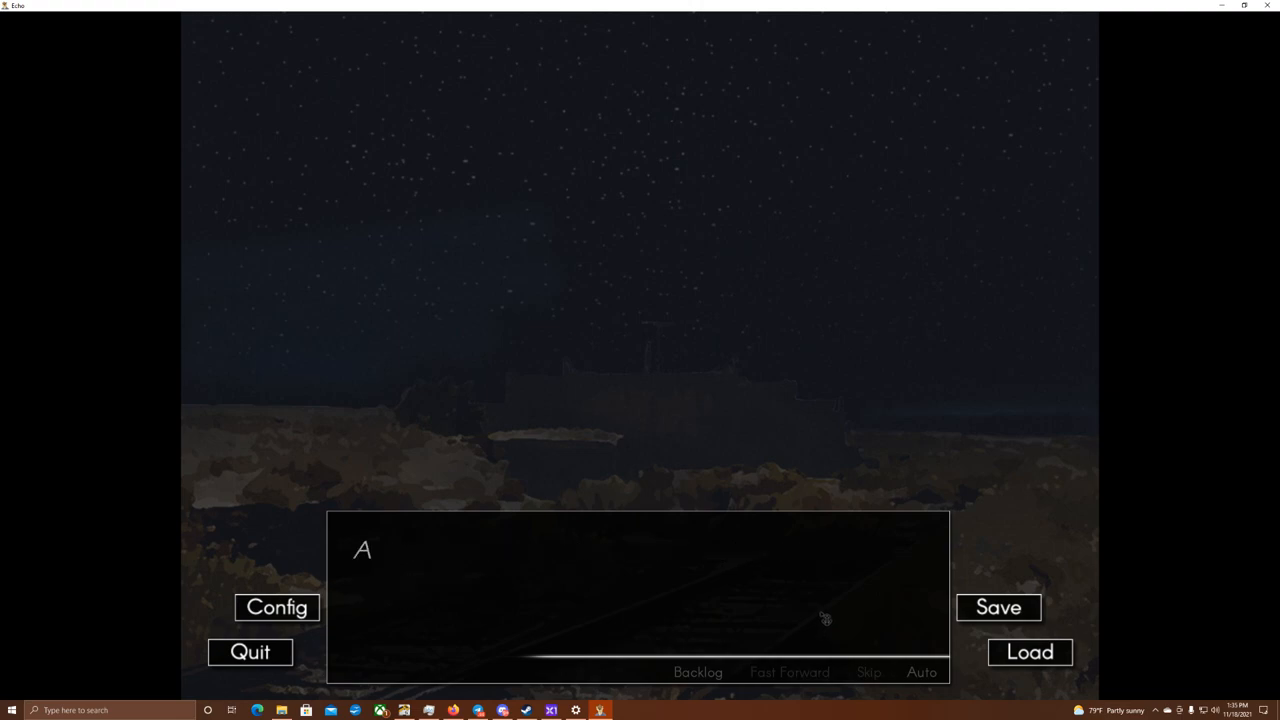
- Read Kudzu slumping over the bleeding legs and the belt wish until Leo arrives
click(820, 618)
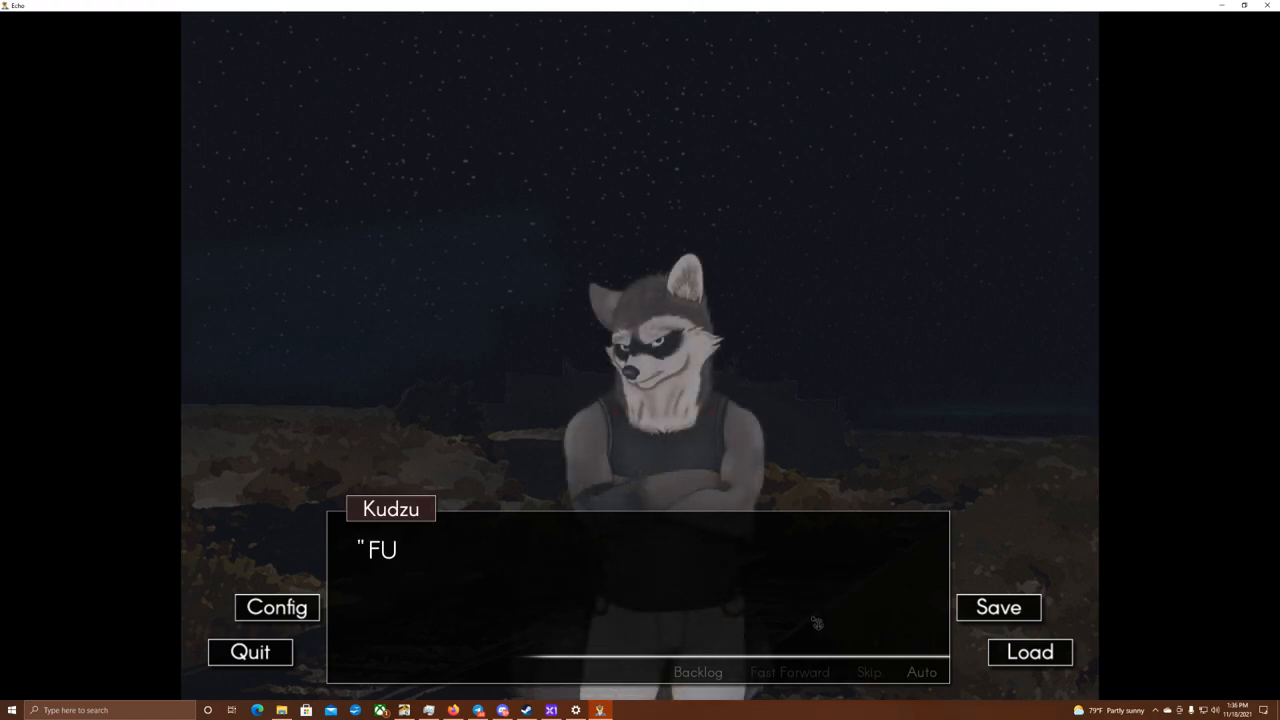
click(816, 624)
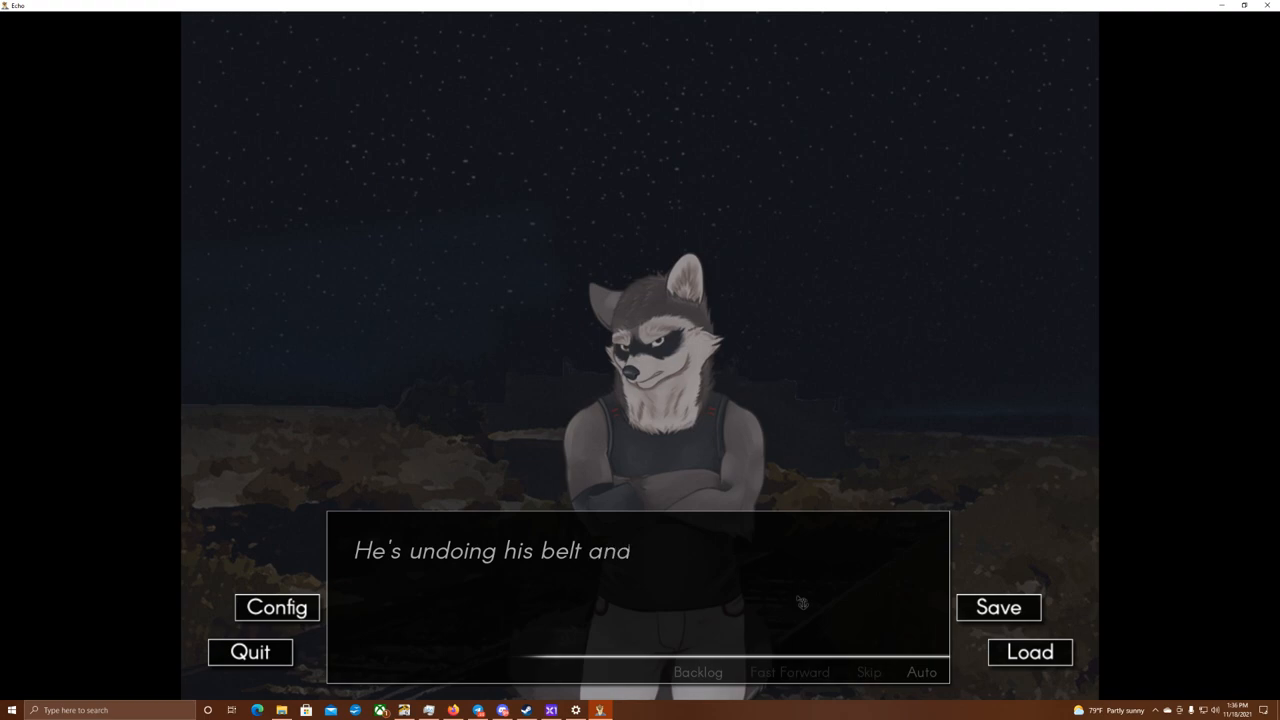
click(776, 600)
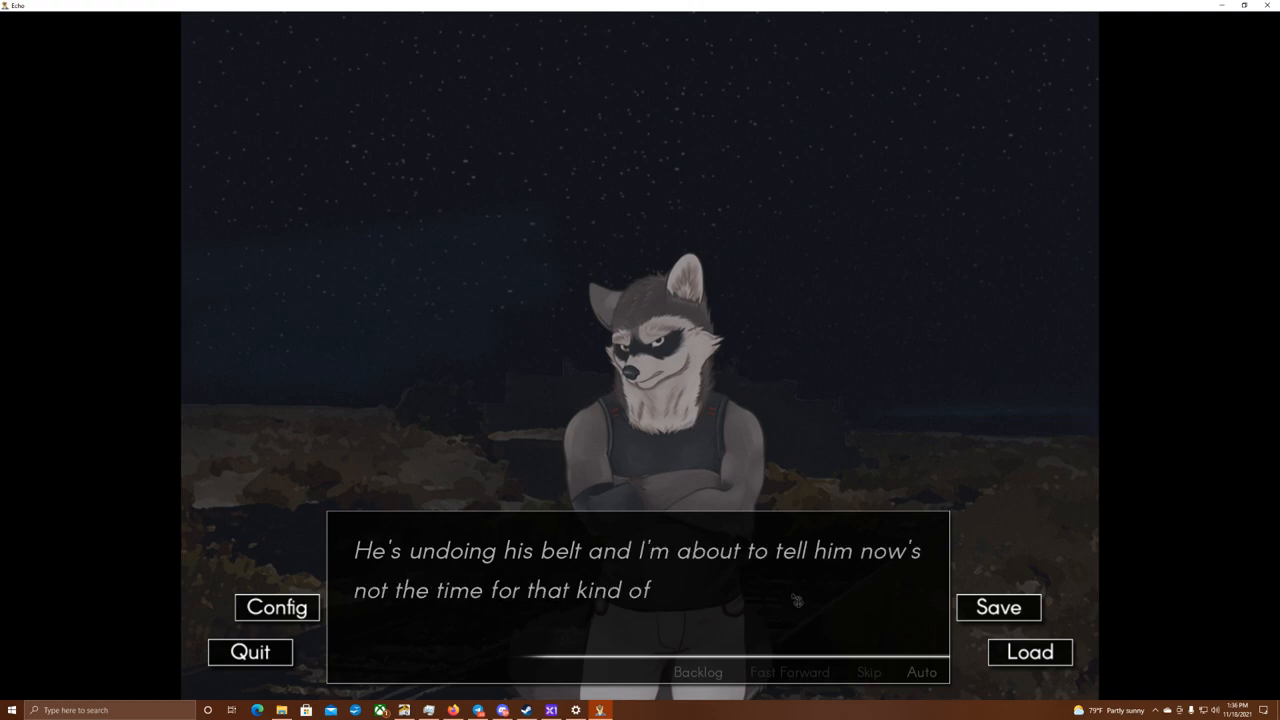
click(800, 602)
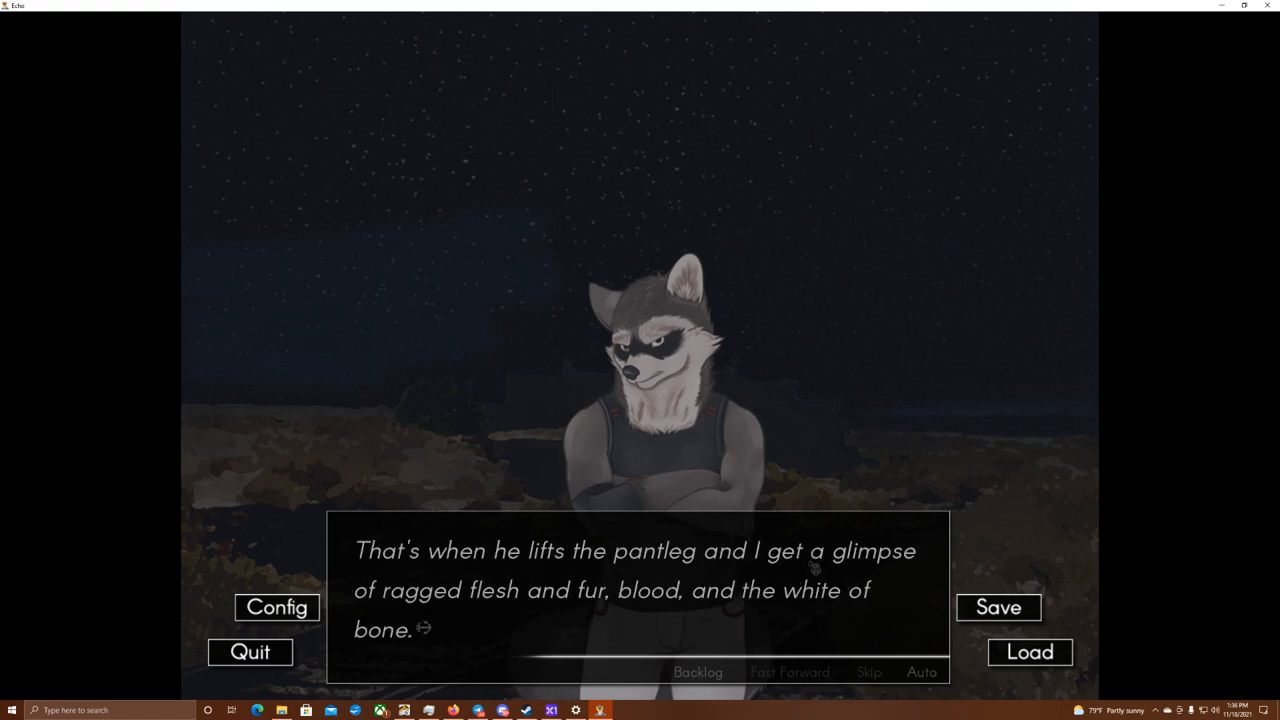
mouse_move(788, 572)
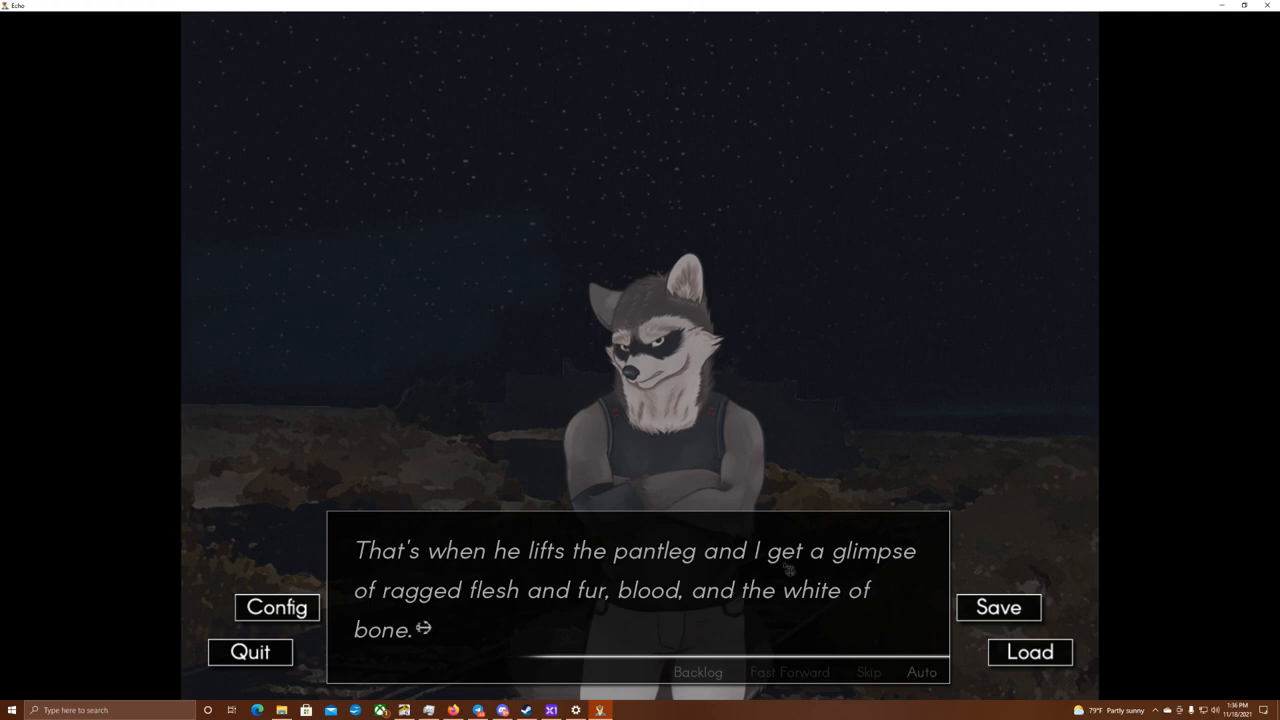
click(630, 590)
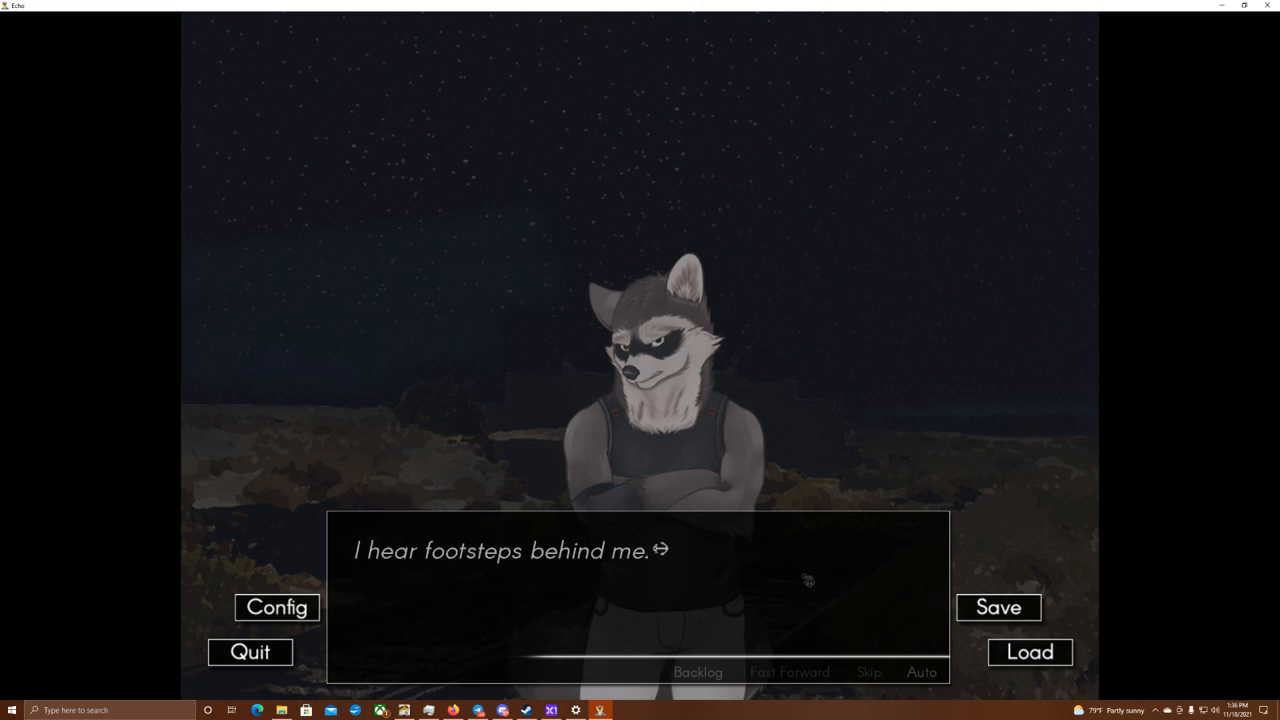
click(634, 580)
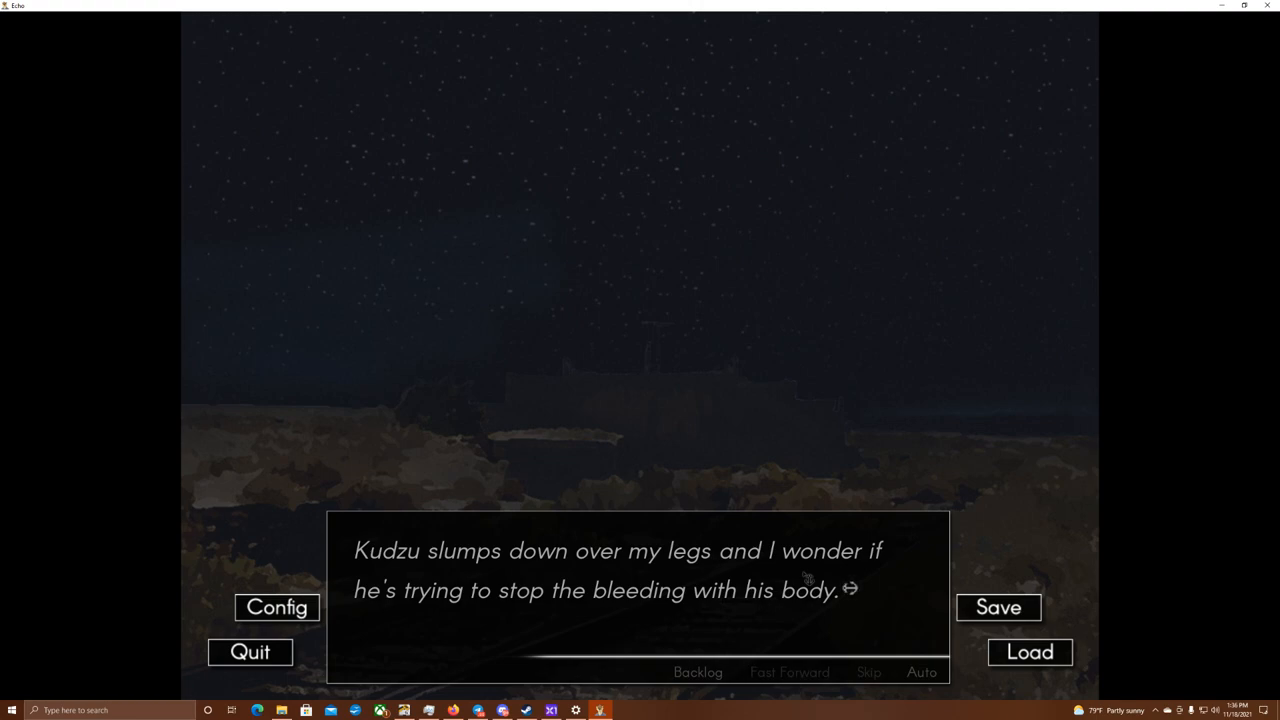
mouse_move(880, 608)
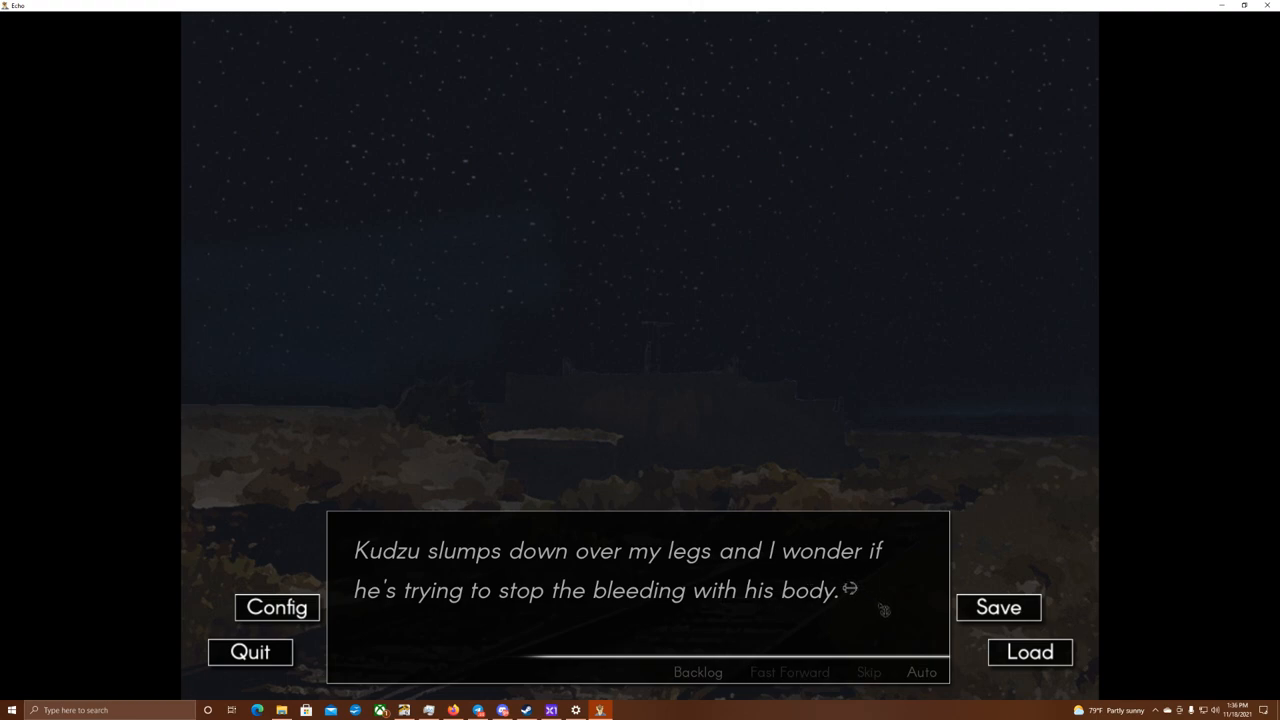
mouse_move(884, 604)
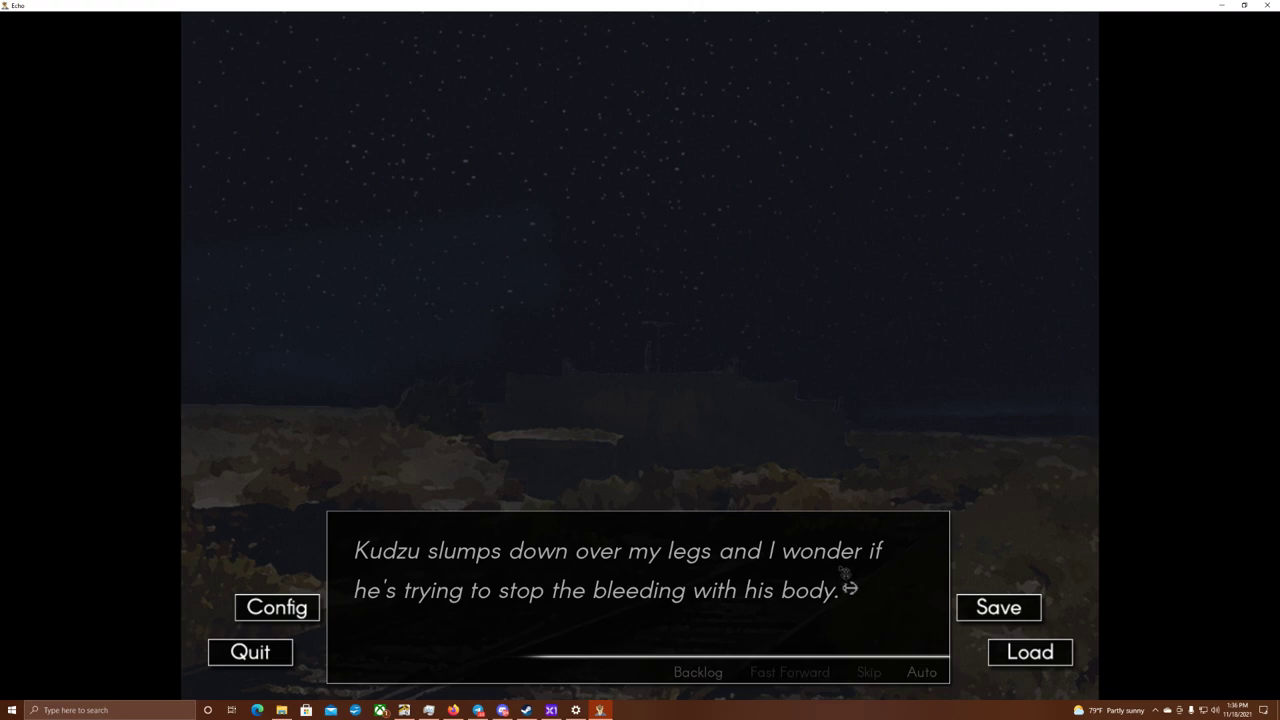
mouse_move(836, 588)
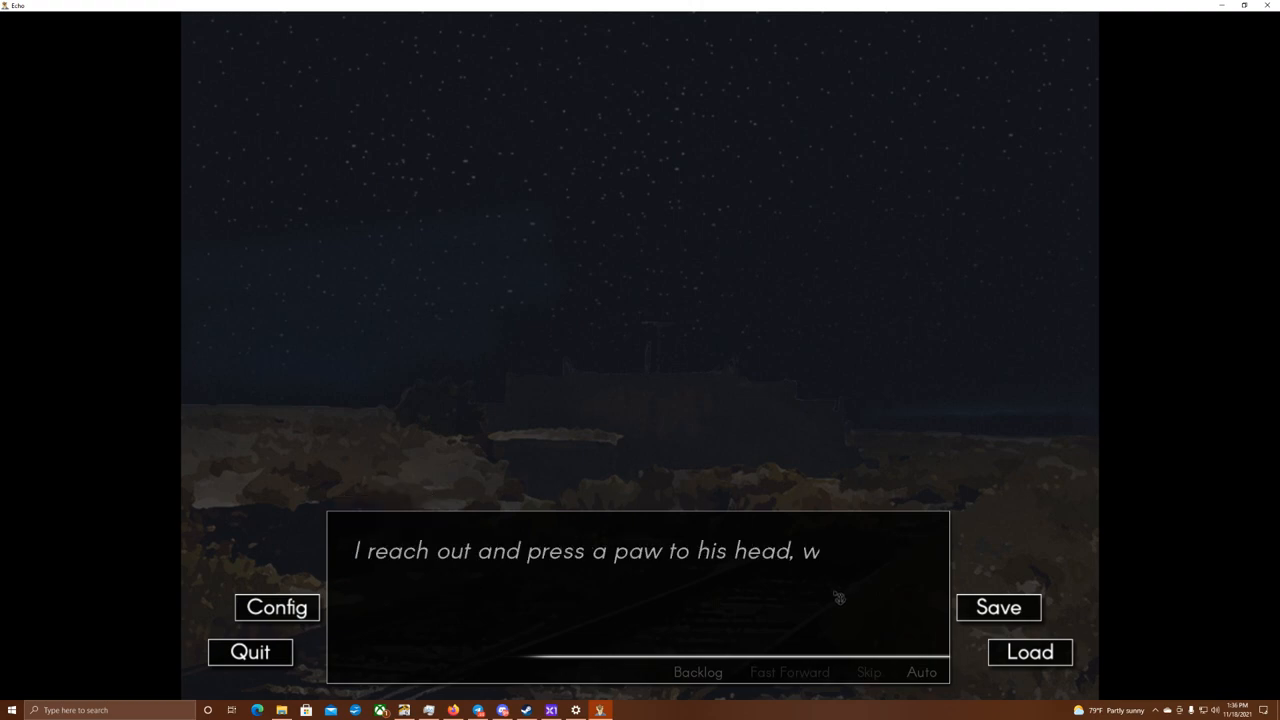
click(836, 596)
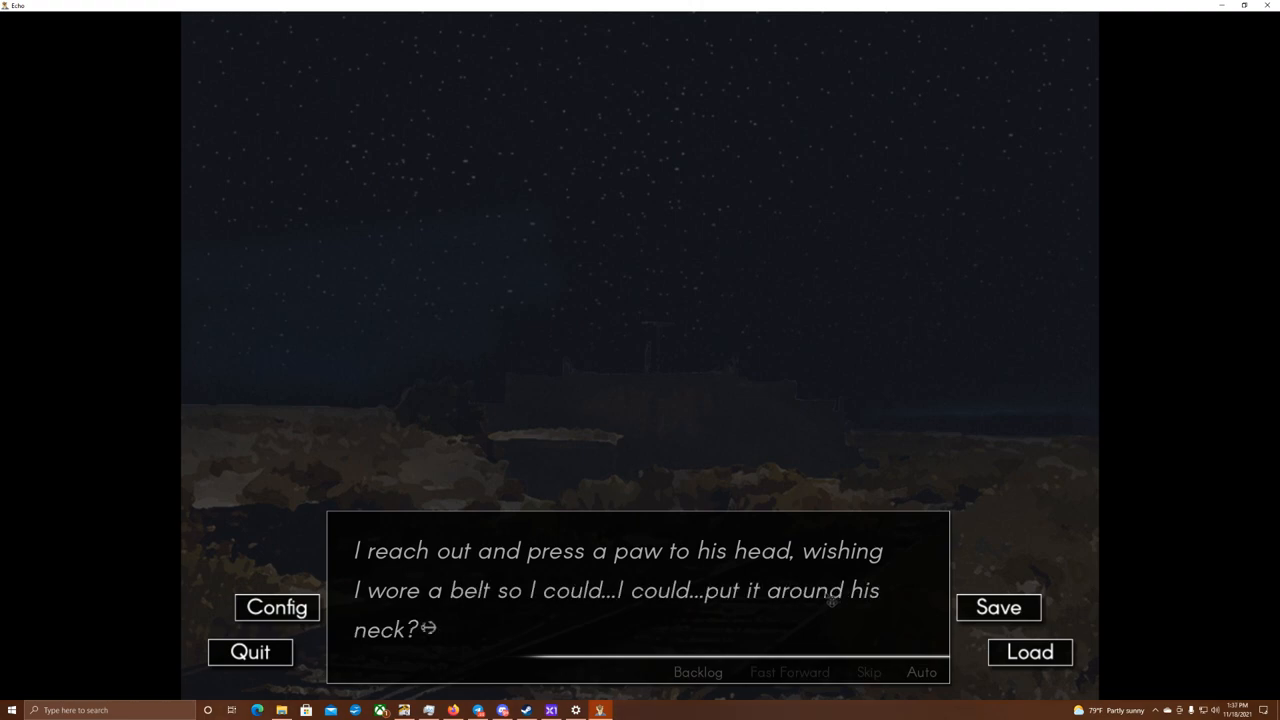
click(824, 600)
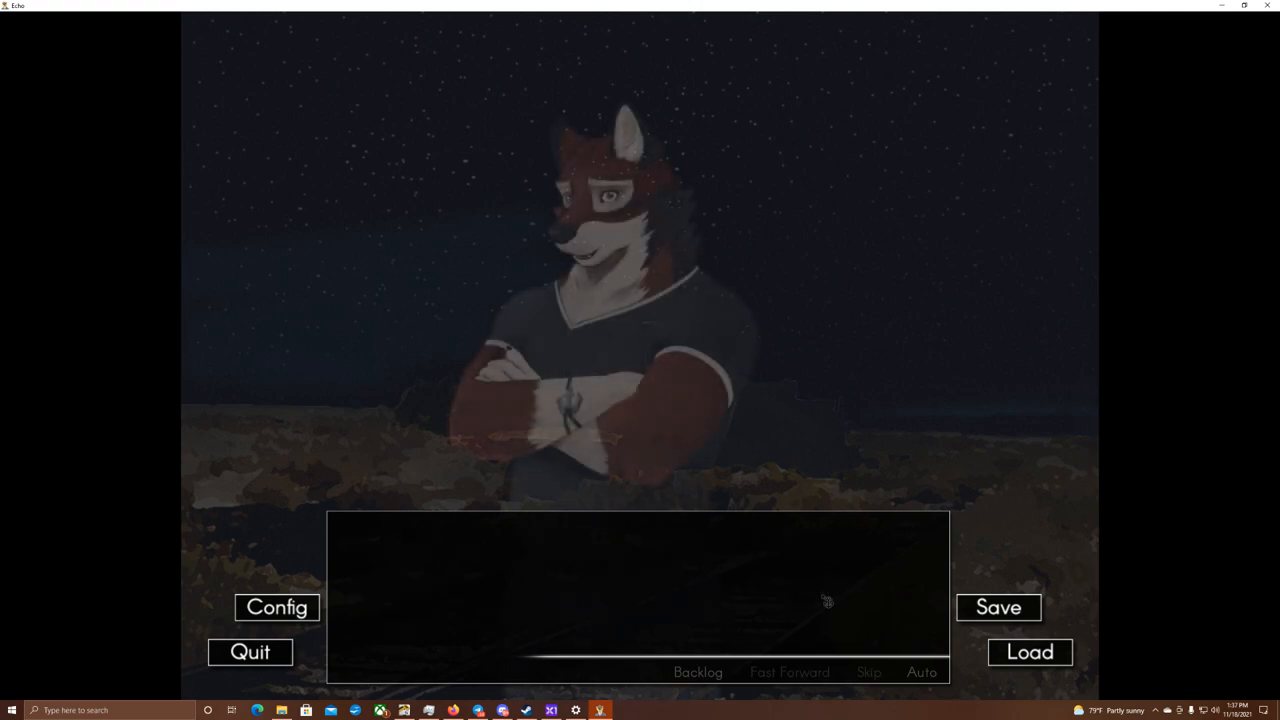
- Advance through Leo's lines as he carries the narrator away, until the cut to the dark table scene
click(824, 602)
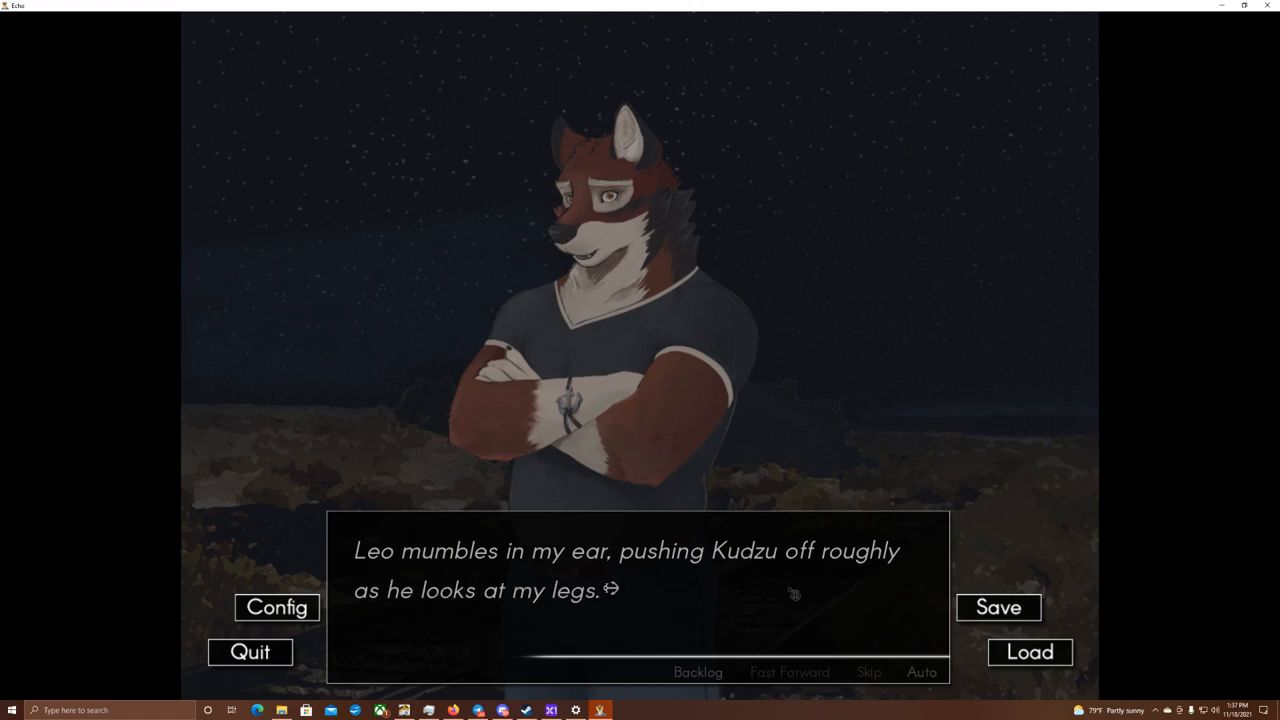
click(788, 592)
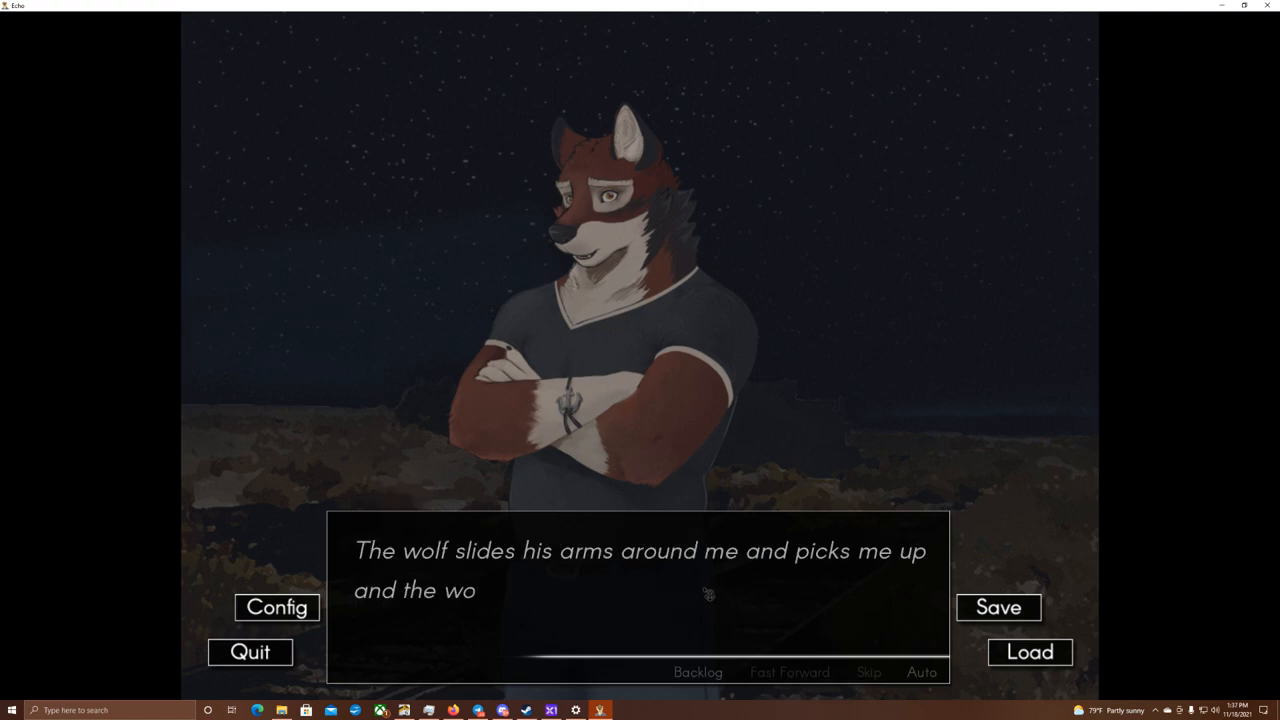
click(704, 594)
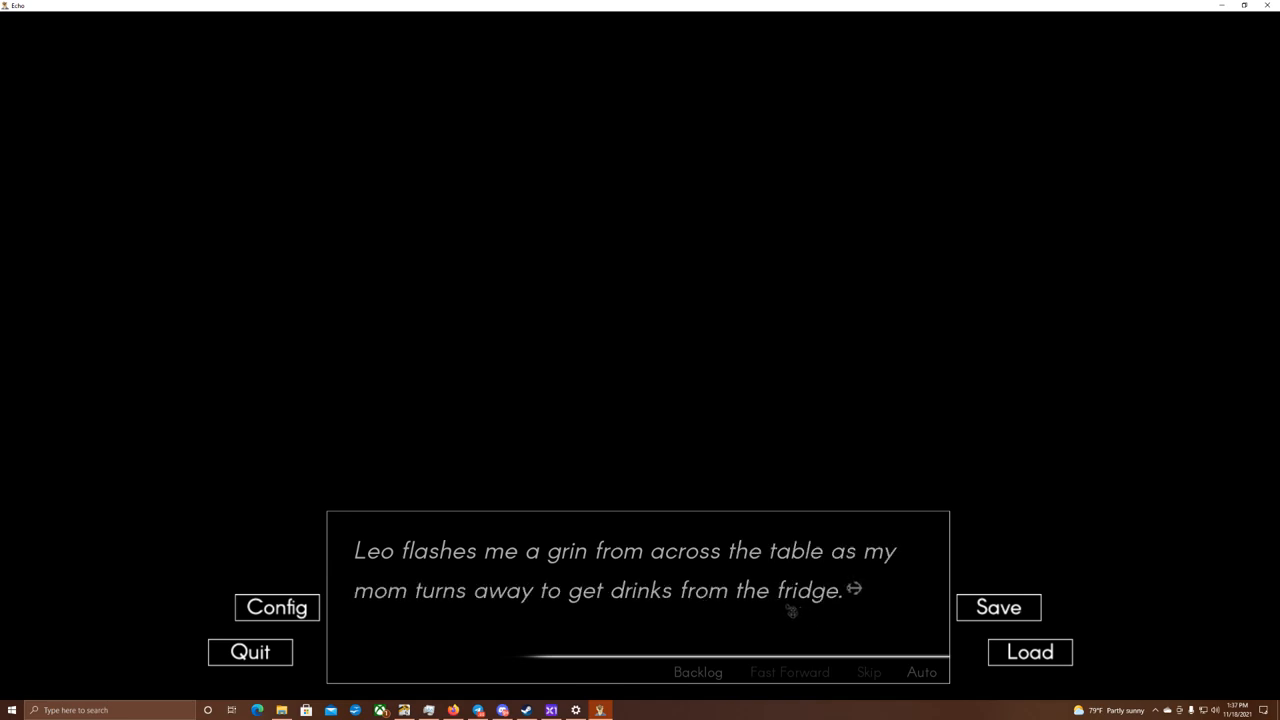
click(788, 610)
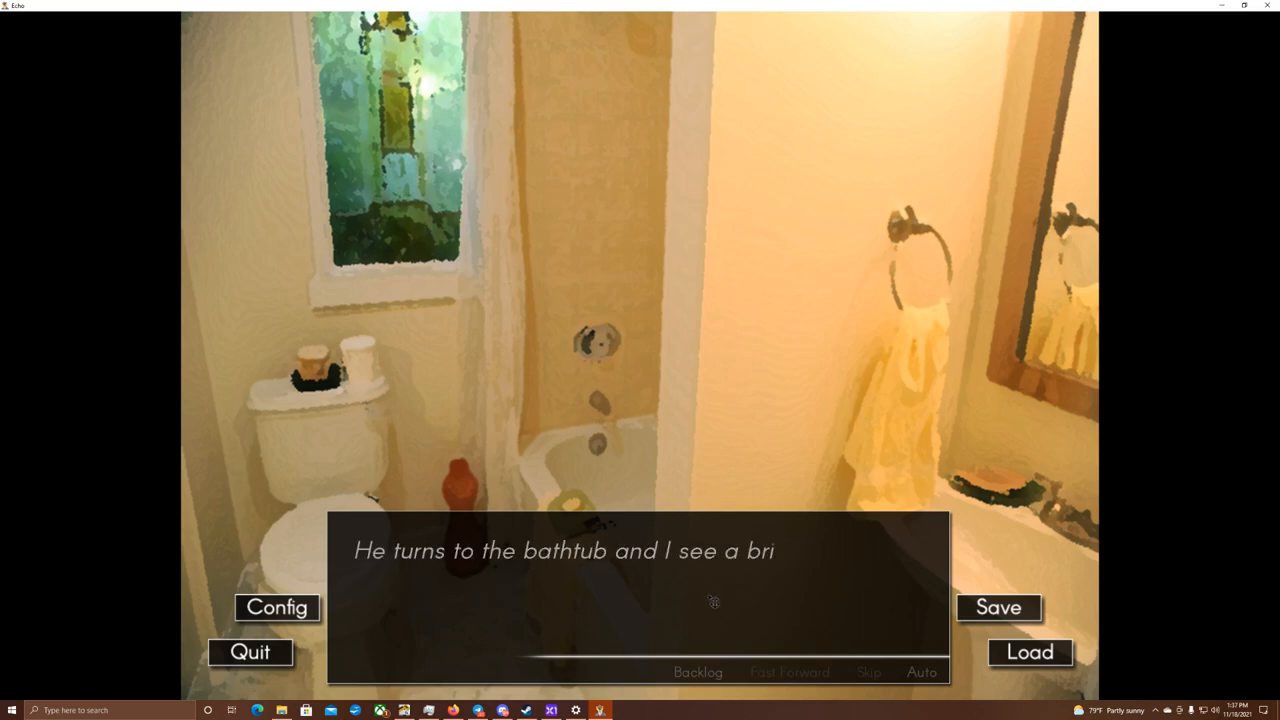
- Advance the bathtub narration through the line about it hurting and Leo's 'fix you up' reassurance
click(712, 604)
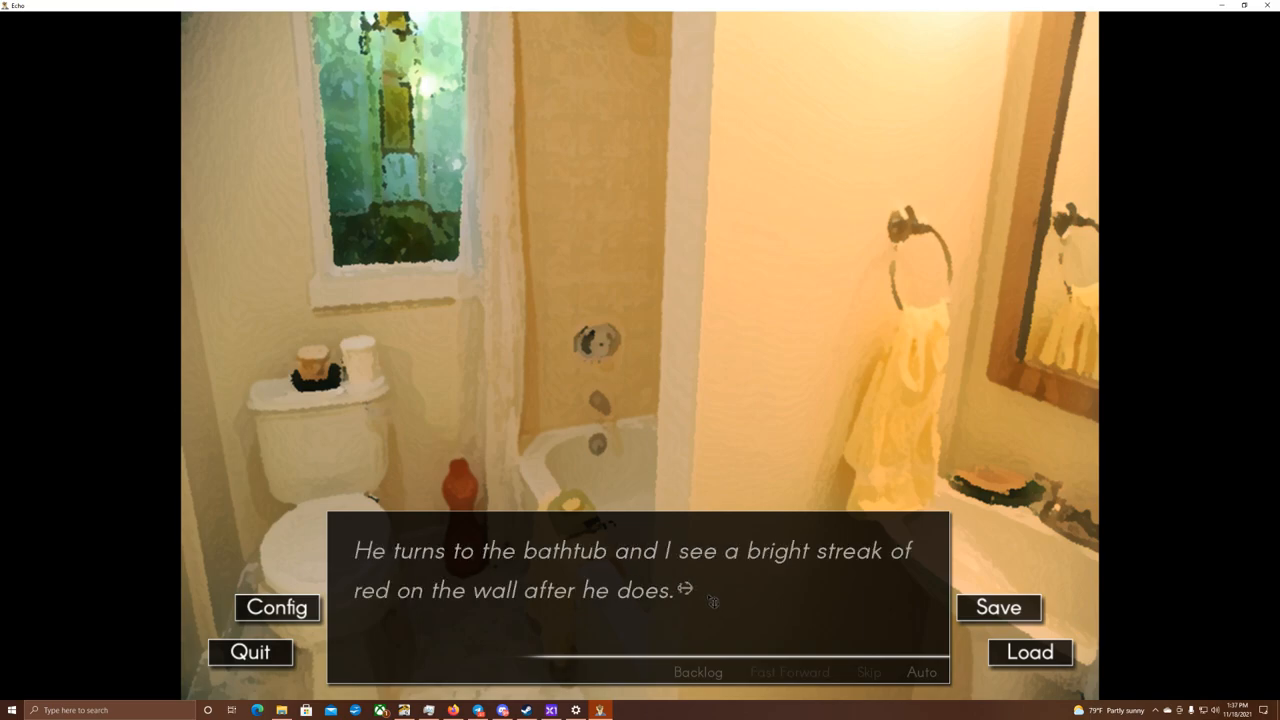
click(710, 604)
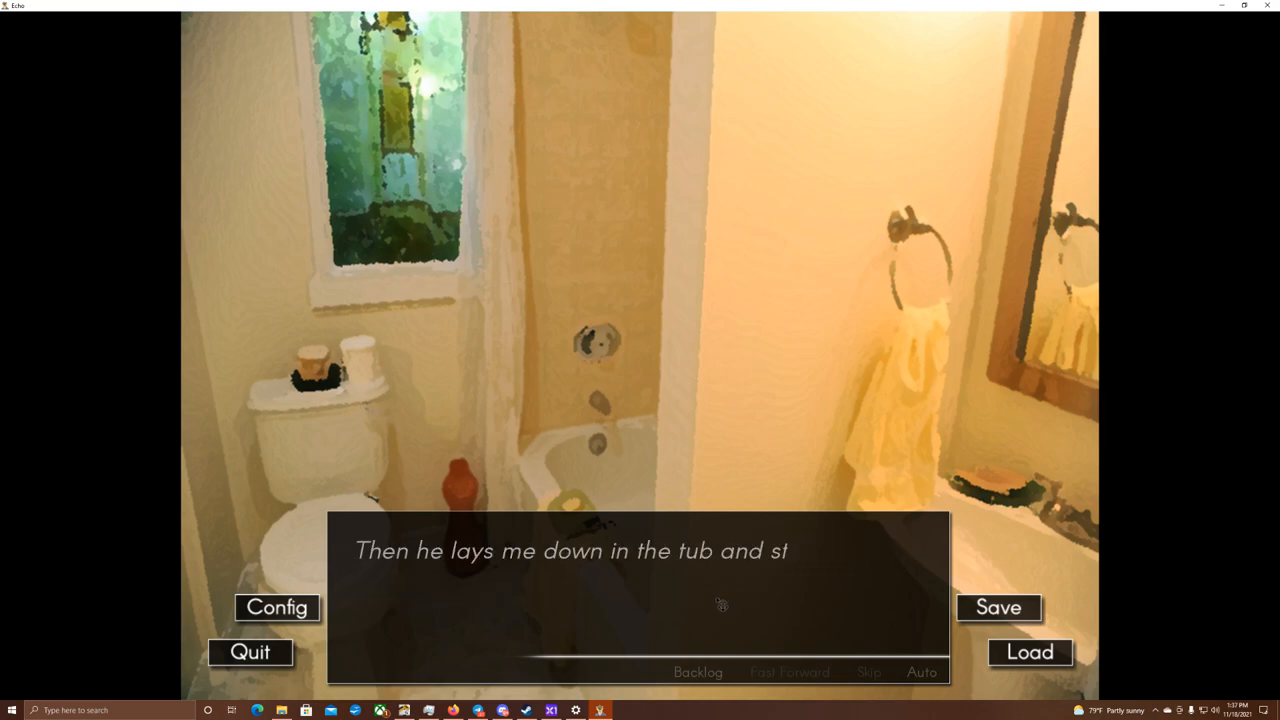
click(710, 604)
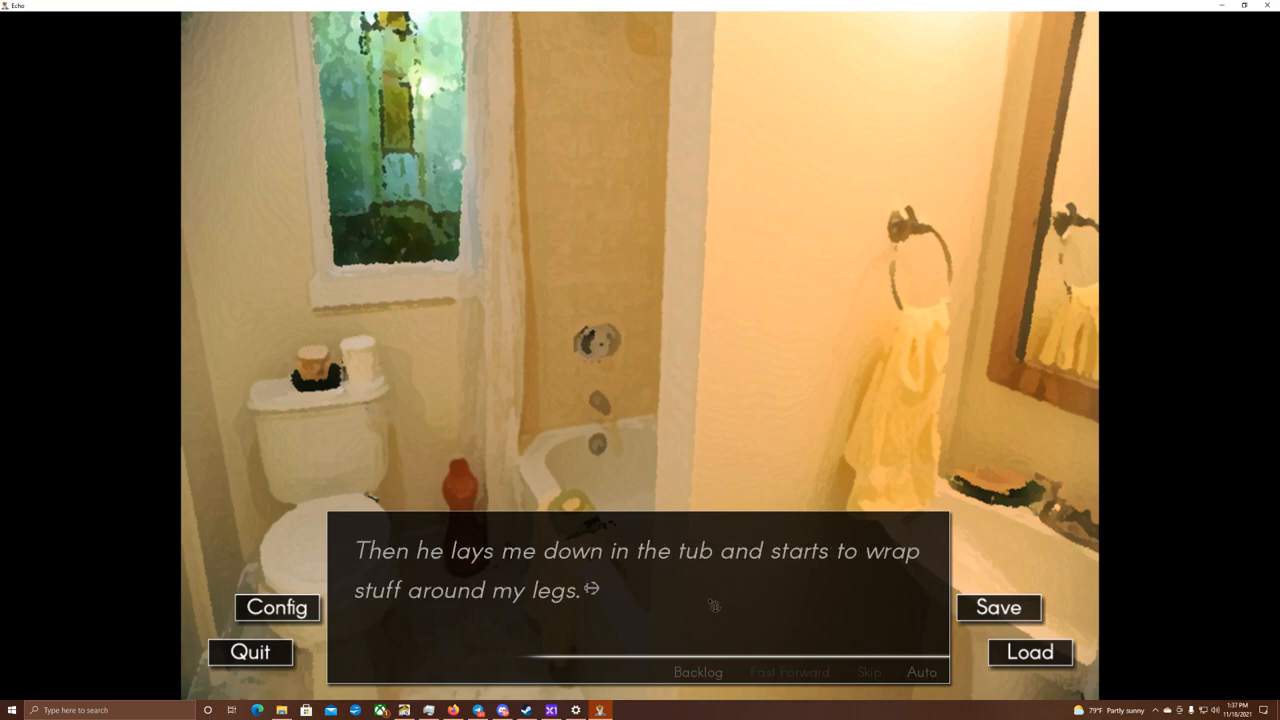
click(704, 608)
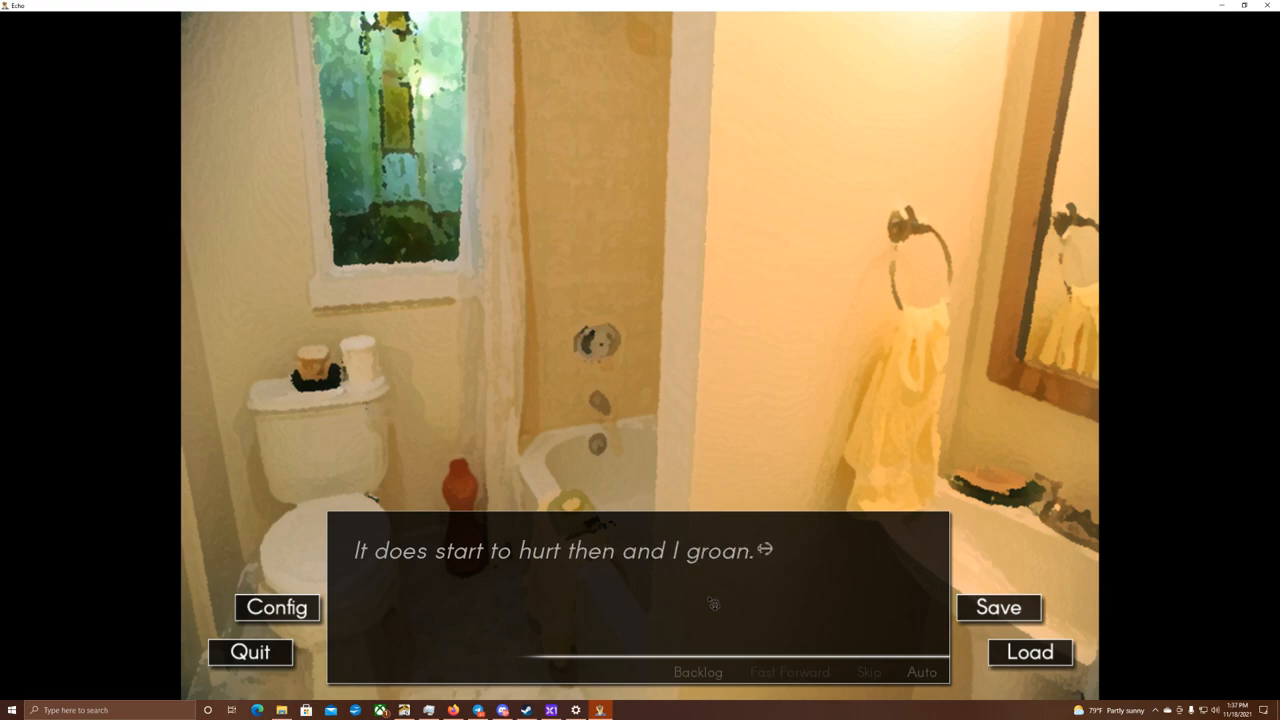
mouse_move(712, 604)
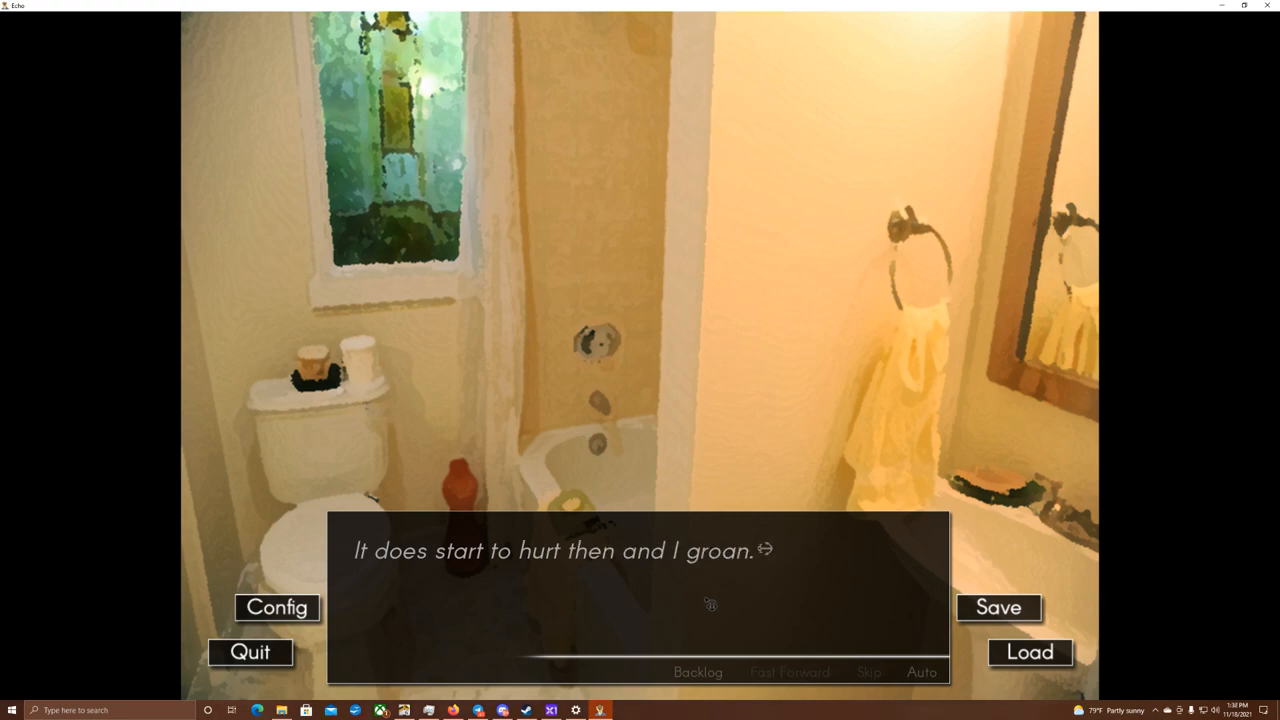
click(708, 604)
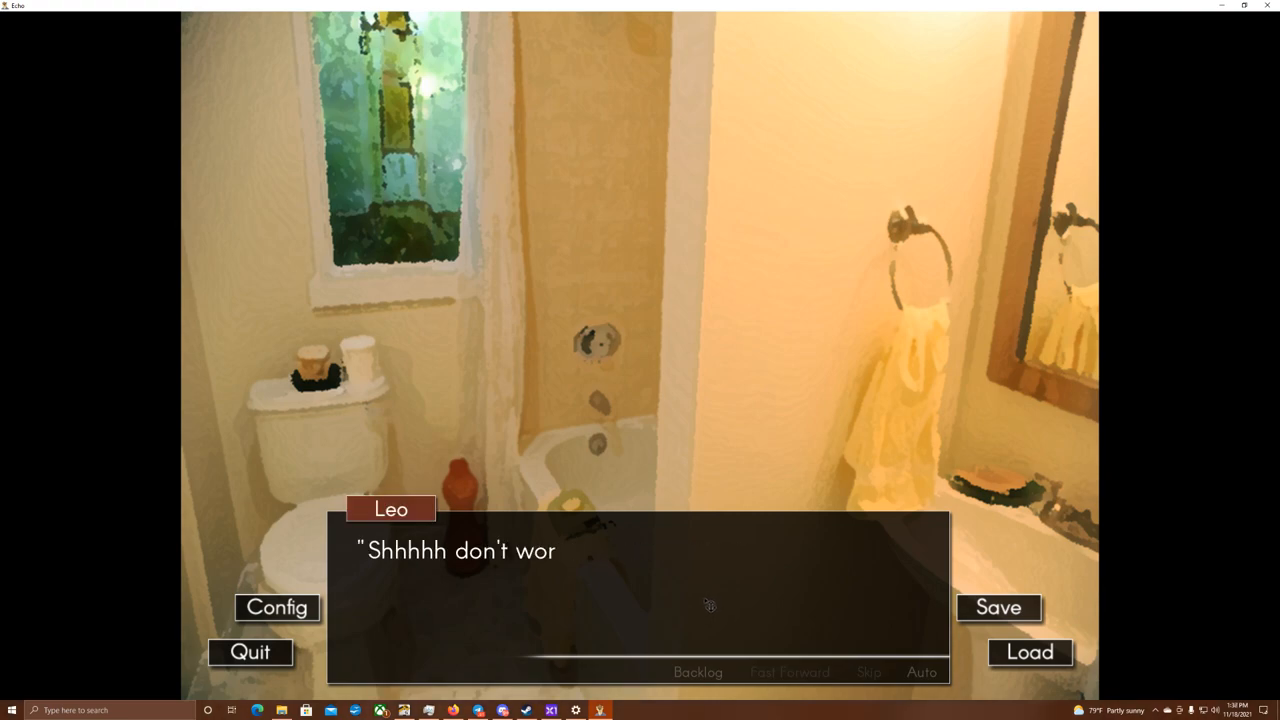
click(708, 600)
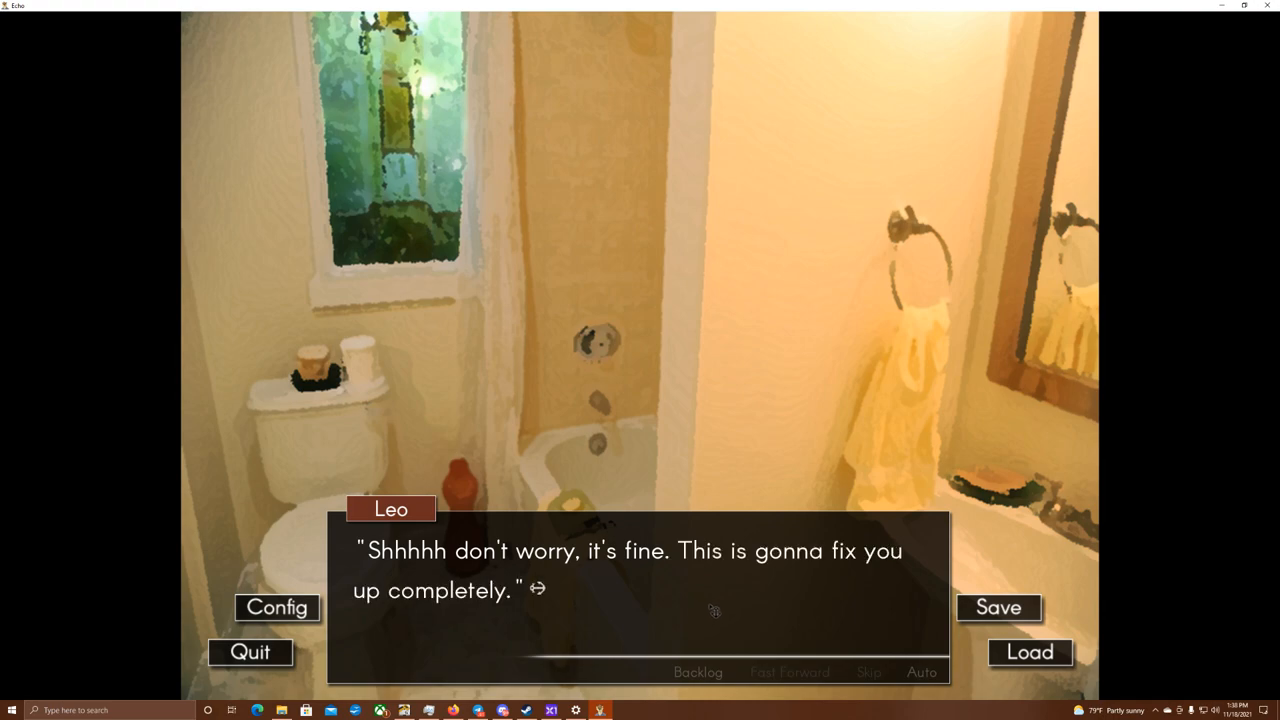
mouse_move(716, 612)
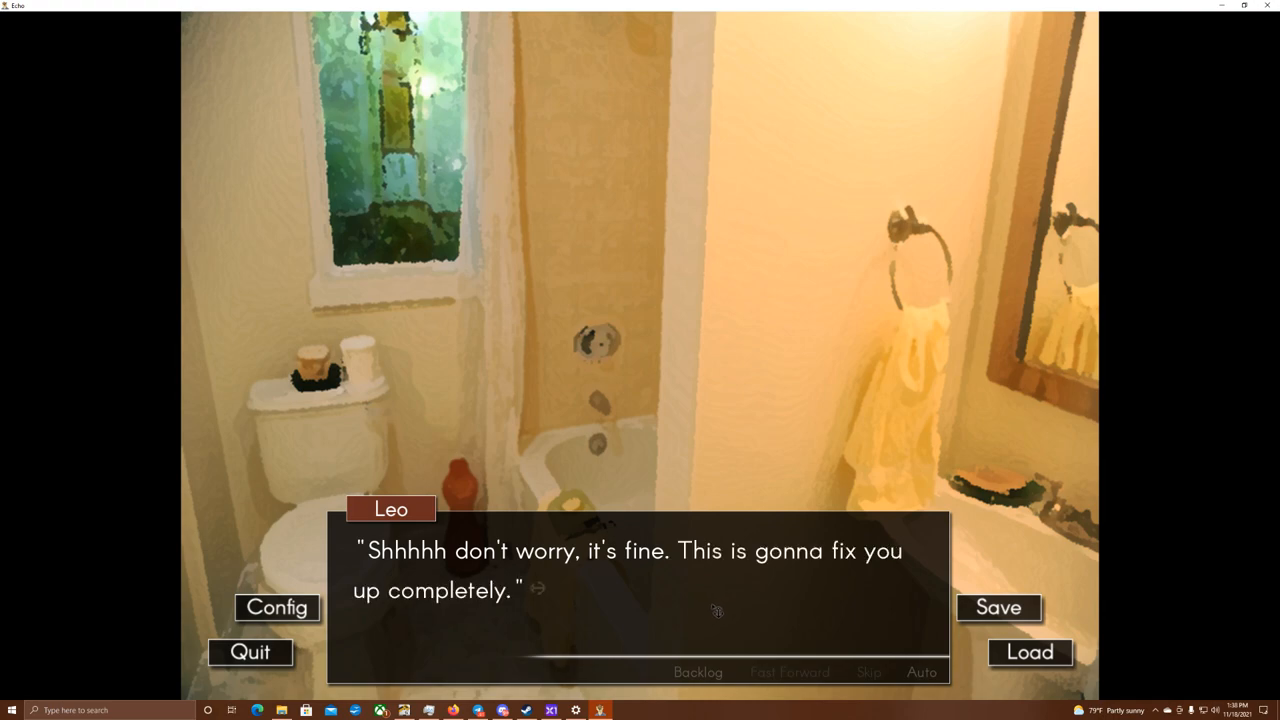
click(716, 610)
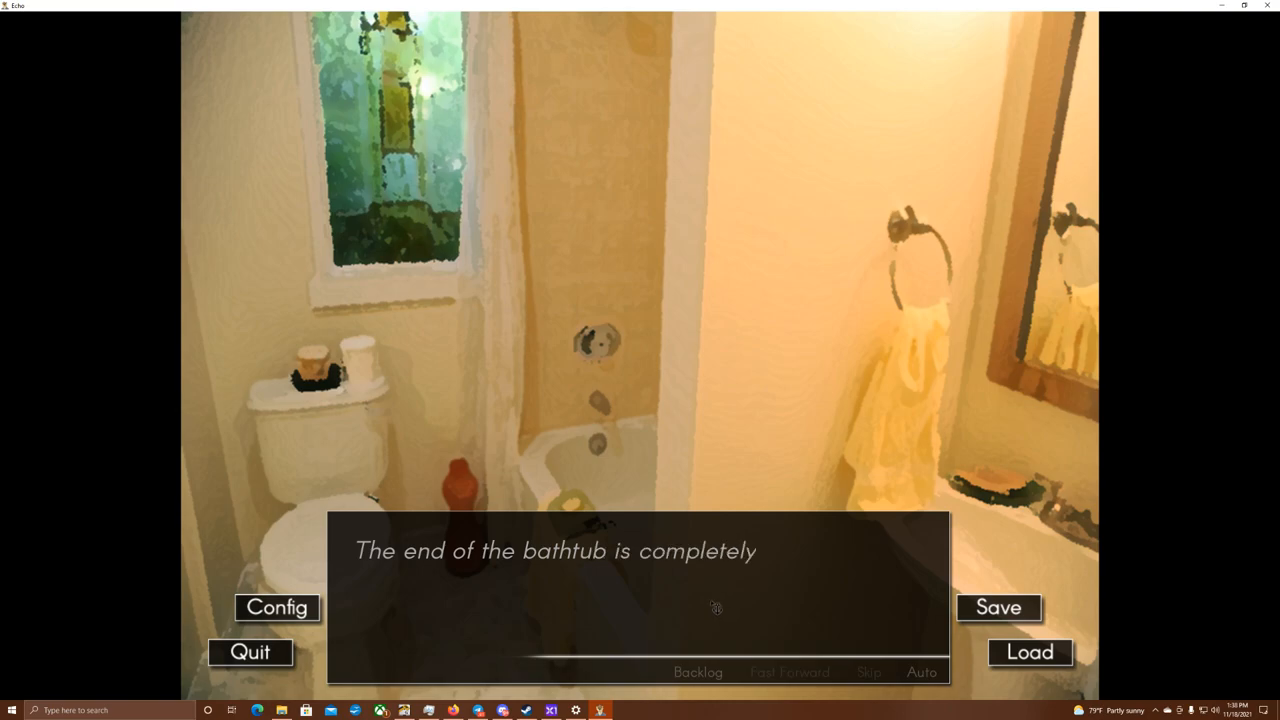
click(716, 608)
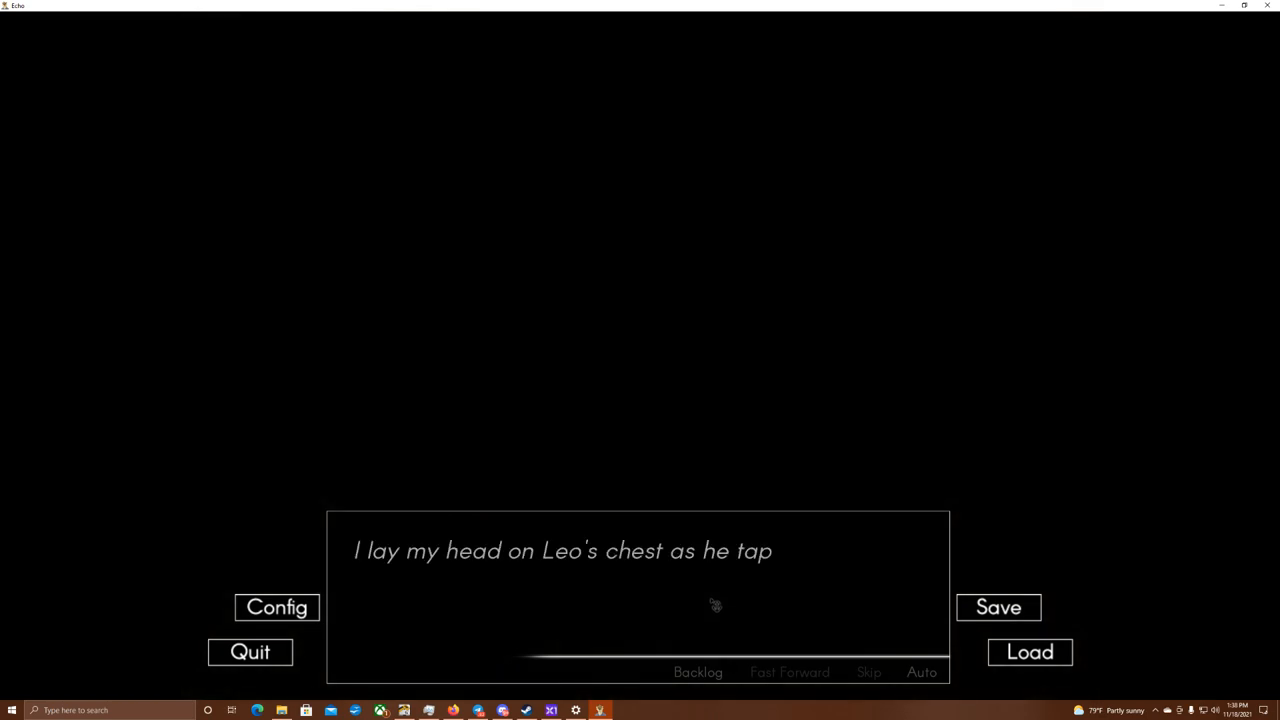
- Read the black-screen flashback of lazy afternoons with the wolf until the bedroom background appears
click(710, 604)
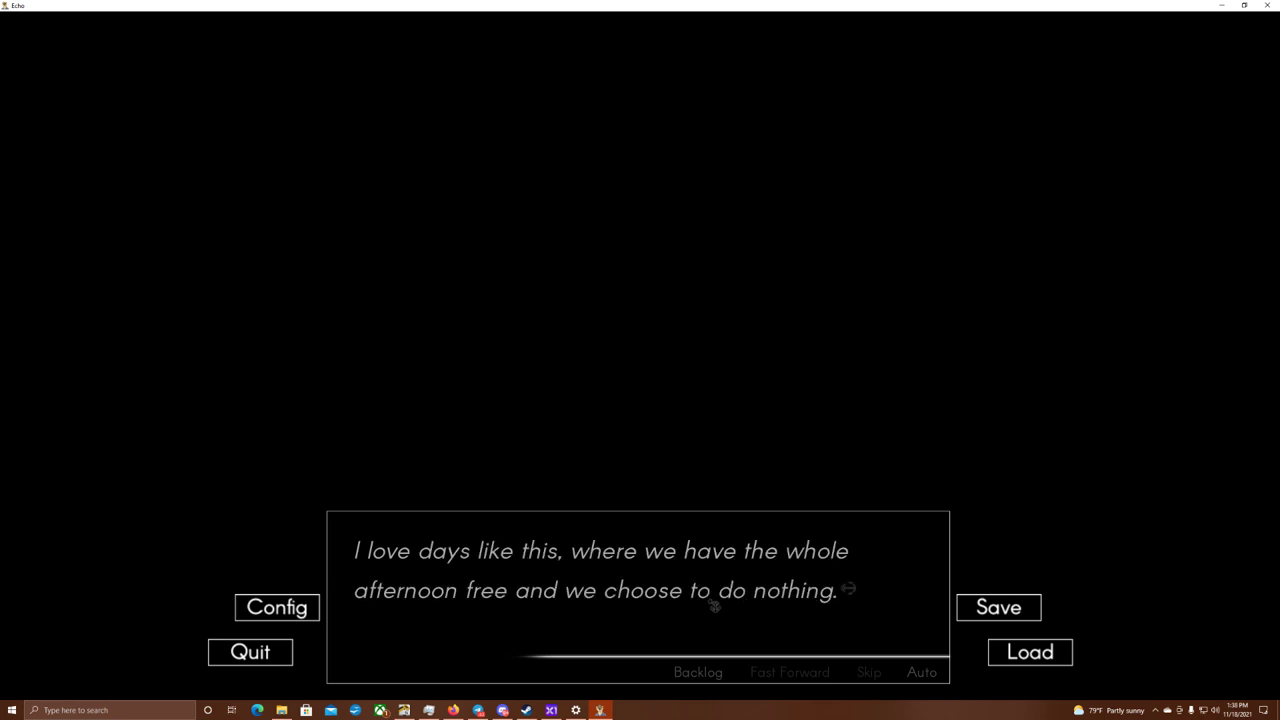
click(712, 608)
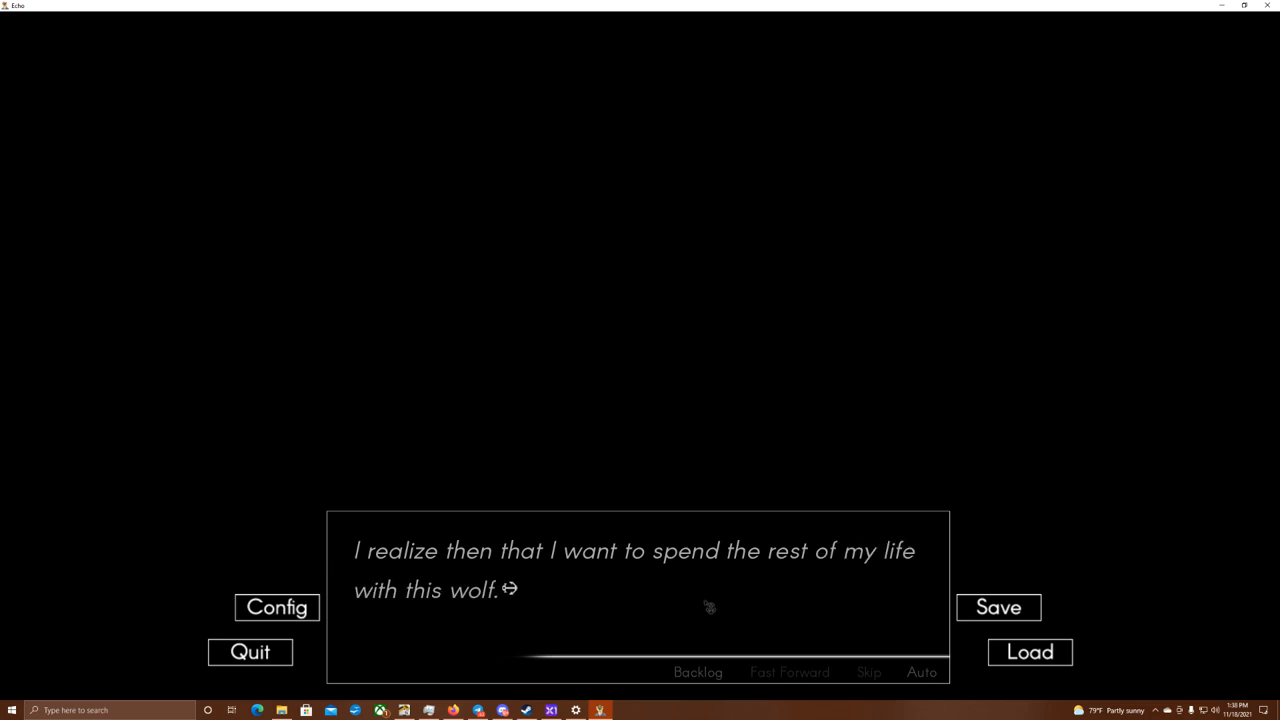
click(708, 608)
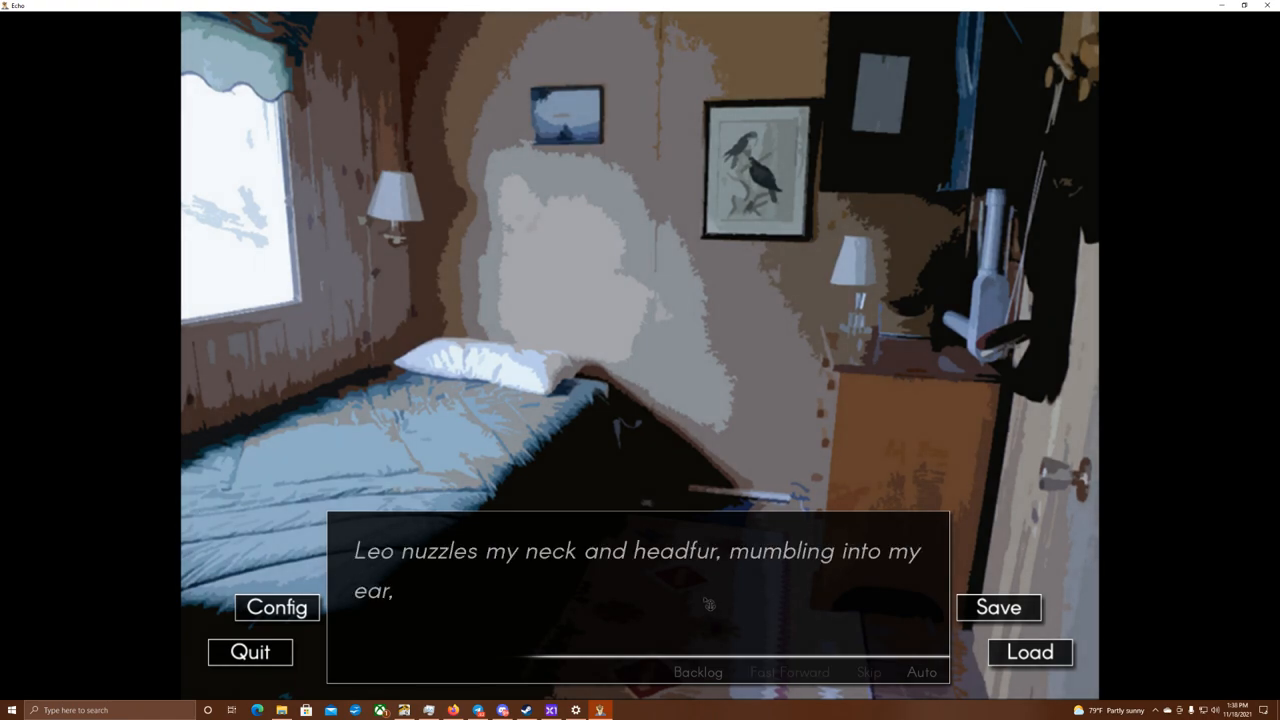
- Advance the bedroom narration through the line about the bandages
click(704, 604)
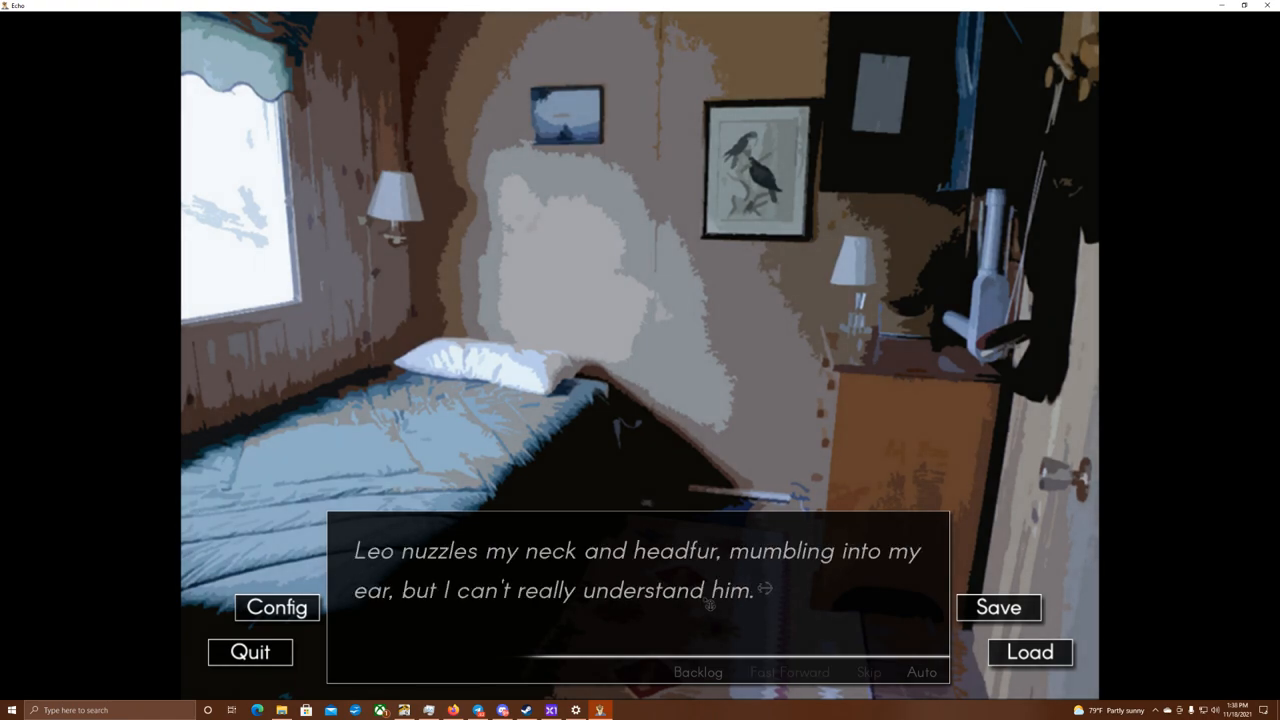
click(704, 604)
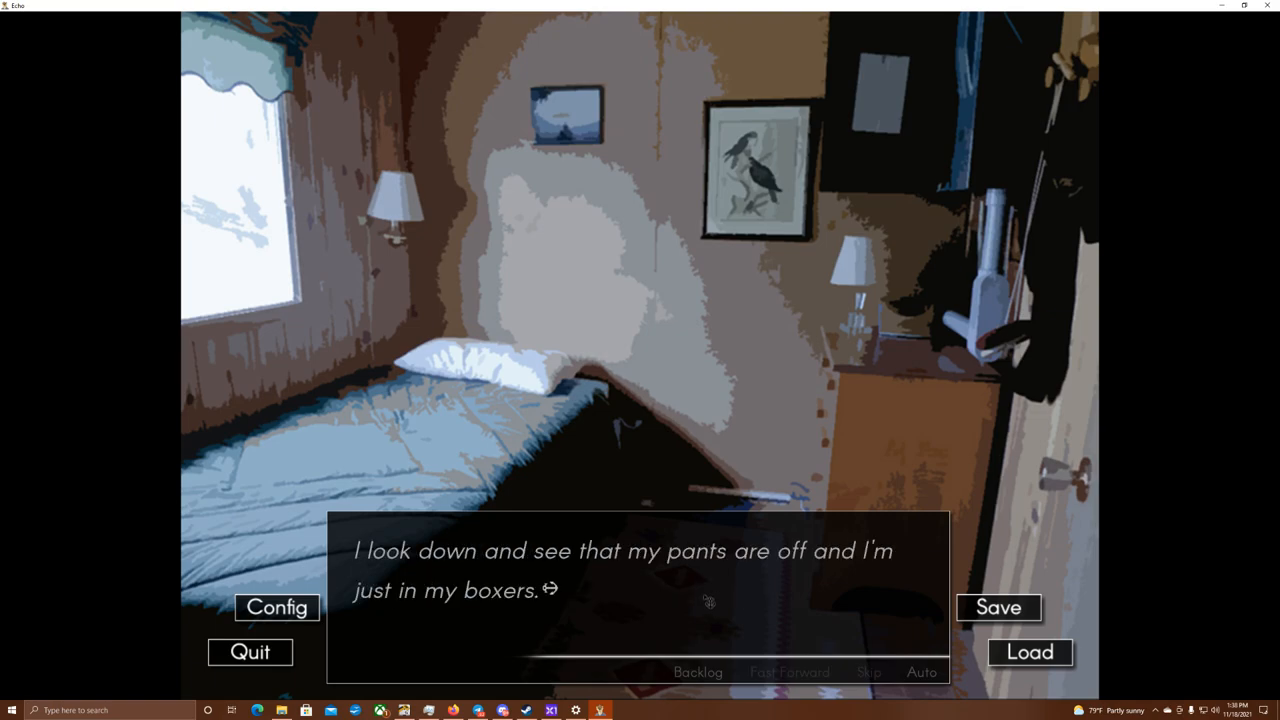
click(704, 604)
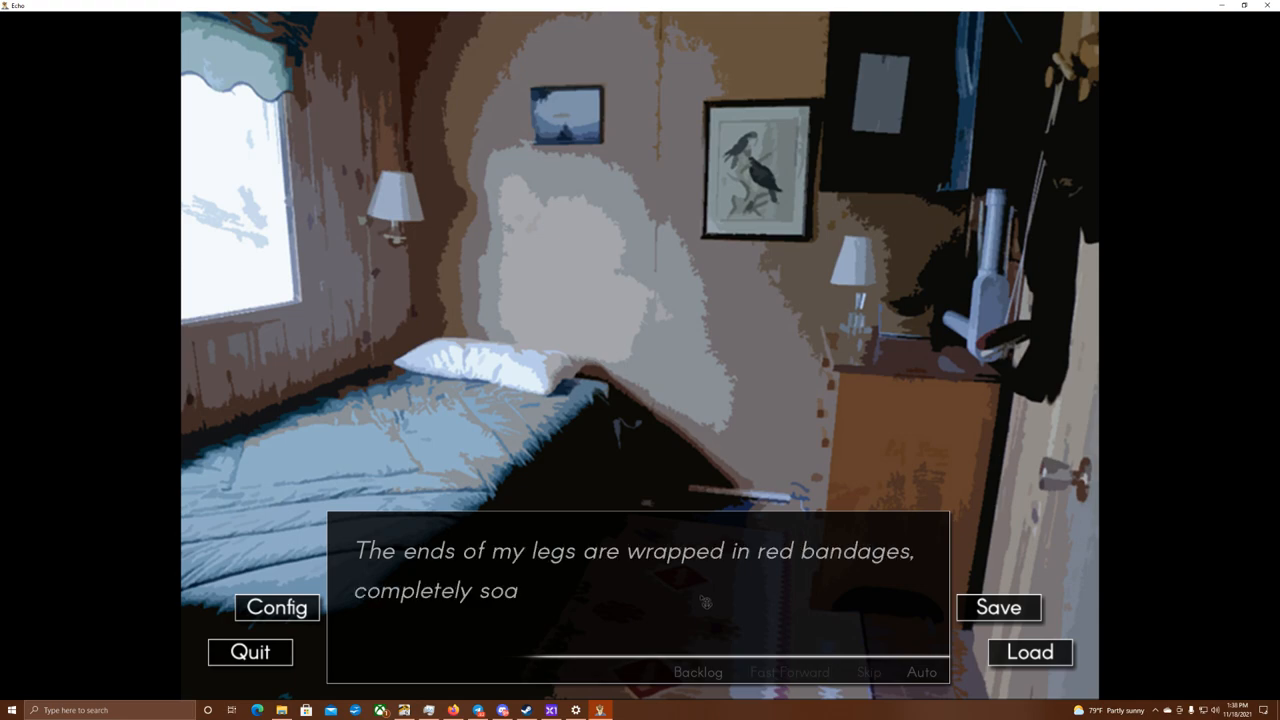
click(702, 604)
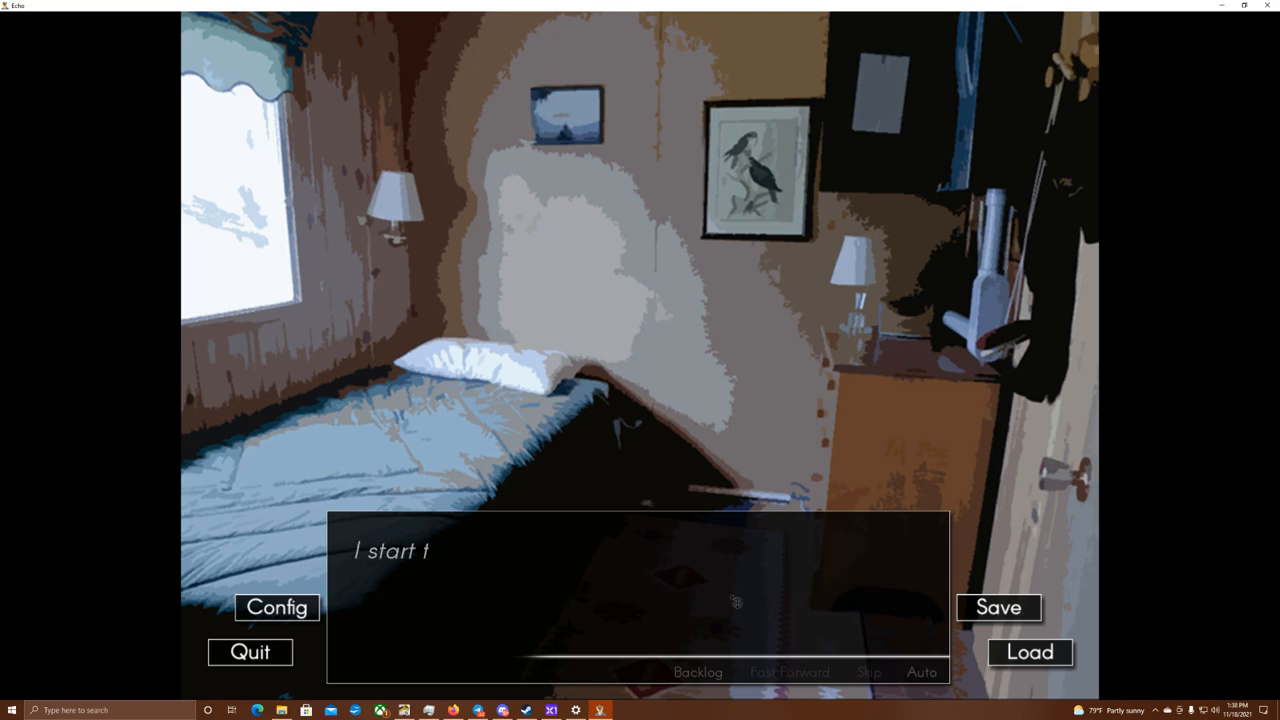
click(726, 602)
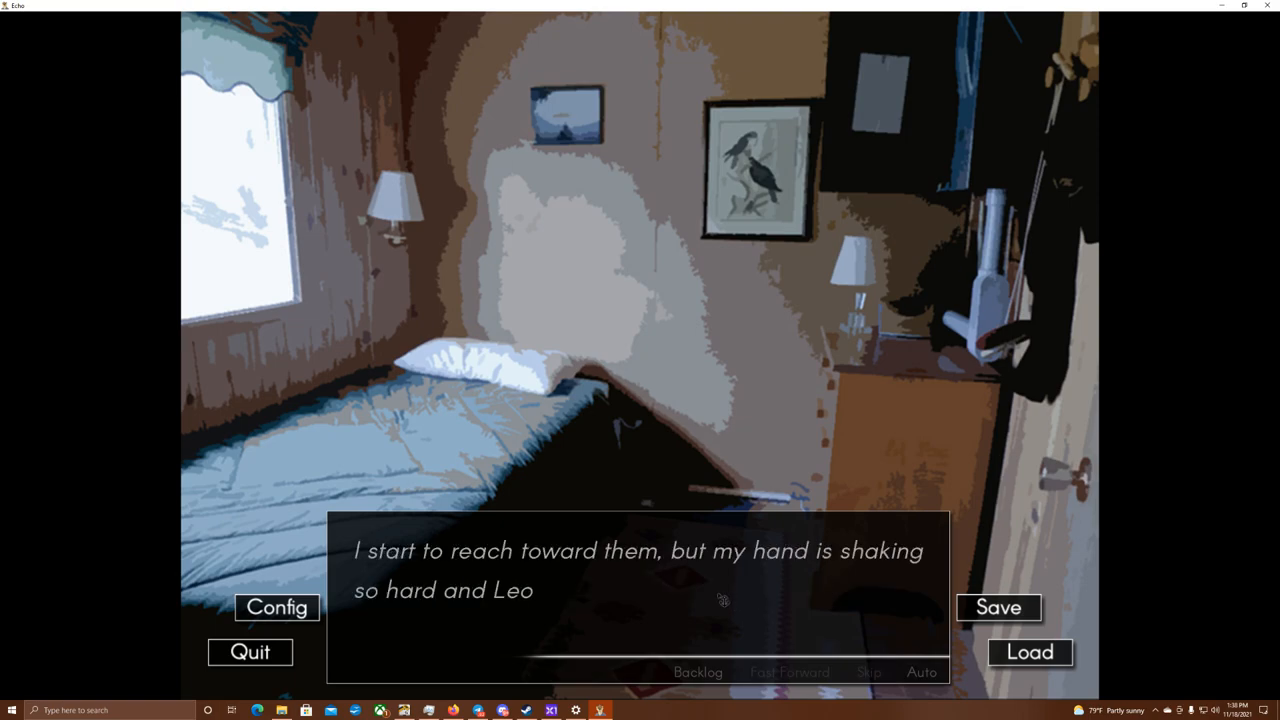
click(716, 602)
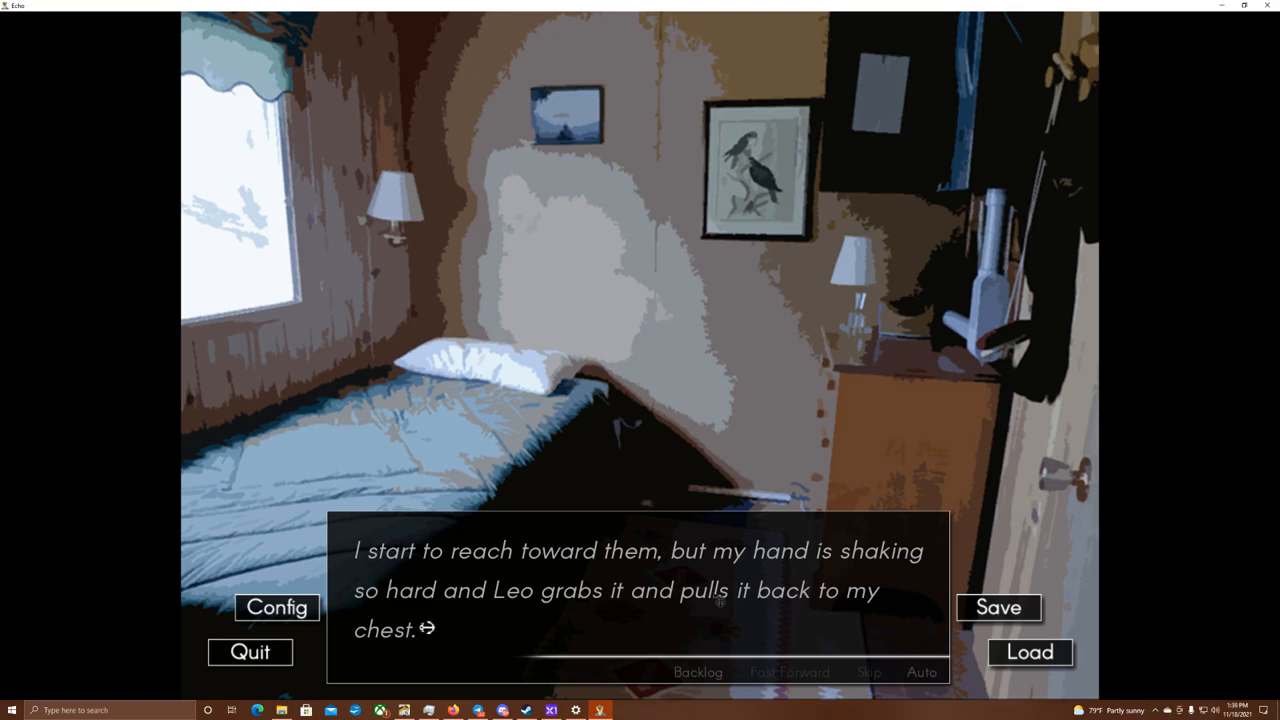
- Continue through Chase saying he's cold and Leo holding him tight, then bring up the save slots
click(716, 604)
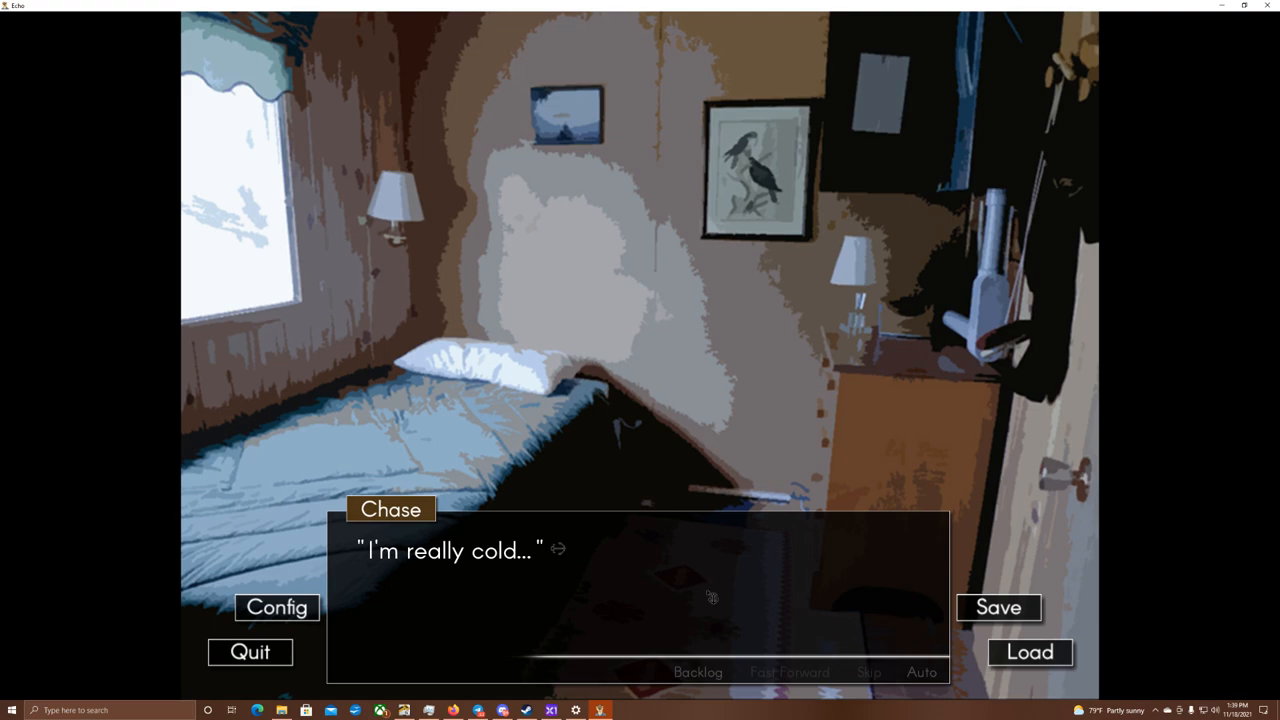
click(708, 598)
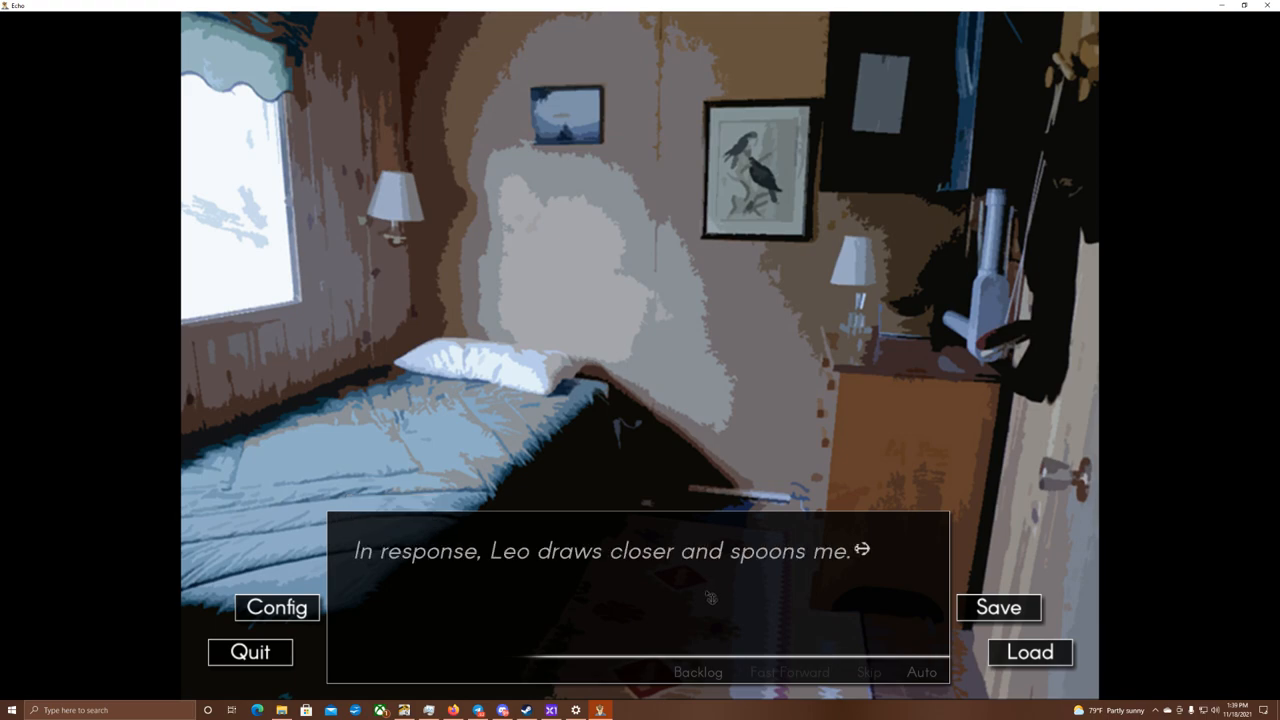
click(710, 596)
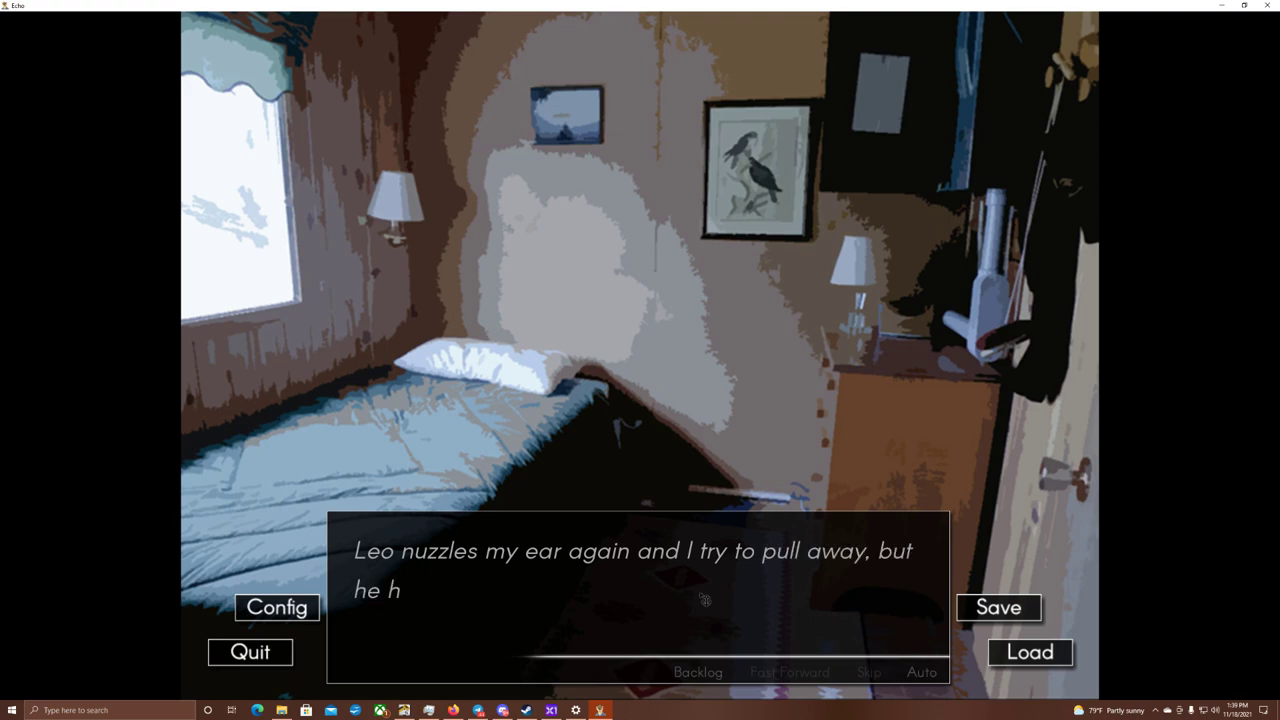
click(704, 600)
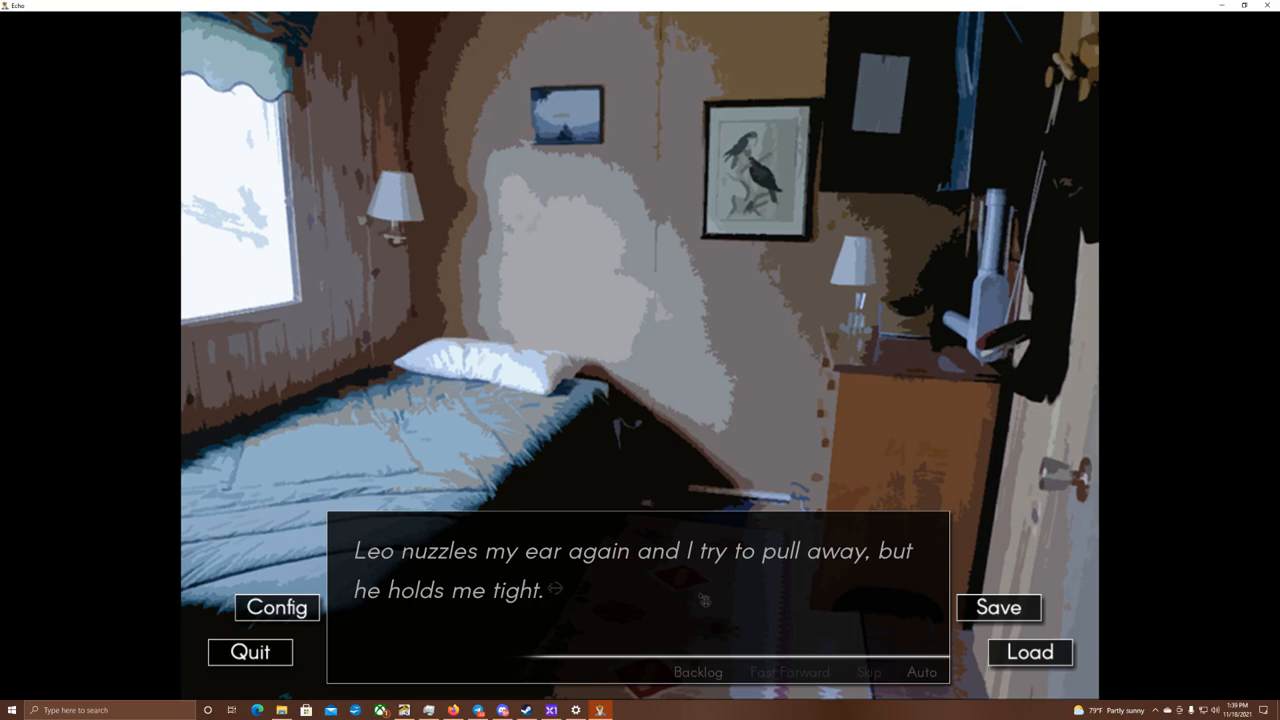
click(998, 608)
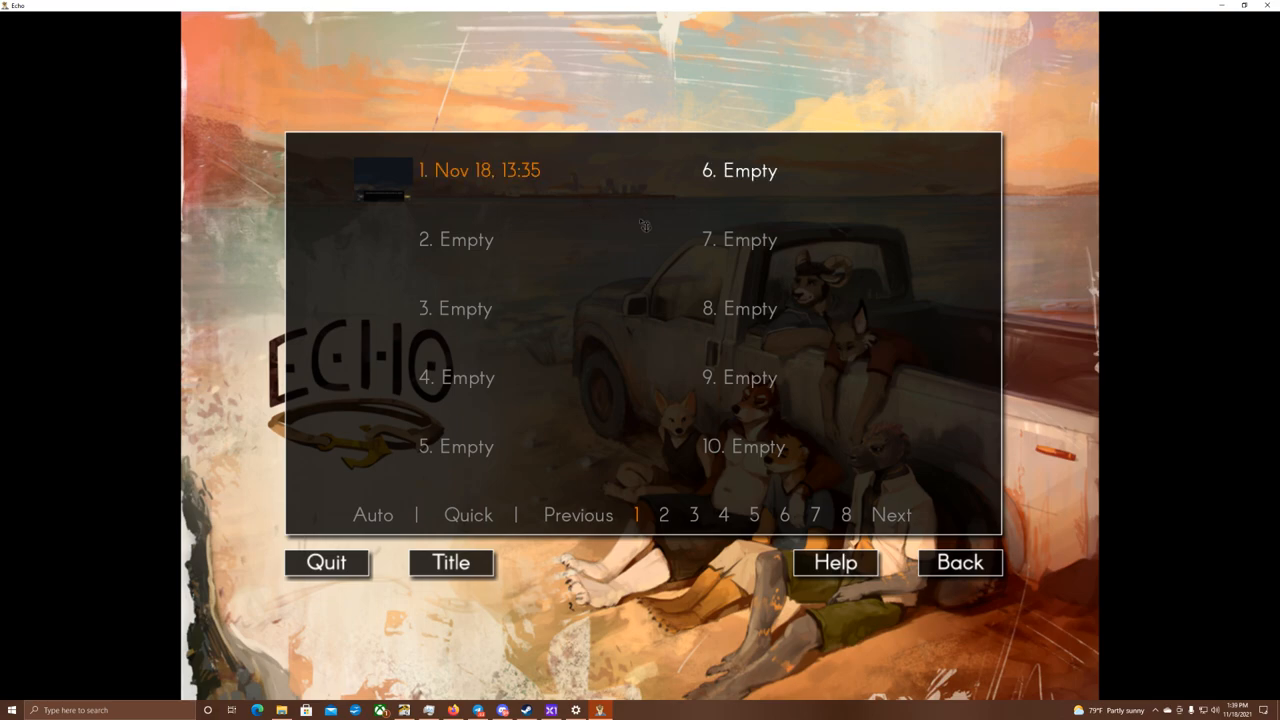
mouse_move(666, 226)
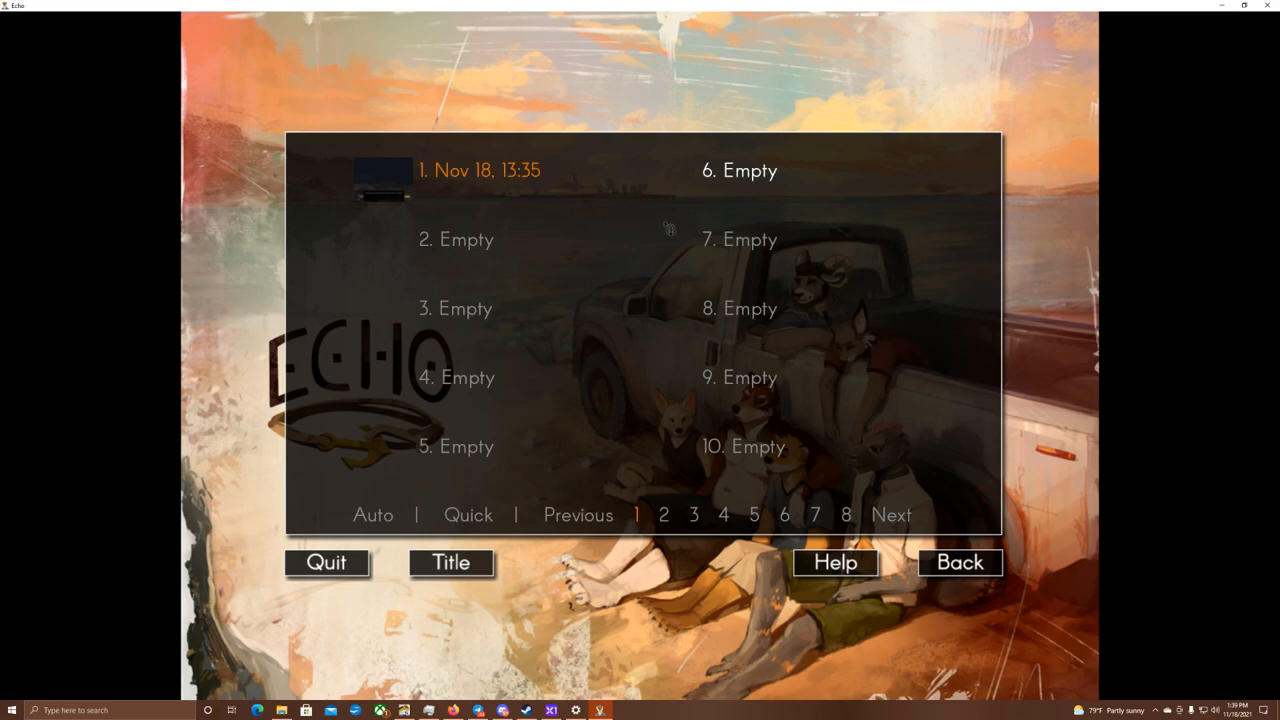
mouse_move(480, 204)
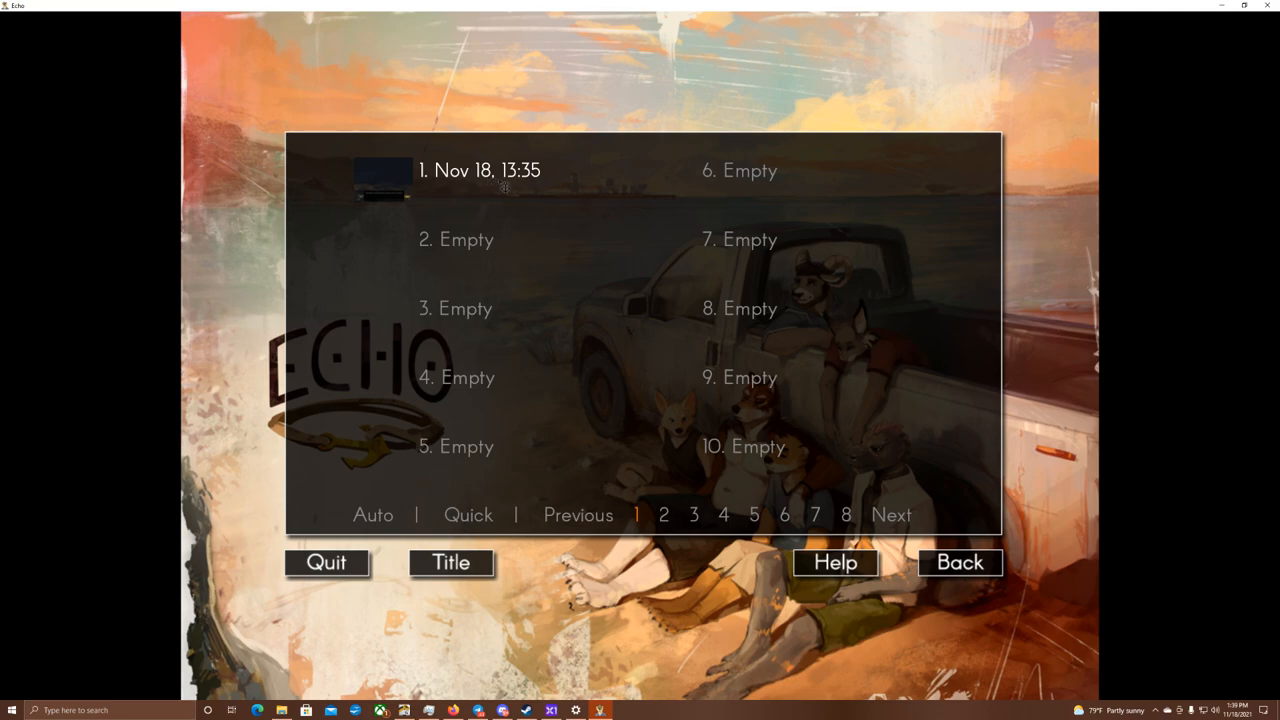
- Save the current progress into slot 1
click(478, 240)
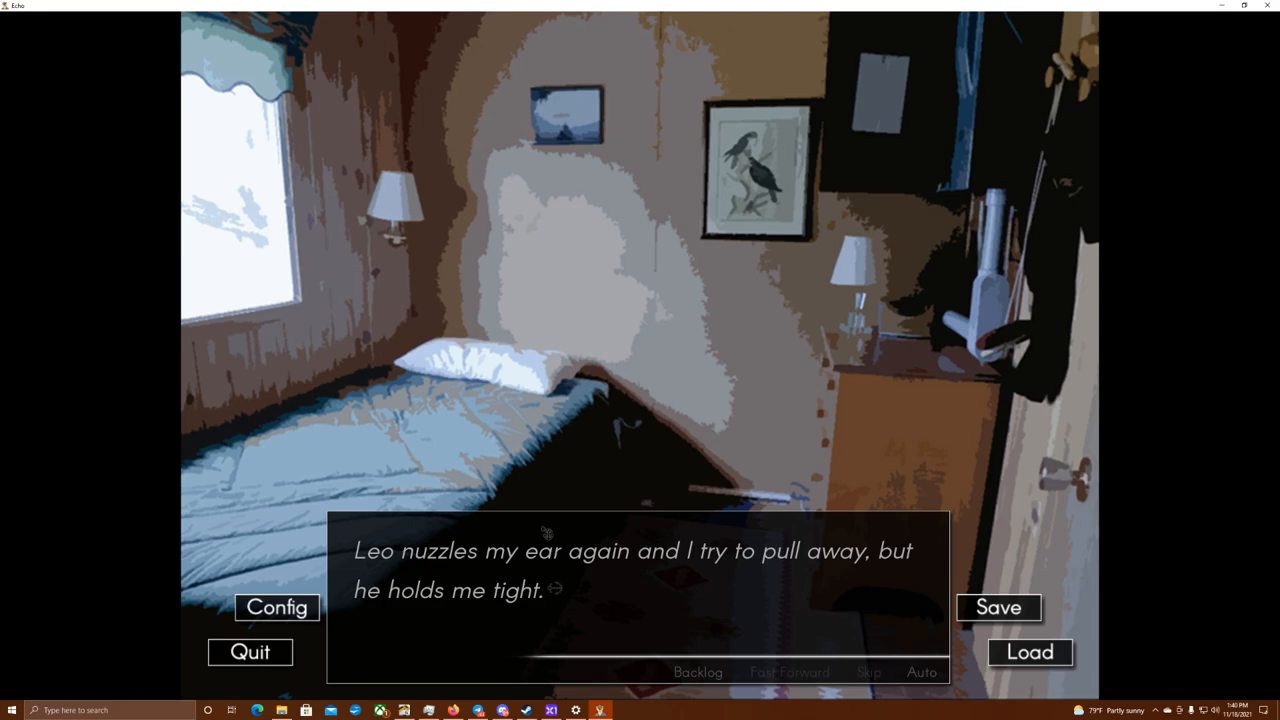
mouse_move(536, 536)
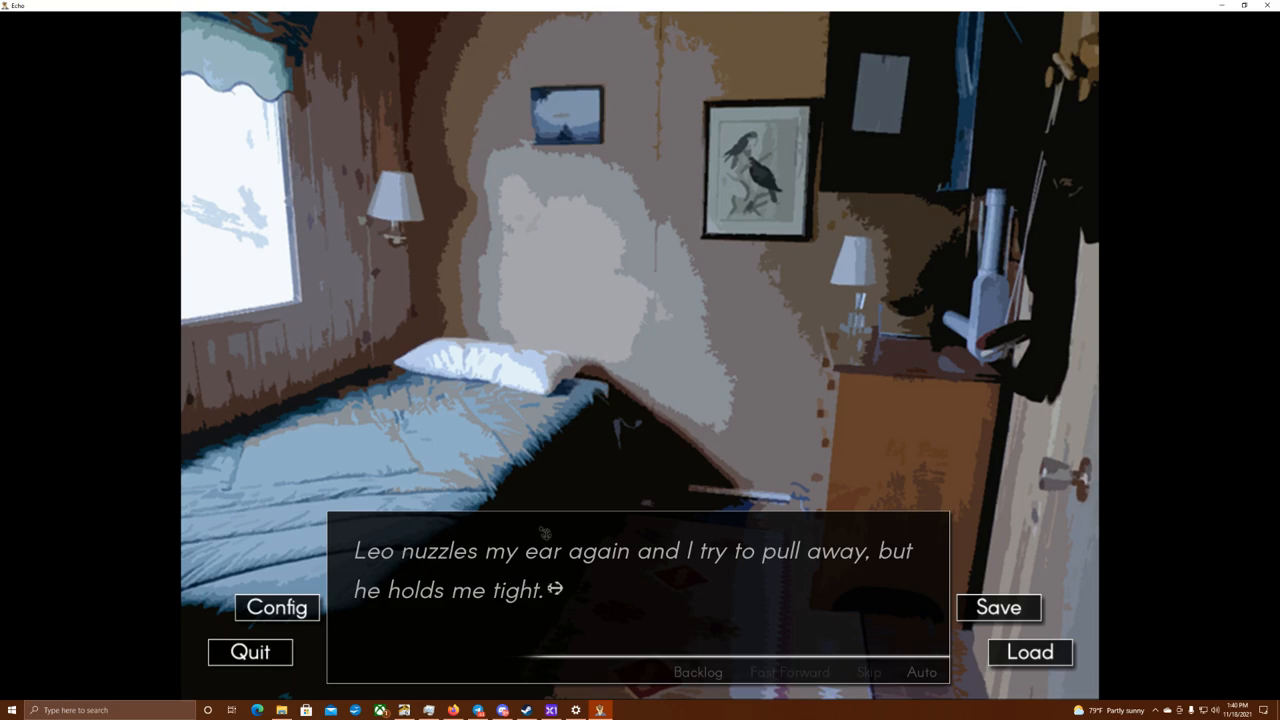
mouse_move(544, 532)
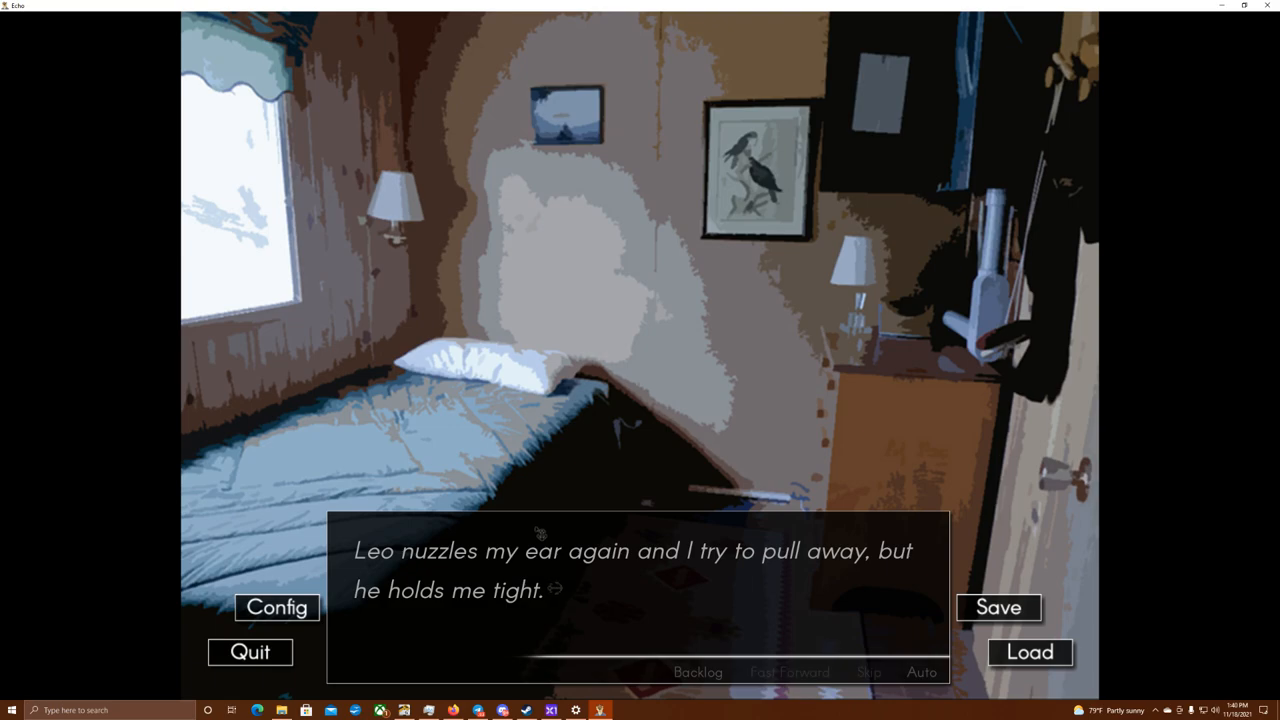